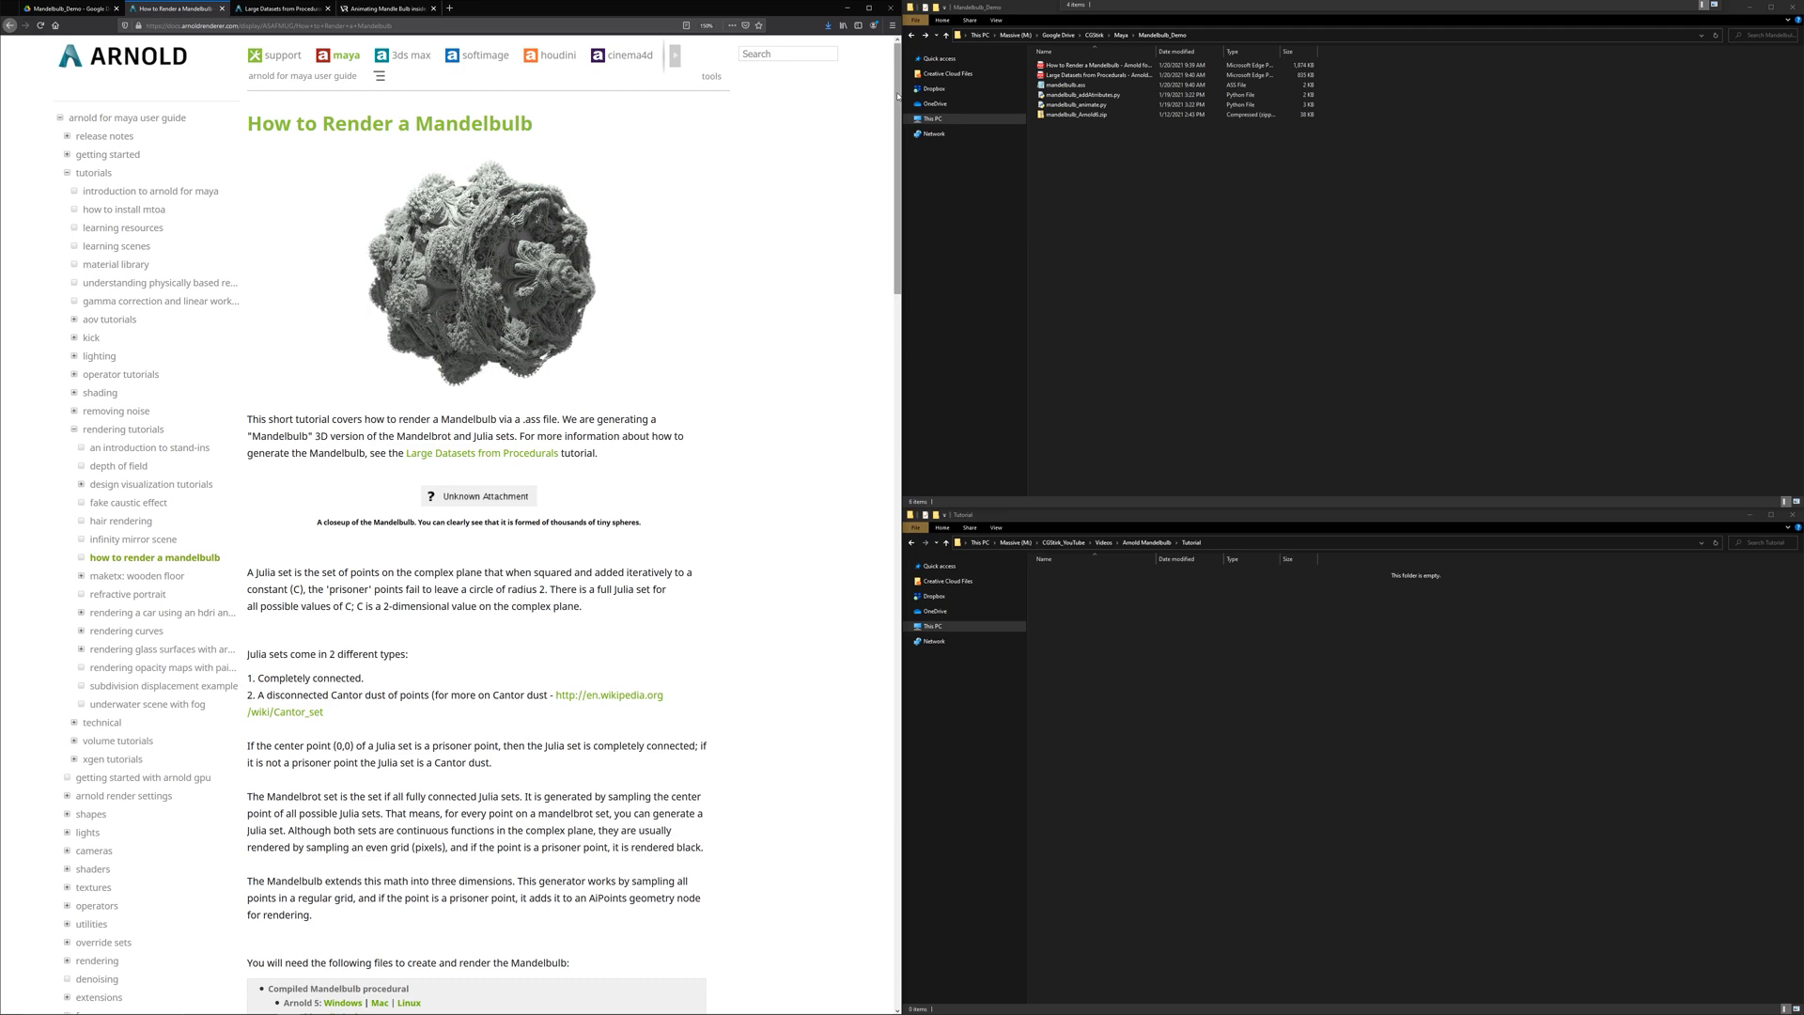
# - Download the Arnold 6 Mandelbulb procedural zip attachment from the tutorial page
pyautogui.scroll(-3)
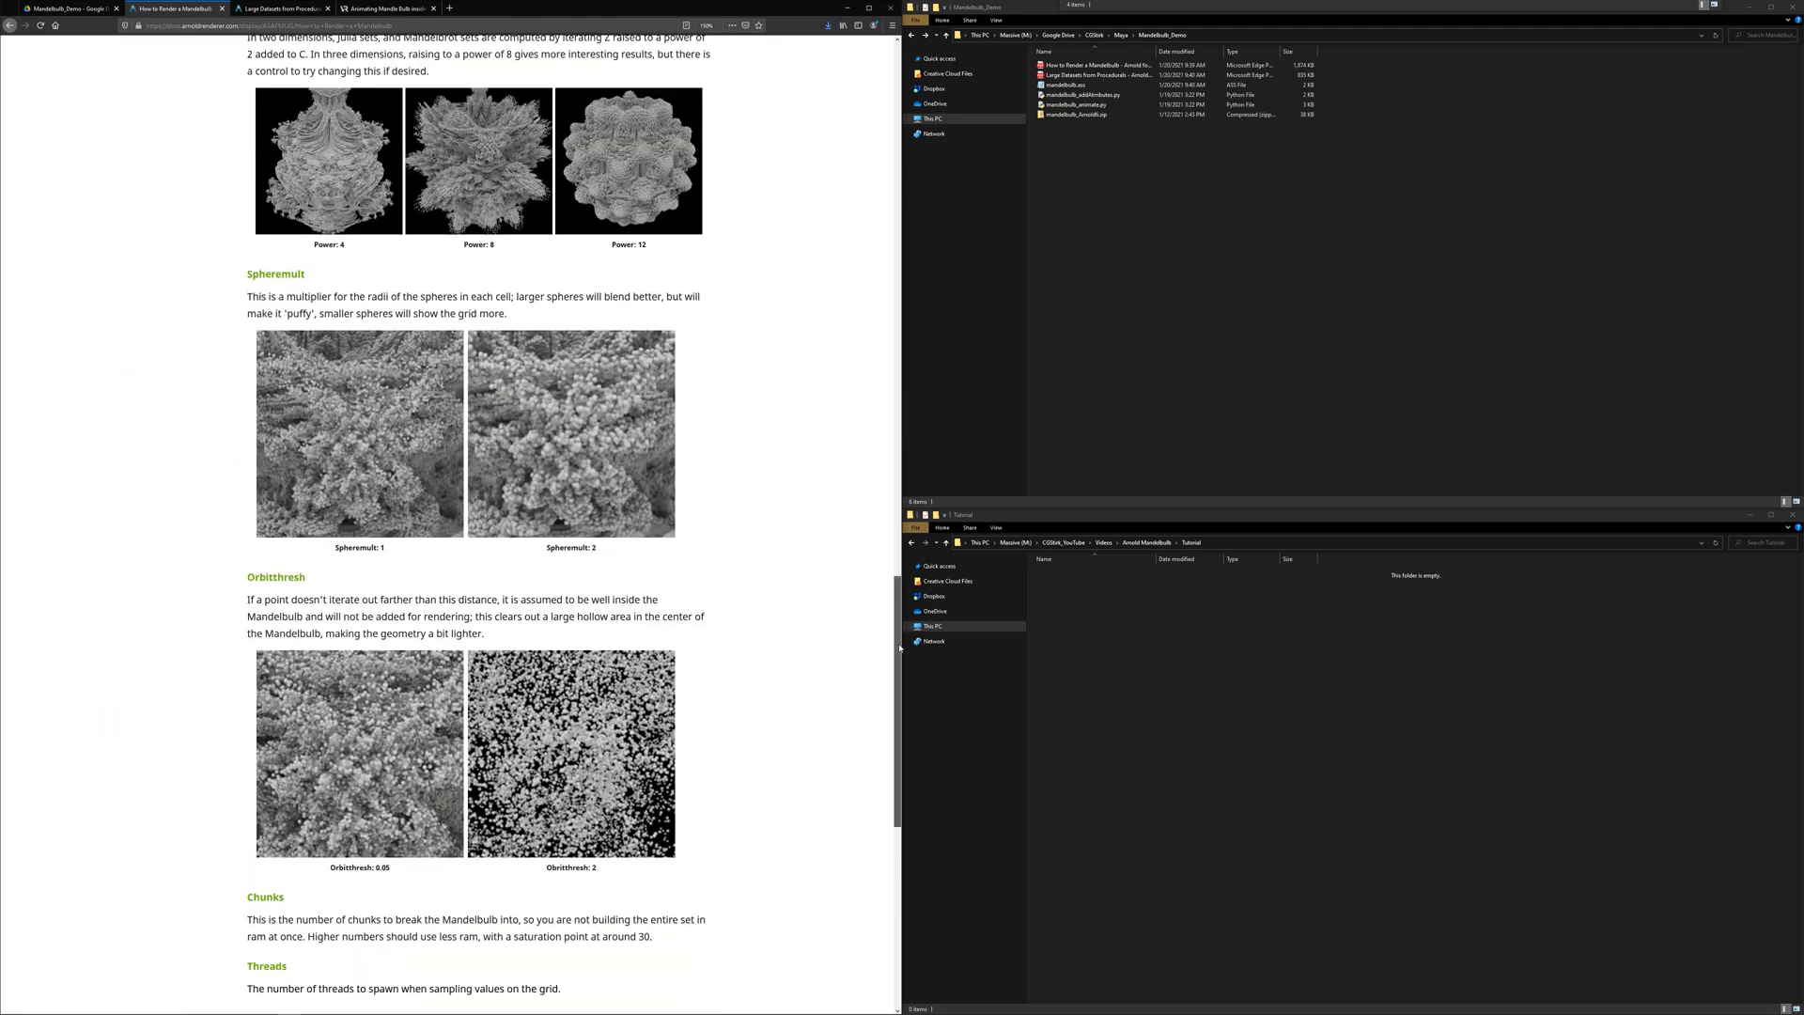
pyautogui.scroll(-3)
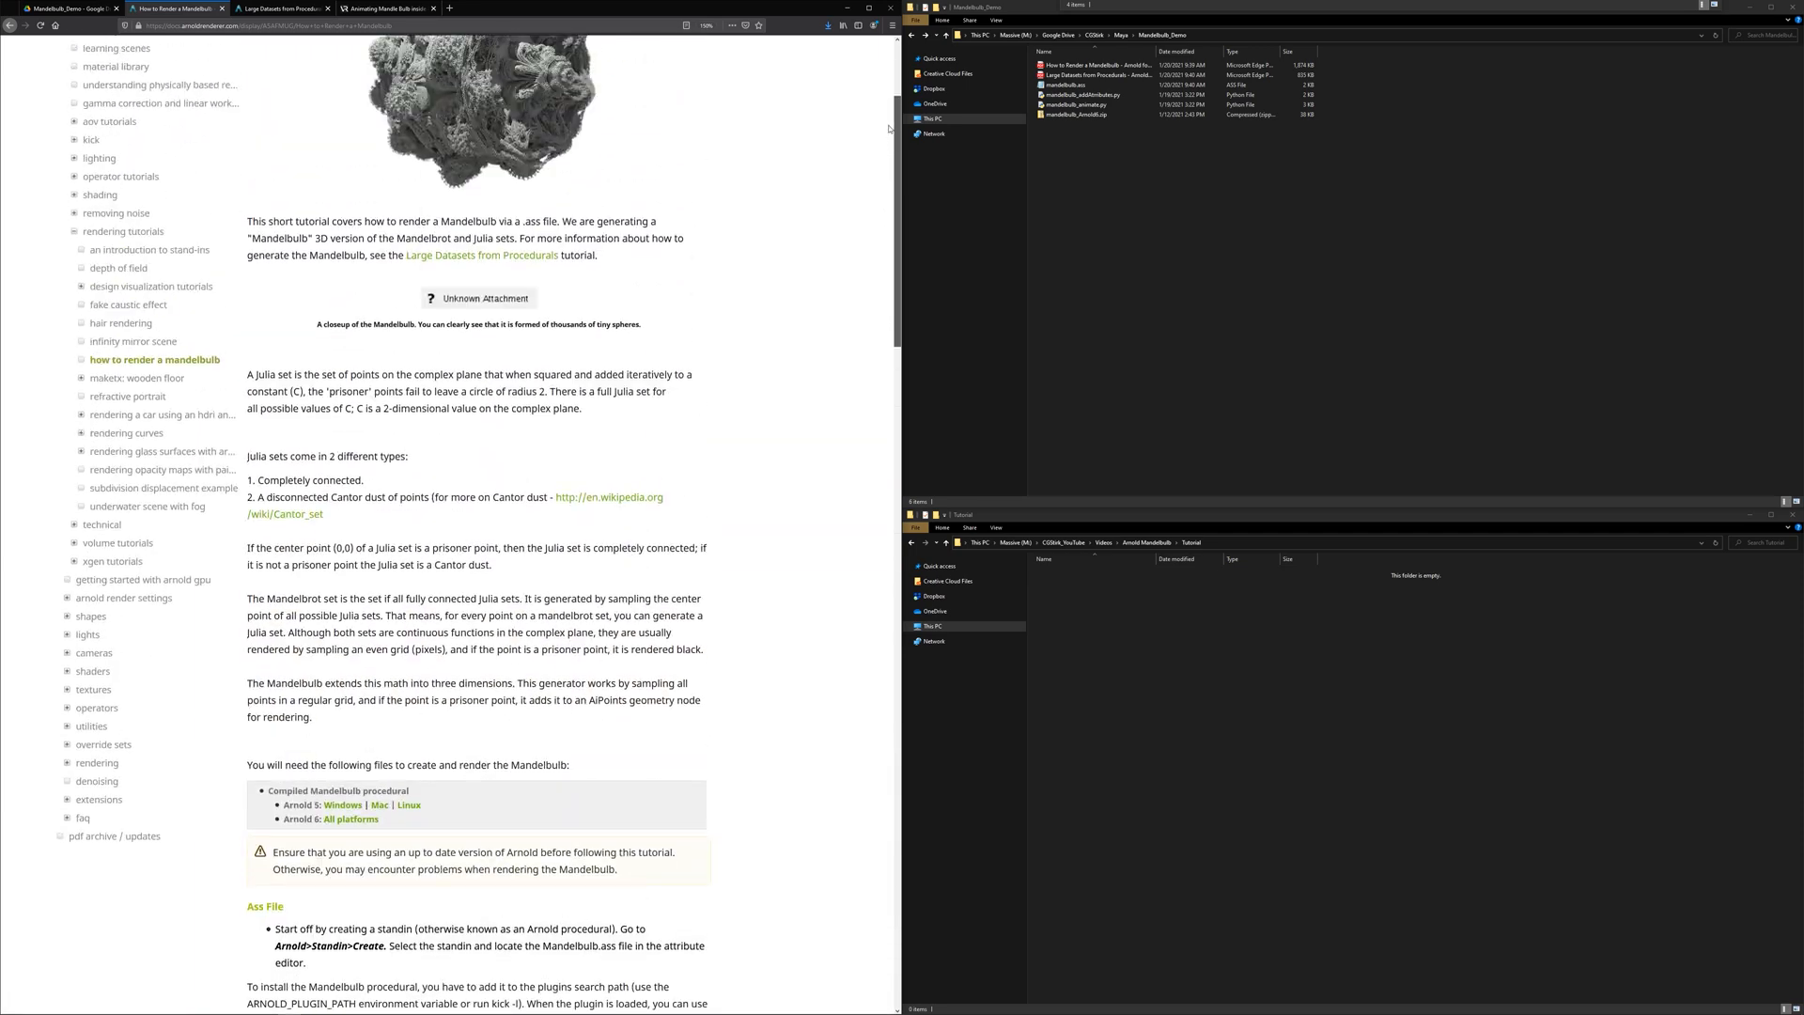
pyautogui.scroll(-3)
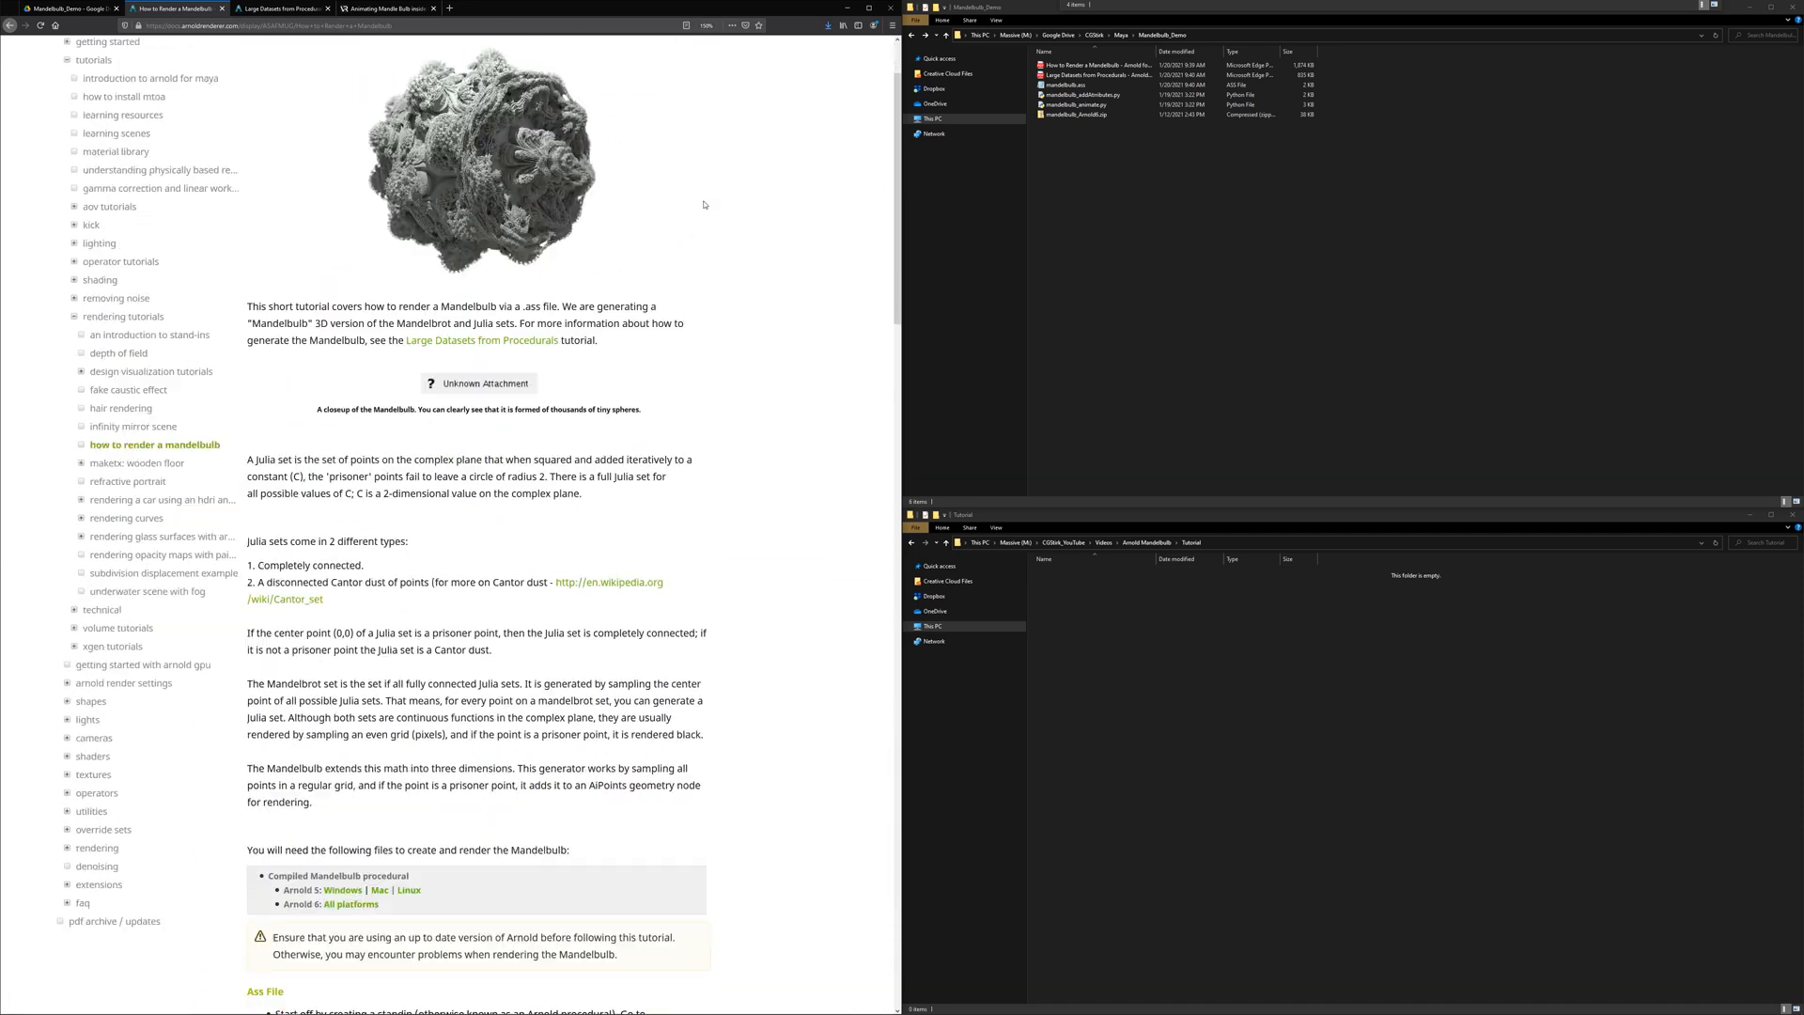
pyautogui.scroll(-3)
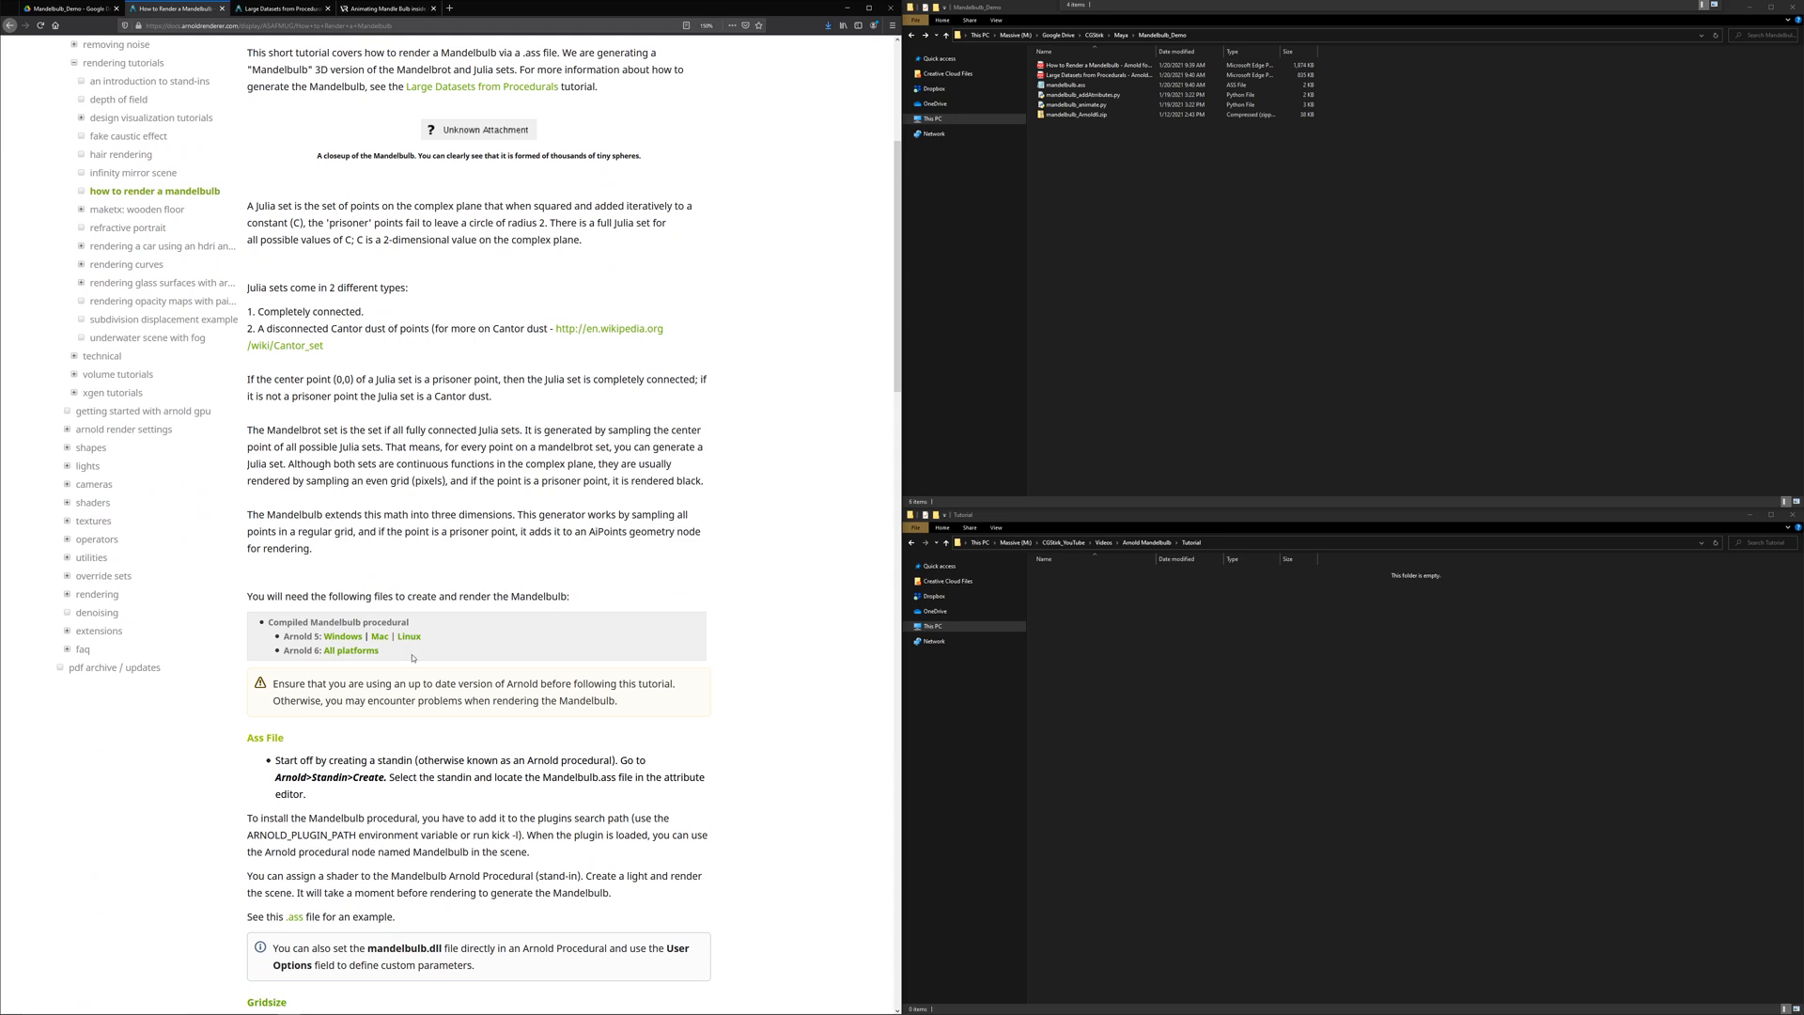
pyautogui.click(479, 129)
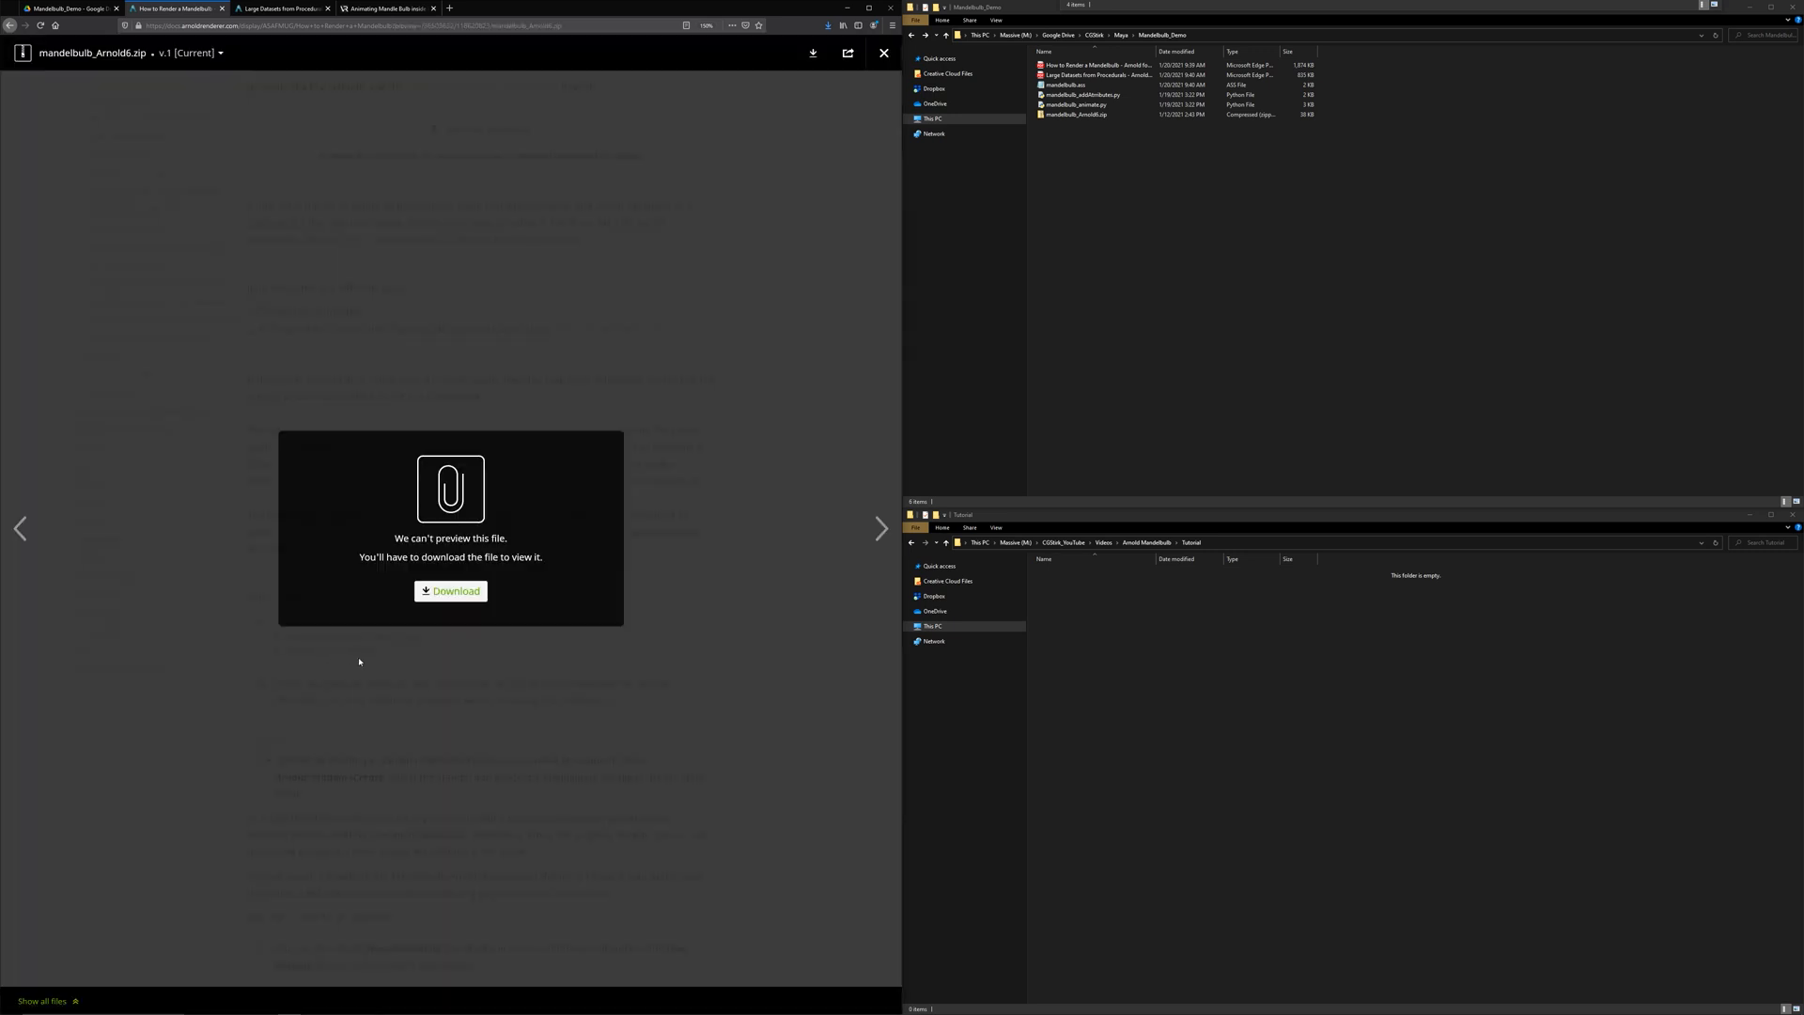
pyautogui.click(451, 590)
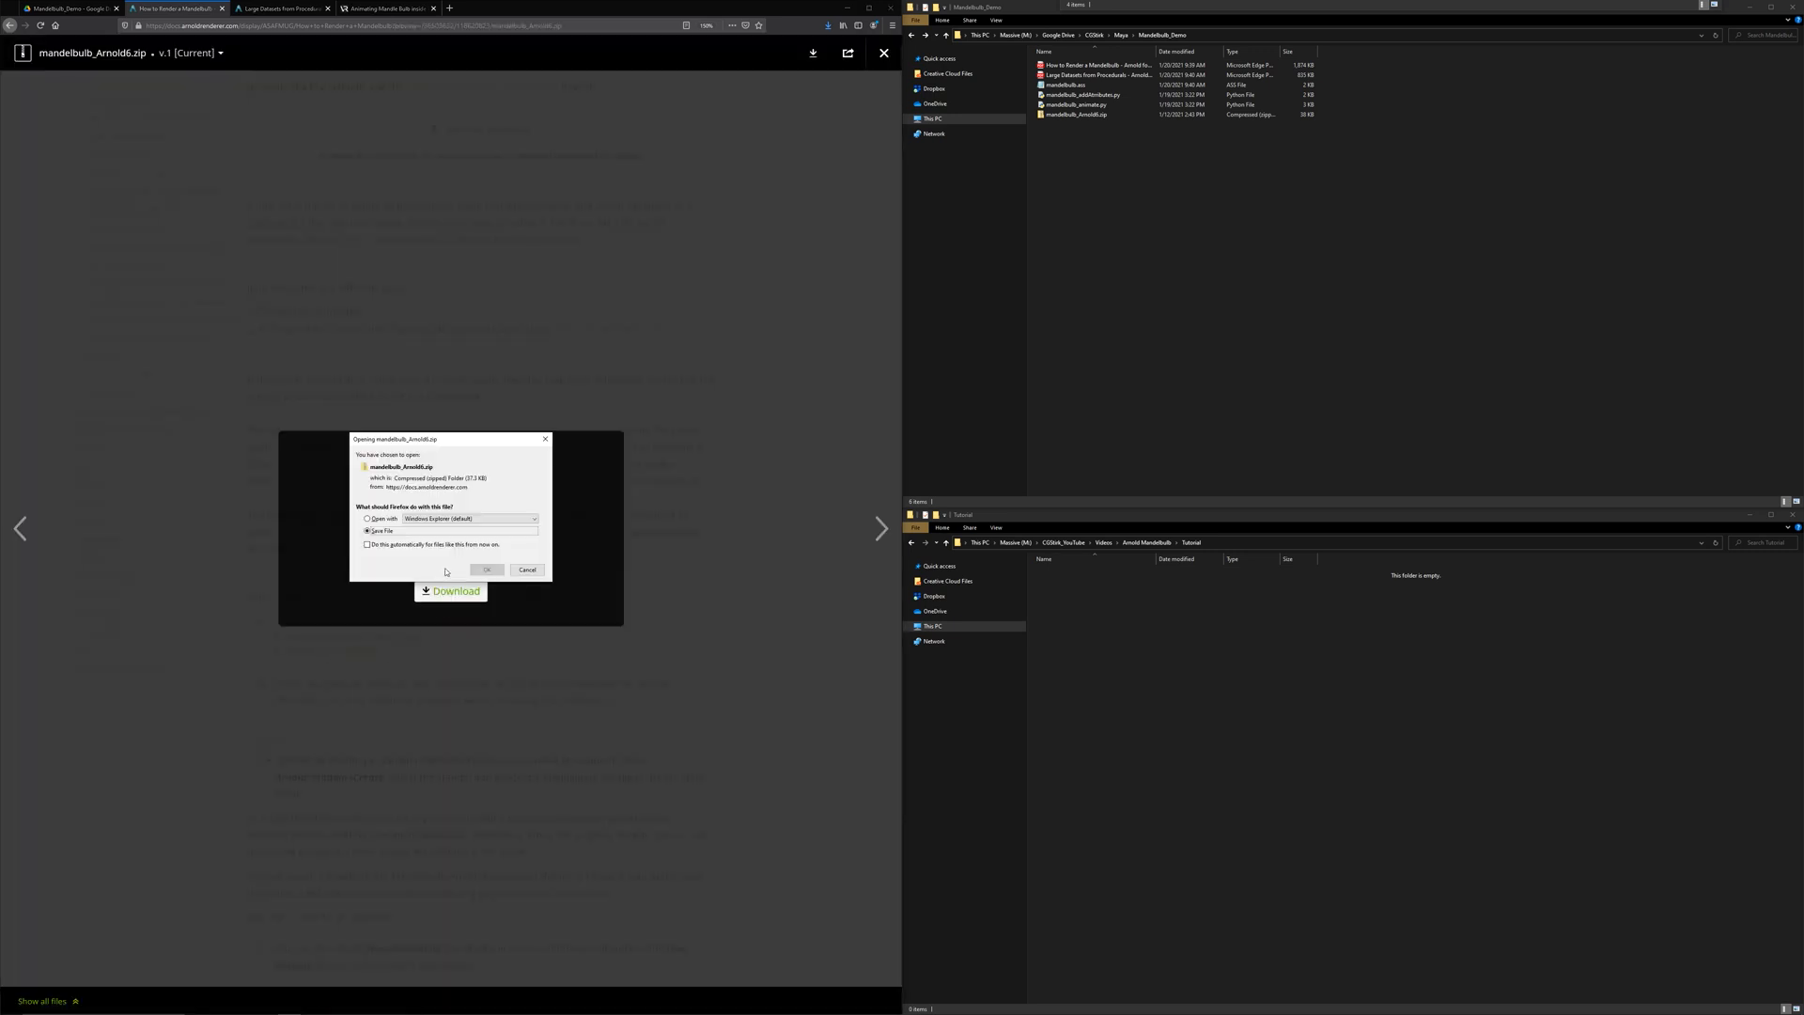
pyautogui.click(528, 569)
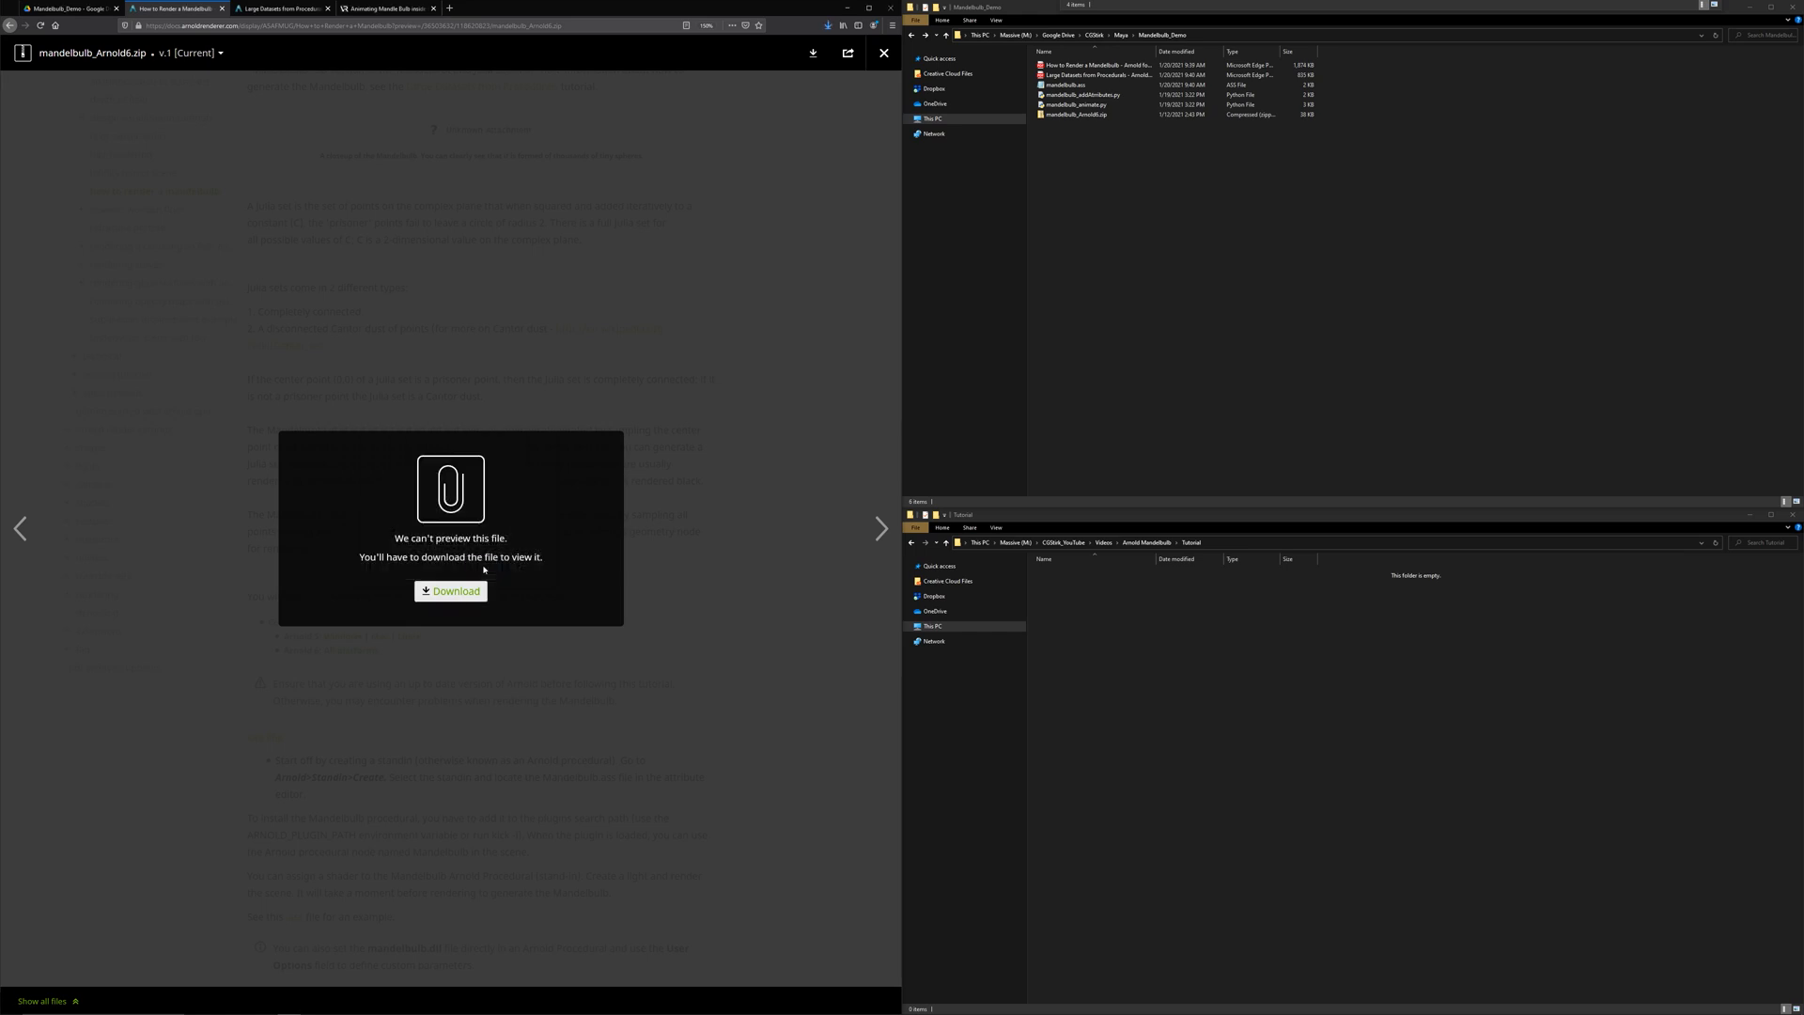
pyautogui.click(883, 53)
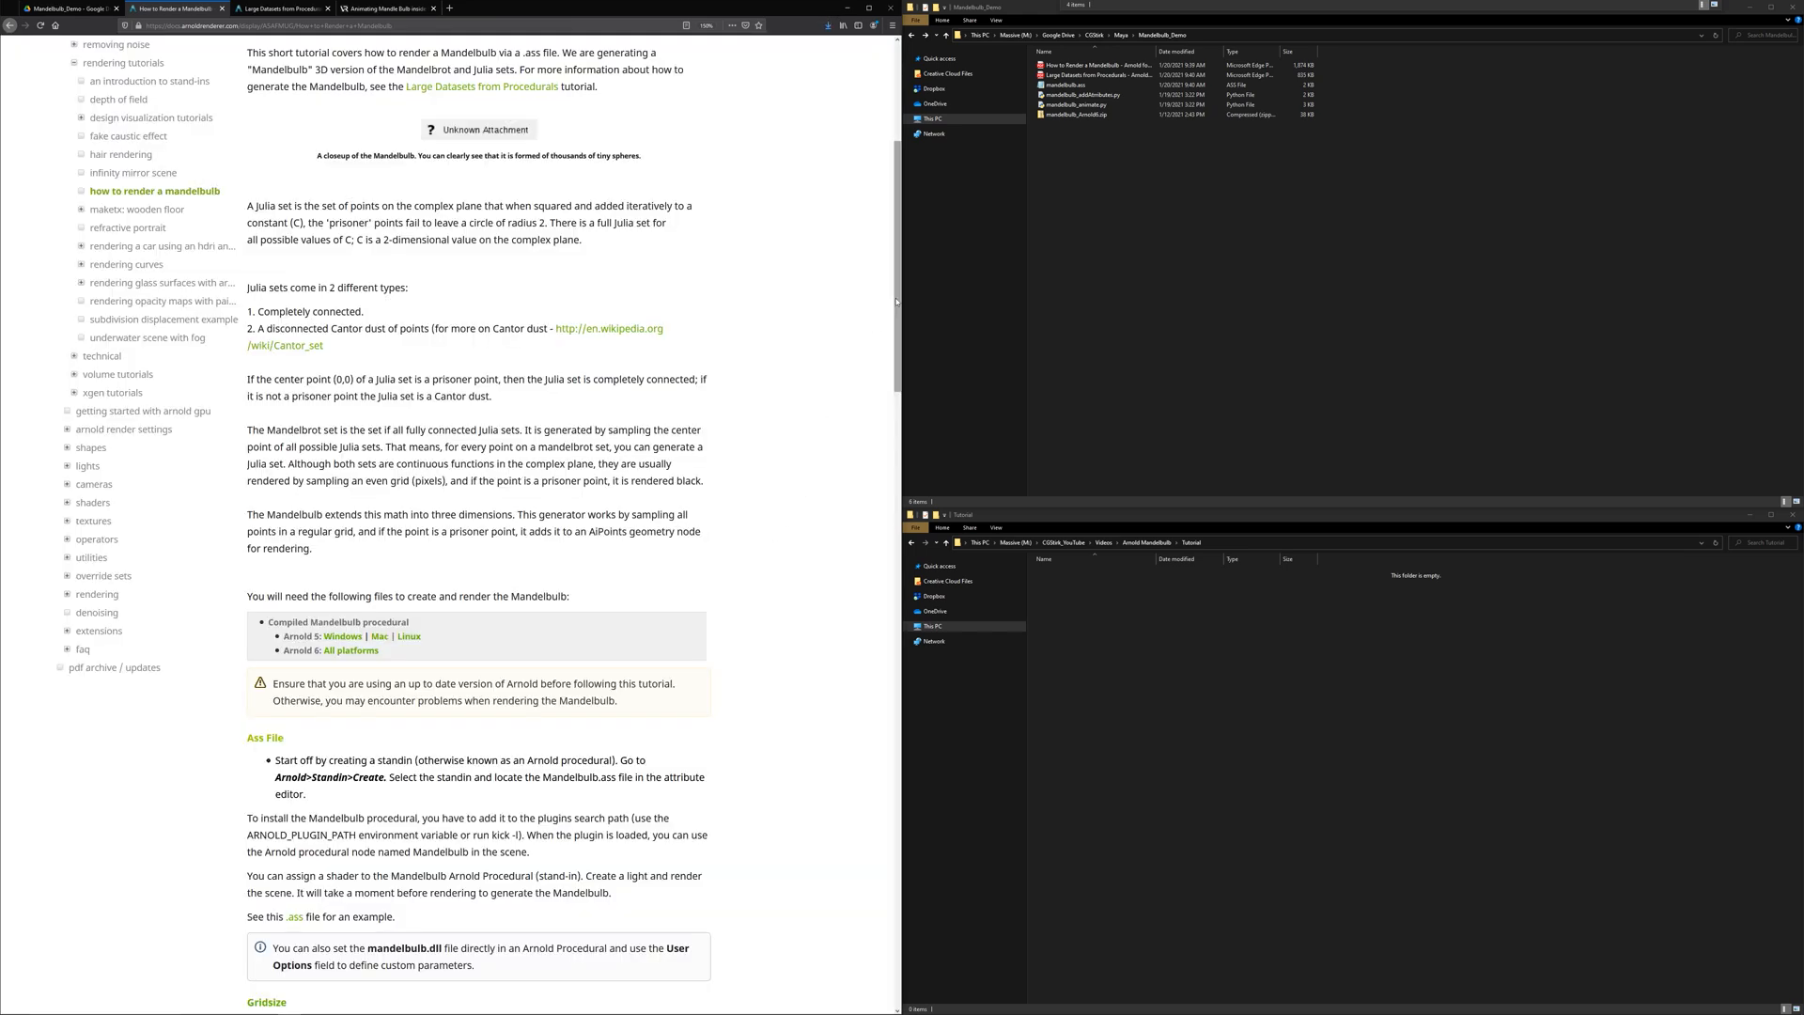
# - Download the mandelbulb.ass attachment and switch to the Mandelbulb_Demo Drive listing
pyautogui.scroll(-3)
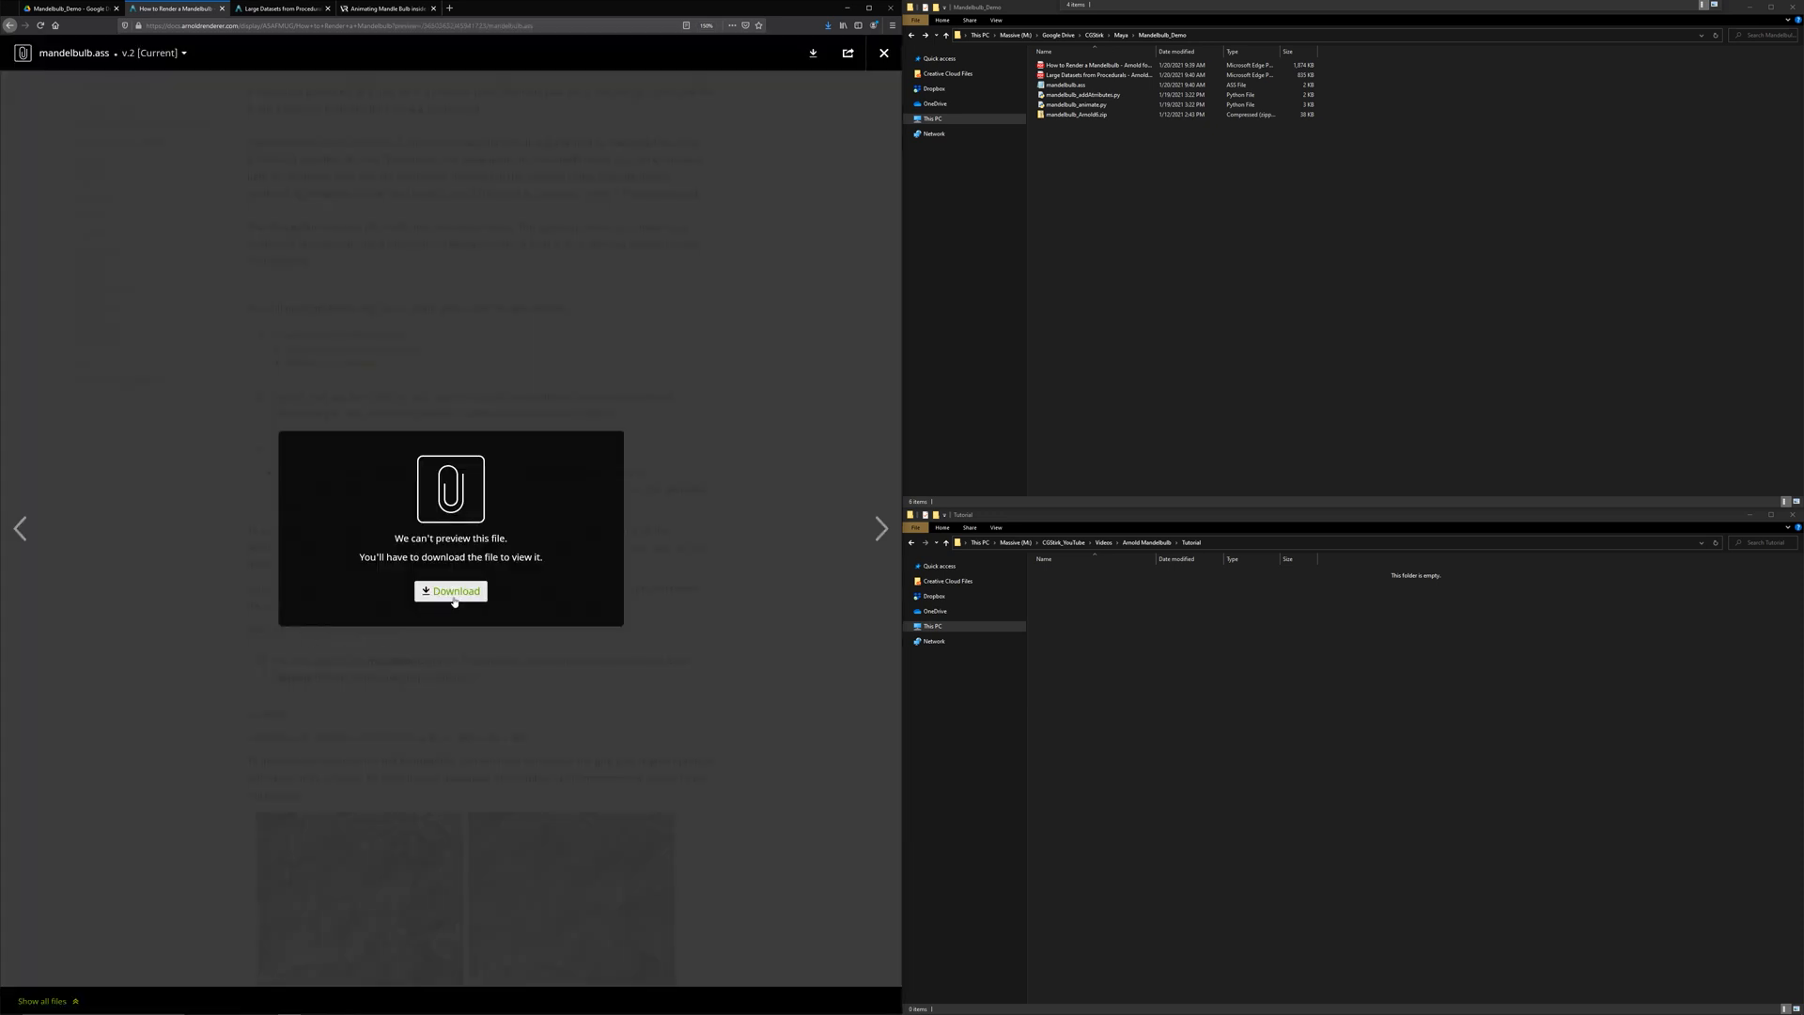
pyautogui.click(449, 590)
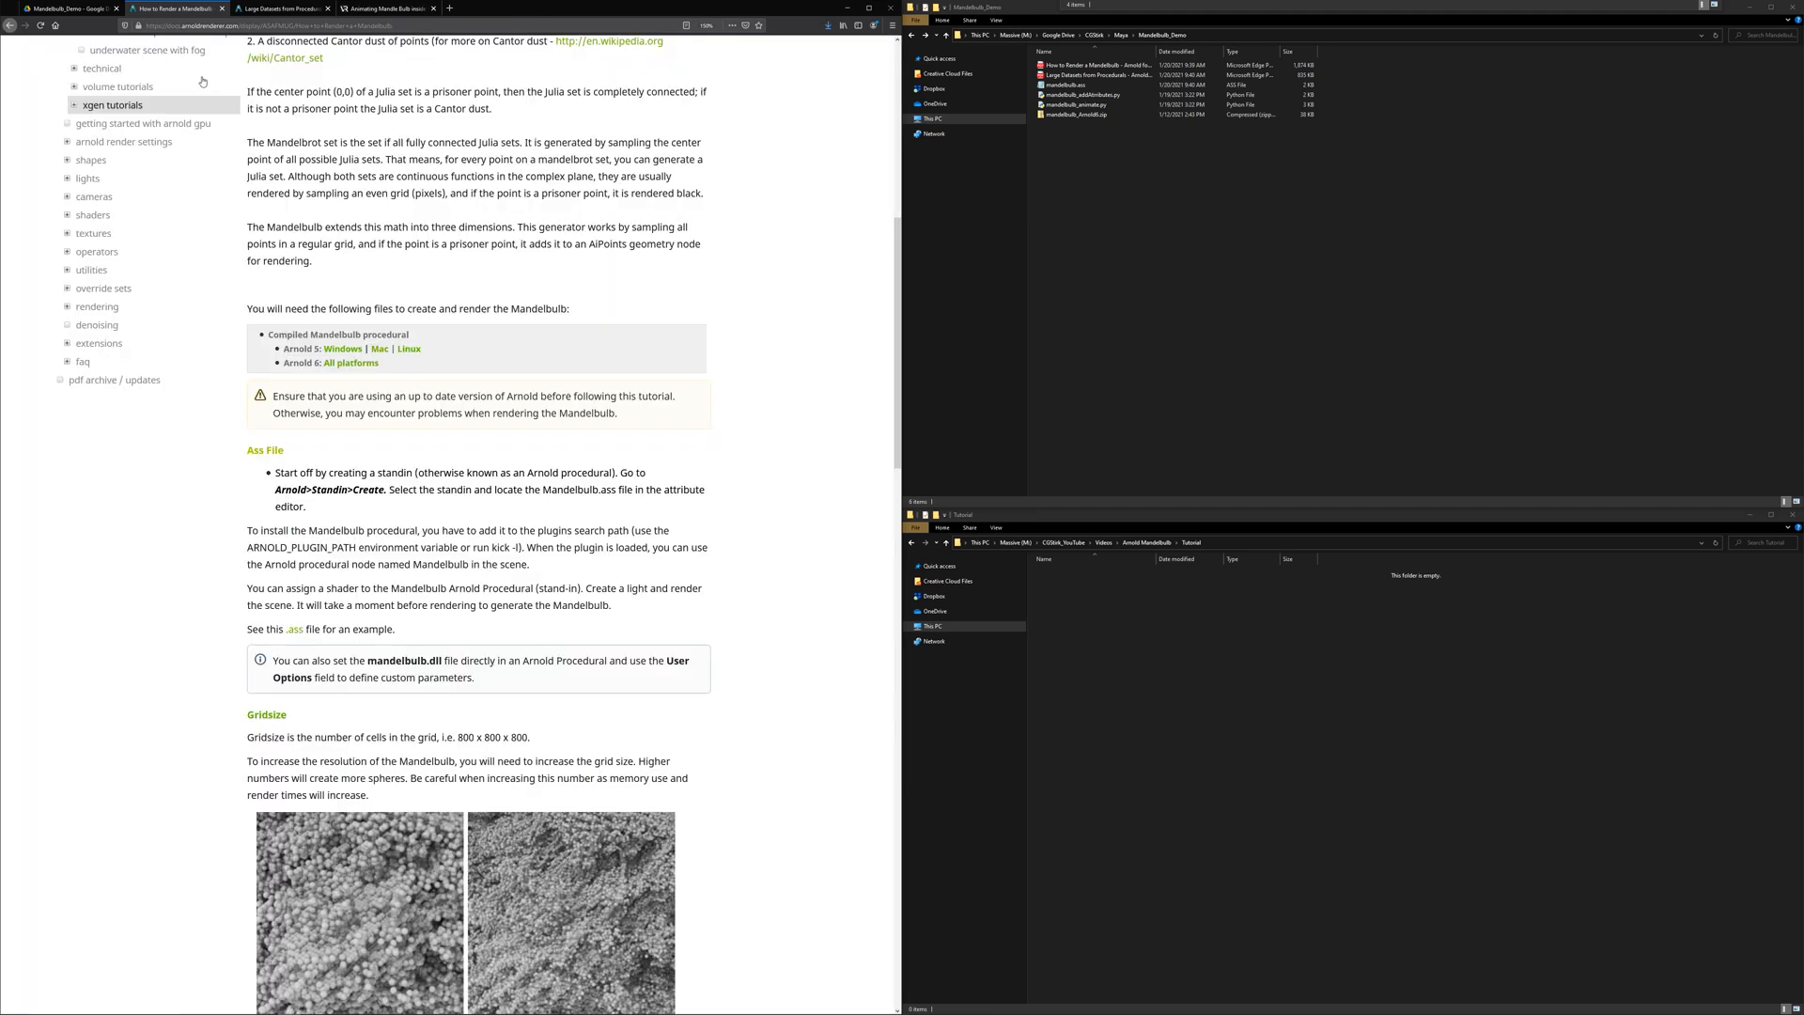
pyautogui.click(64, 8)
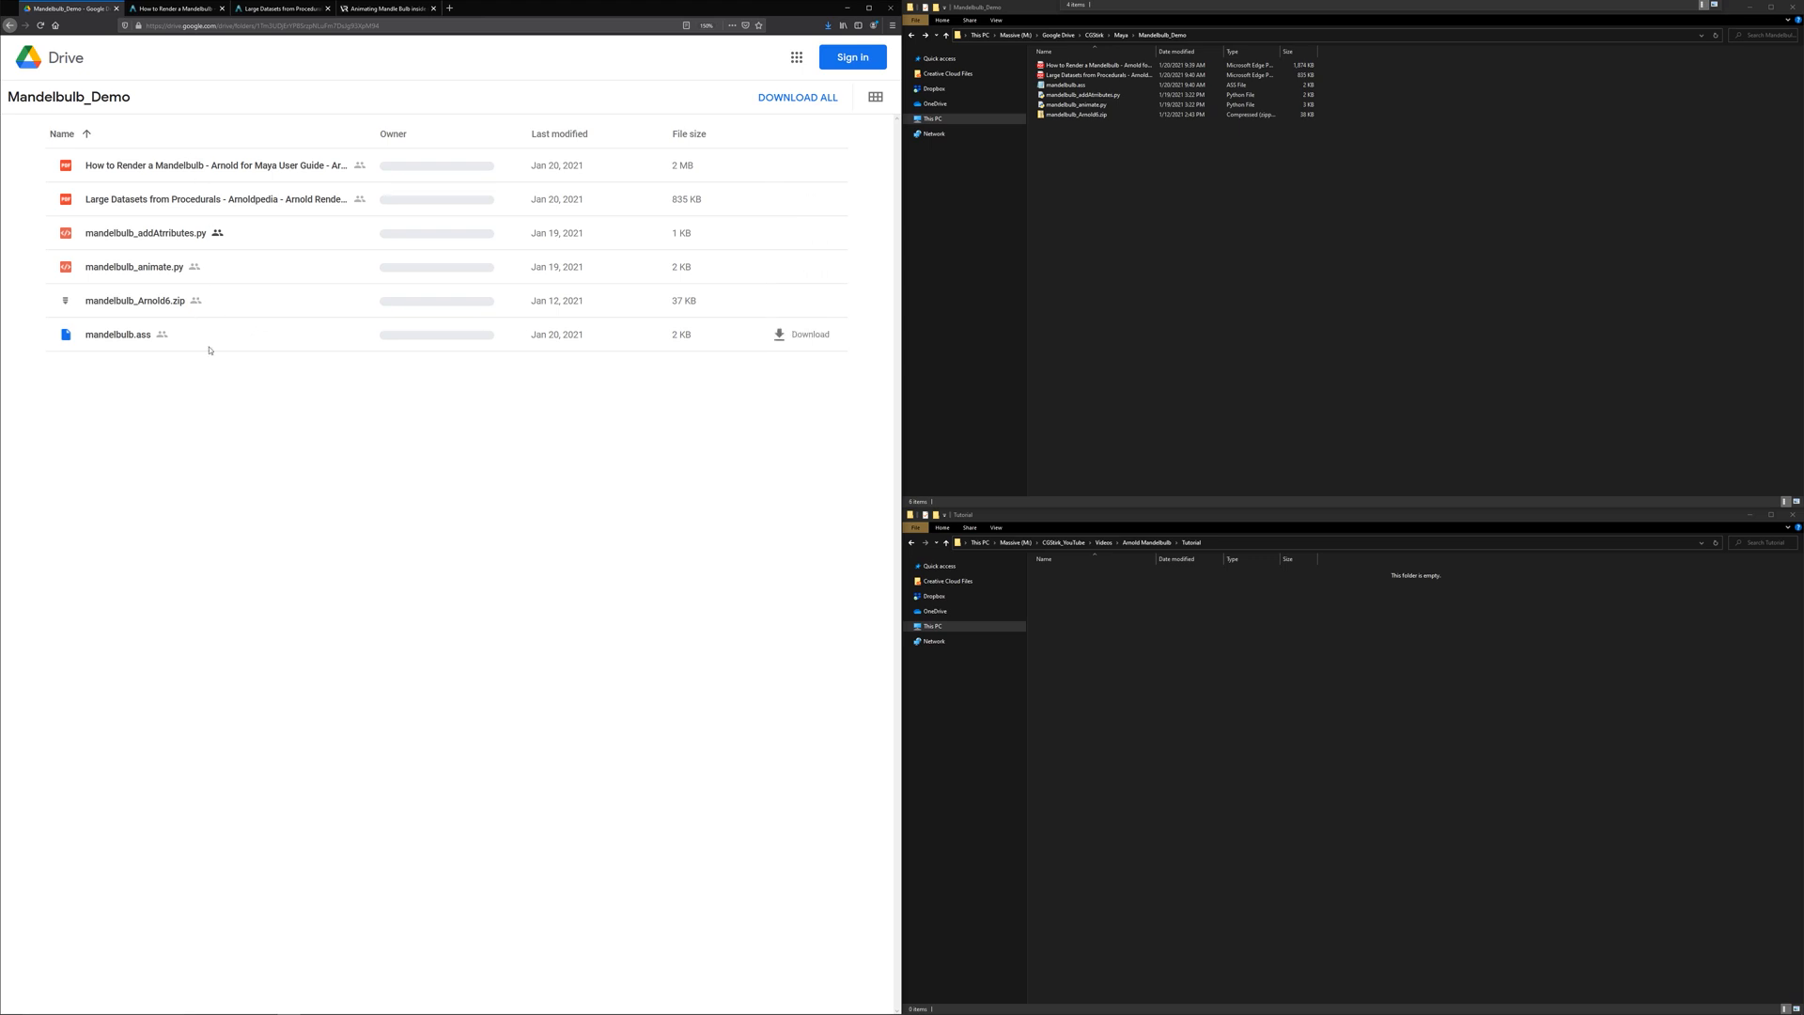
pyautogui.moveTo(597, 276)
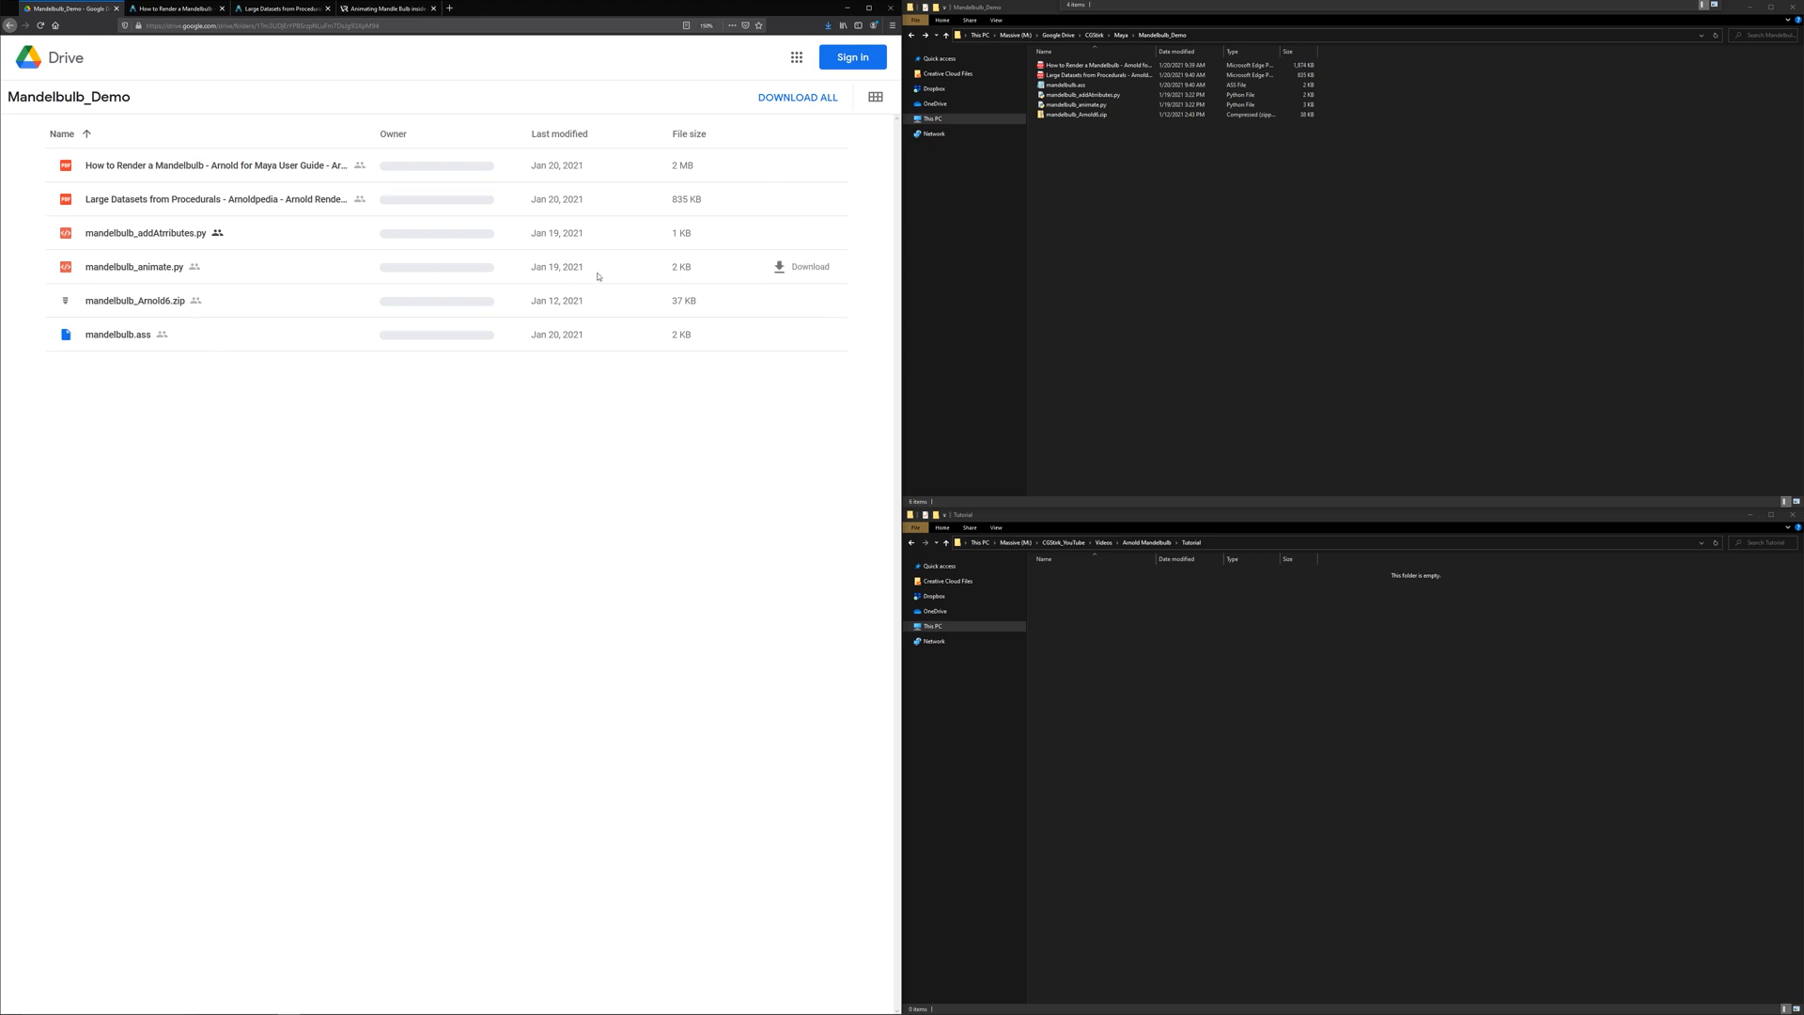
pyautogui.moveTo(806, 267)
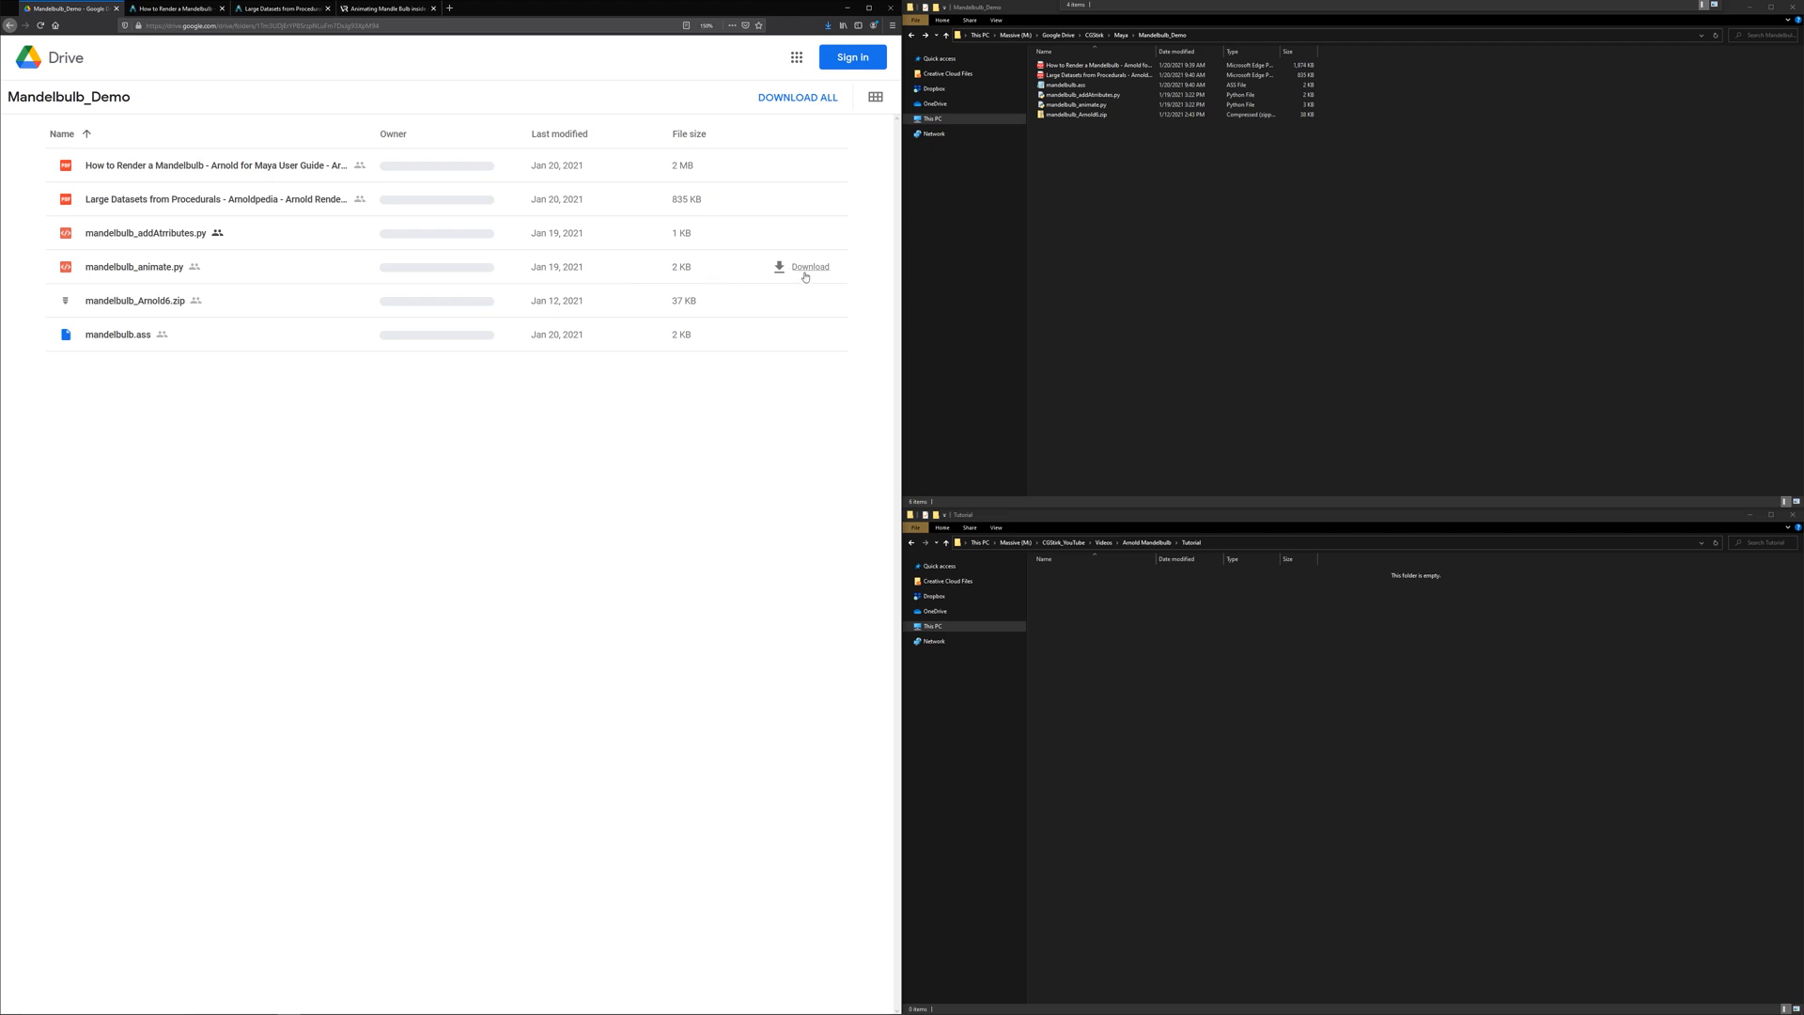
# - Download mandelbulb_animate.py and mandelbulb_addAttributes.py from the Drive folder
pyautogui.click(808, 265)
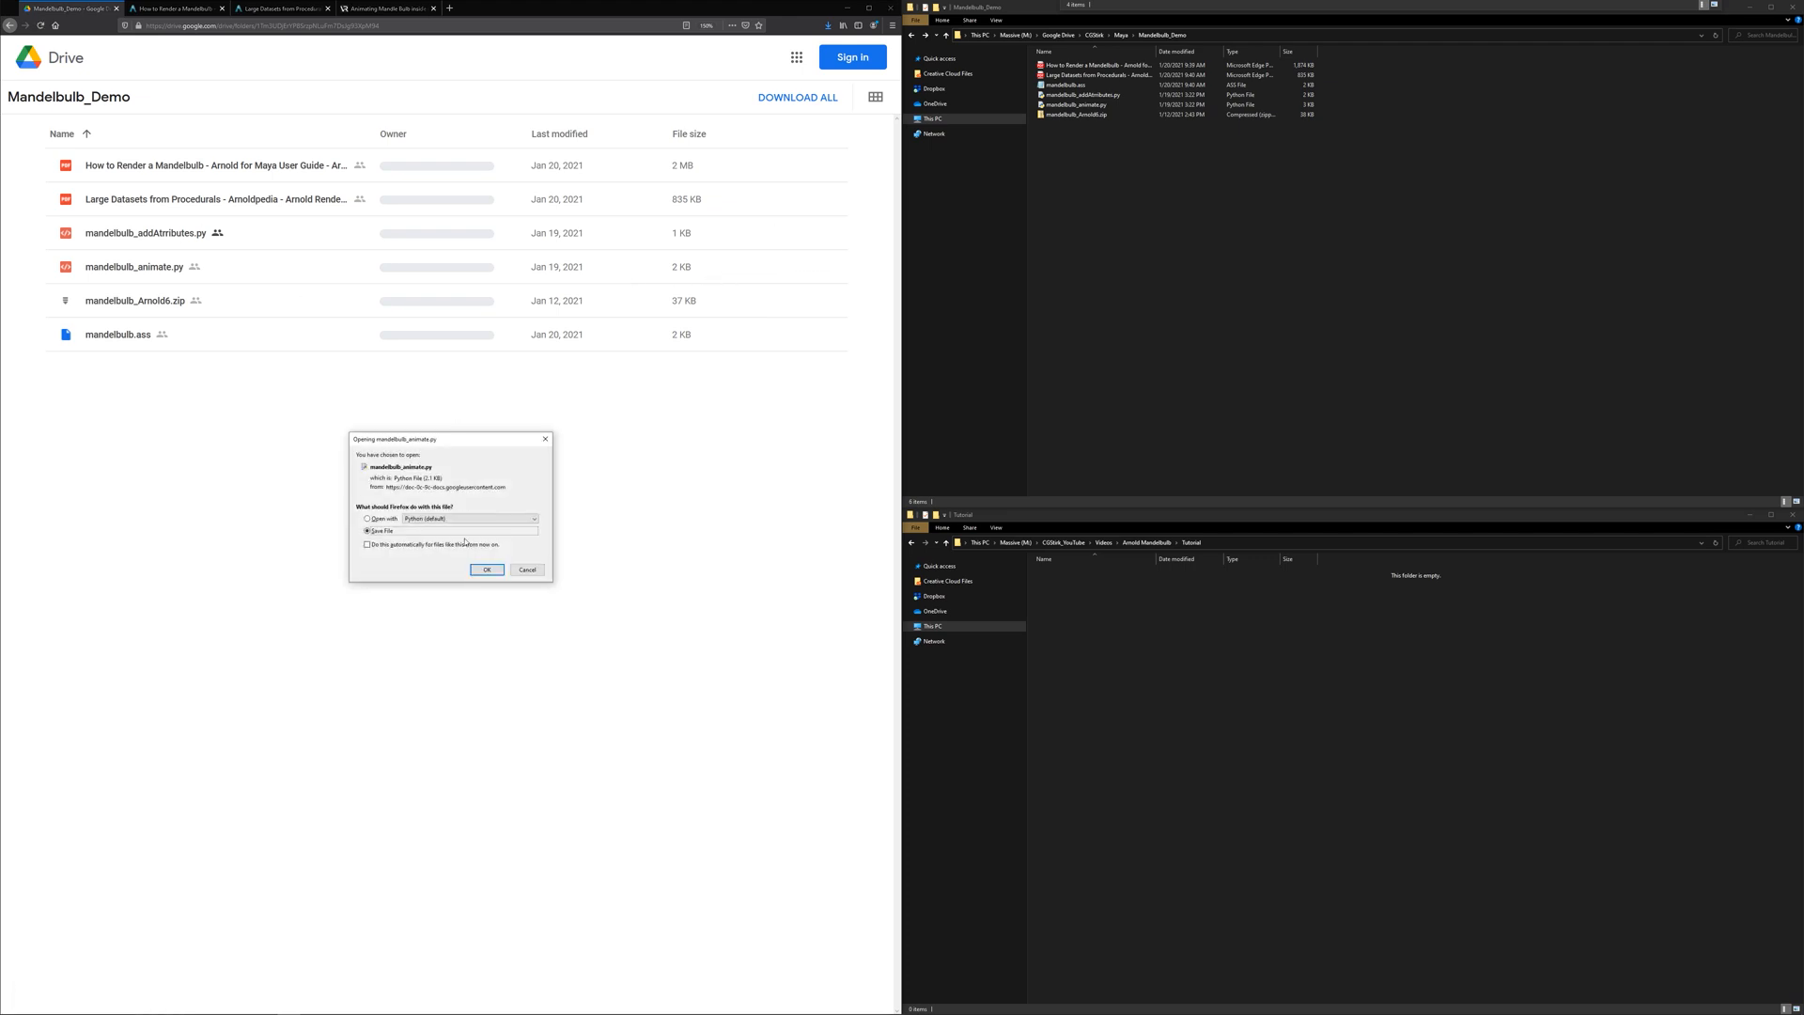
pyautogui.click(485, 570)
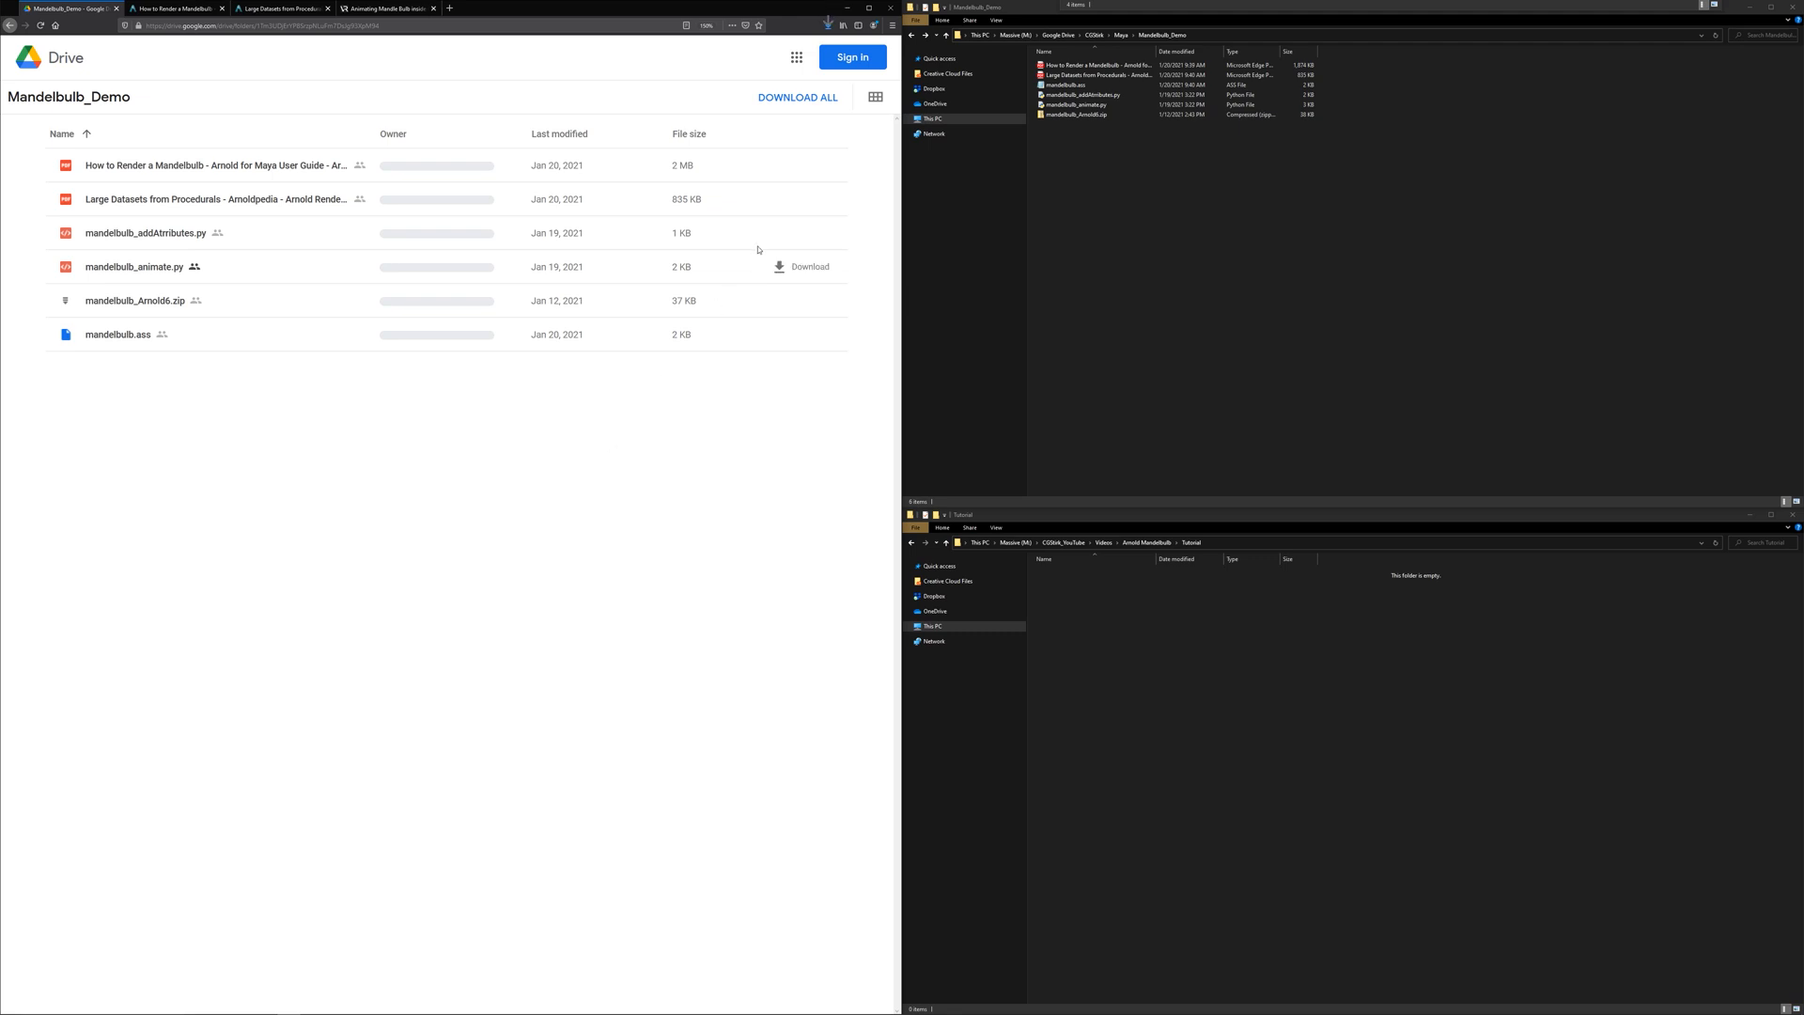
pyautogui.click(808, 233)
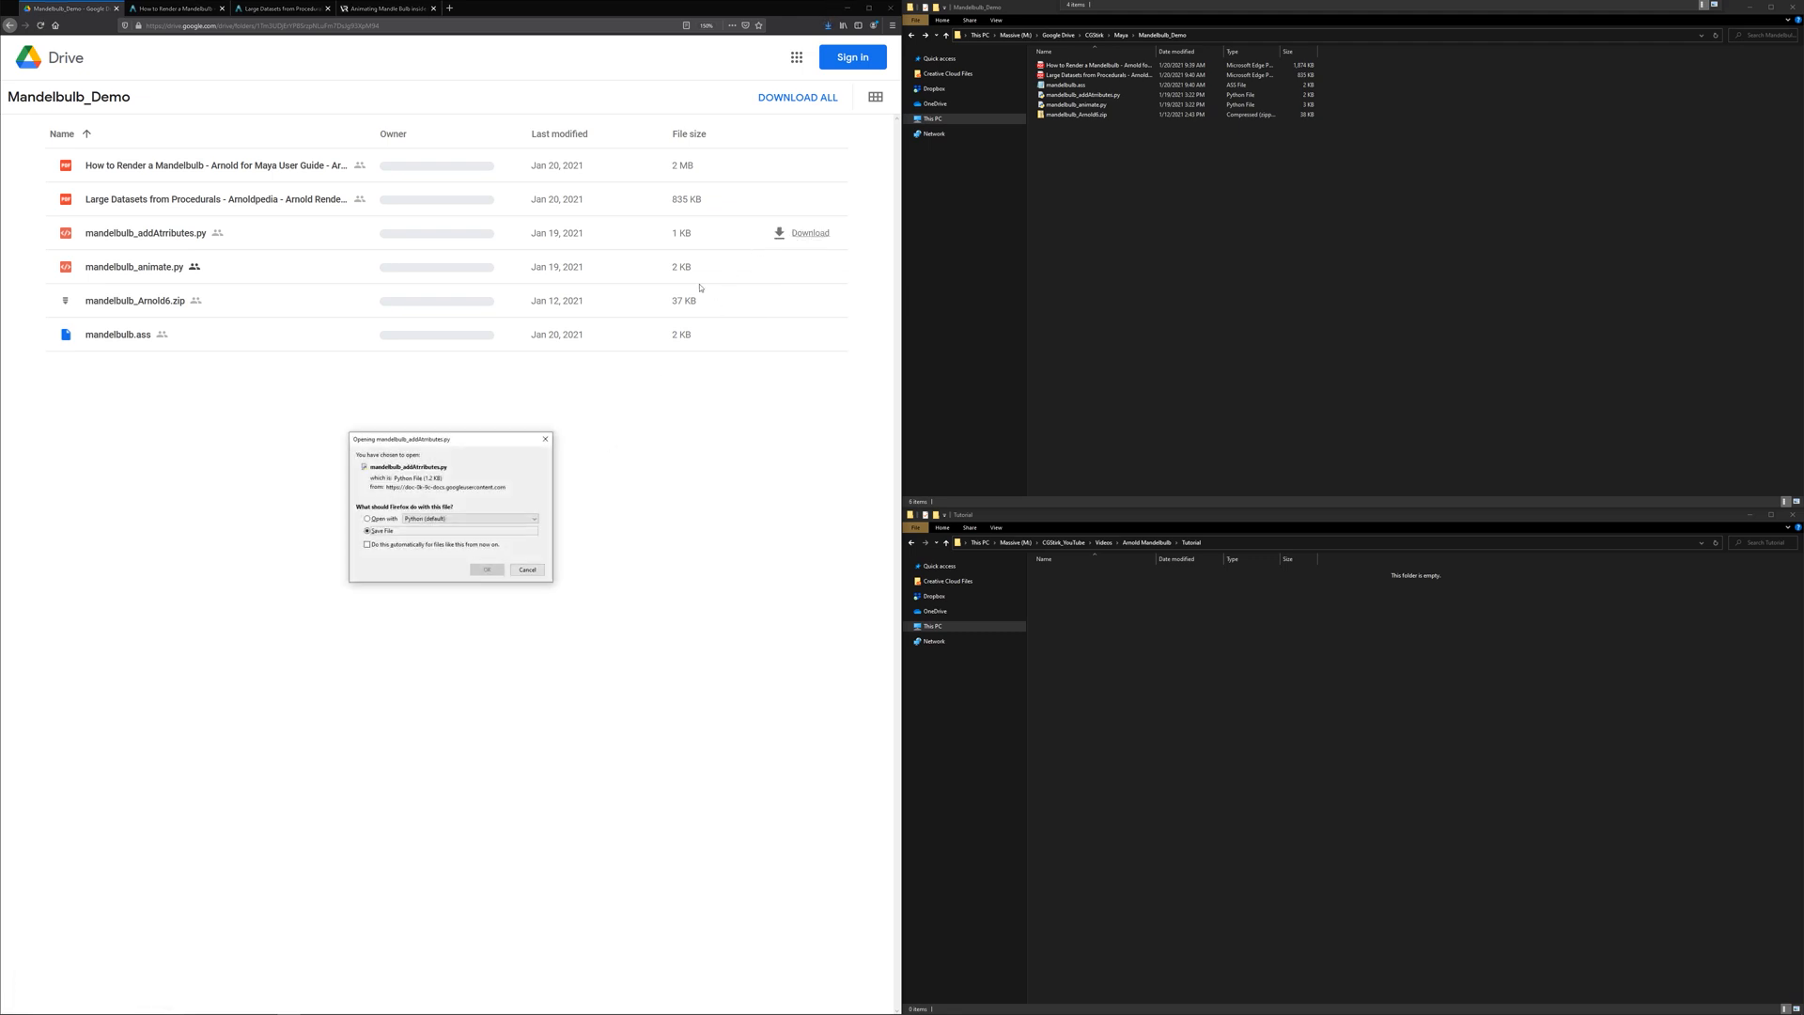
pyautogui.click(486, 569)
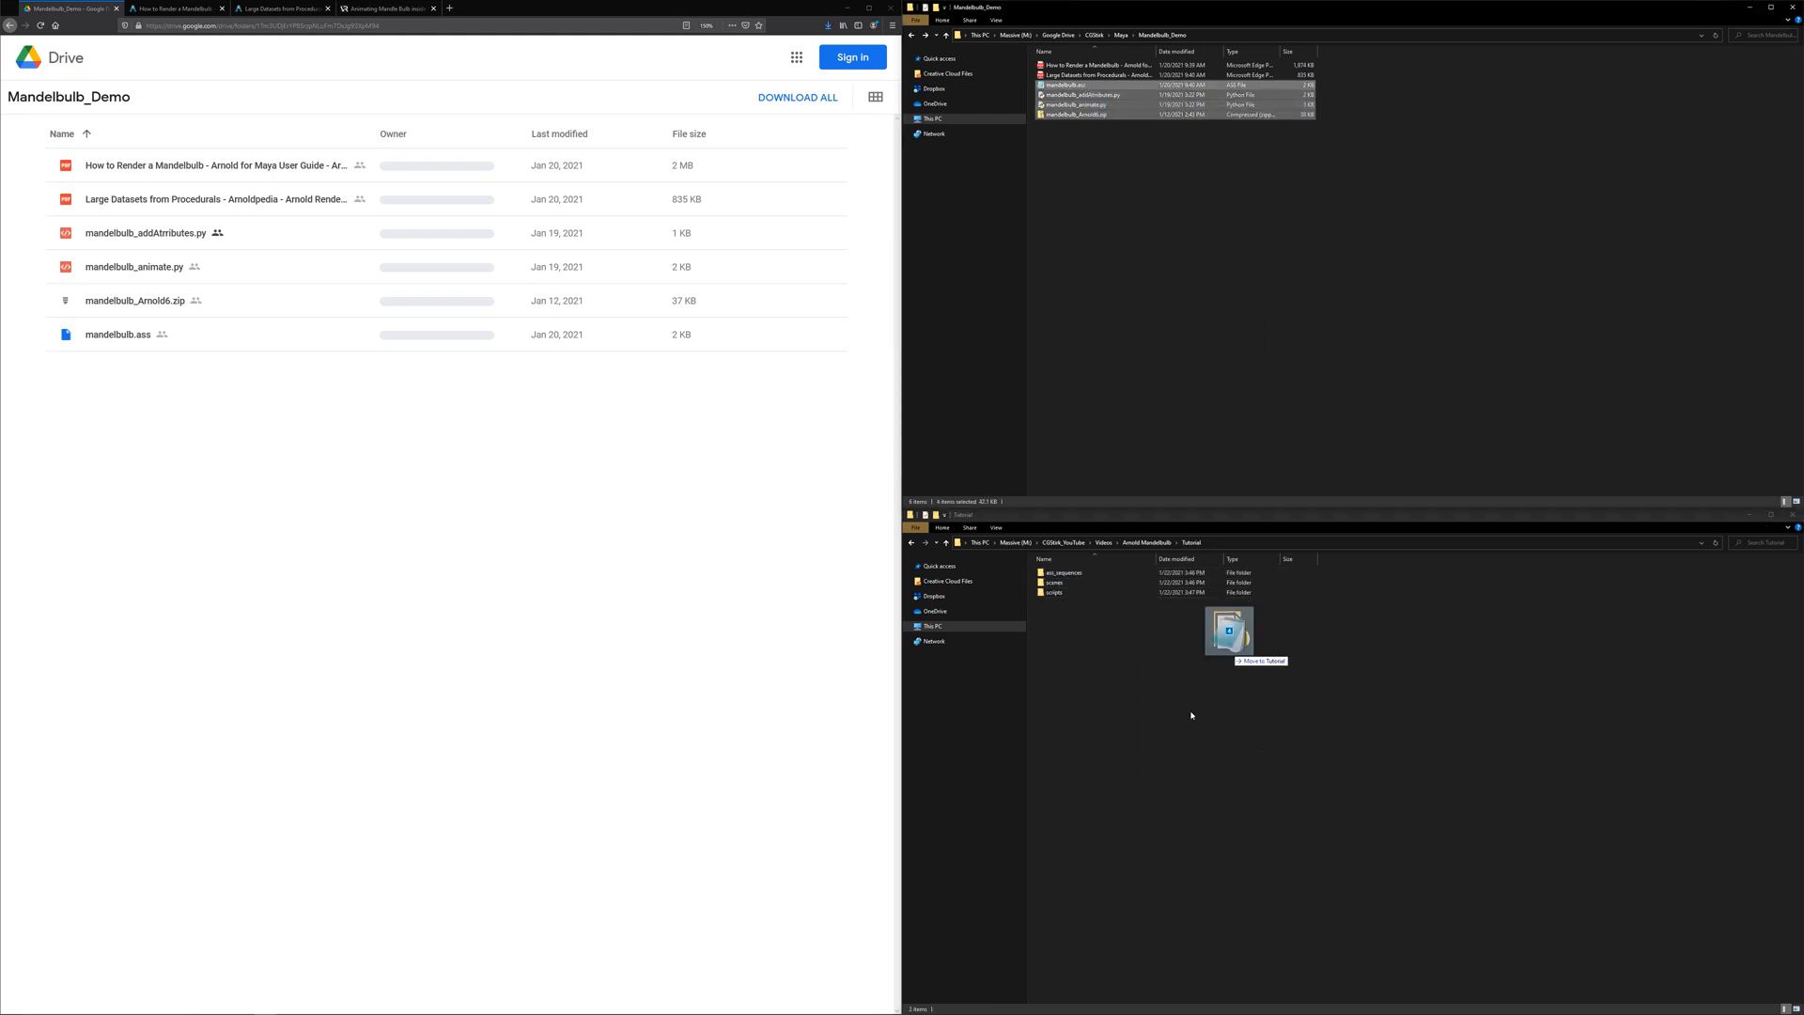
# - Copy the downloaded Mandelbulb files into Tutorial and browse into the extracted mandelbulb_Arnold6 folder
pyautogui.moveTo(1227, 632); pyautogui.dragTo(1116, 622)
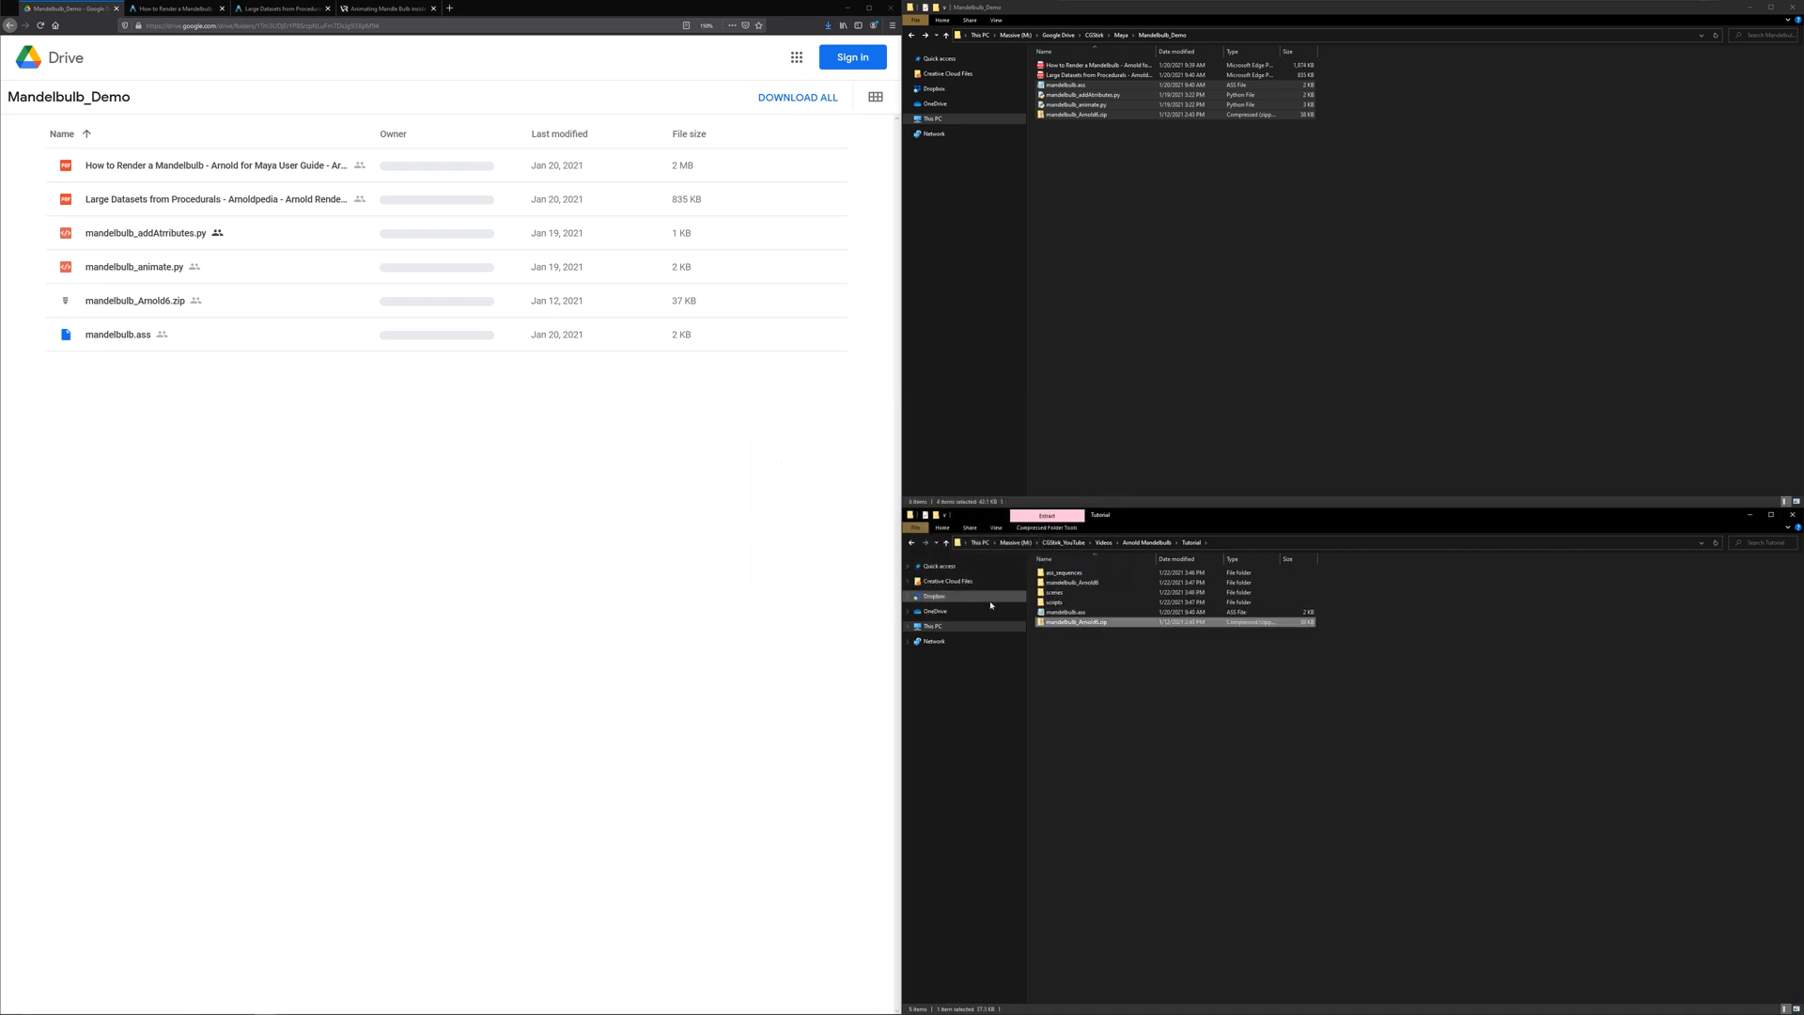
pyautogui.doubleClick(1075, 581)
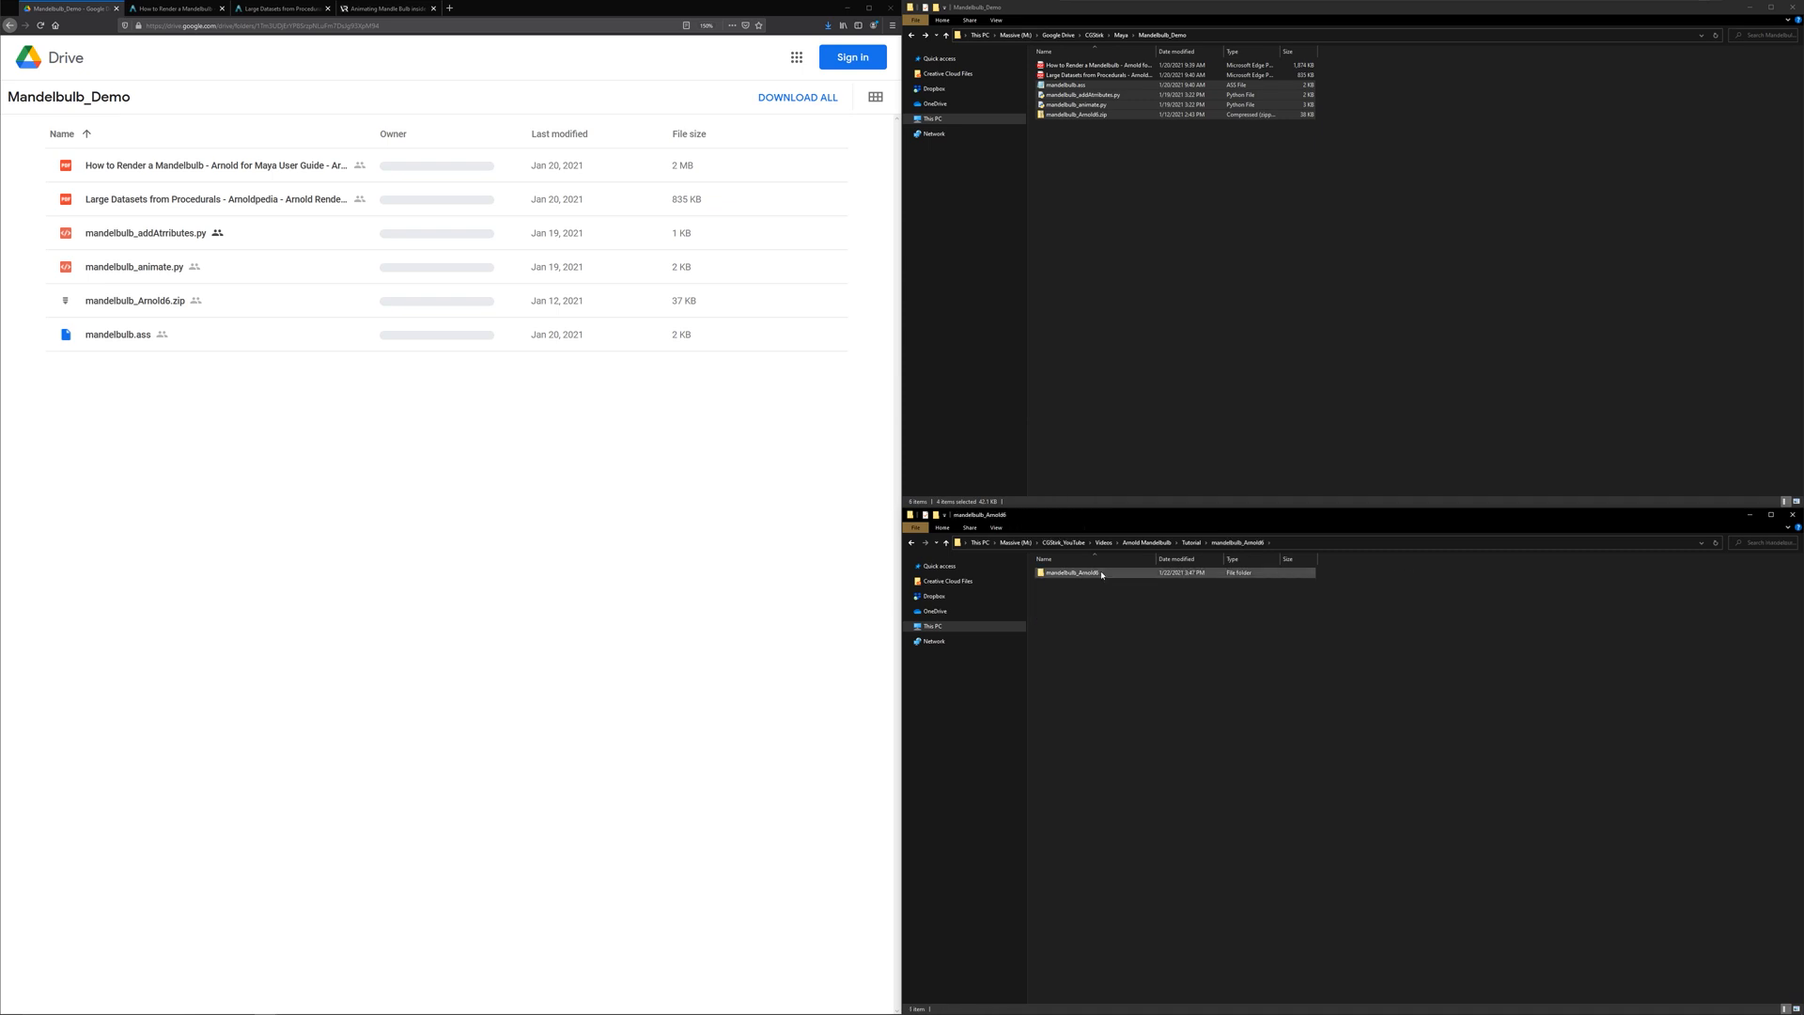
pyautogui.doubleClick(1071, 571)
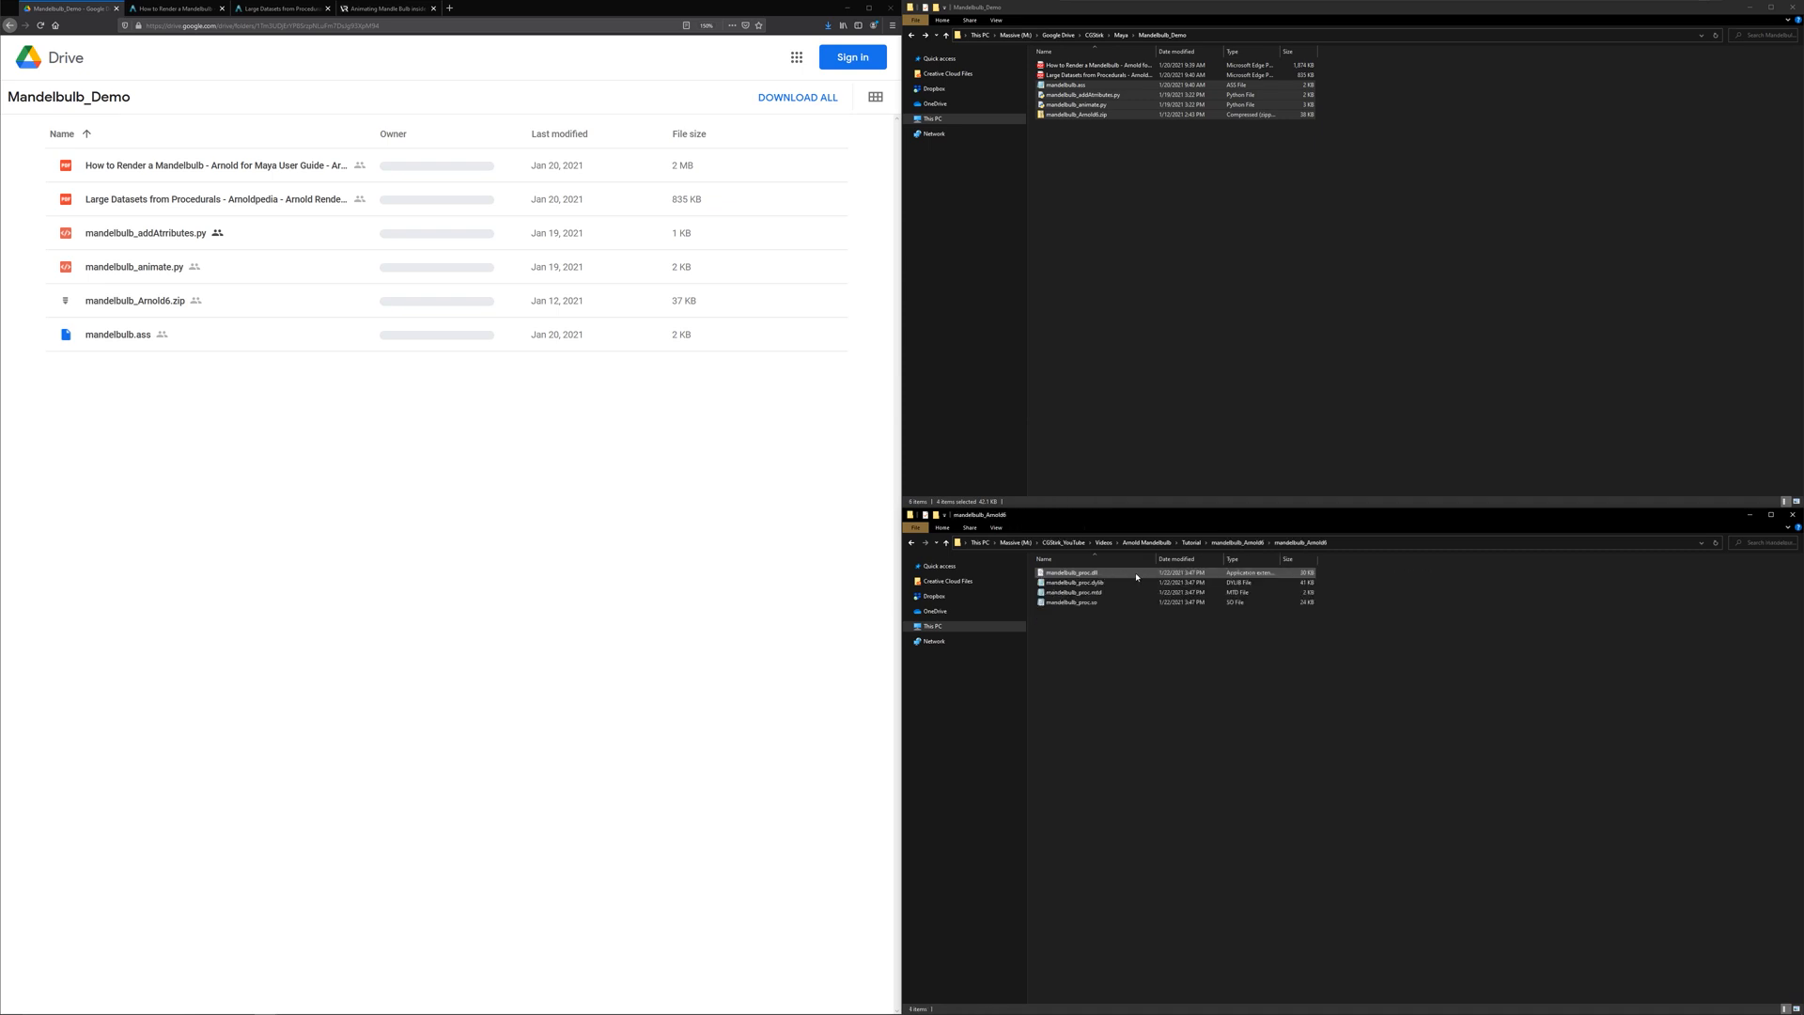
# - Move mandelbulb_proc.dll from the extracted folder into the Tutorial folder
pyautogui.click(1075, 592)
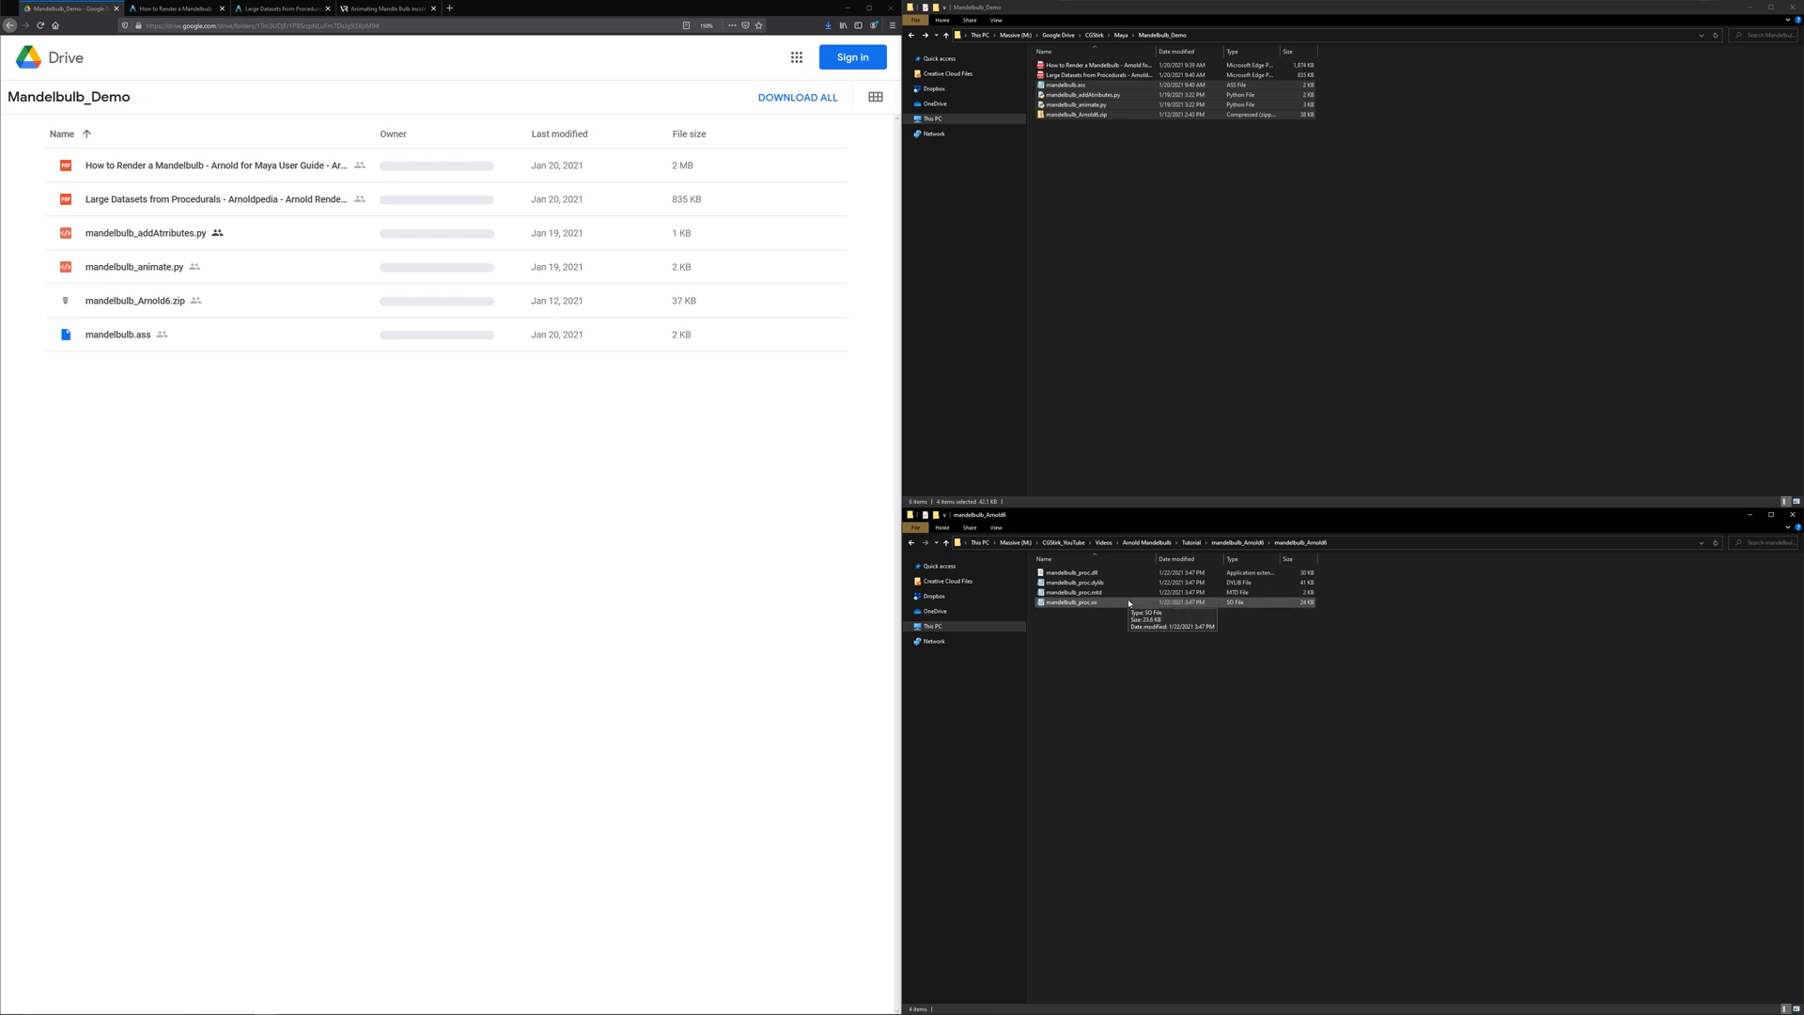
pyautogui.click(1069, 571)
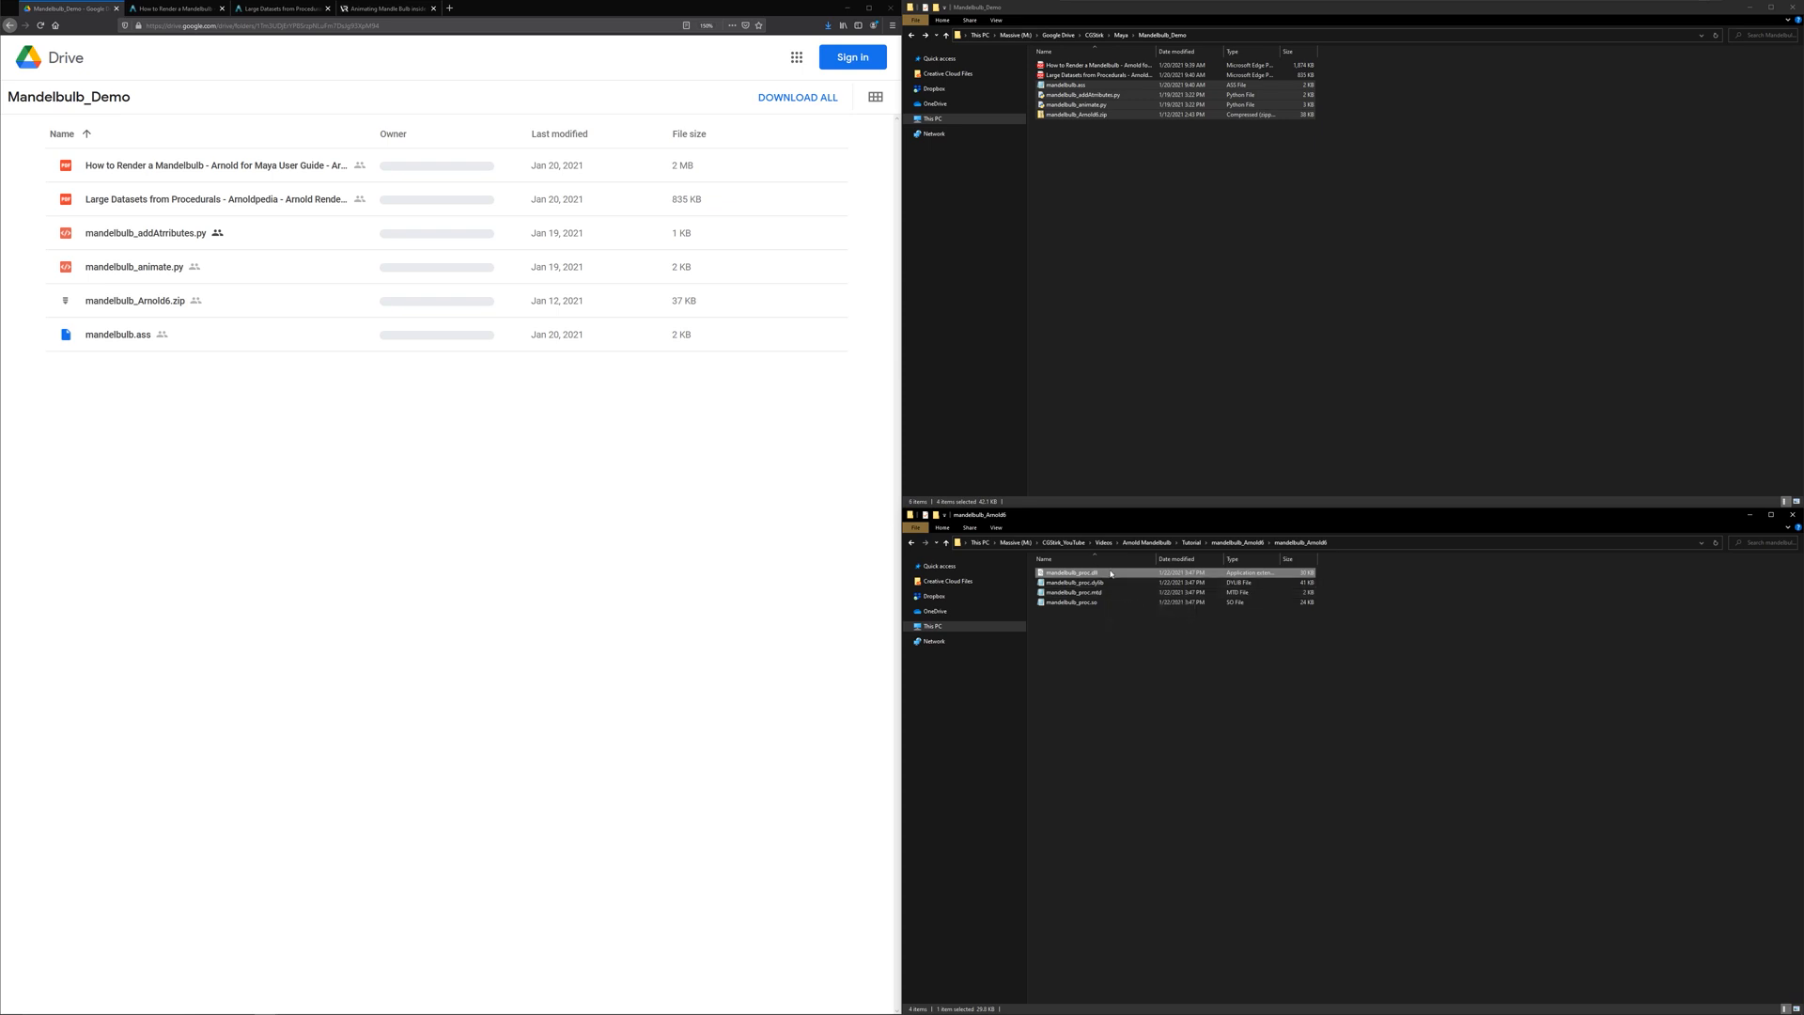
pyautogui.click(1239, 541)
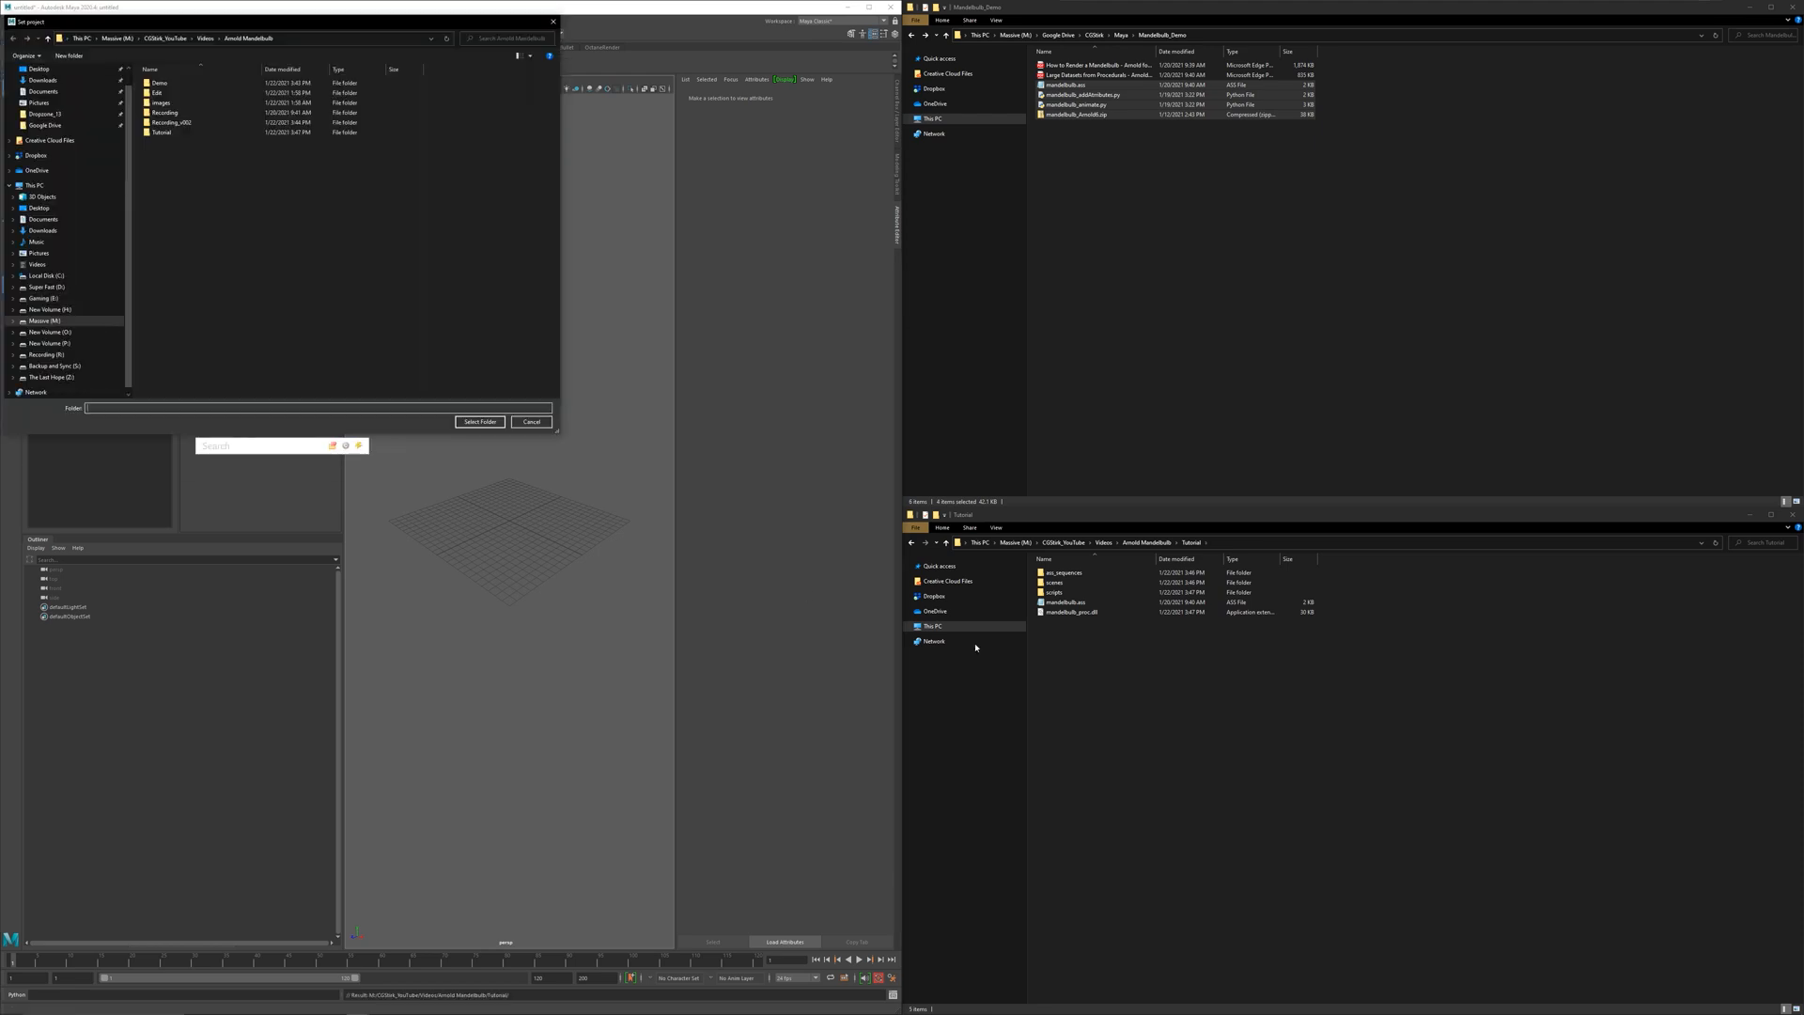
# - Set the Tutorial folder as the Maya project and dismiss the Arnold About dialog
pyautogui.click(530, 421)
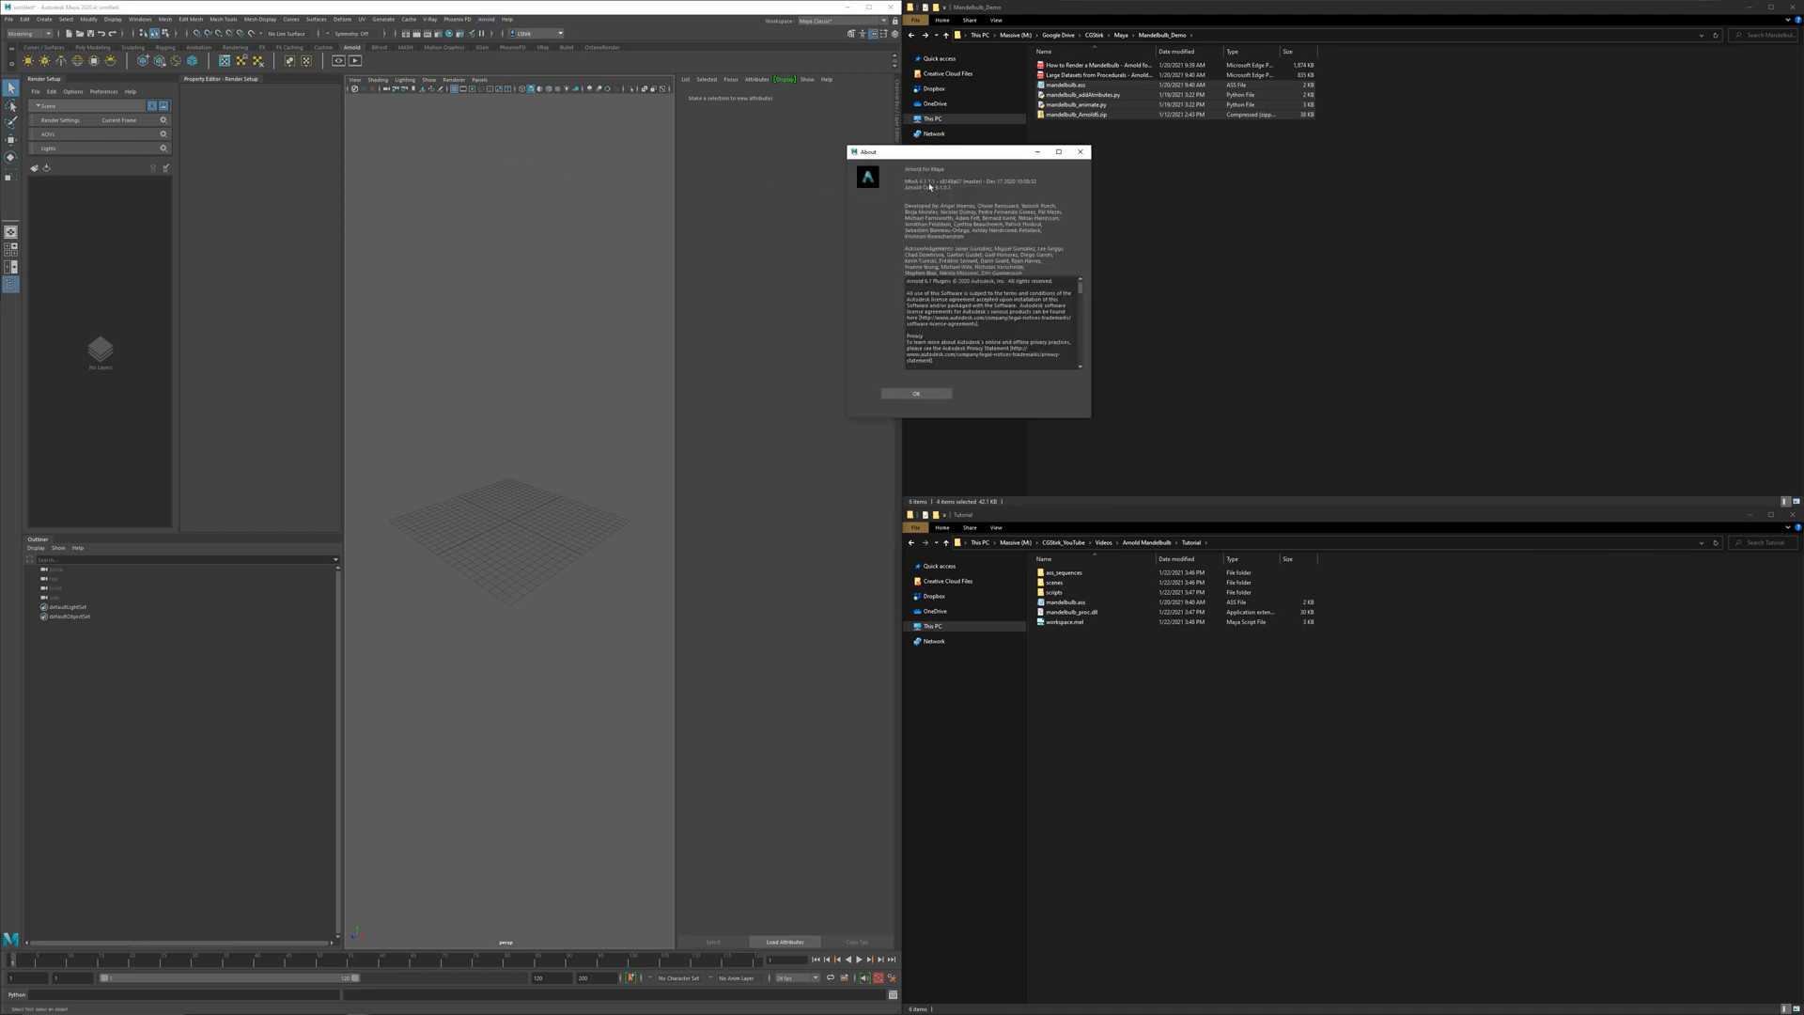
pyautogui.moveTo(932, 189)
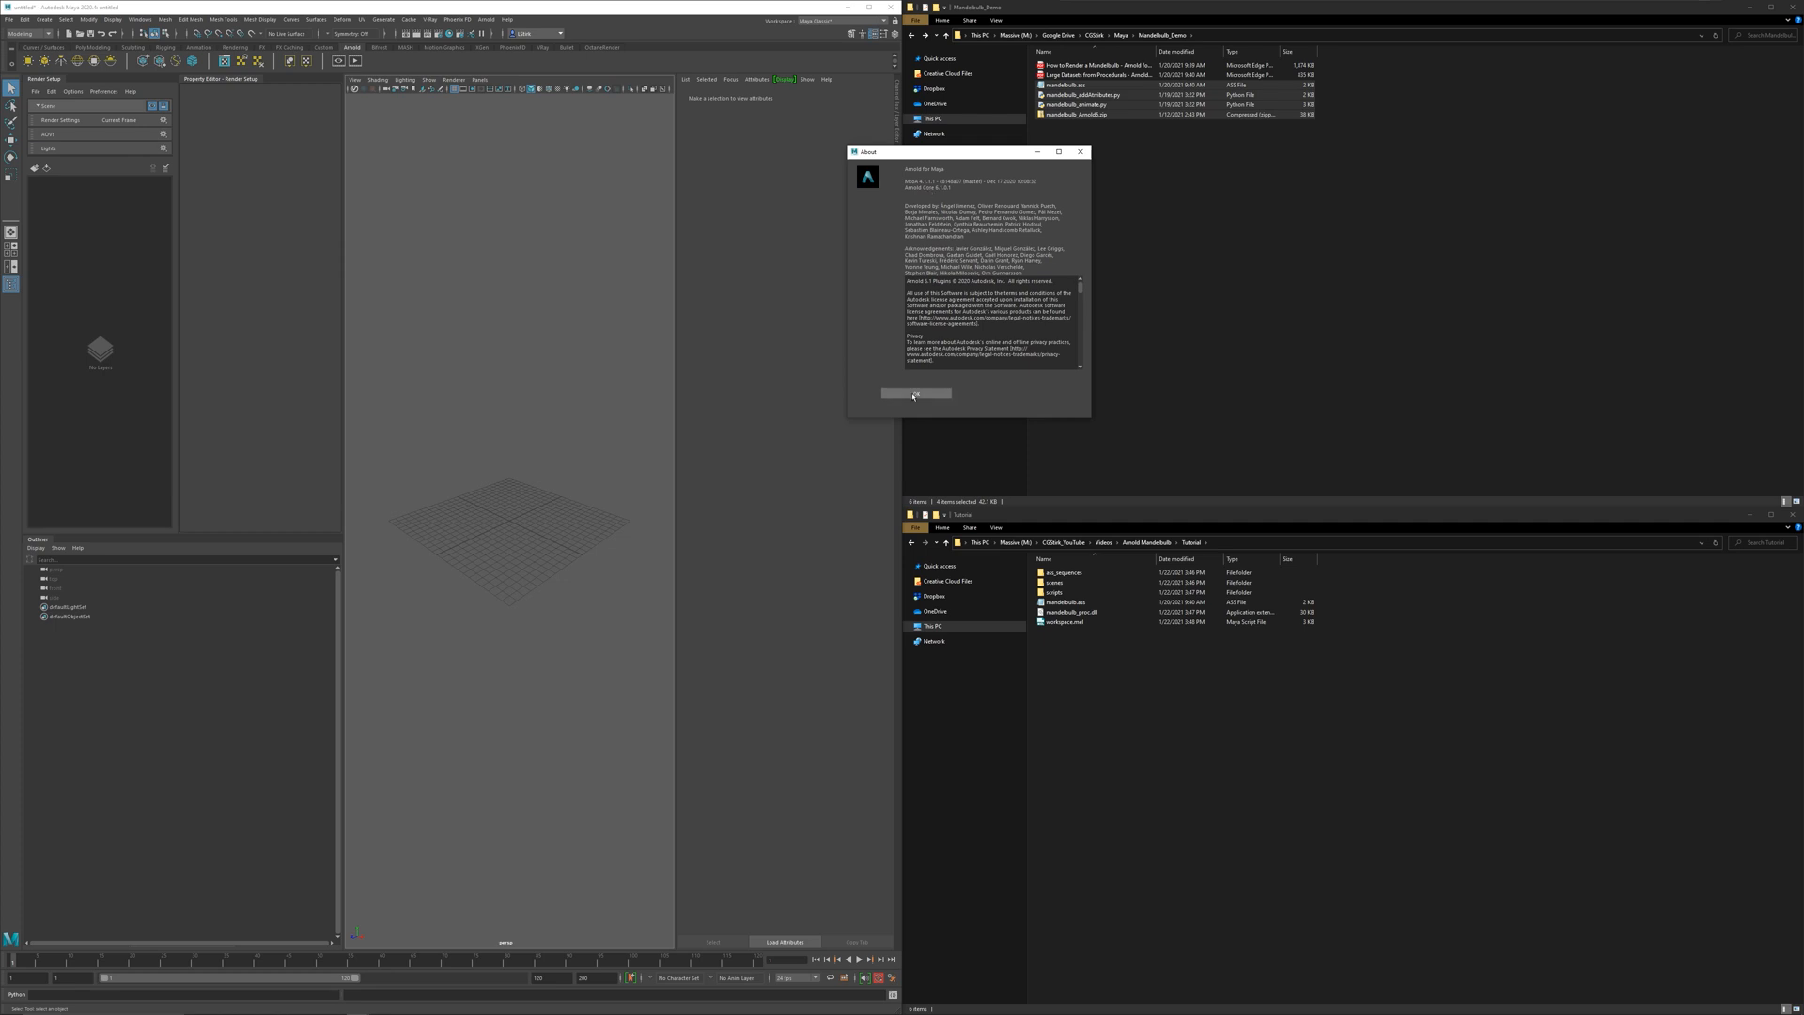
pyautogui.click(917, 393)
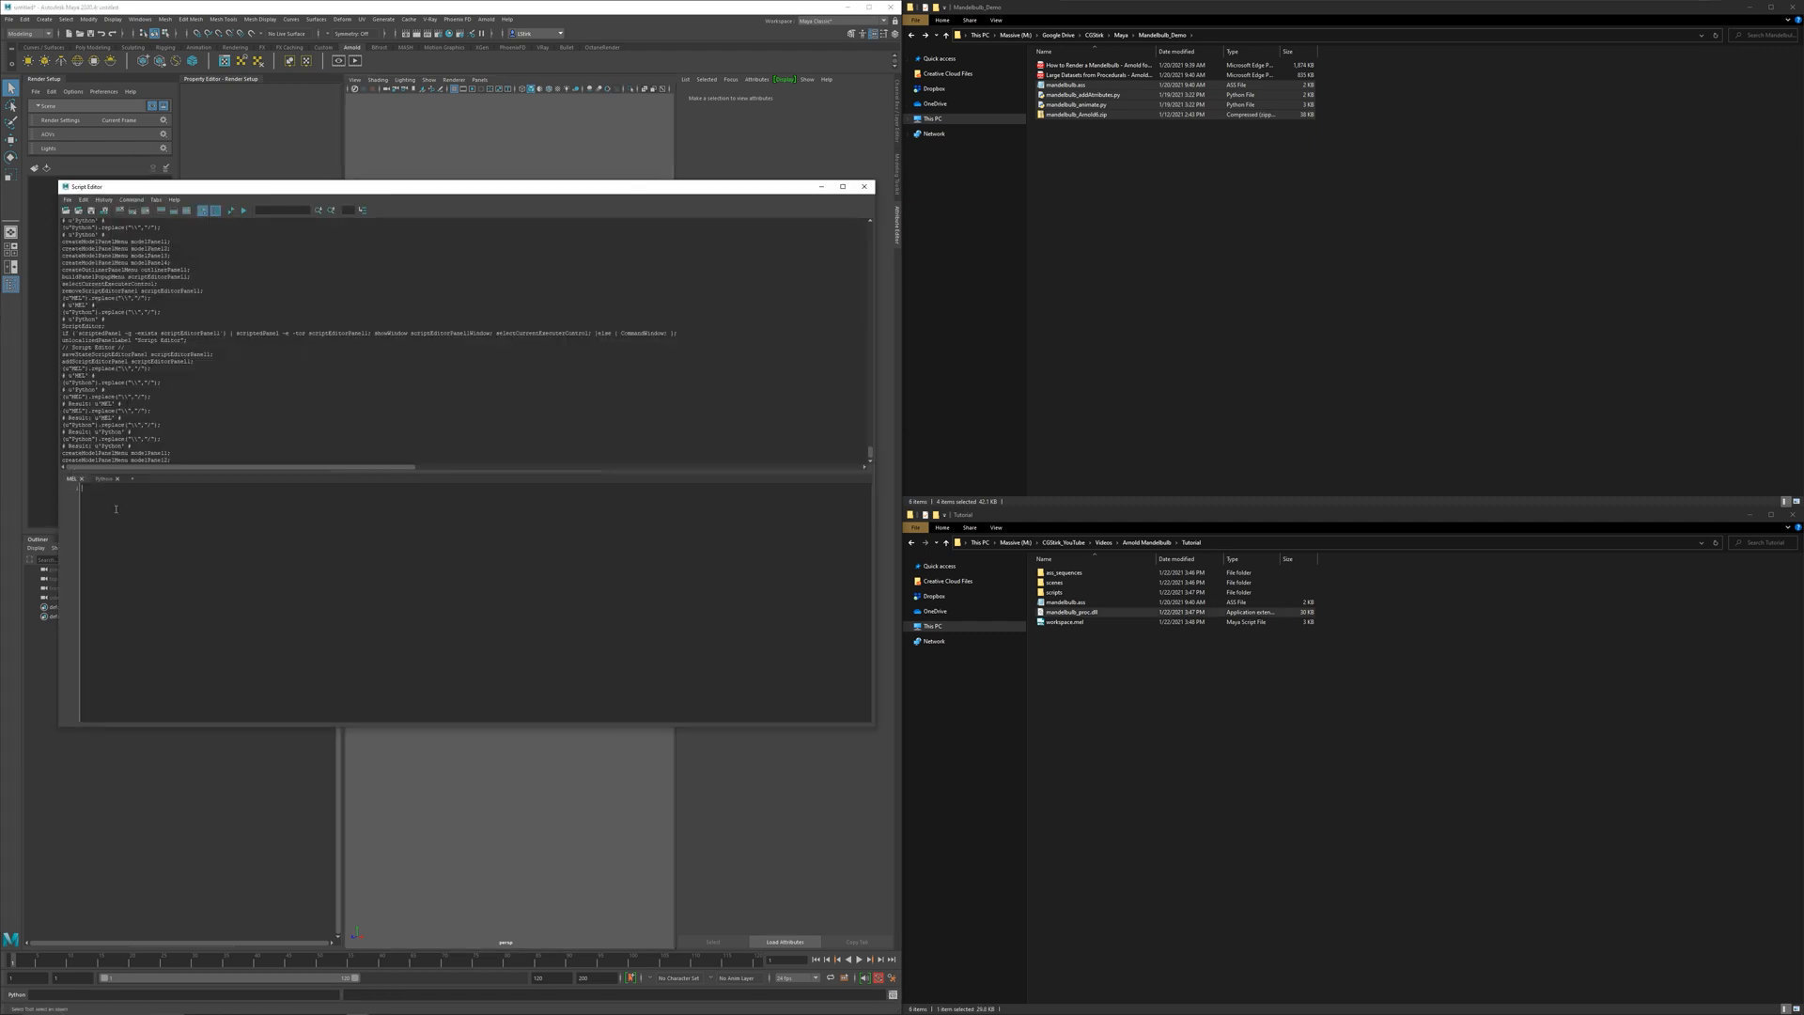
# - Run system("set Arnold") in MEL to print ARNOLD_PLUGIN_PATH and cancel copying into the protected procedurals folder
pyautogui.write('system (')
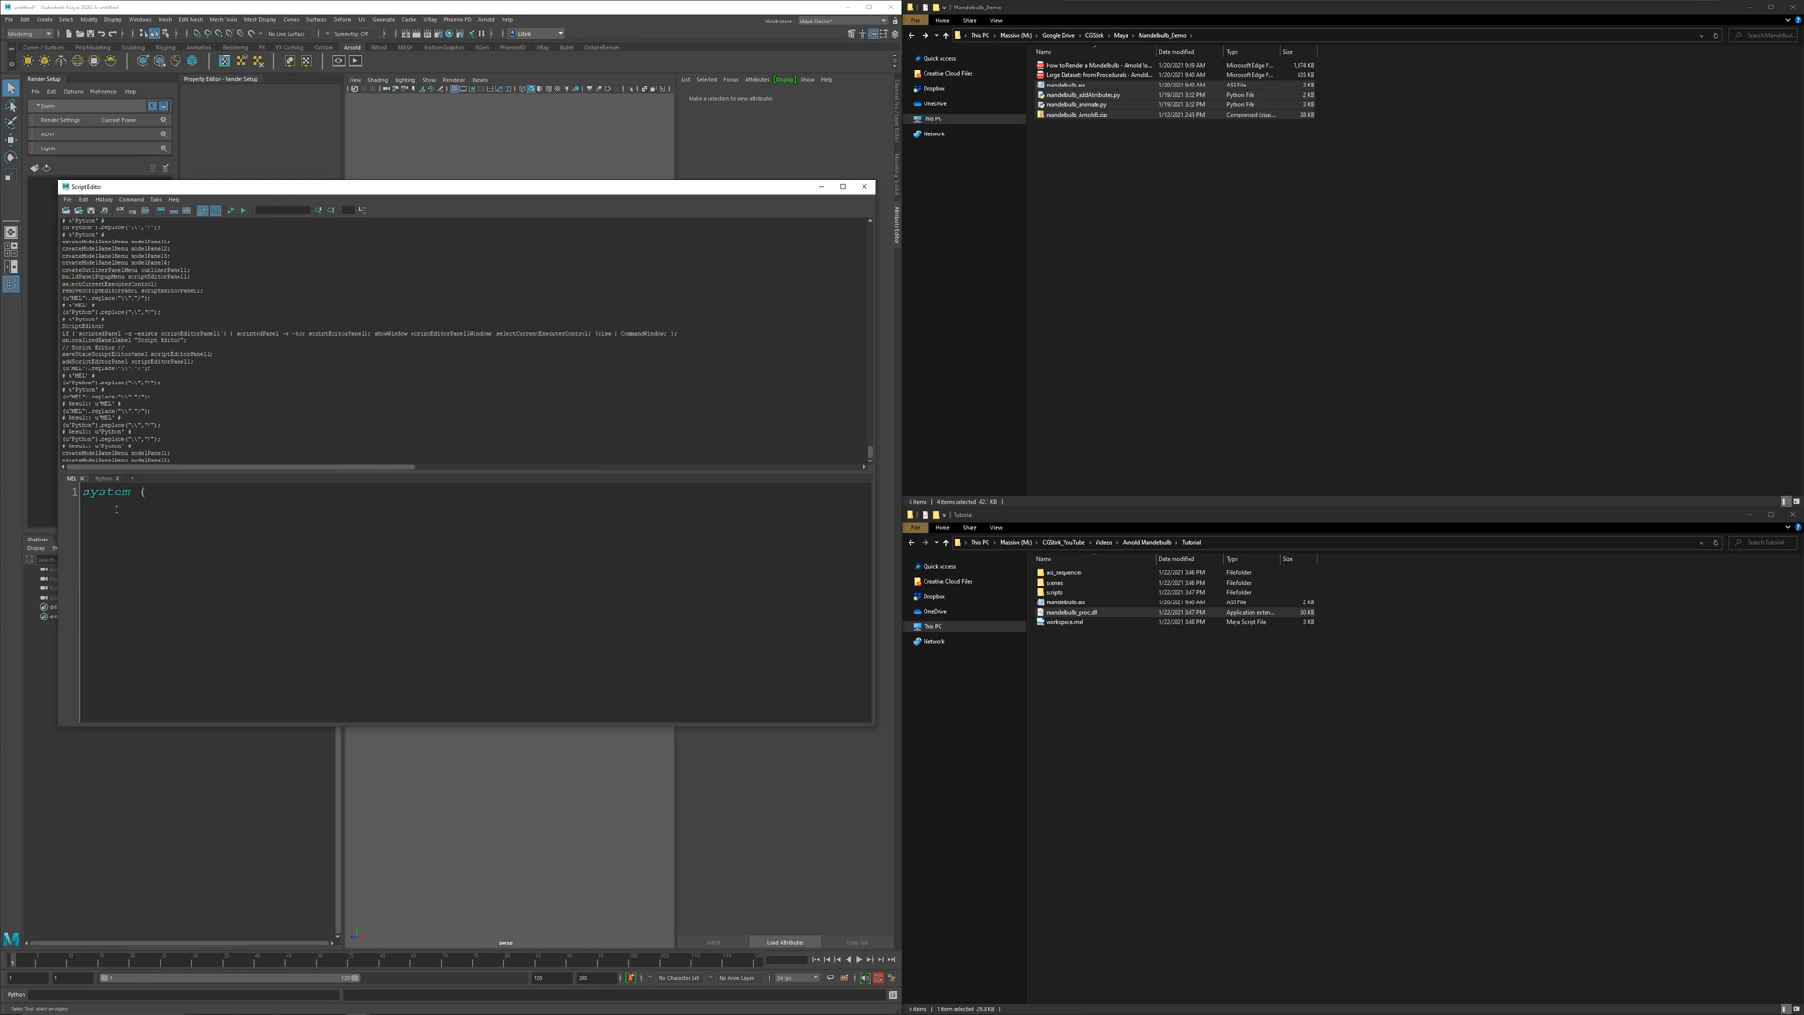
pyautogui.write('"set Ar')
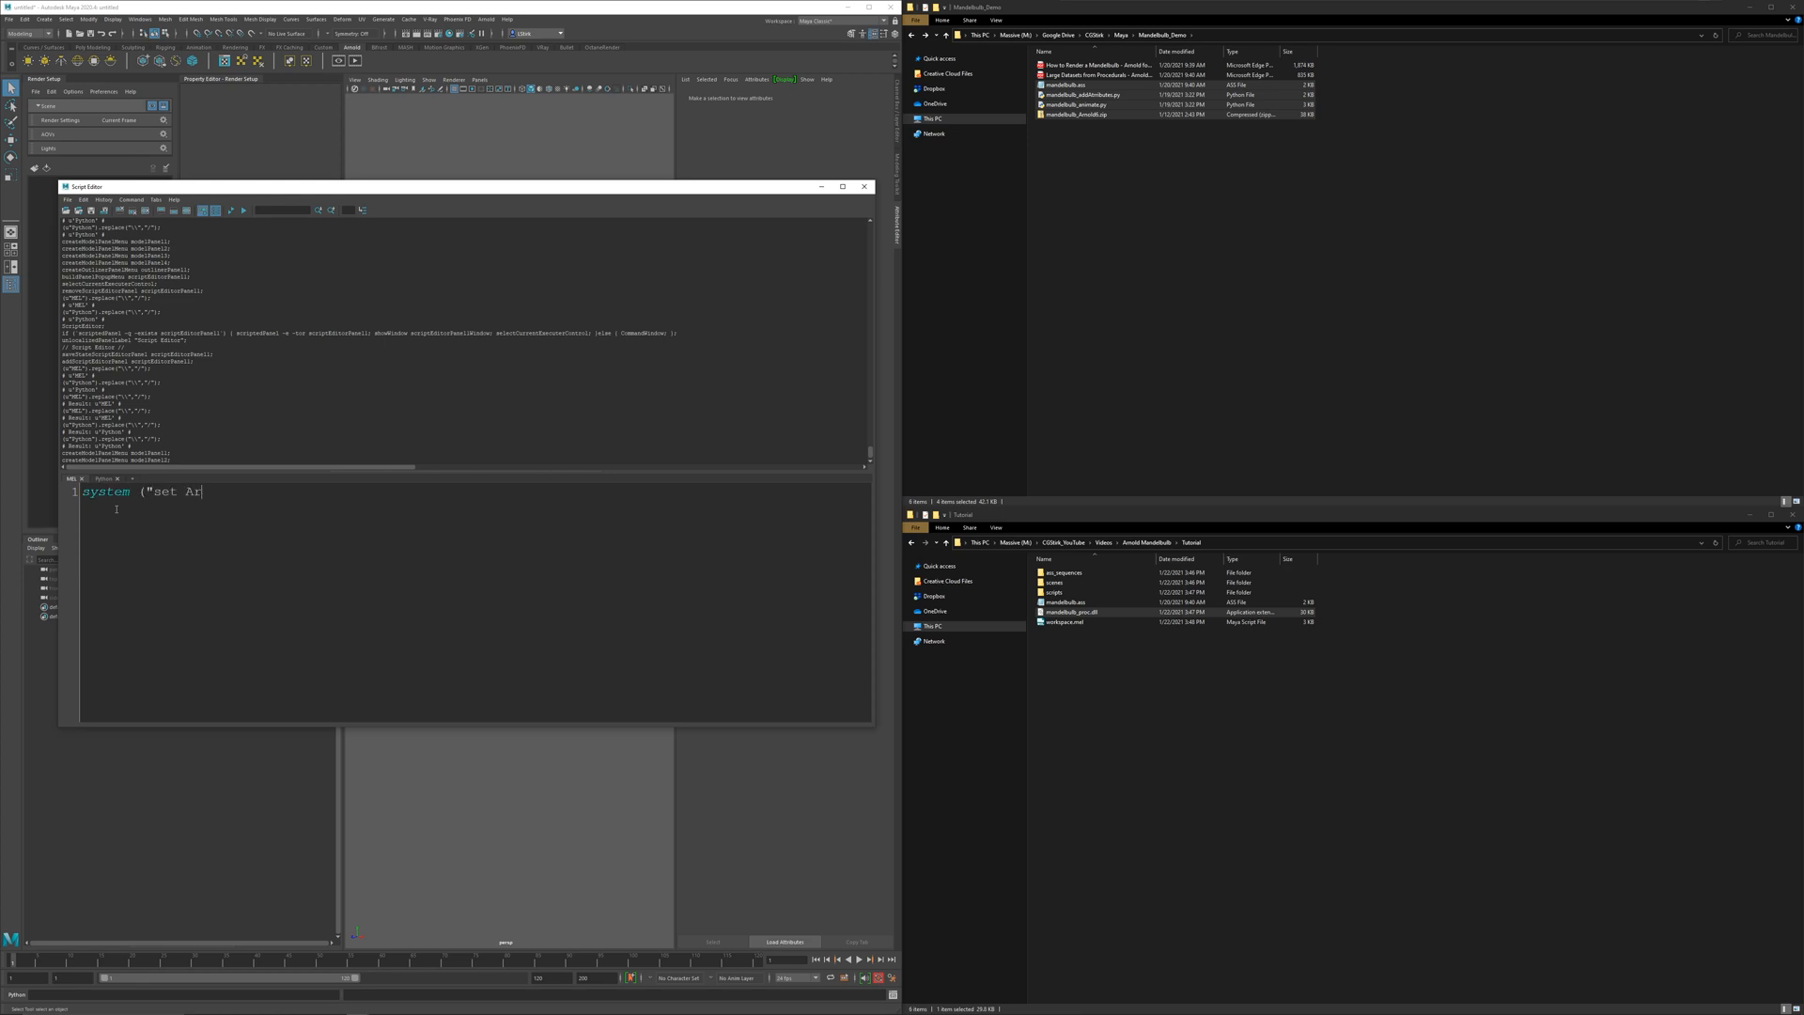
pyautogui.write('nold")')
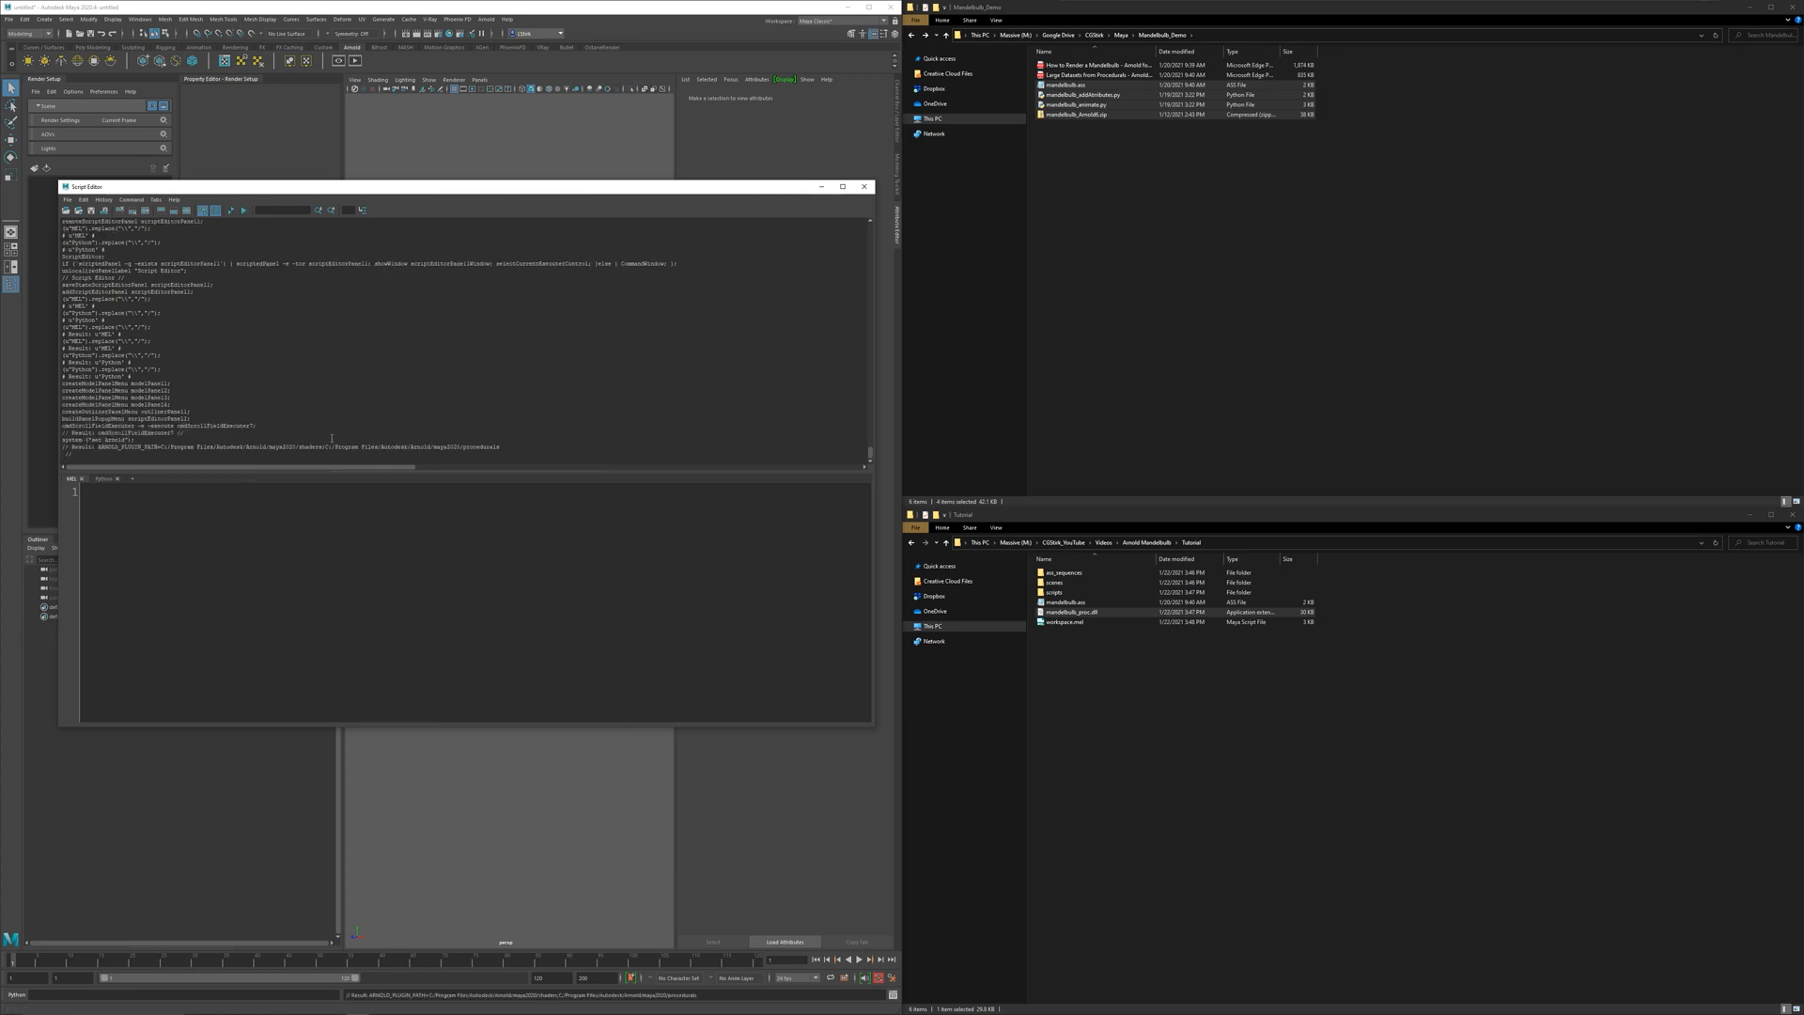
pyautogui.moveTo(326, 446); pyautogui.dragTo(499, 445)
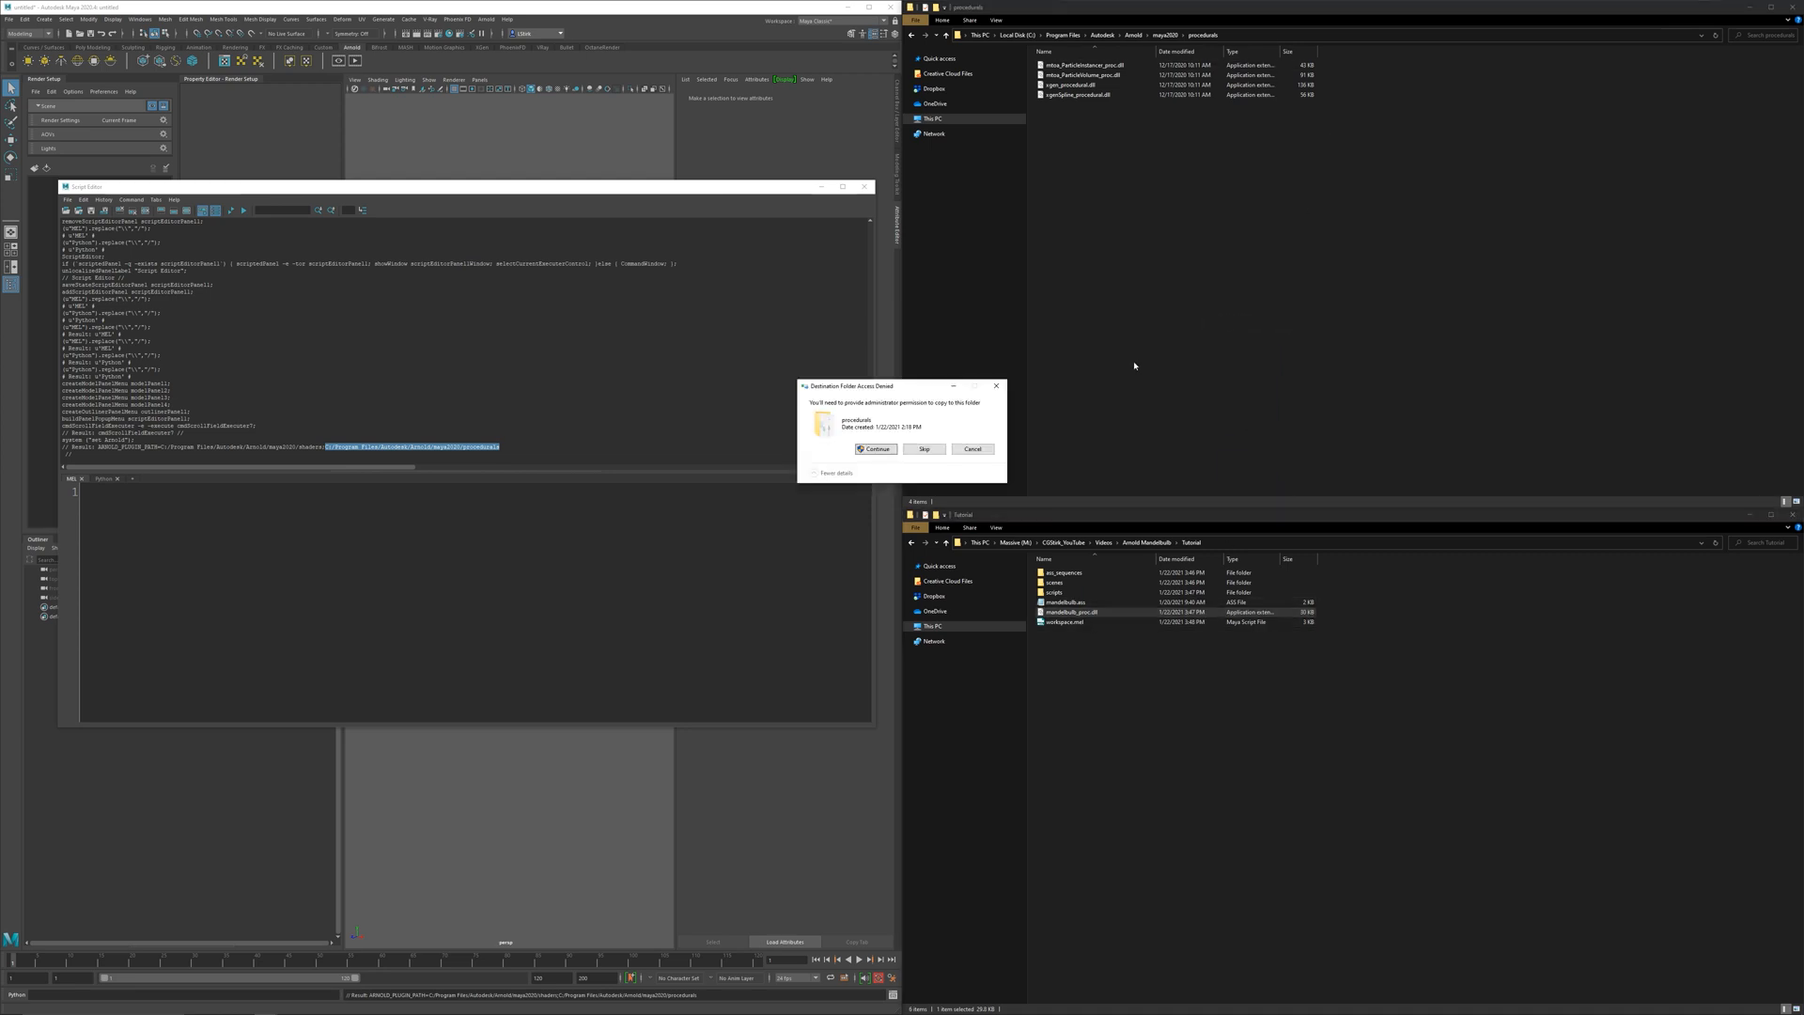
pyautogui.click(874, 450)
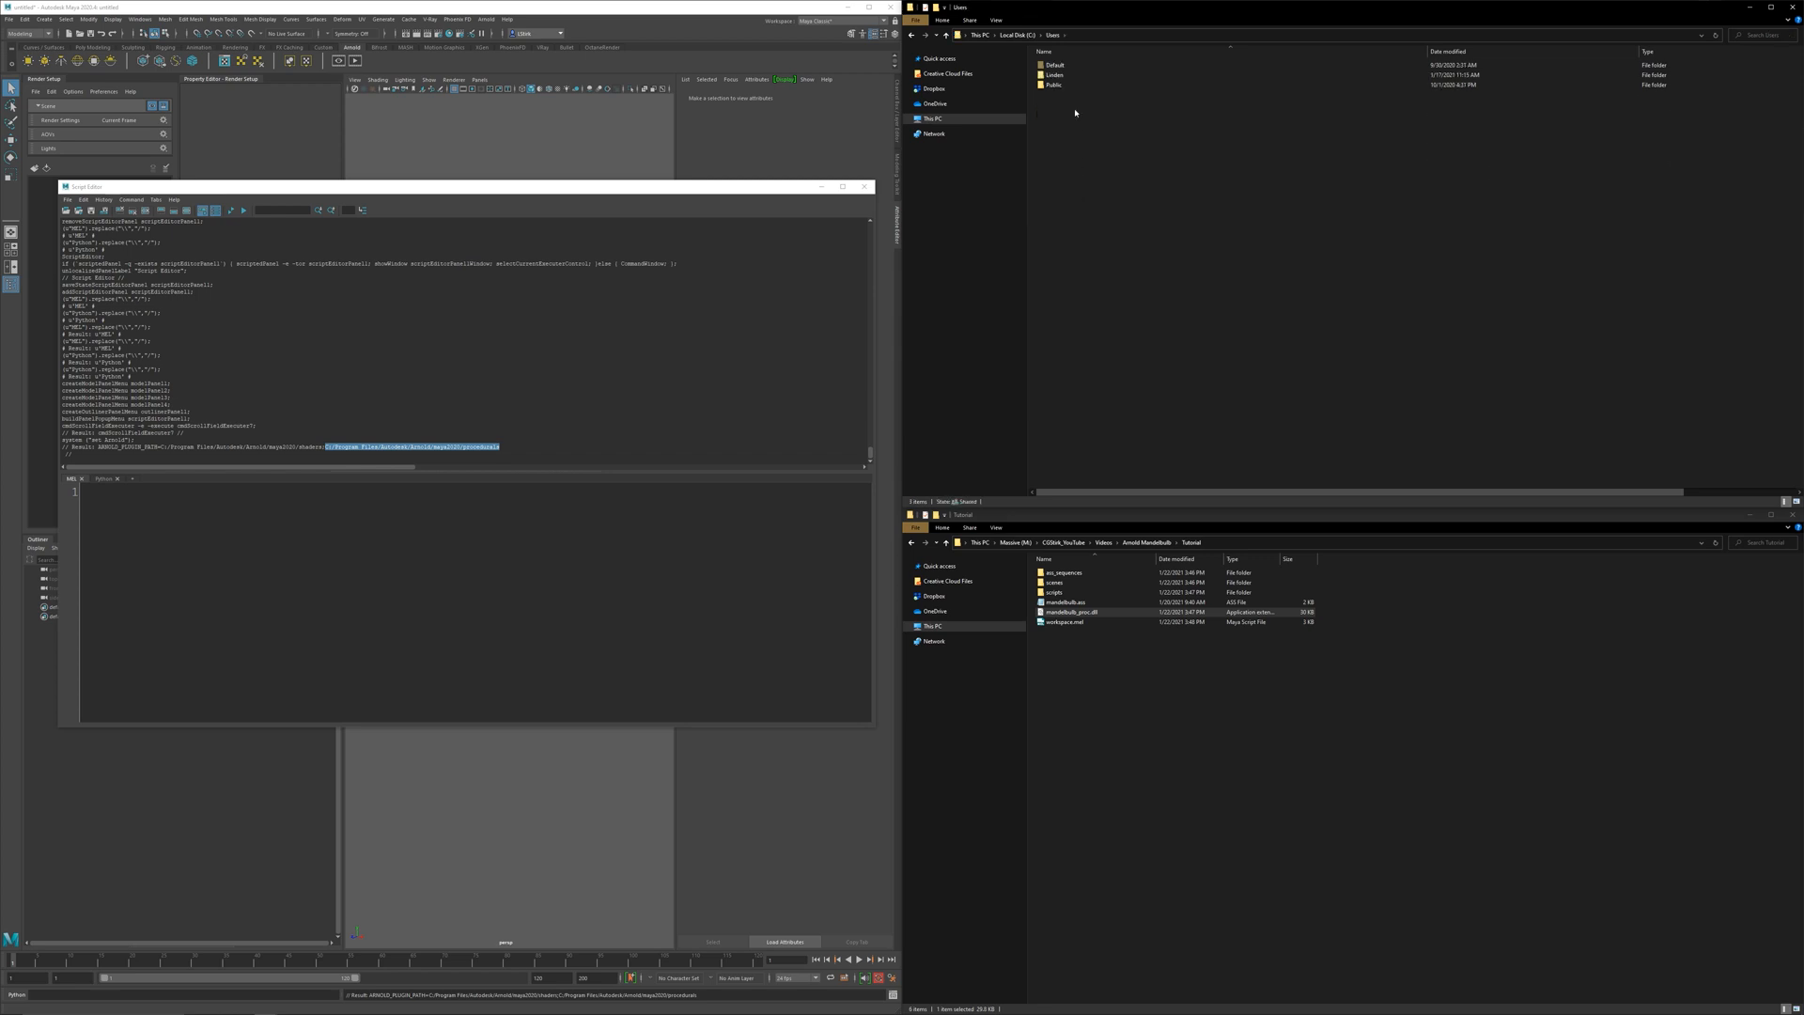
# - Browse to Documents\maya\2020 and open Maya.env in WordPad
pyautogui.doubleClick(1054, 75)
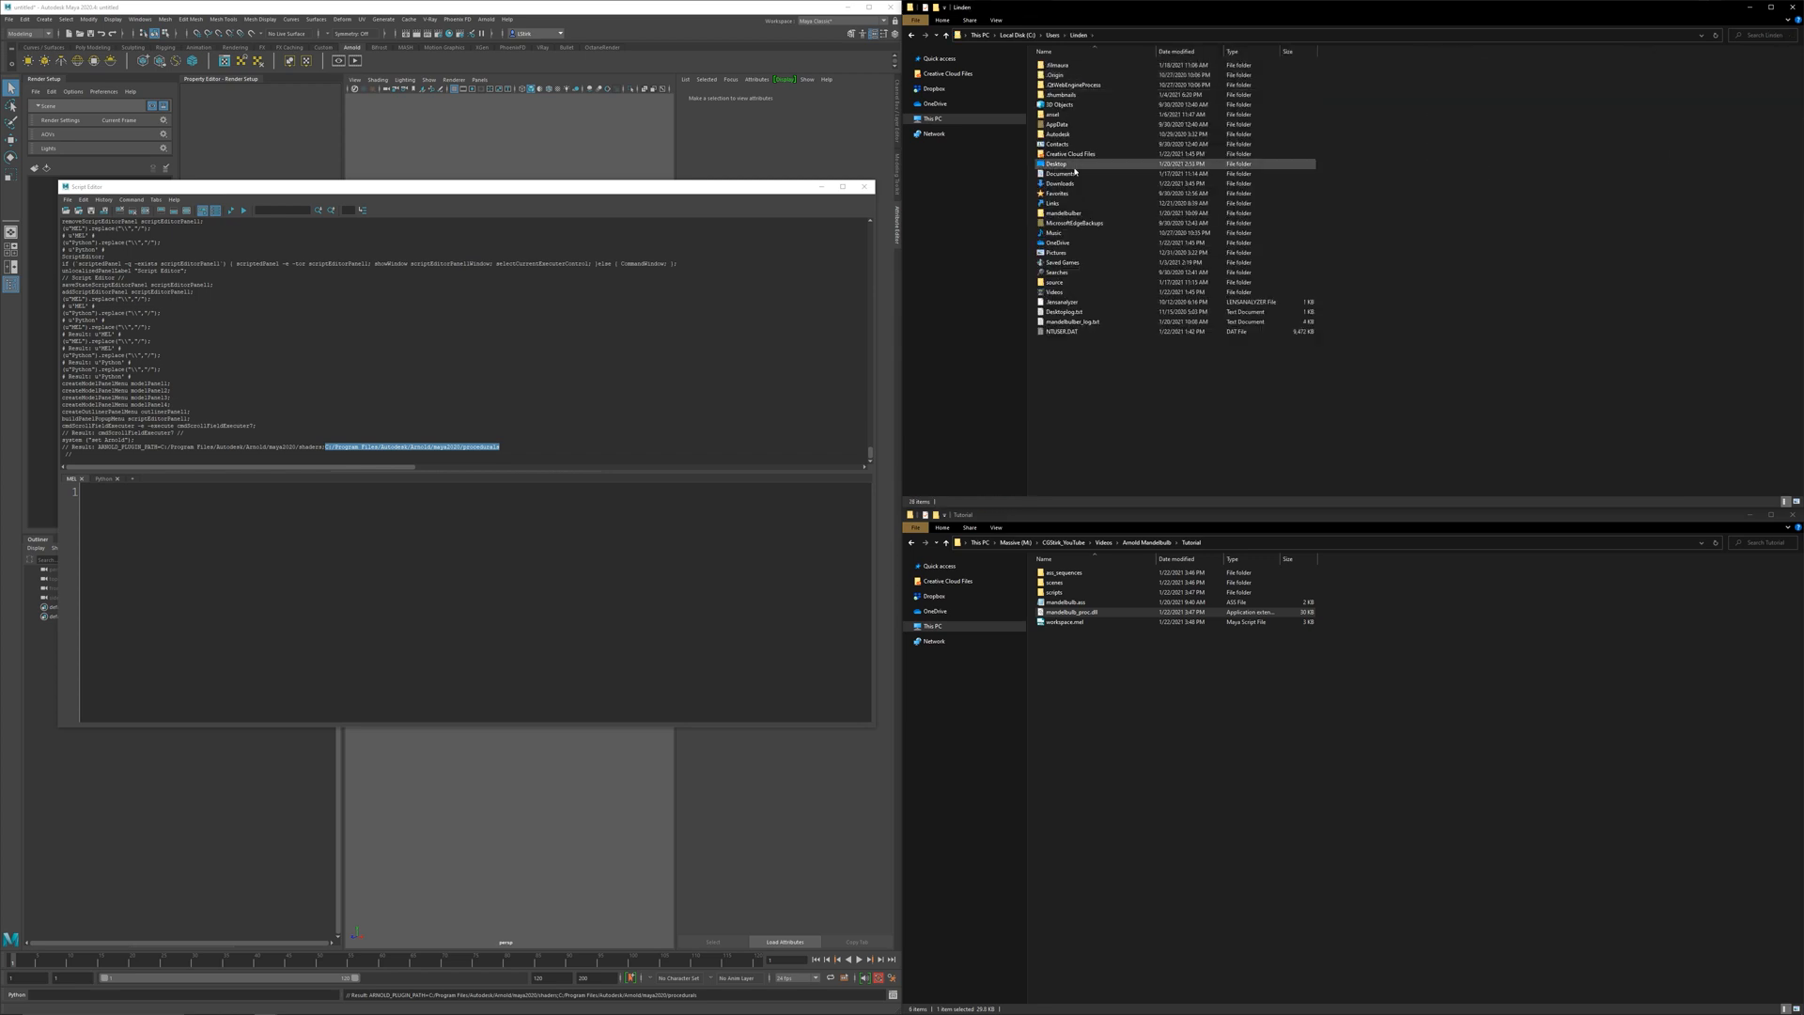
pyautogui.doubleClick(1058, 64)
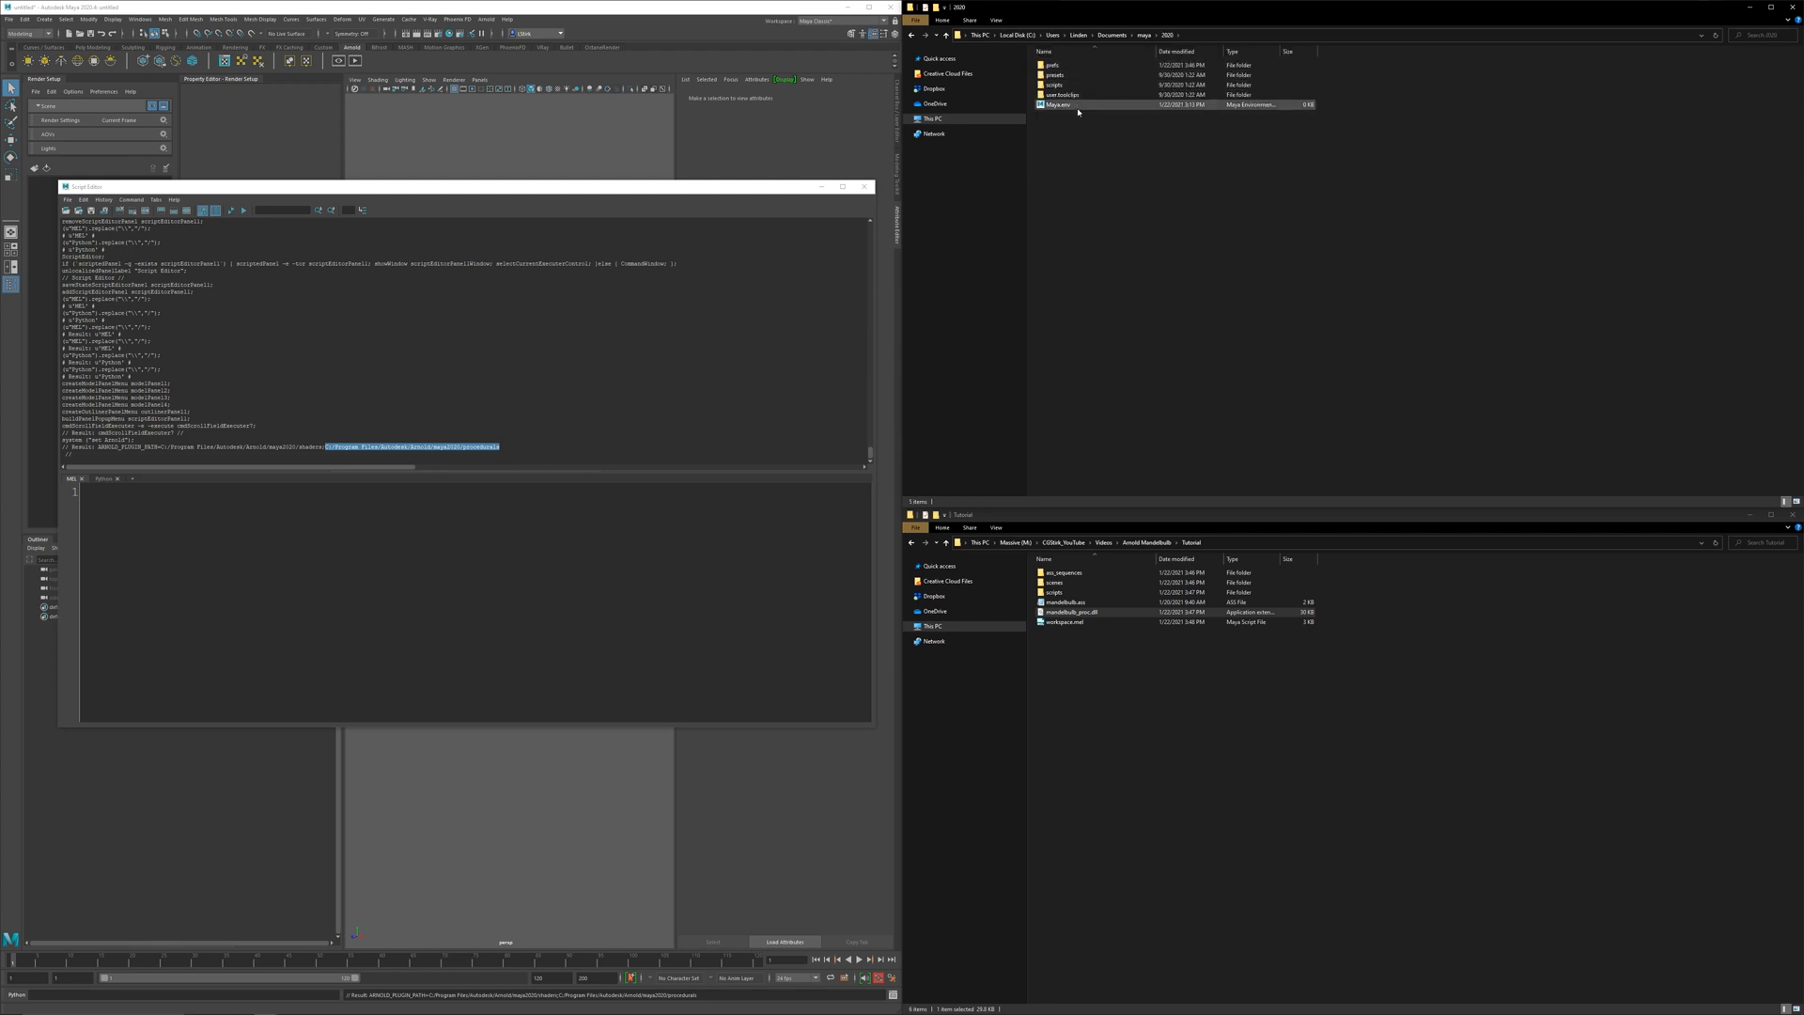
pyautogui.doubleClick(1057, 105)
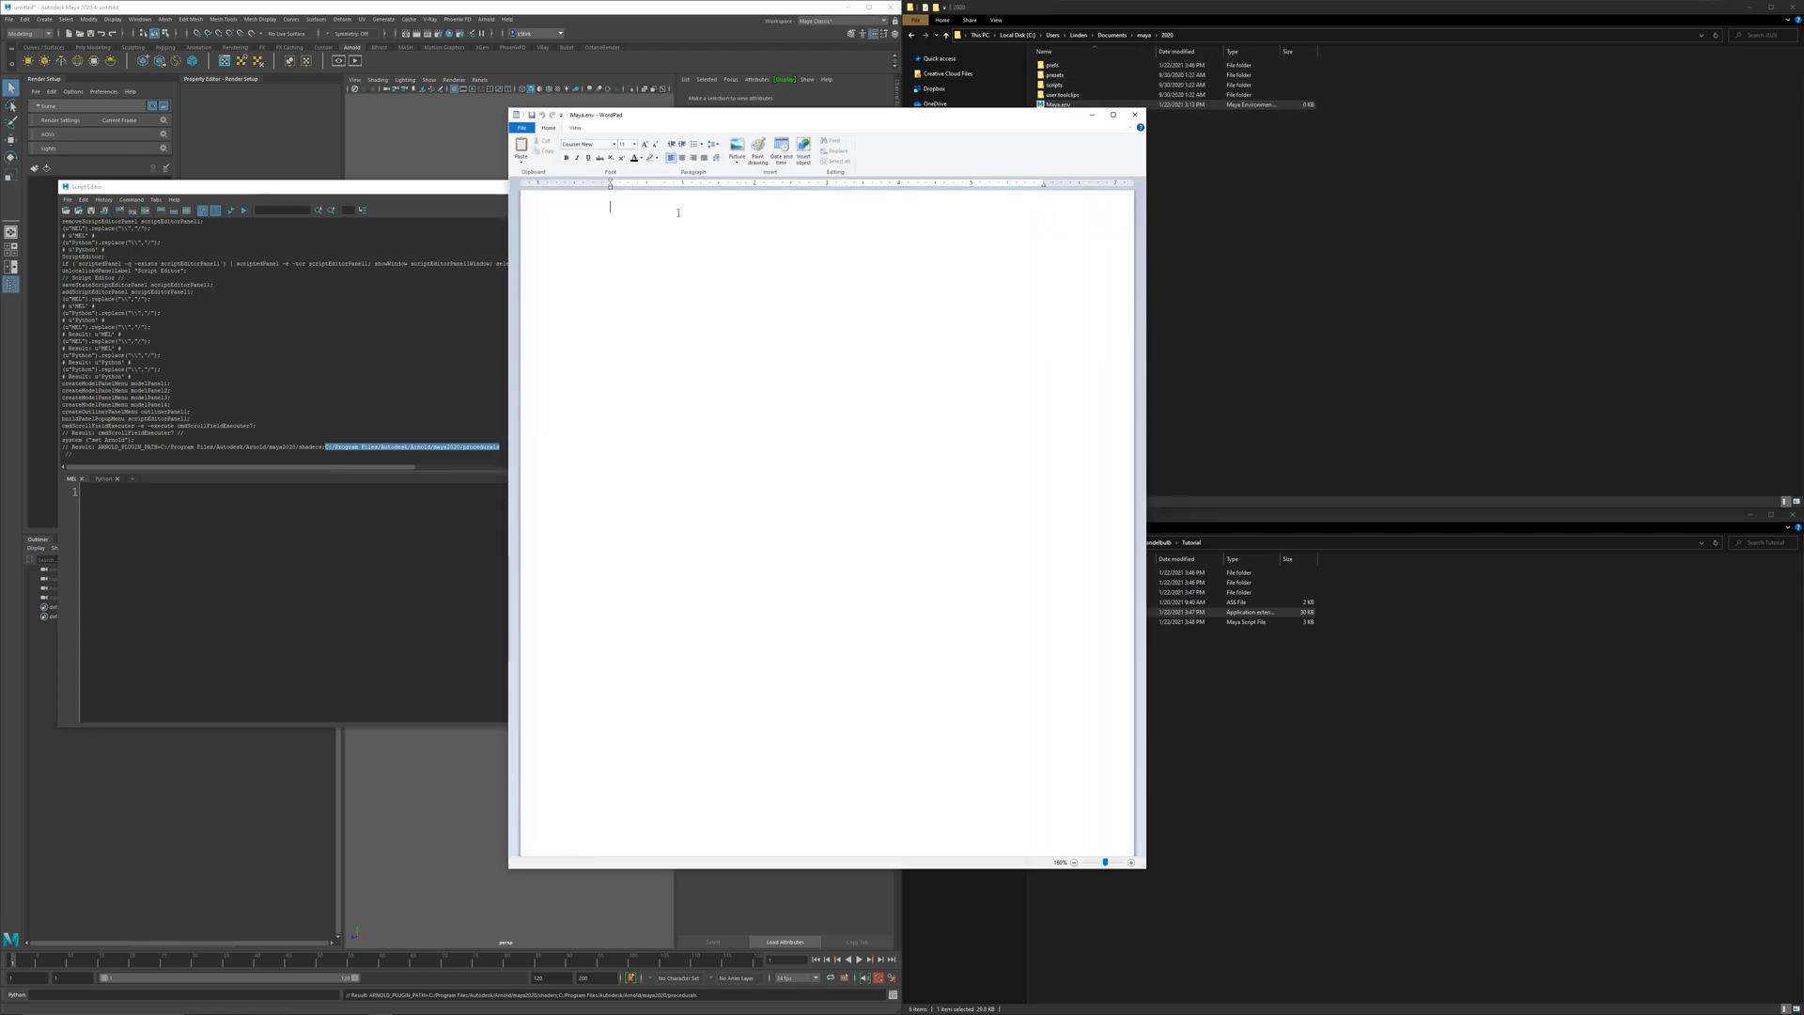
# - Add an ARNOLD_PLUGIN_PATH = Tutorial folder line to Maya.env, then save and close it
pyautogui.write('A')
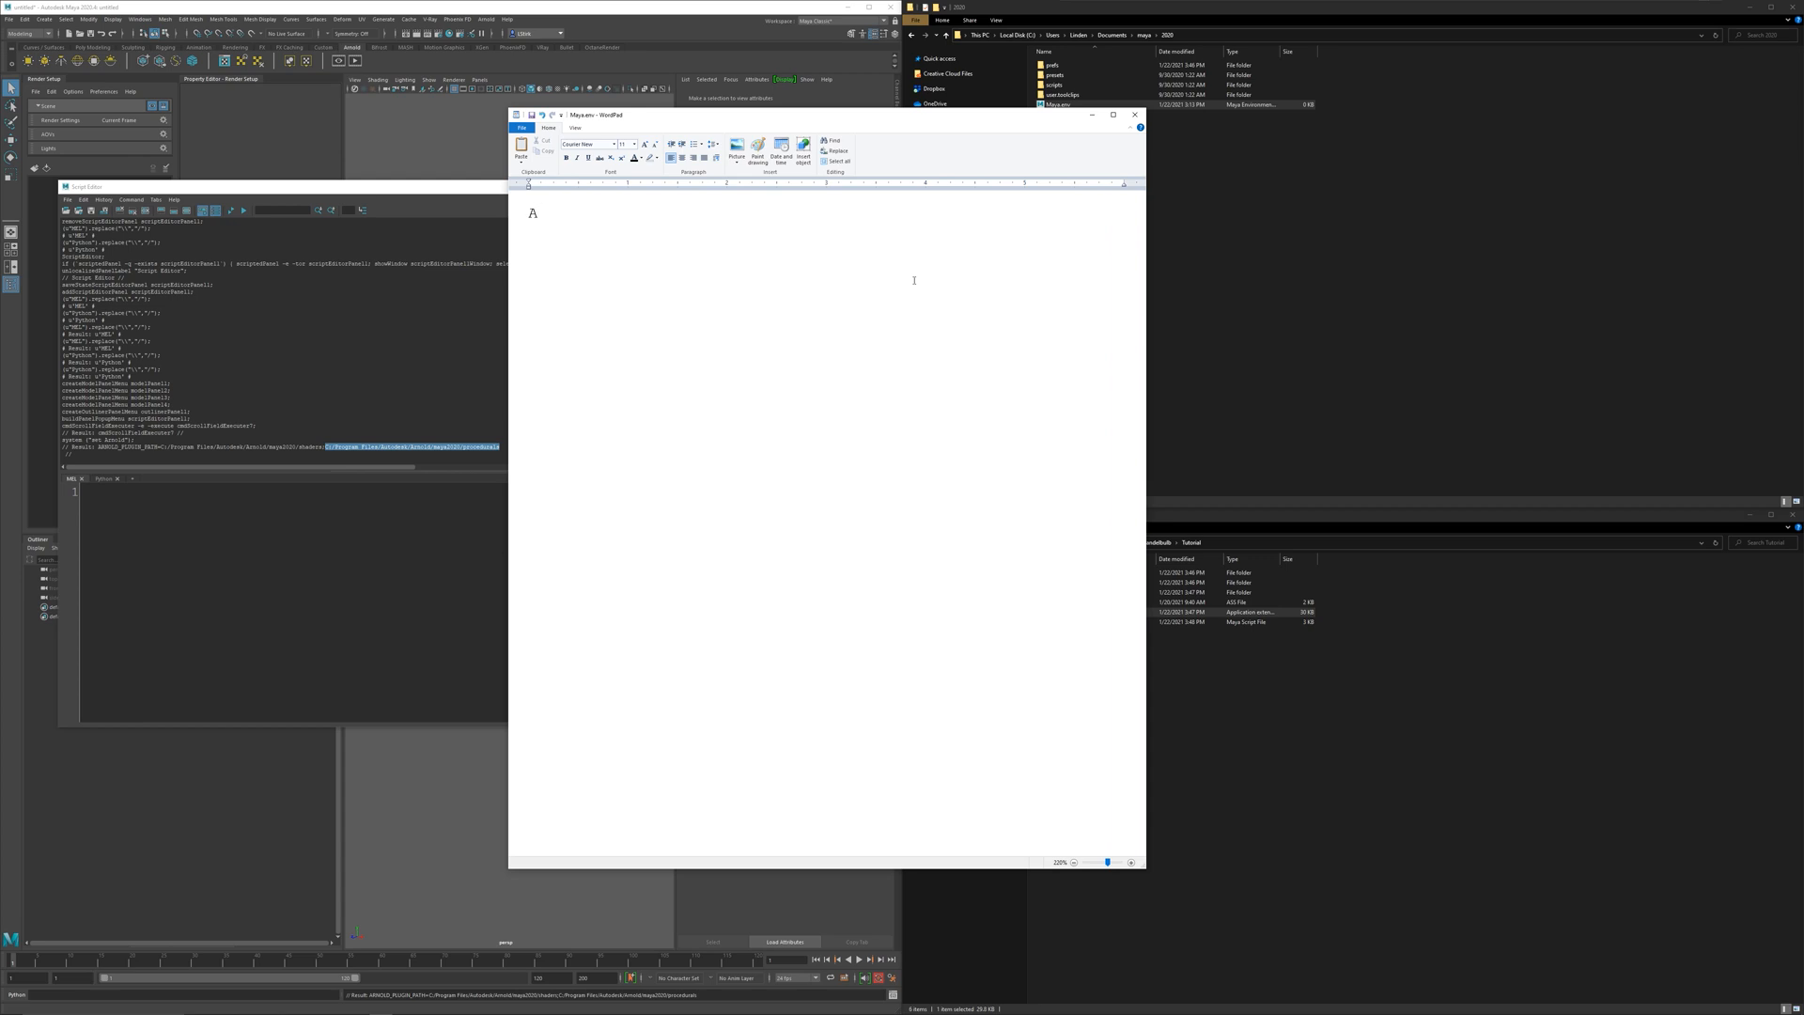
pyautogui.write('RNOLD')
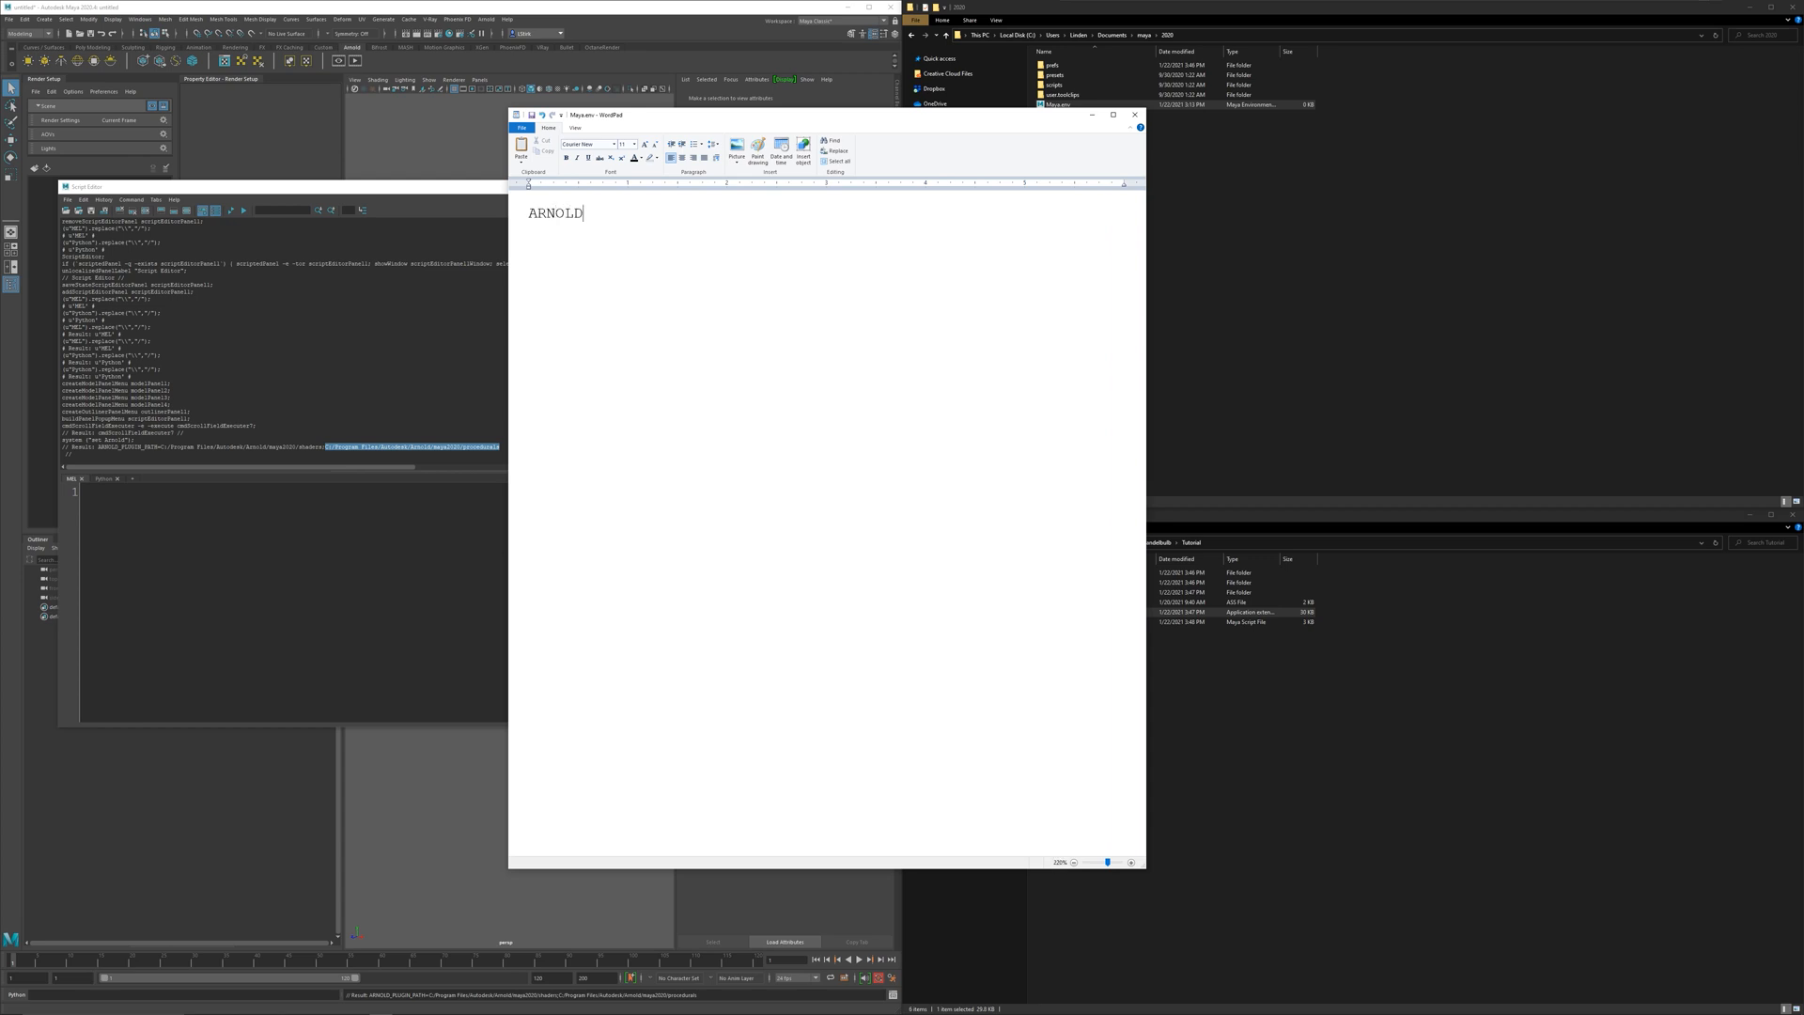
pyautogui.write('_PLUGIN_')
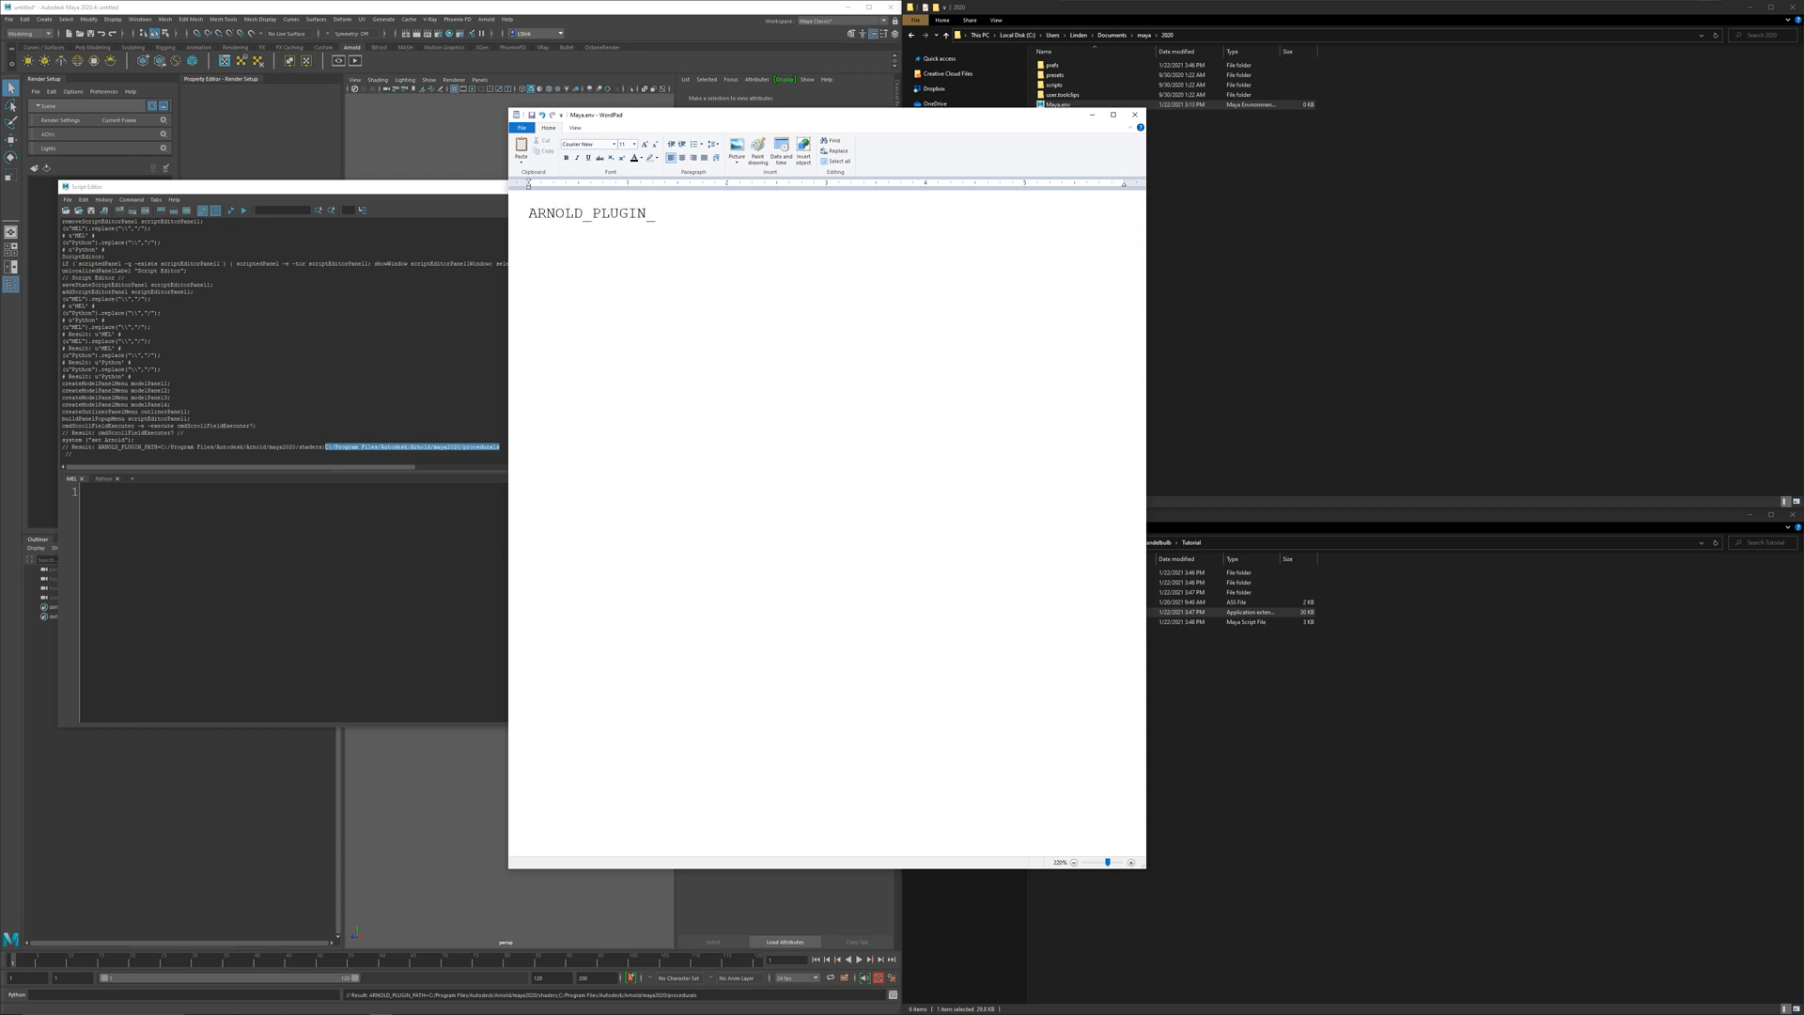
pyautogui.write('PATH = M:\\CGStirk_YouTube\\Videos\\Arnold Mandelbulb\\Tutorial')
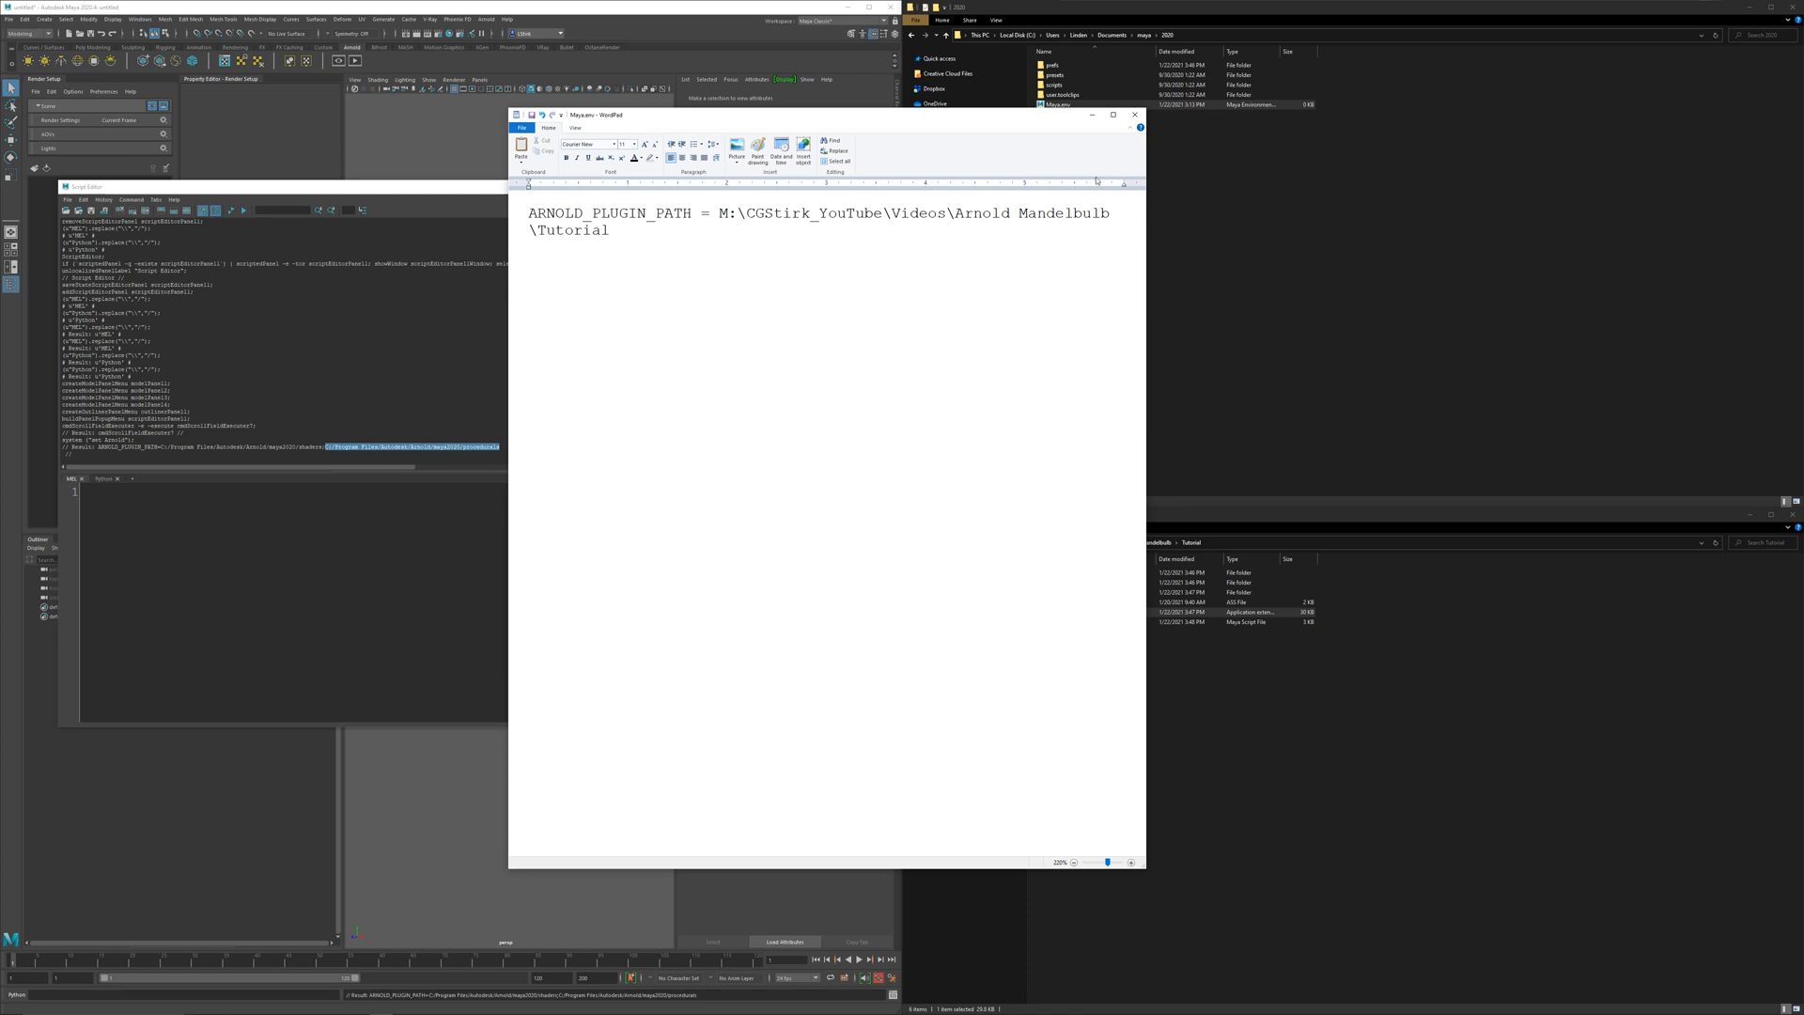
pyautogui.click(1135, 114)
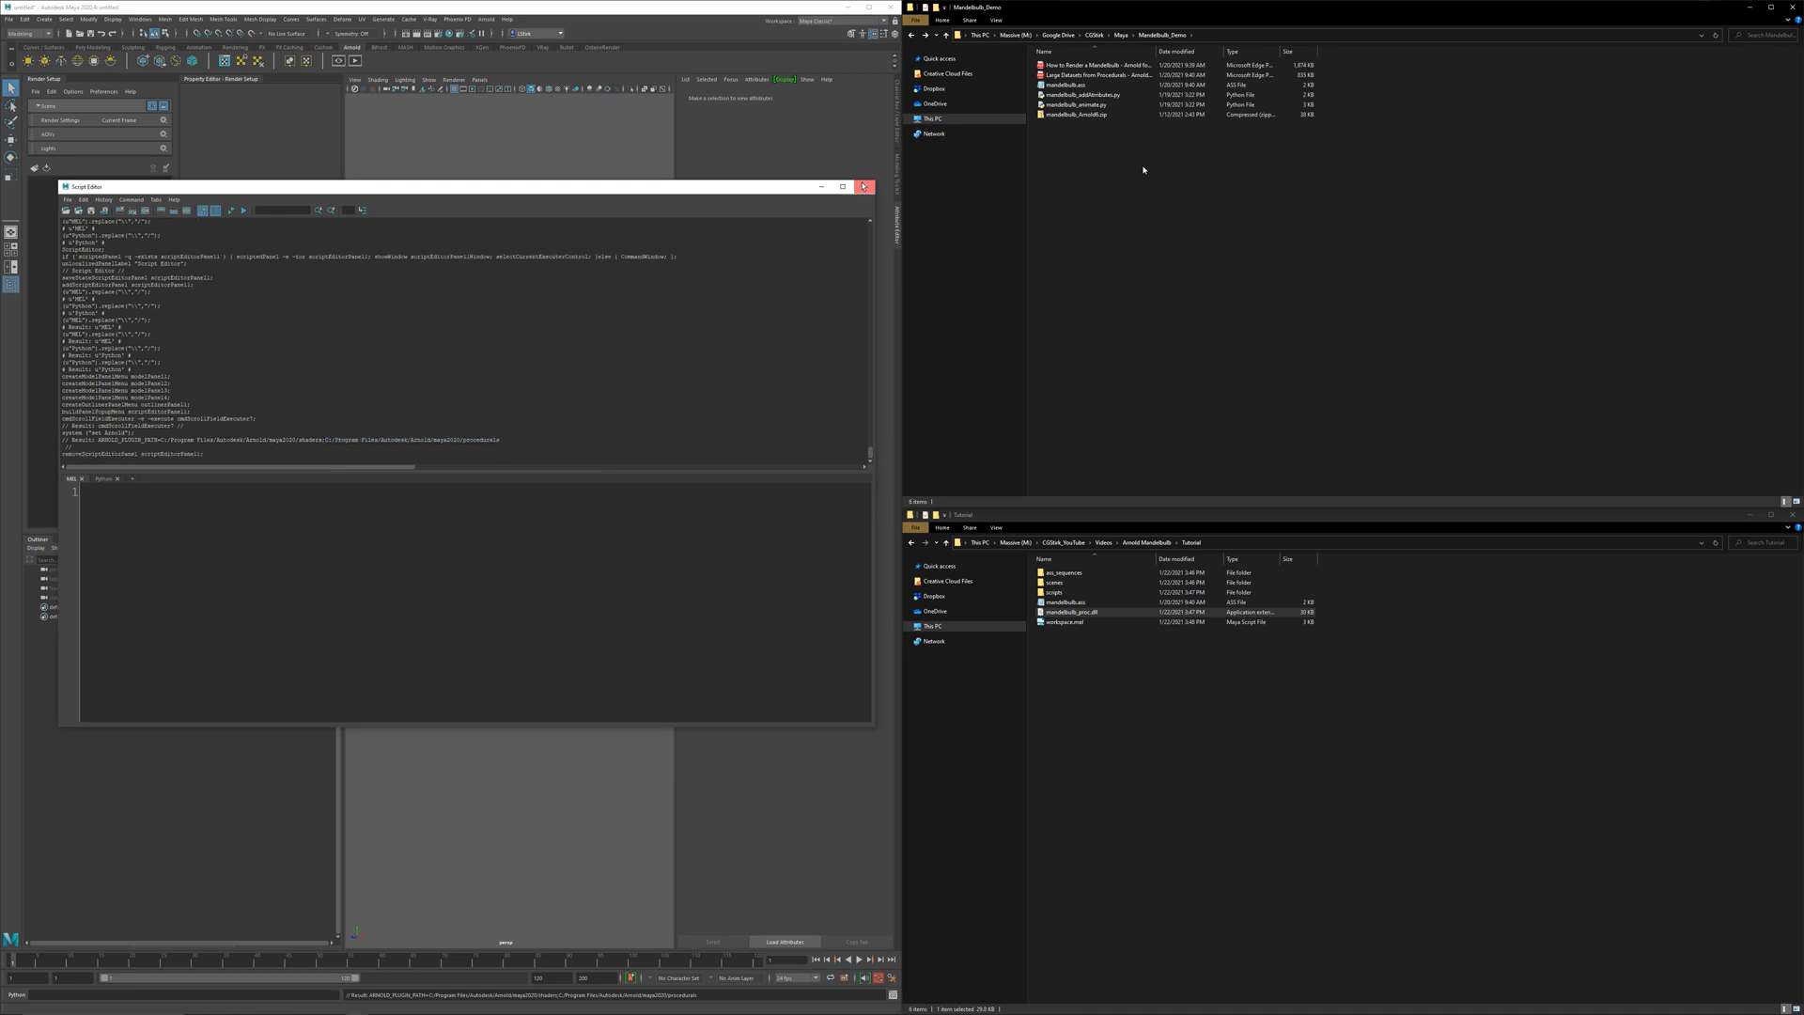
# - Close the Script Editor and view the Arnold System tab's plugin search path in Render Settings
pyautogui.click(864, 186)
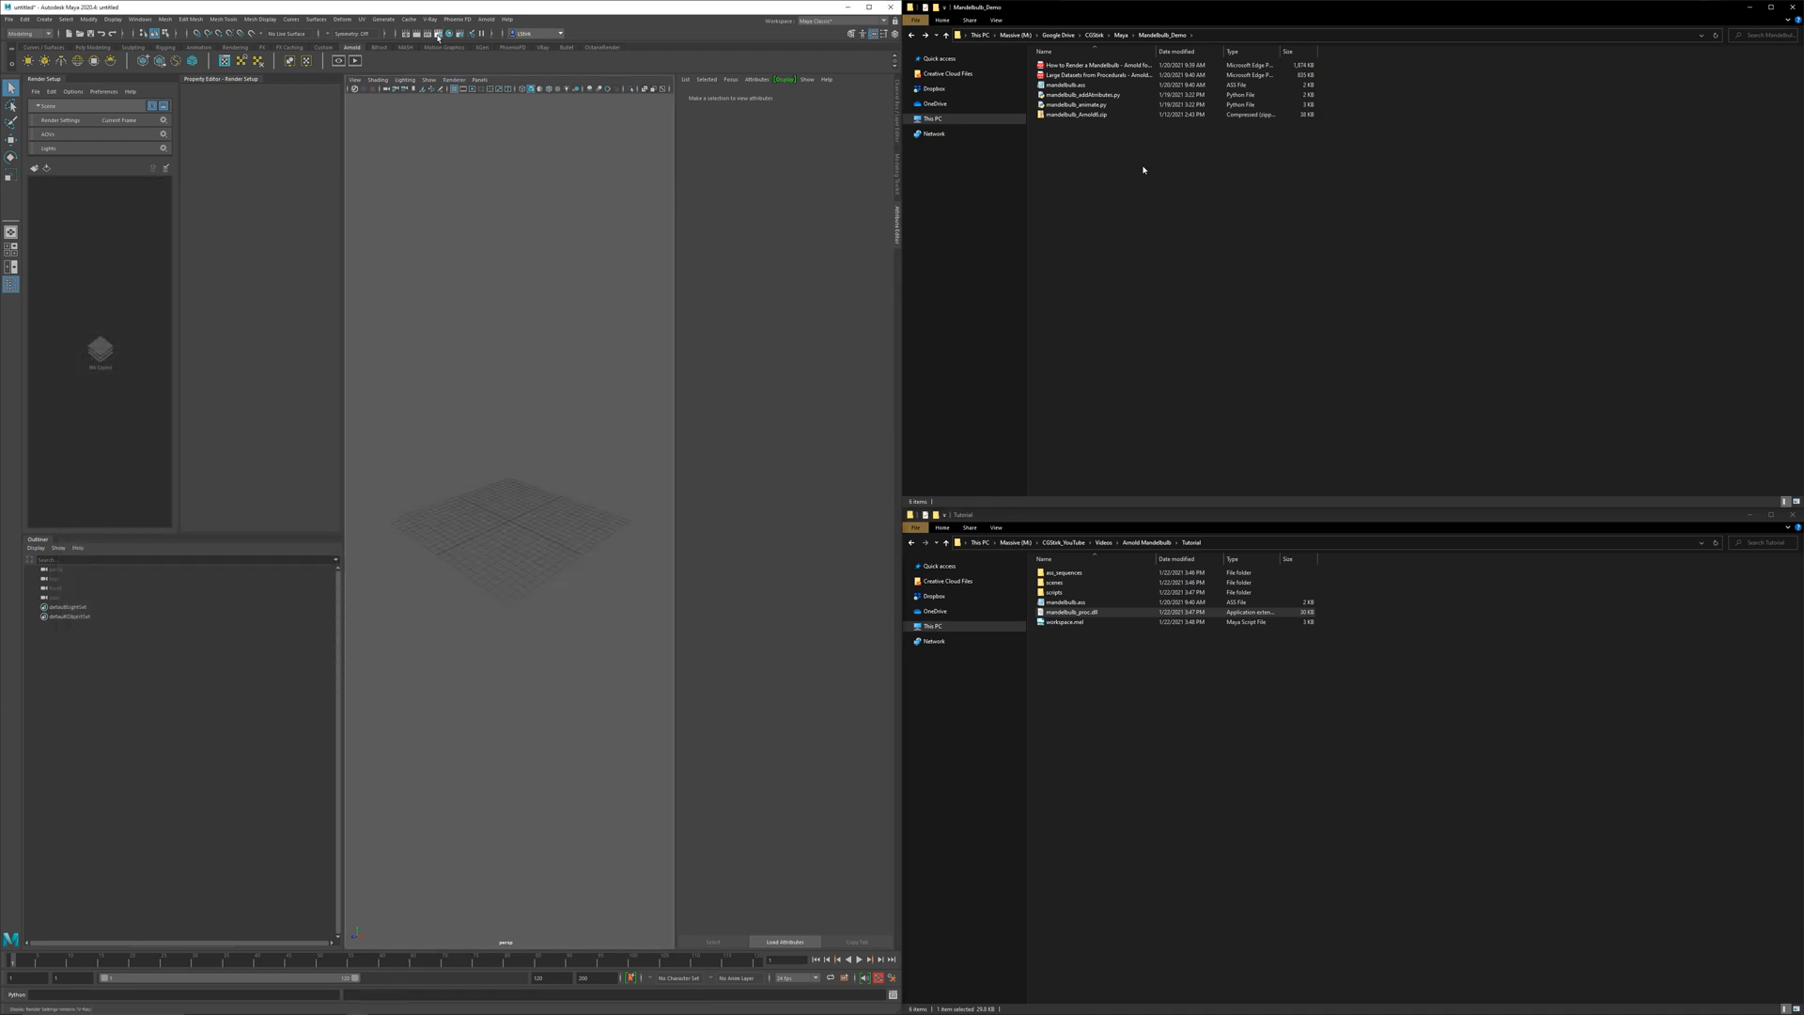
pyautogui.click(434, 32)
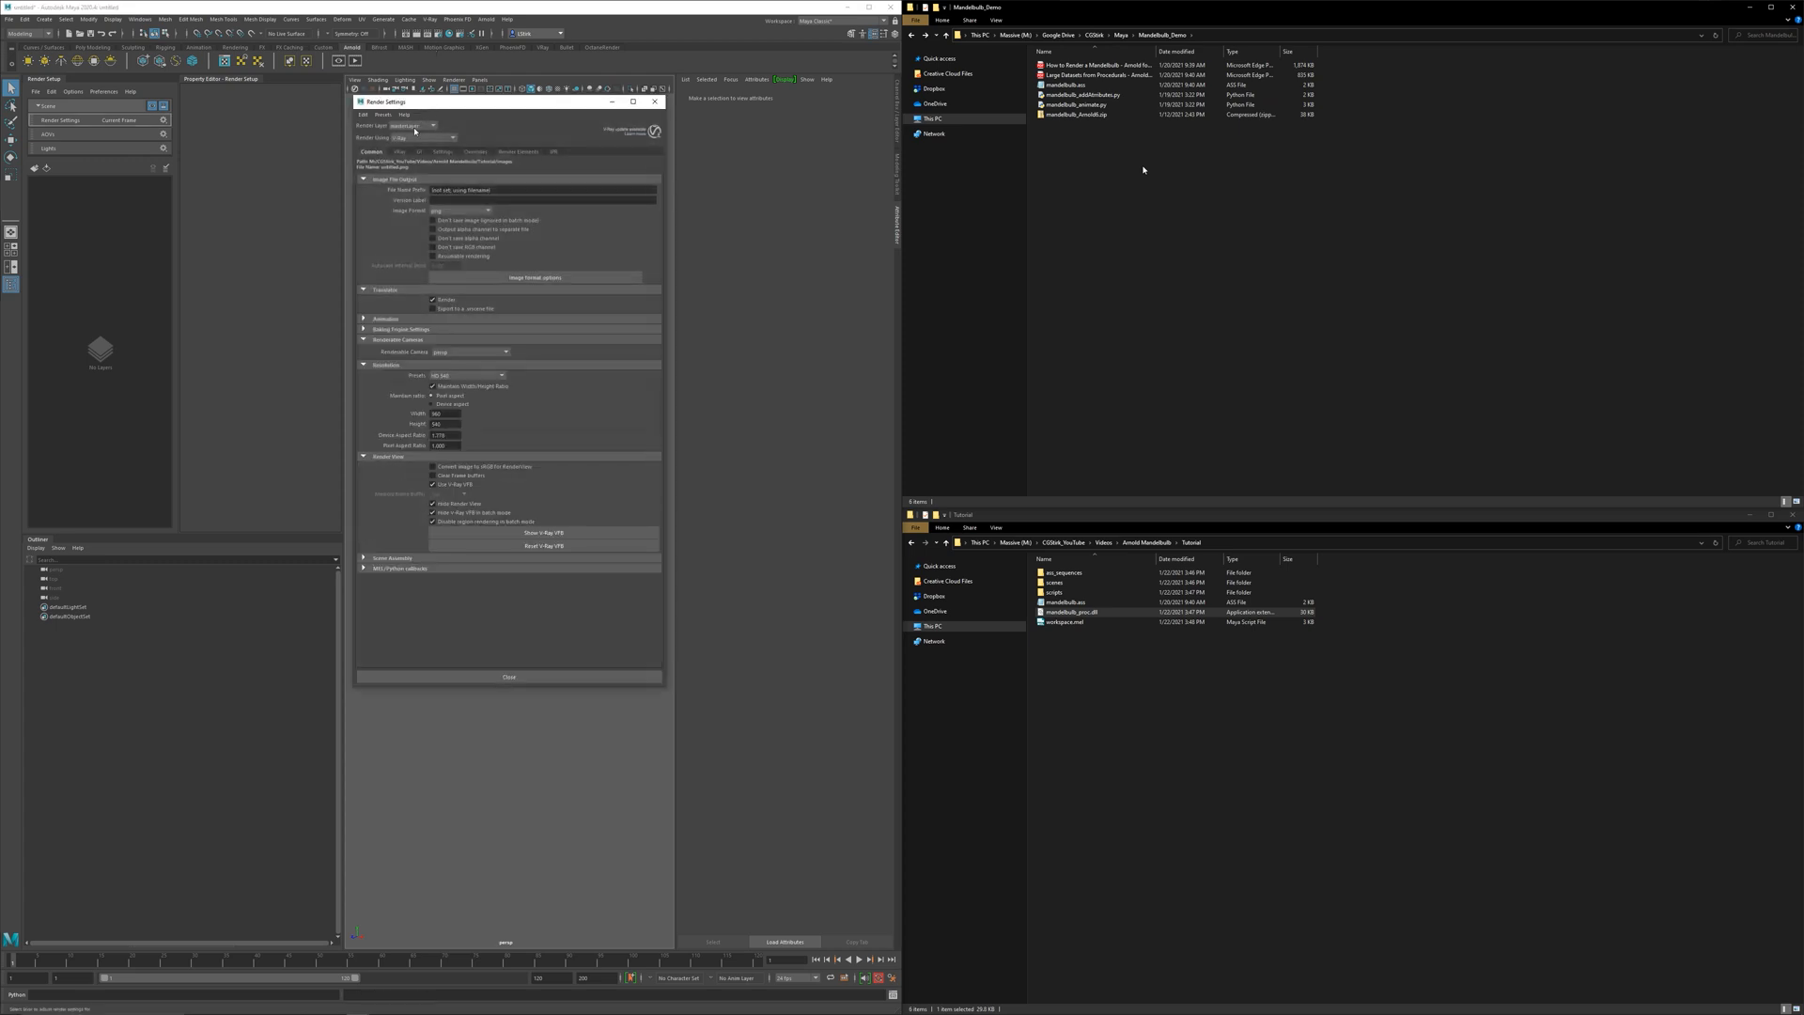
pyautogui.click(426, 137)
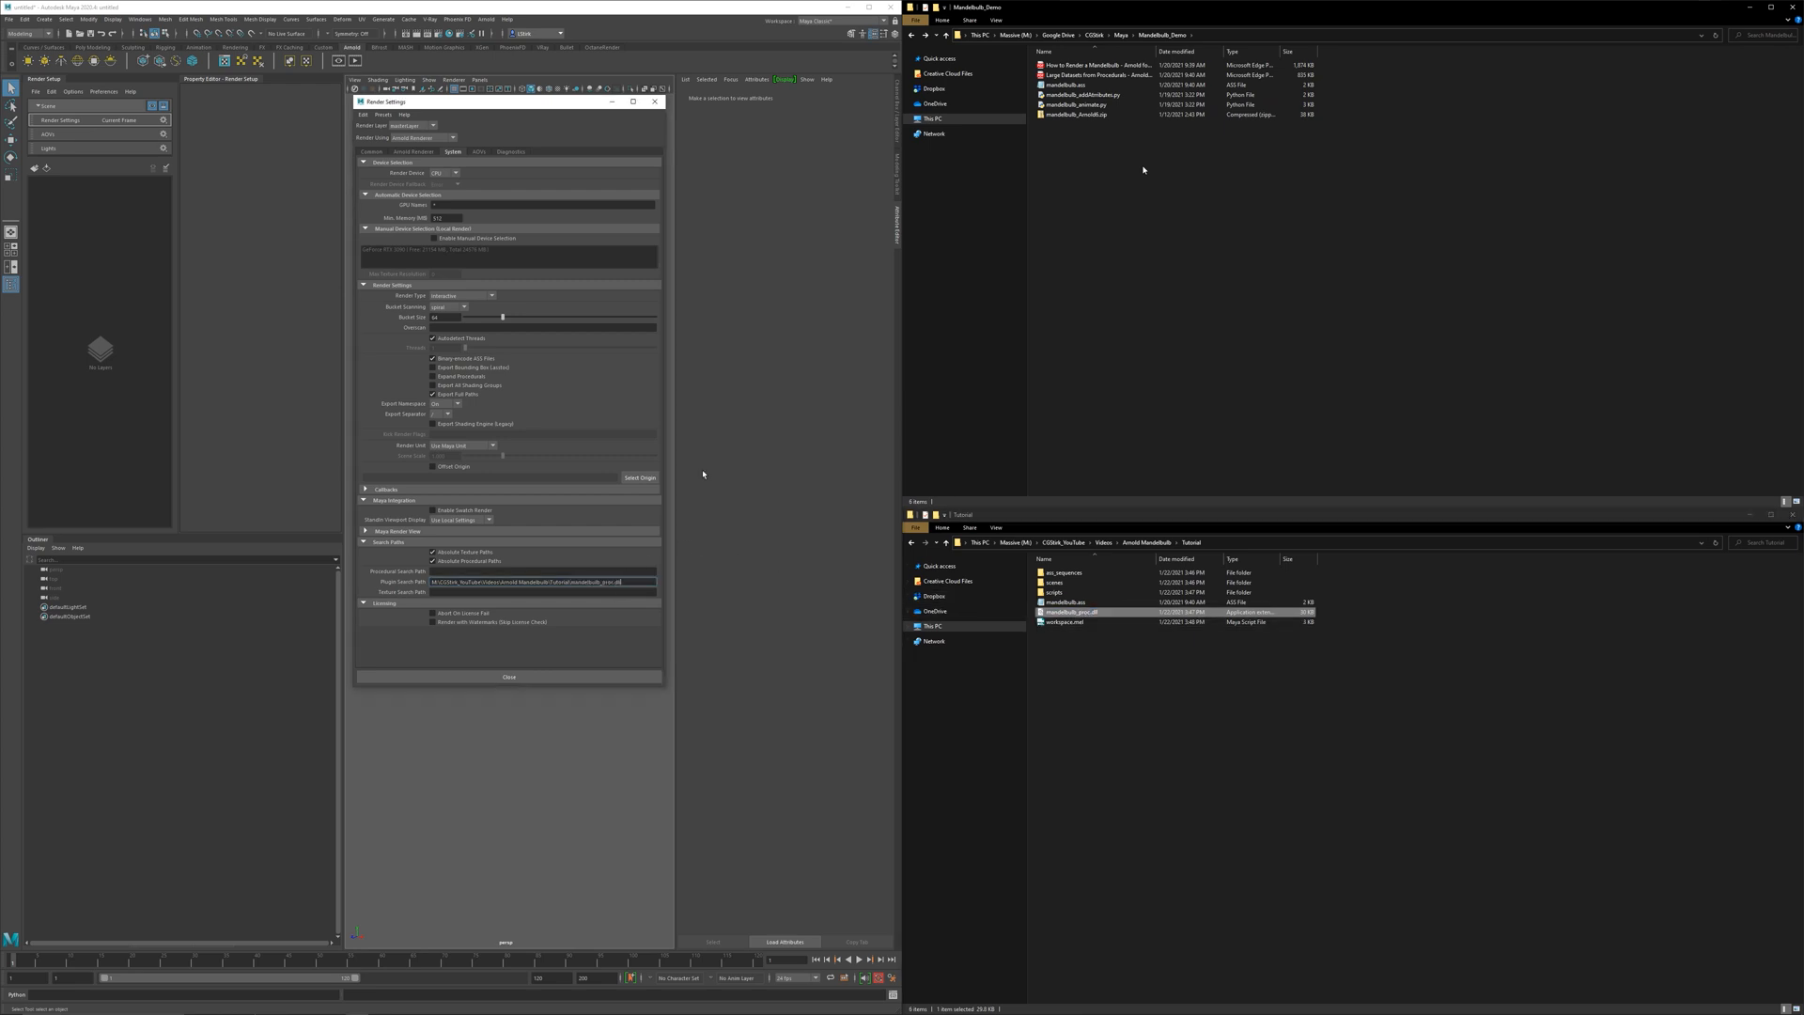
pyautogui.click(507, 676)
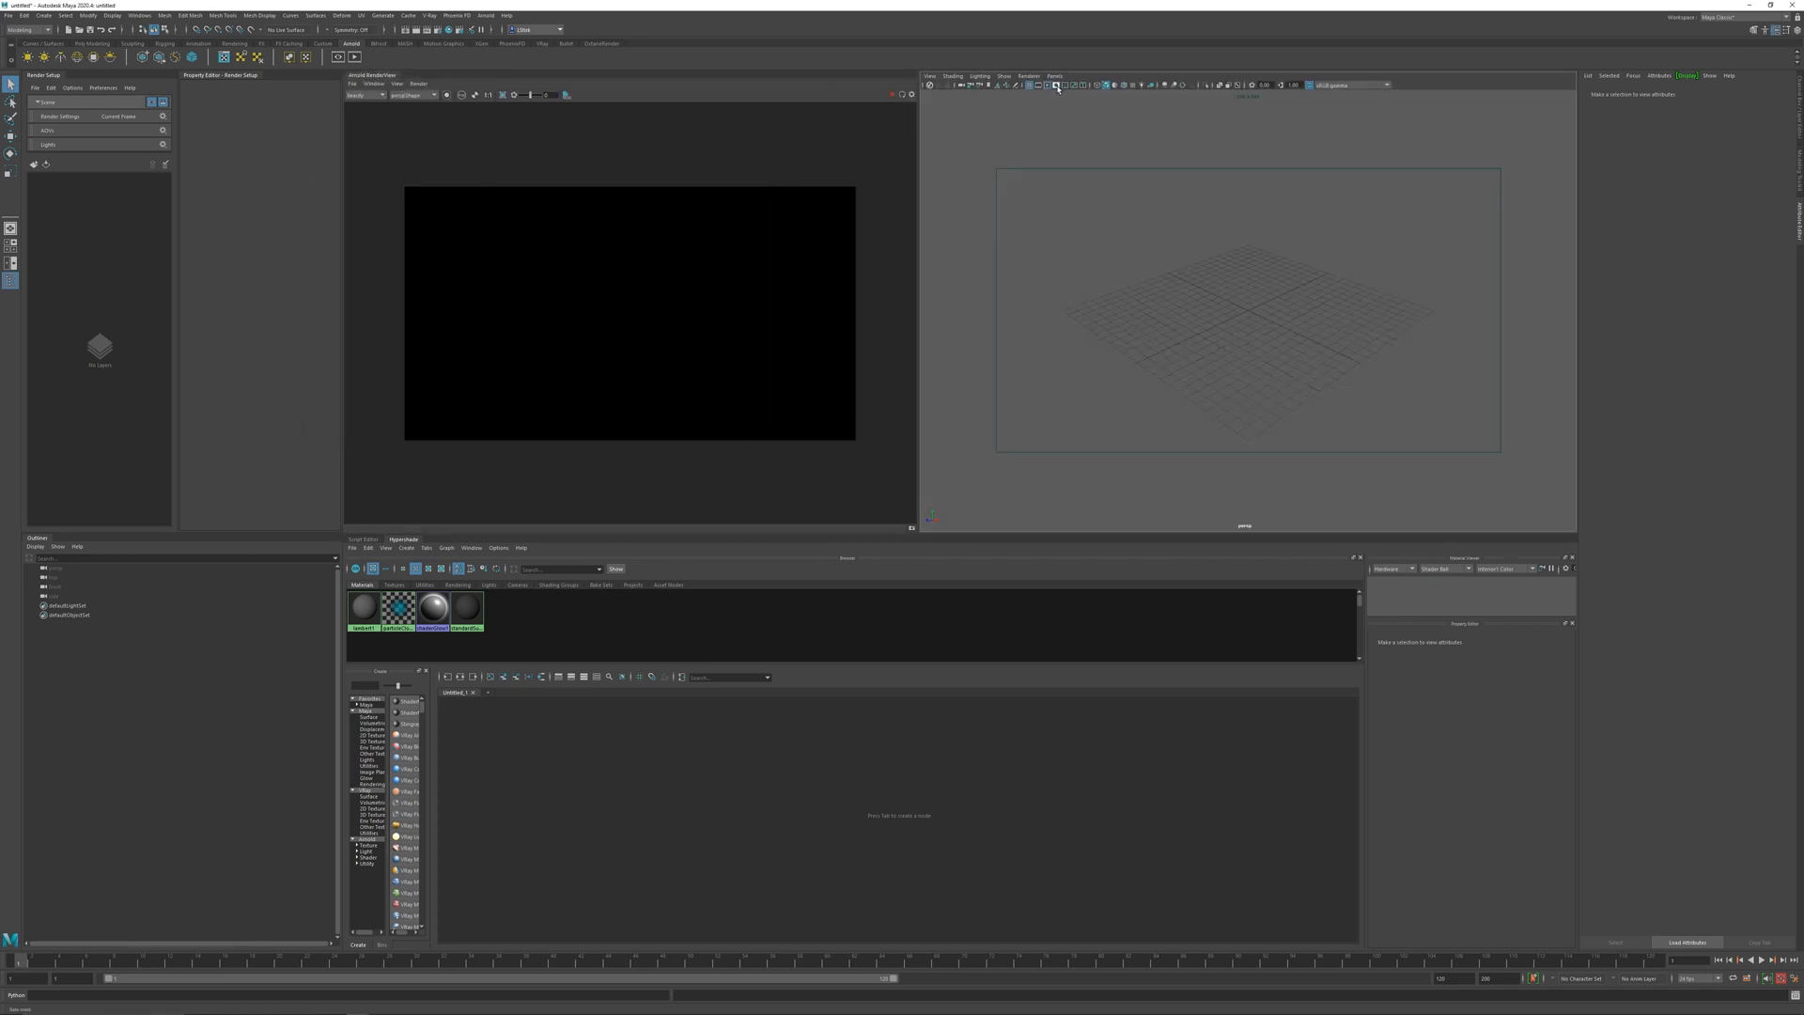
# - Save the scene as Mandelbulb_Tutorial_v001 in the scenes folder
pyautogui.click(8, 15)
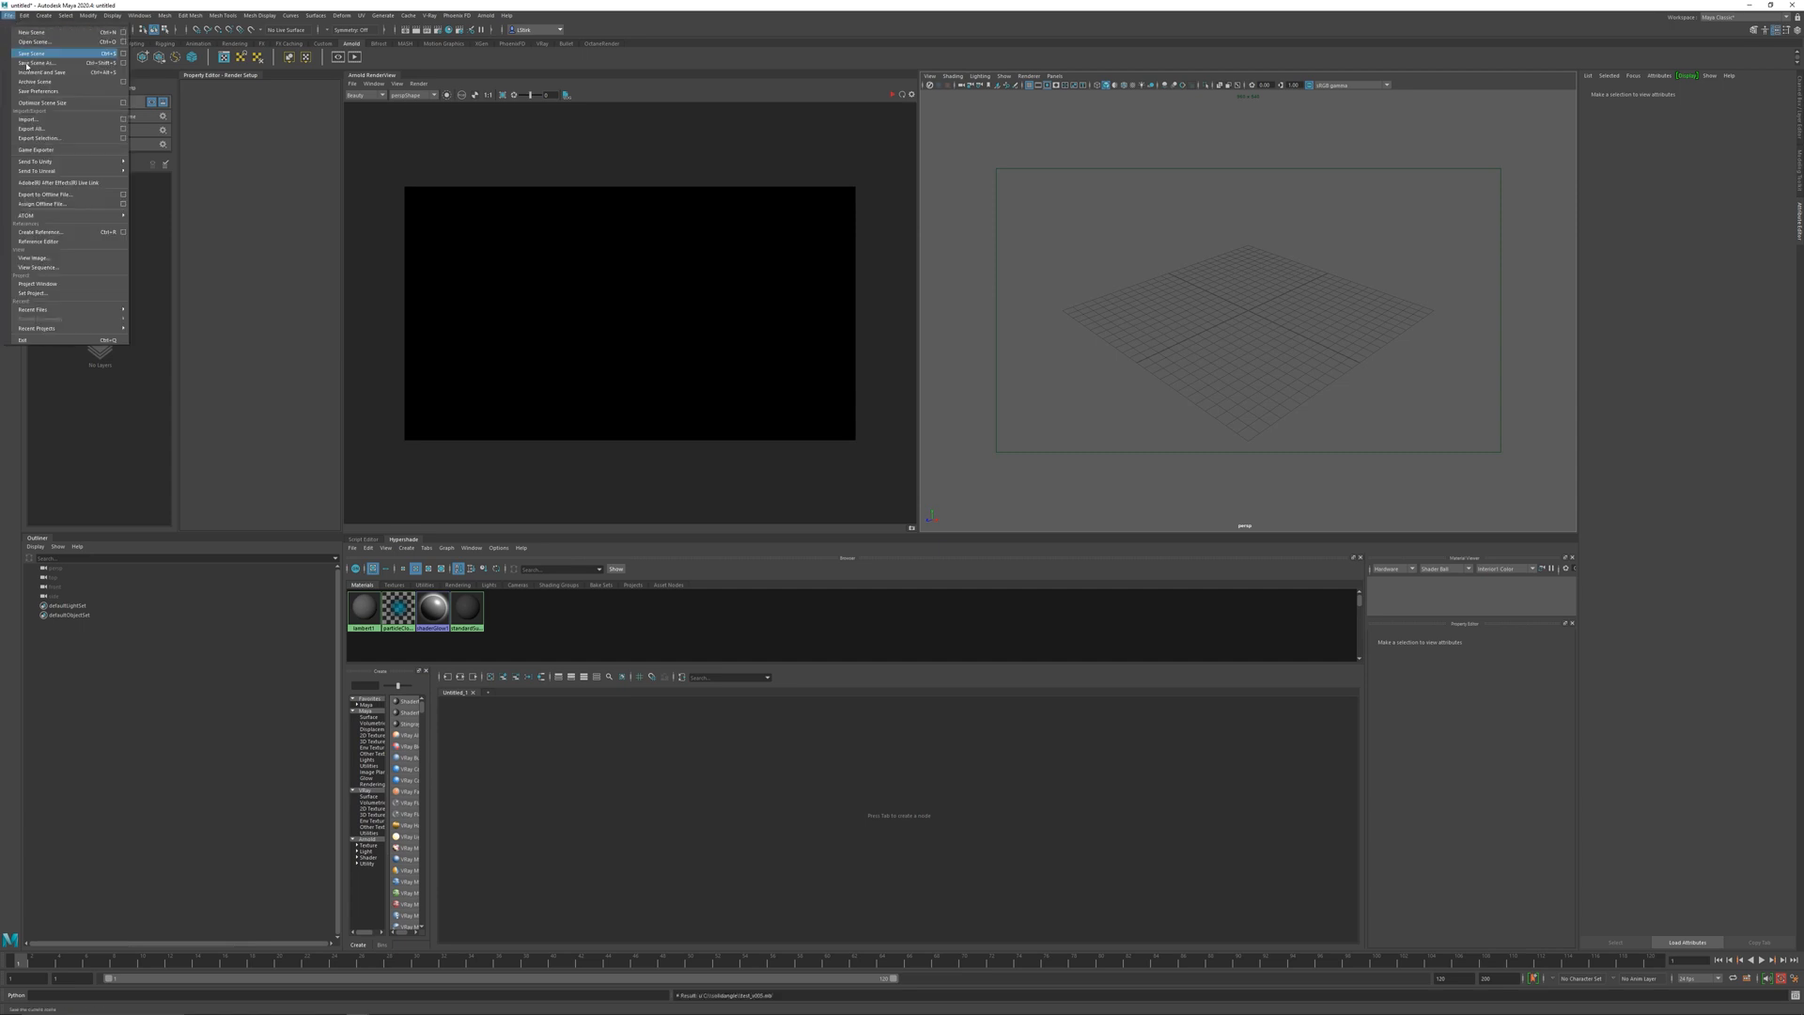
pyautogui.click(34, 62)
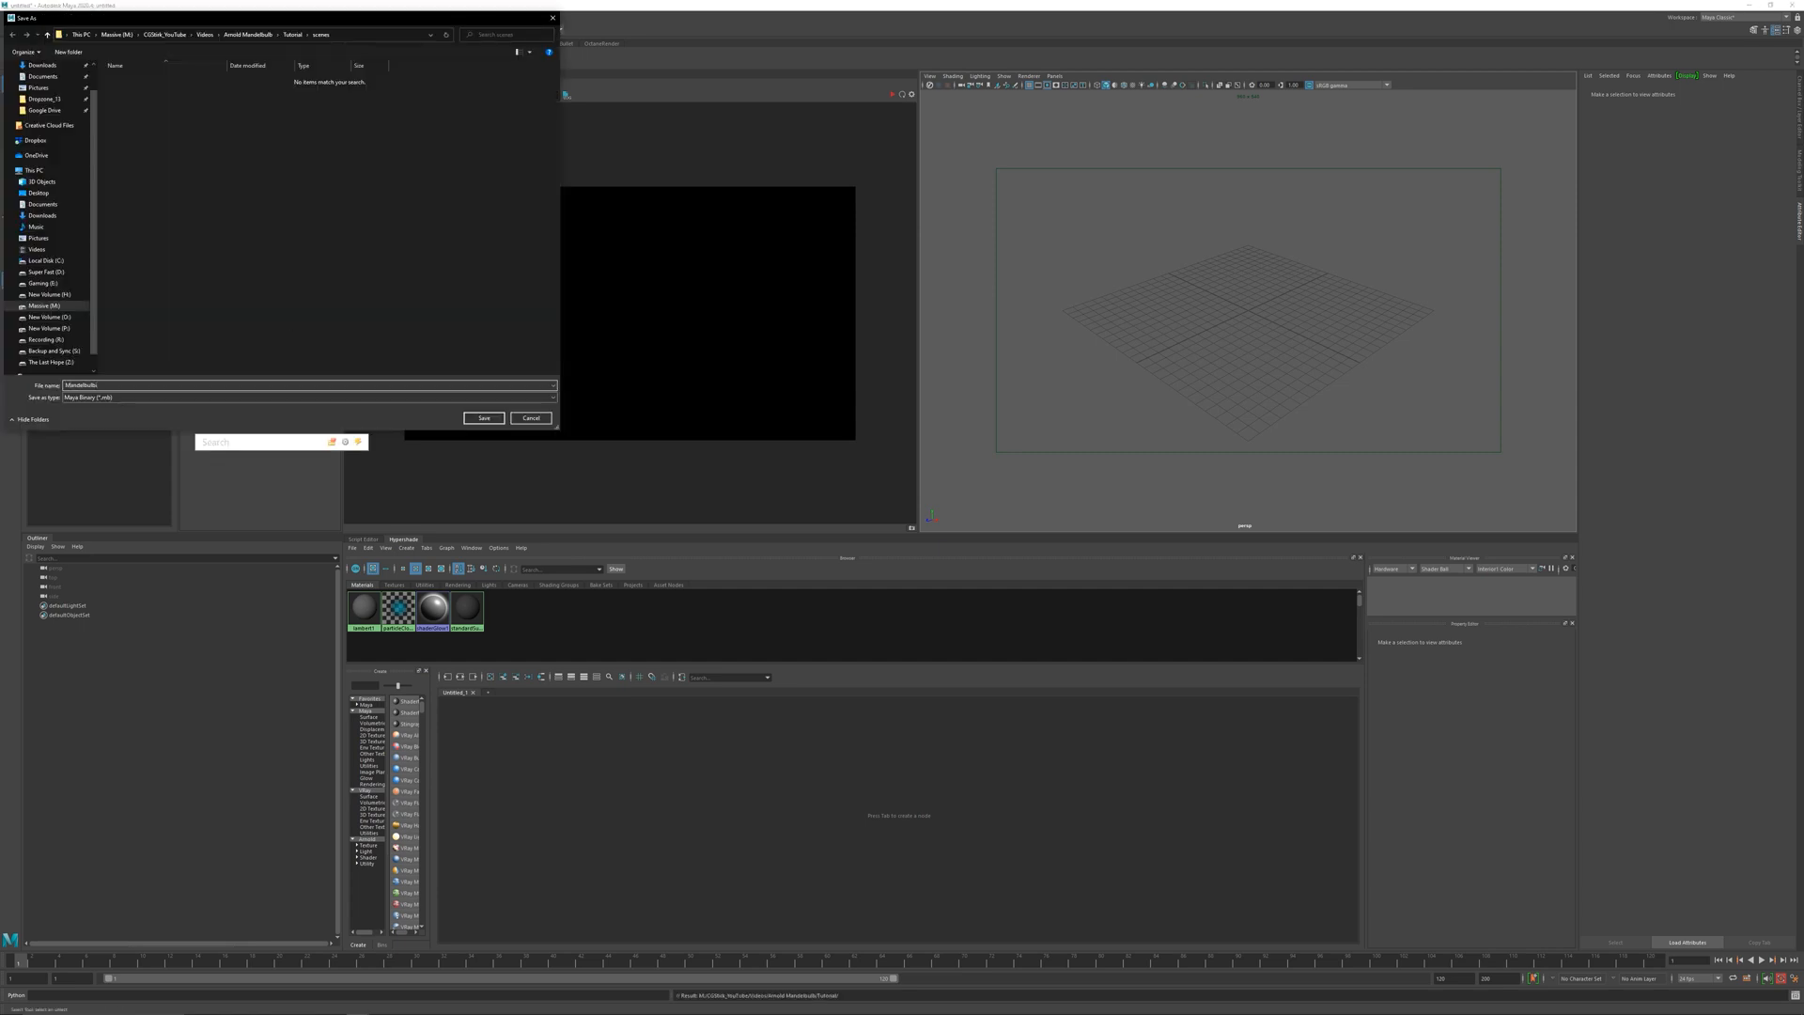
pyautogui.click(483, 417)
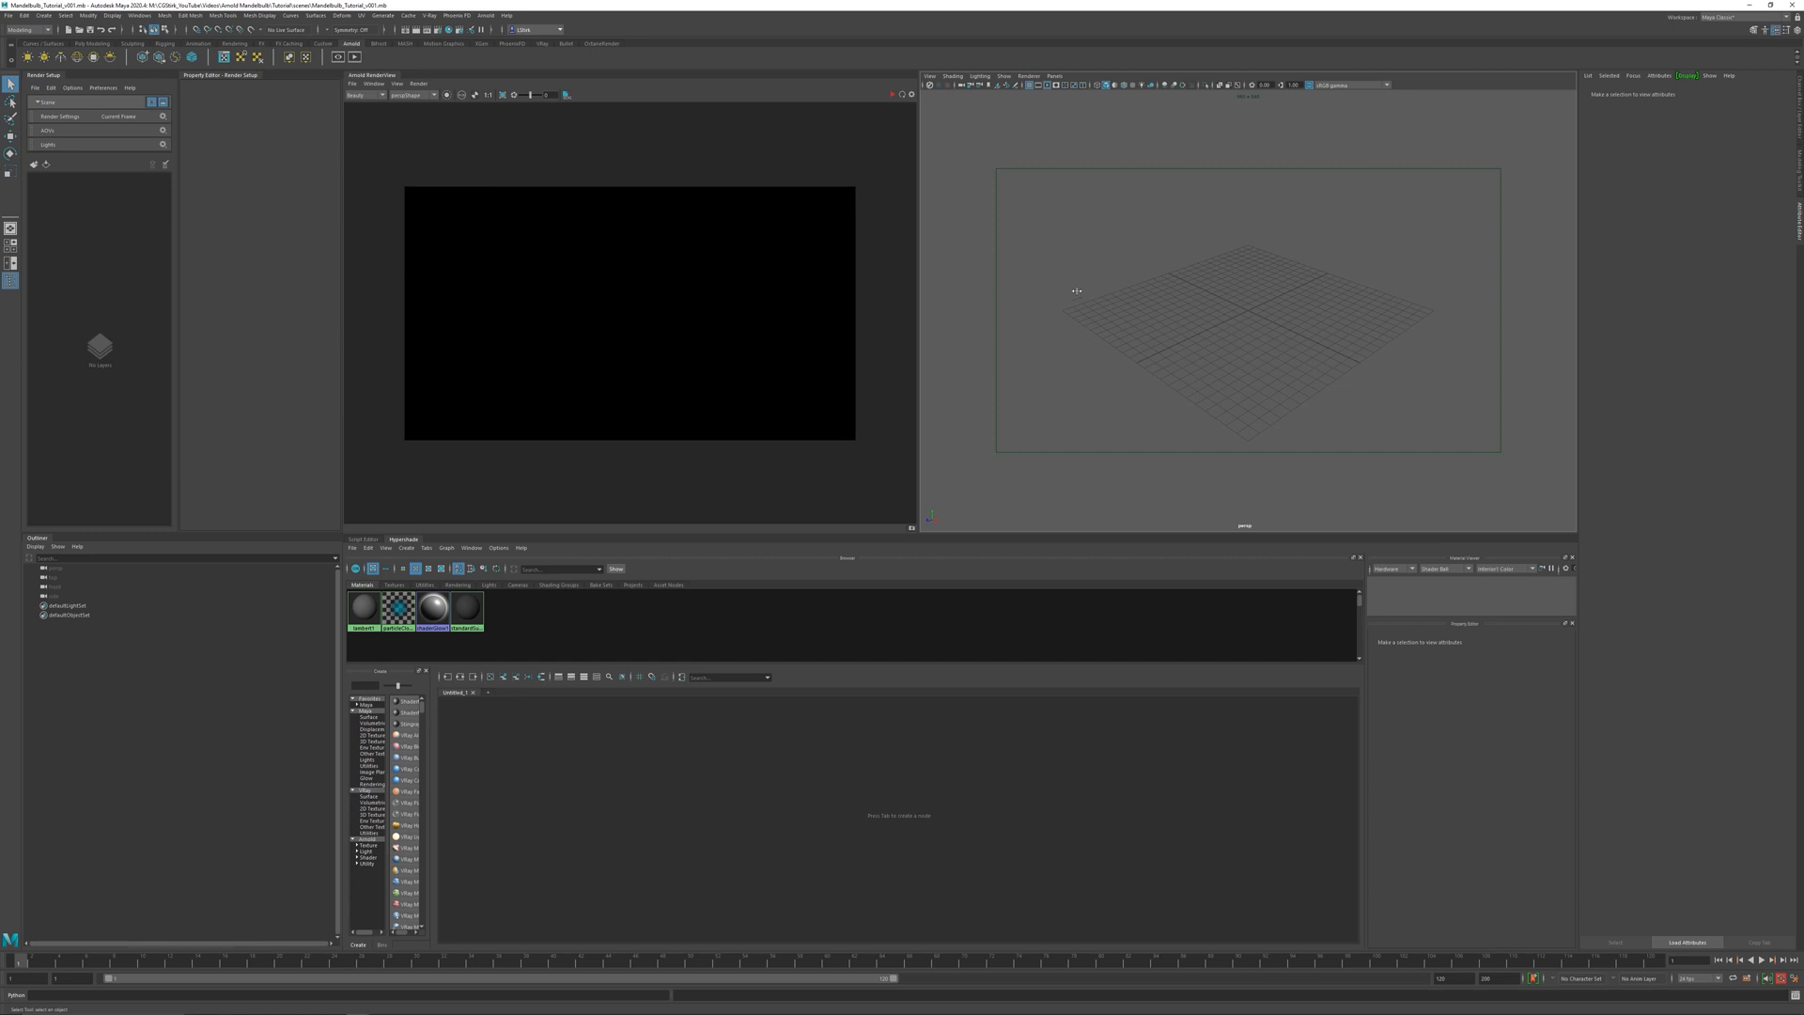
# - Create an aiStandIn and load mandelbulb.ass into it
pyautogui.click(485, 15)
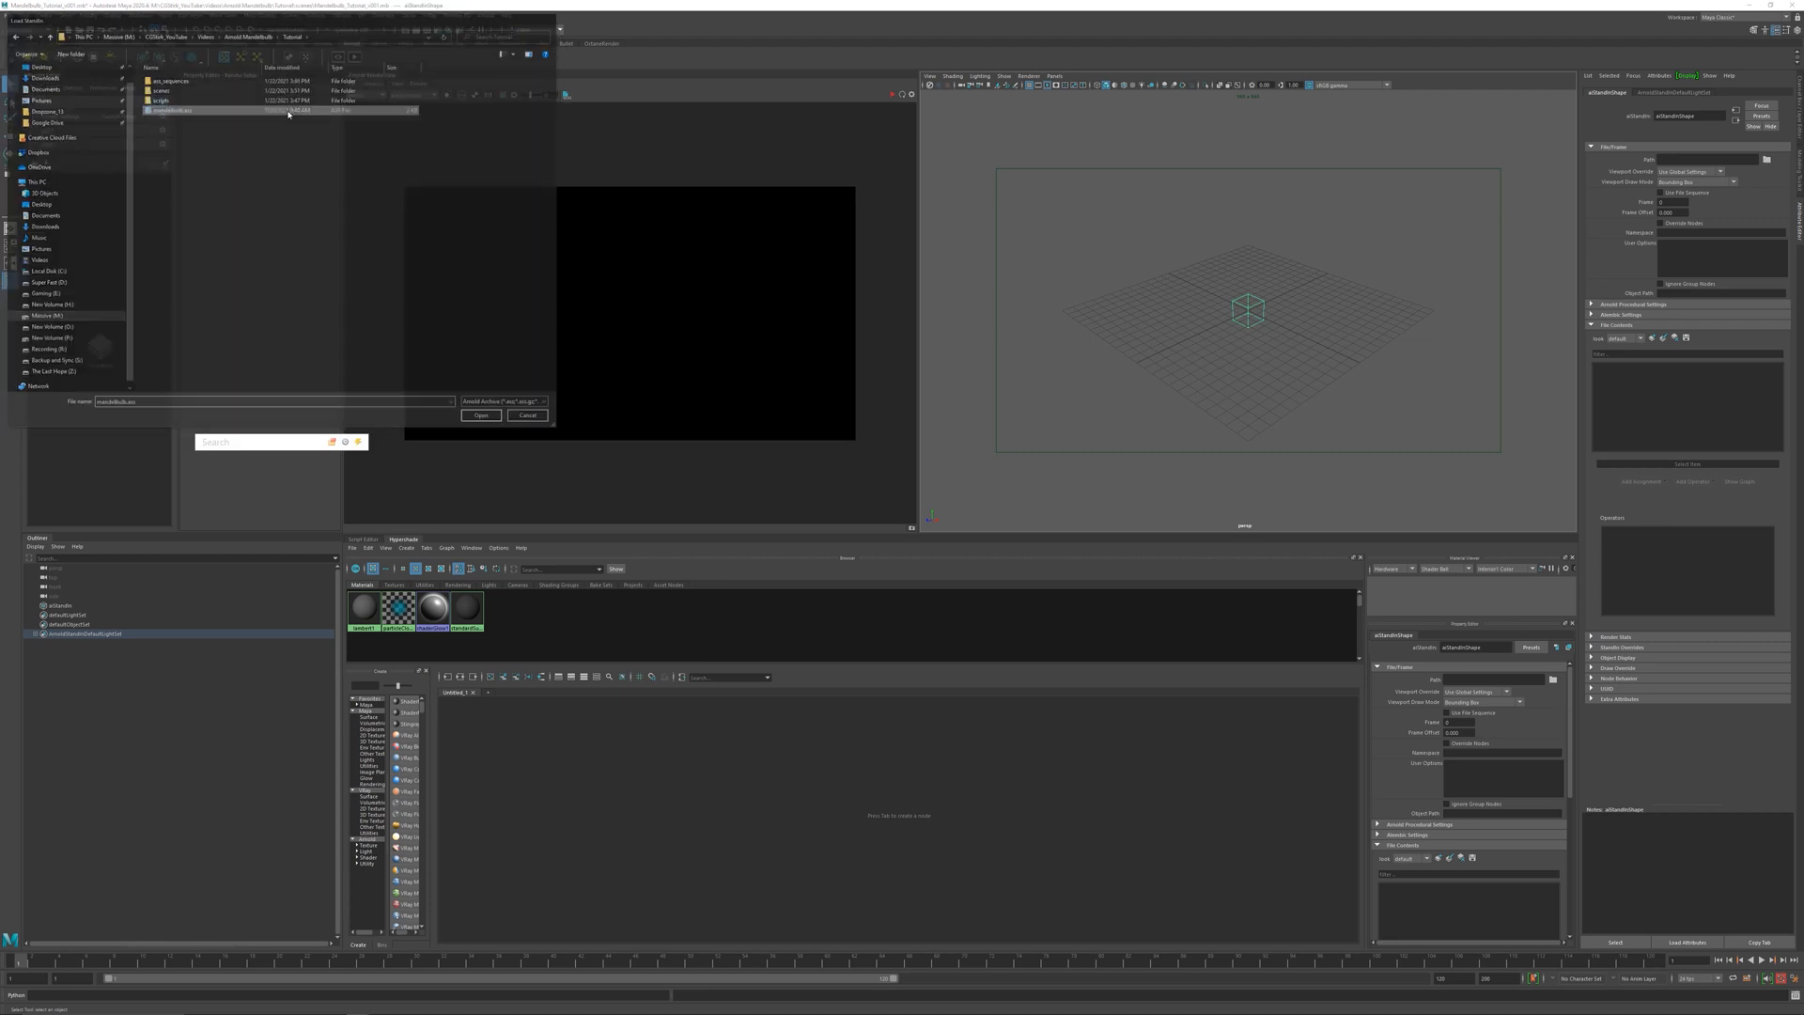
pyautogui.click(481, 413)
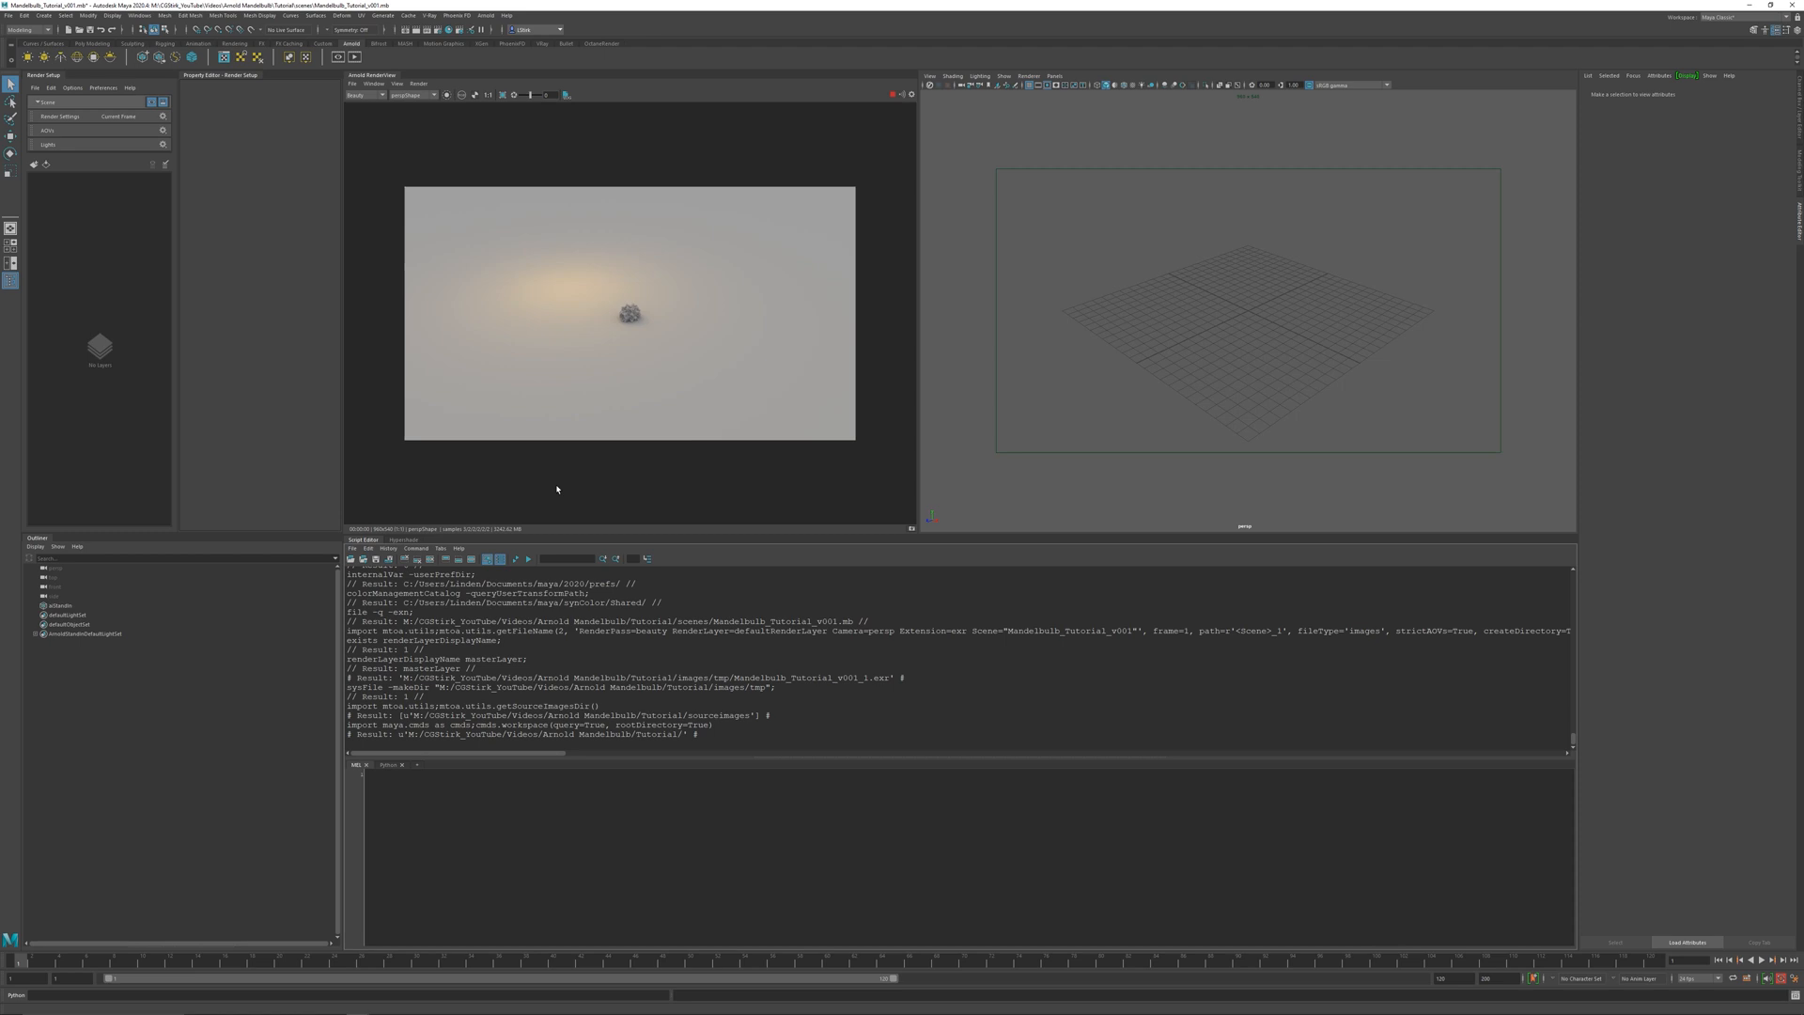
pyautogui.moveTo(624, 549)
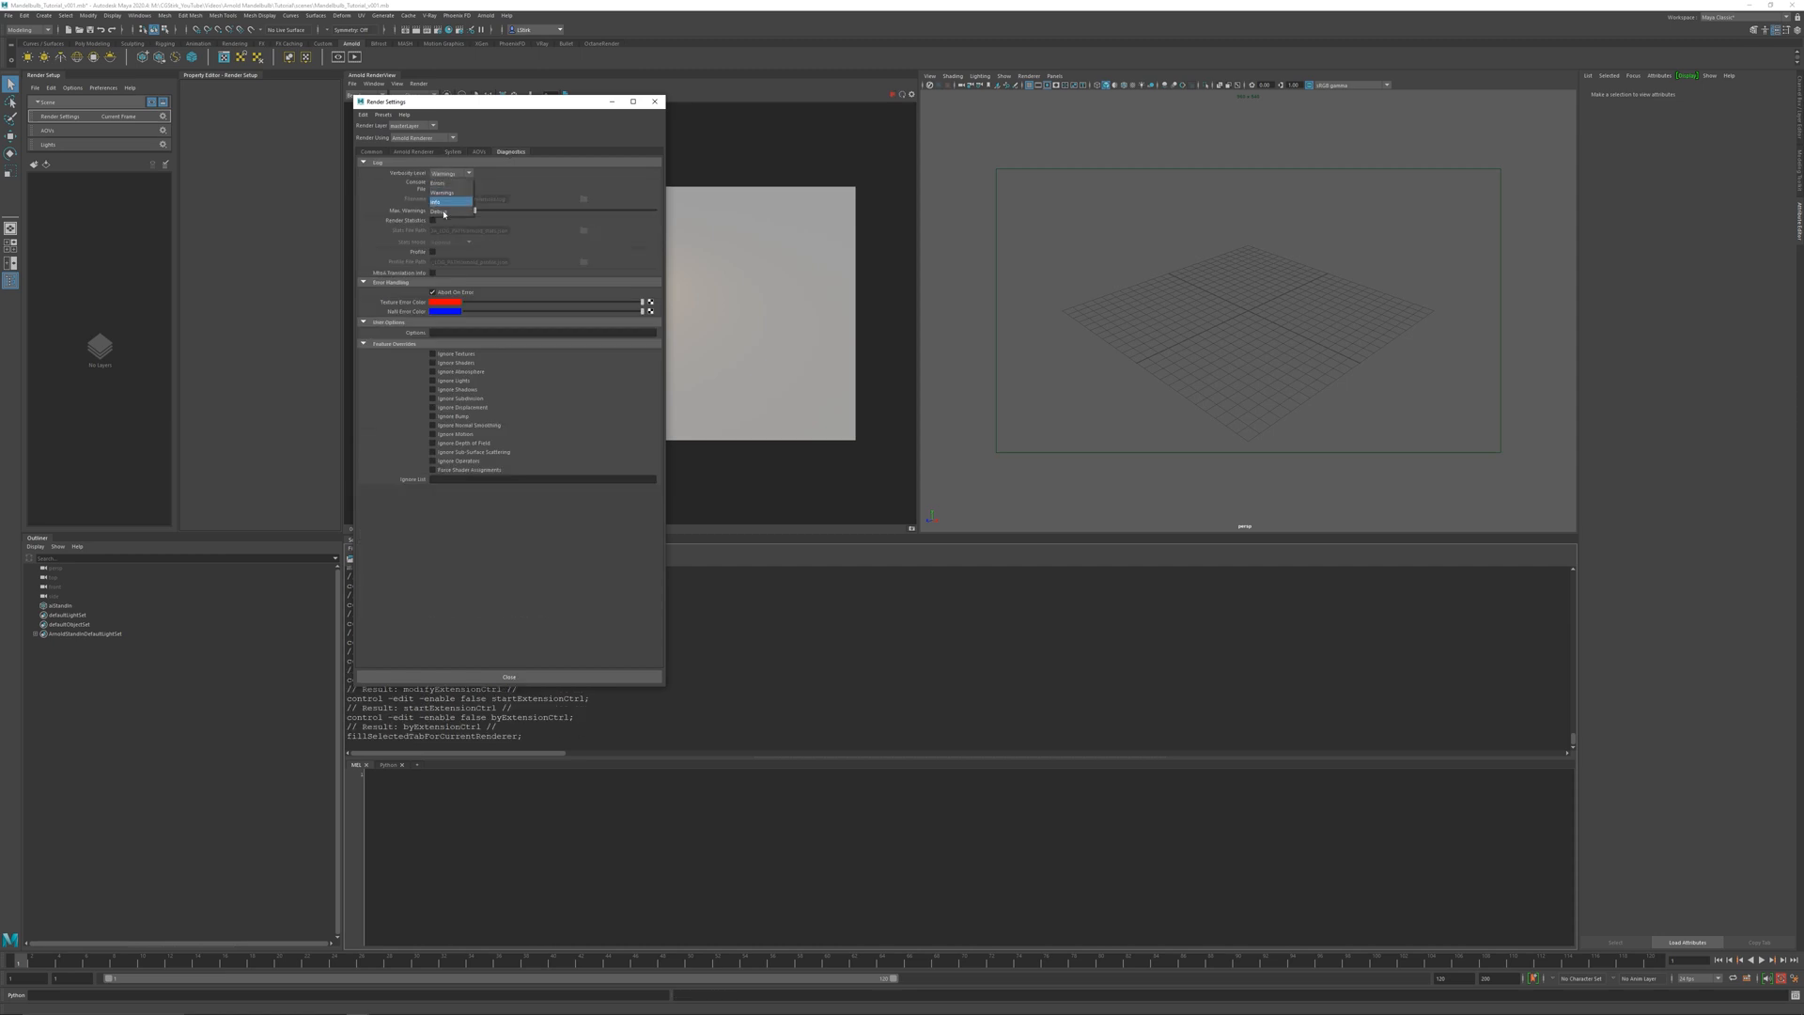
# - Set Arnold log verbosity to debug and write the log to arnold.log in the logs folder
pyautogui.click(446, 201)
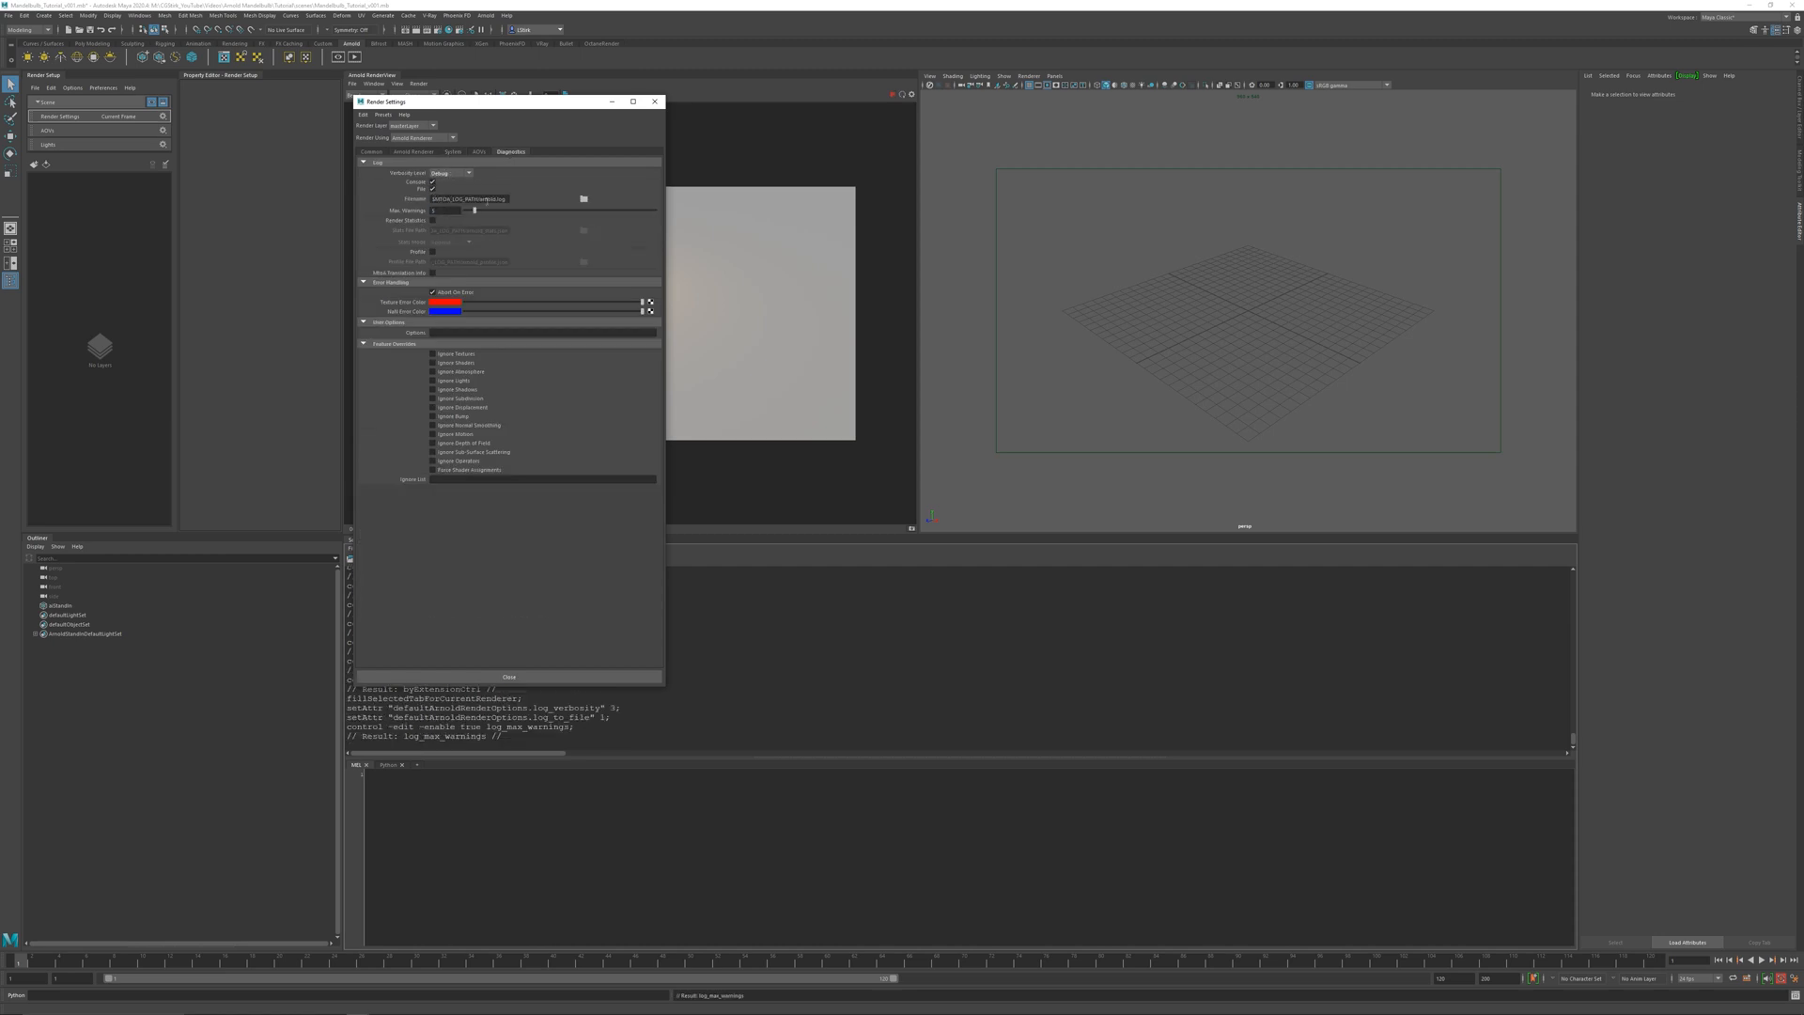
pyautogui.click(582, 197)
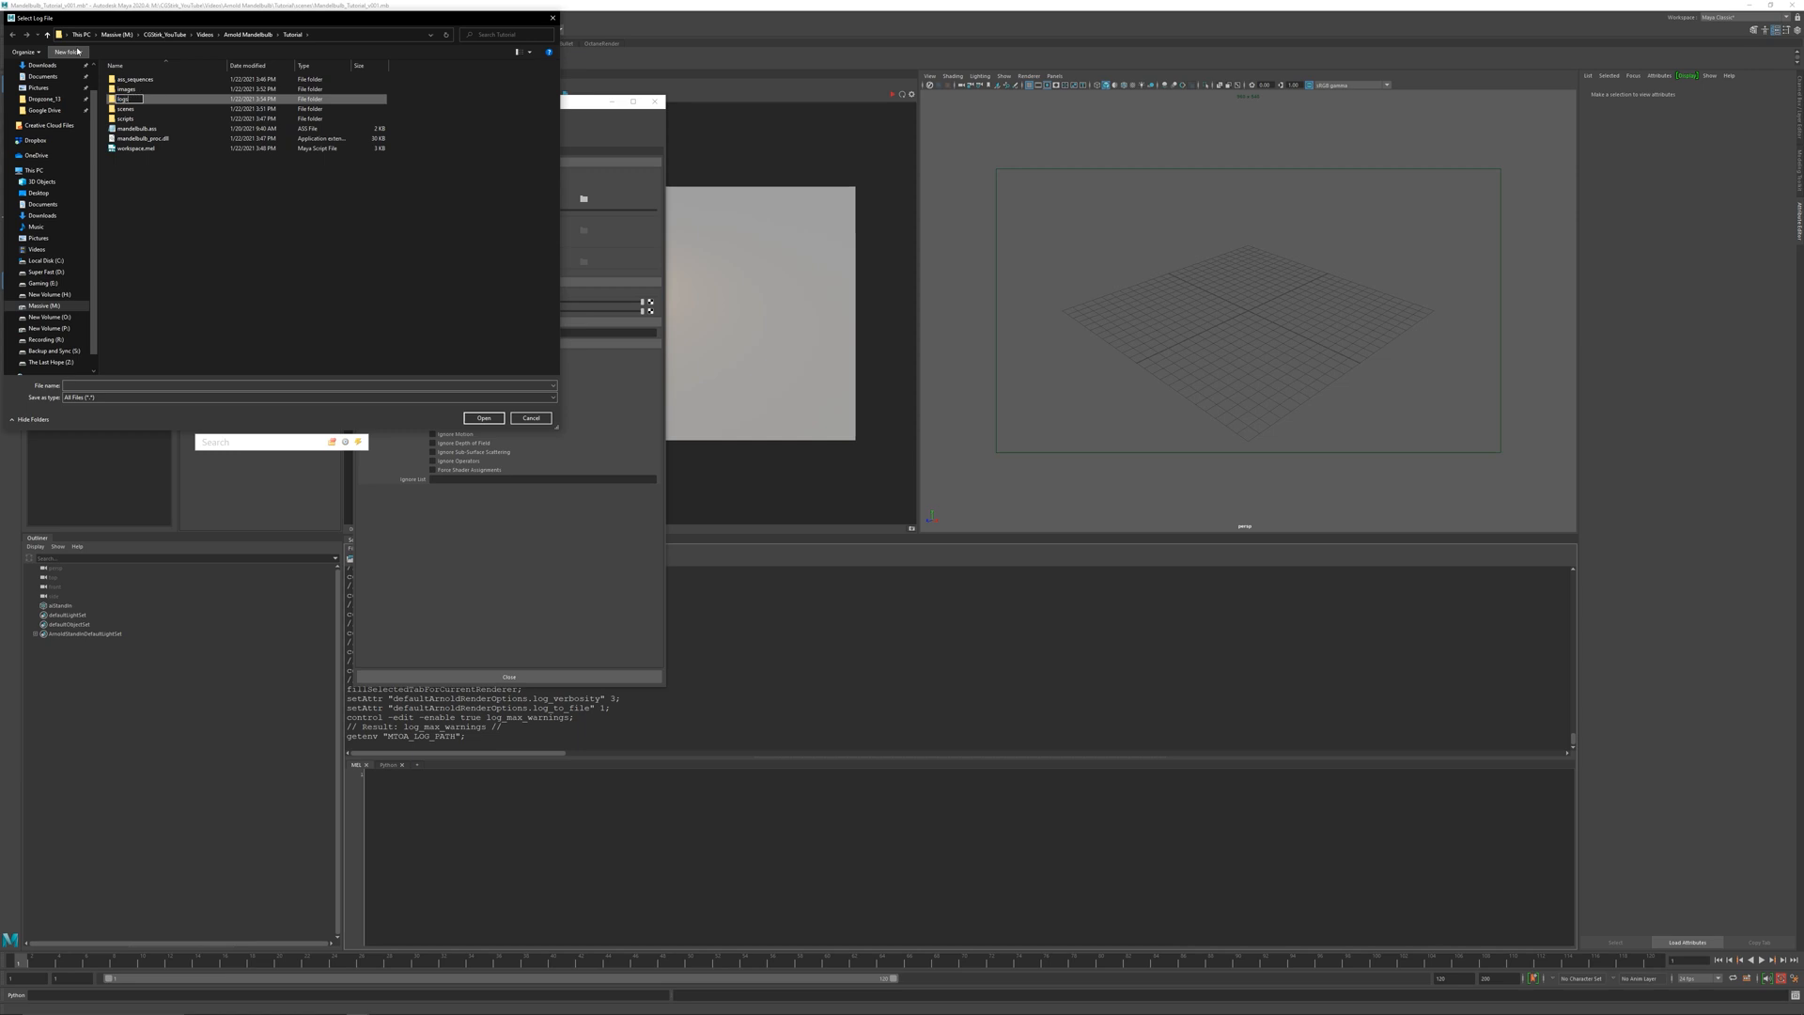
pyautogui.doubleClick(122, 100)
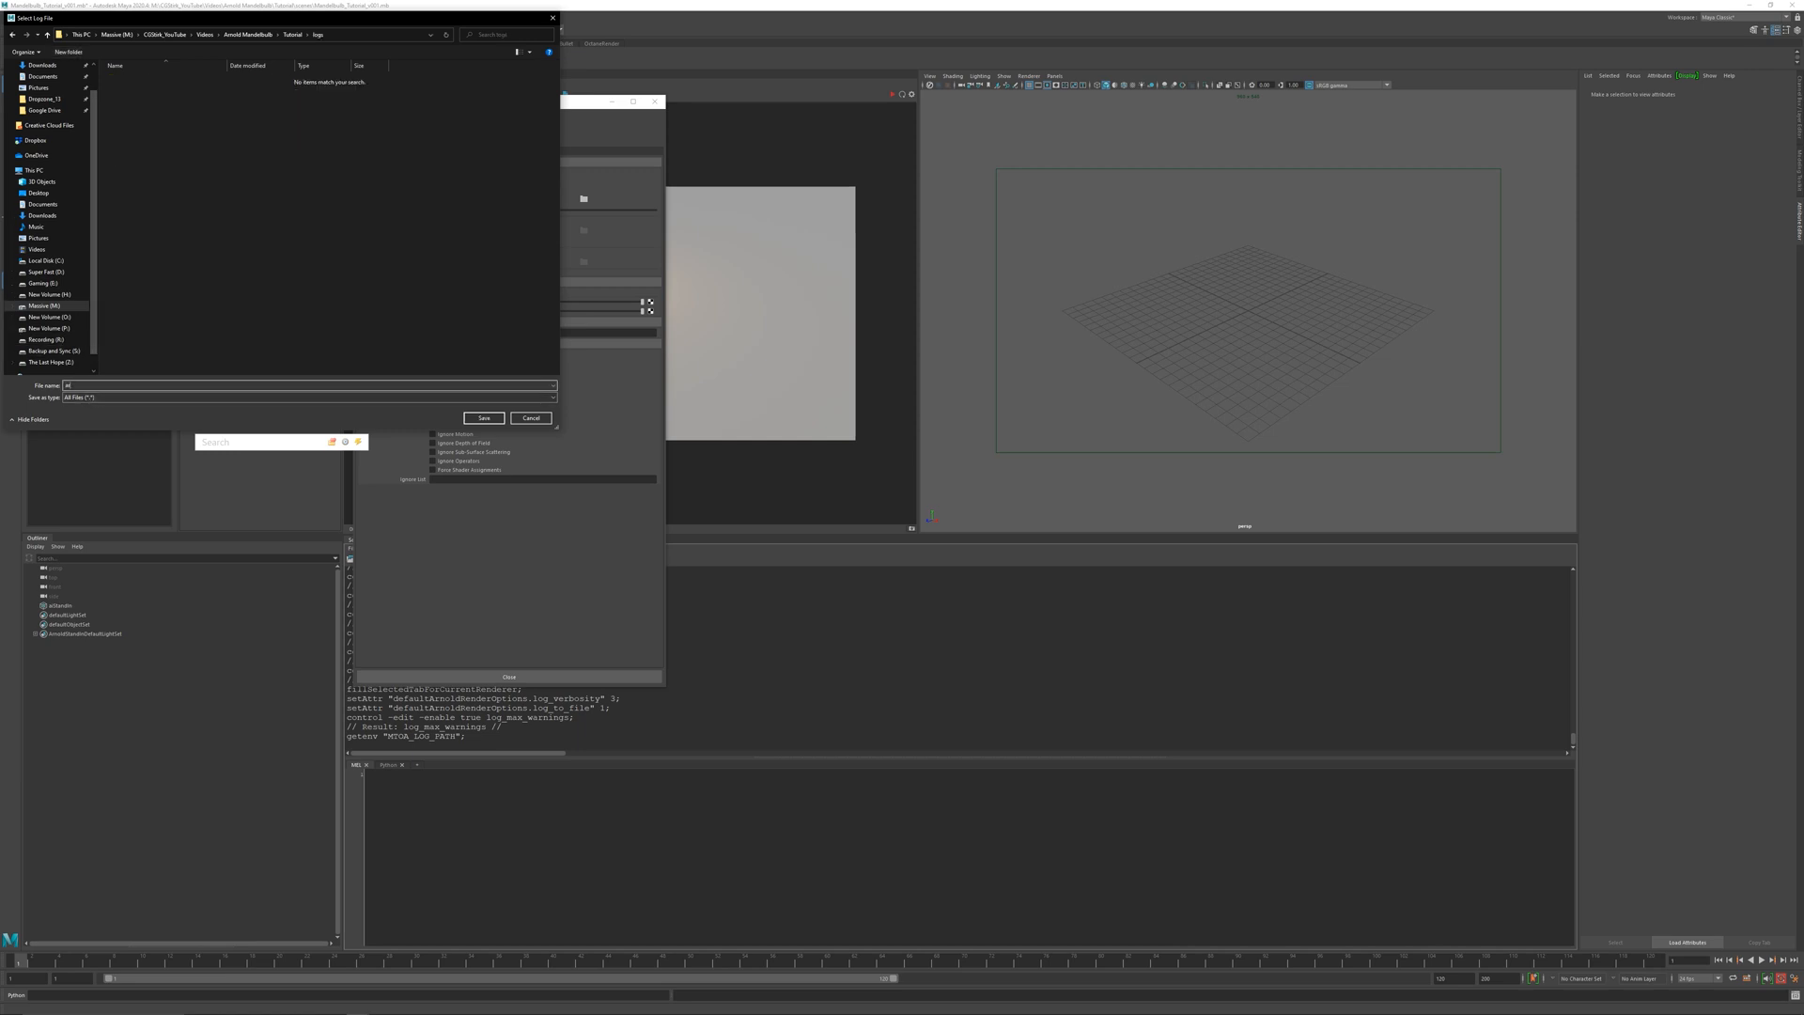
pyautogui.write('arnold.log')
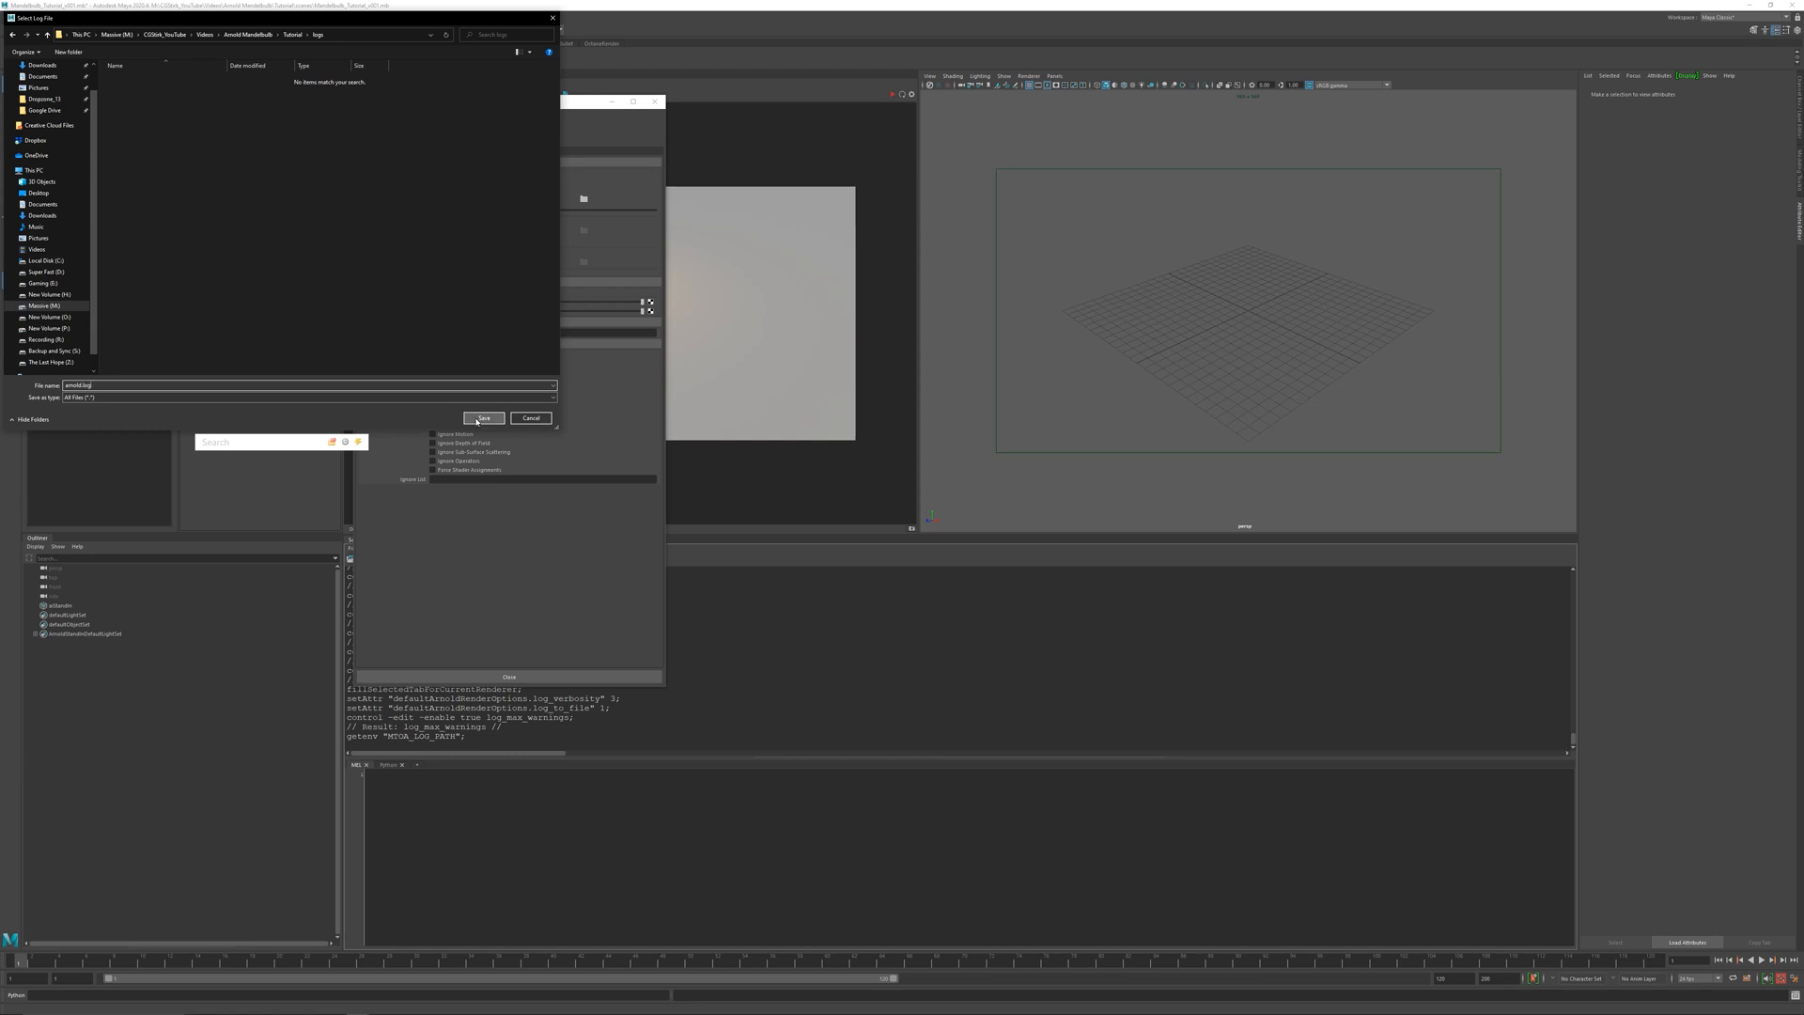
pyautogui.click(482, 417)
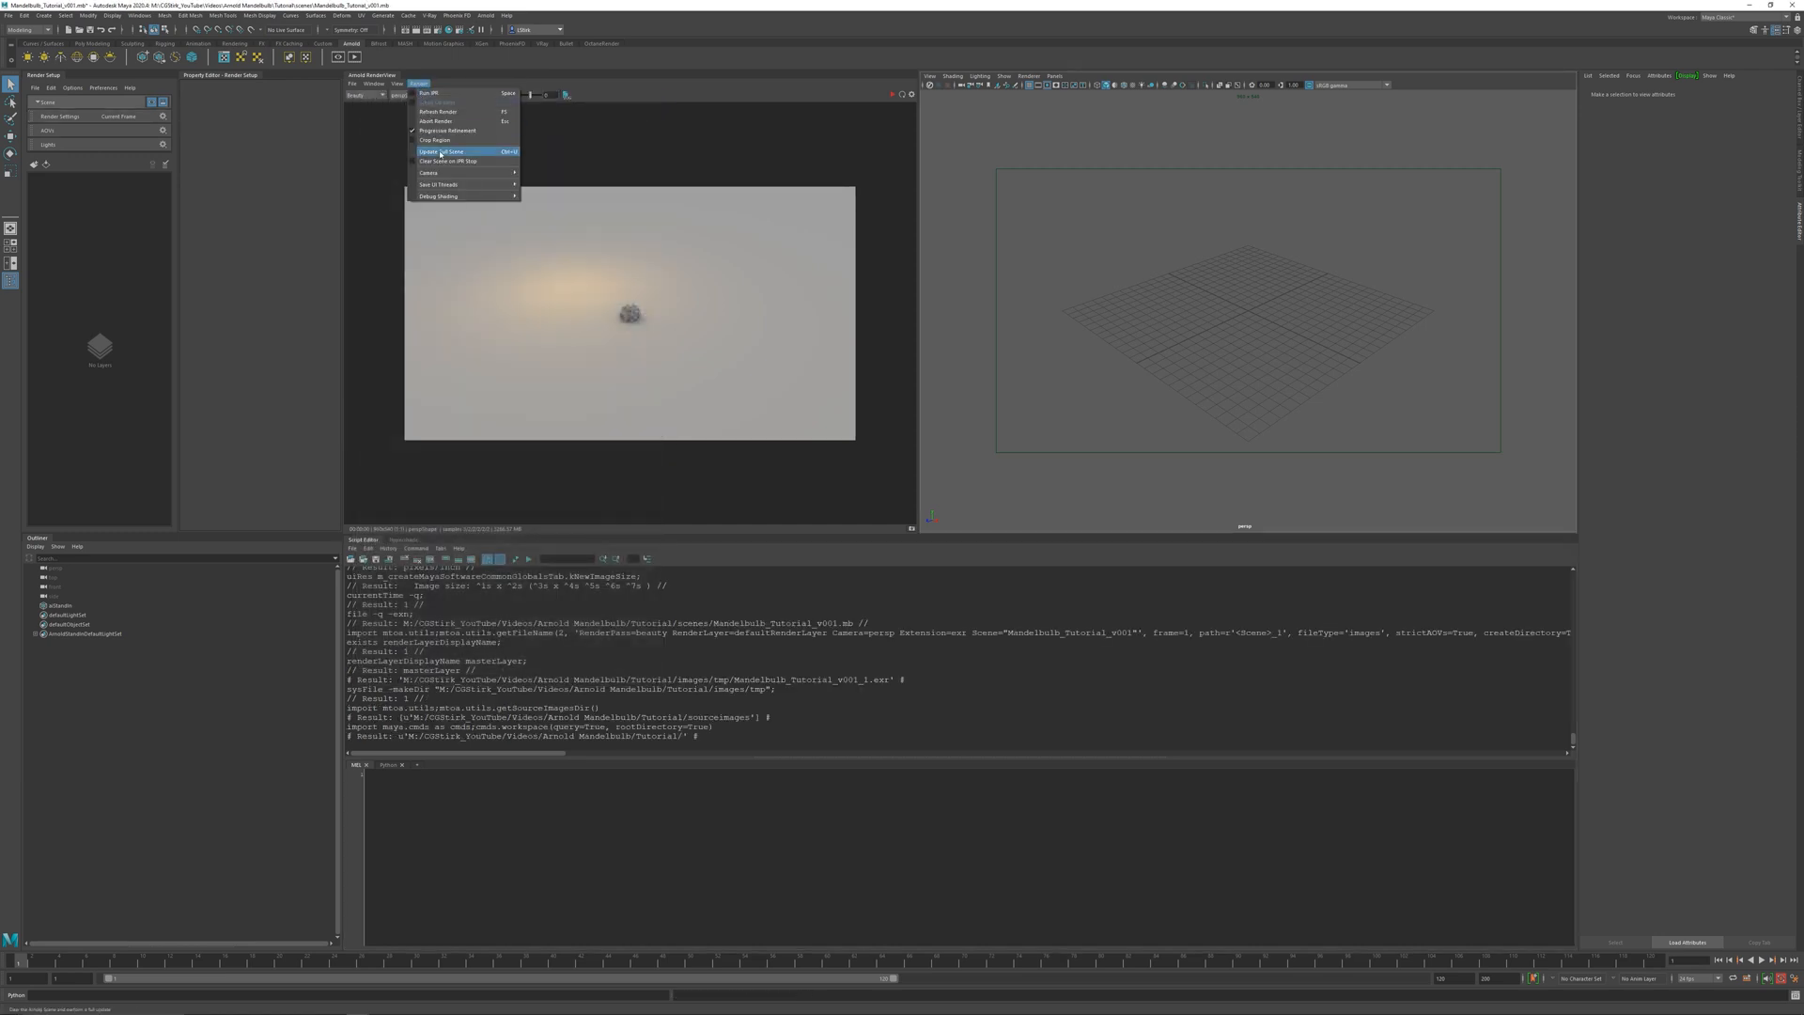
# - Re-render the frame, read the new arnold.log in Notepad, and dismiss the Arnold log viewer
pyautogui.click(441, 151)
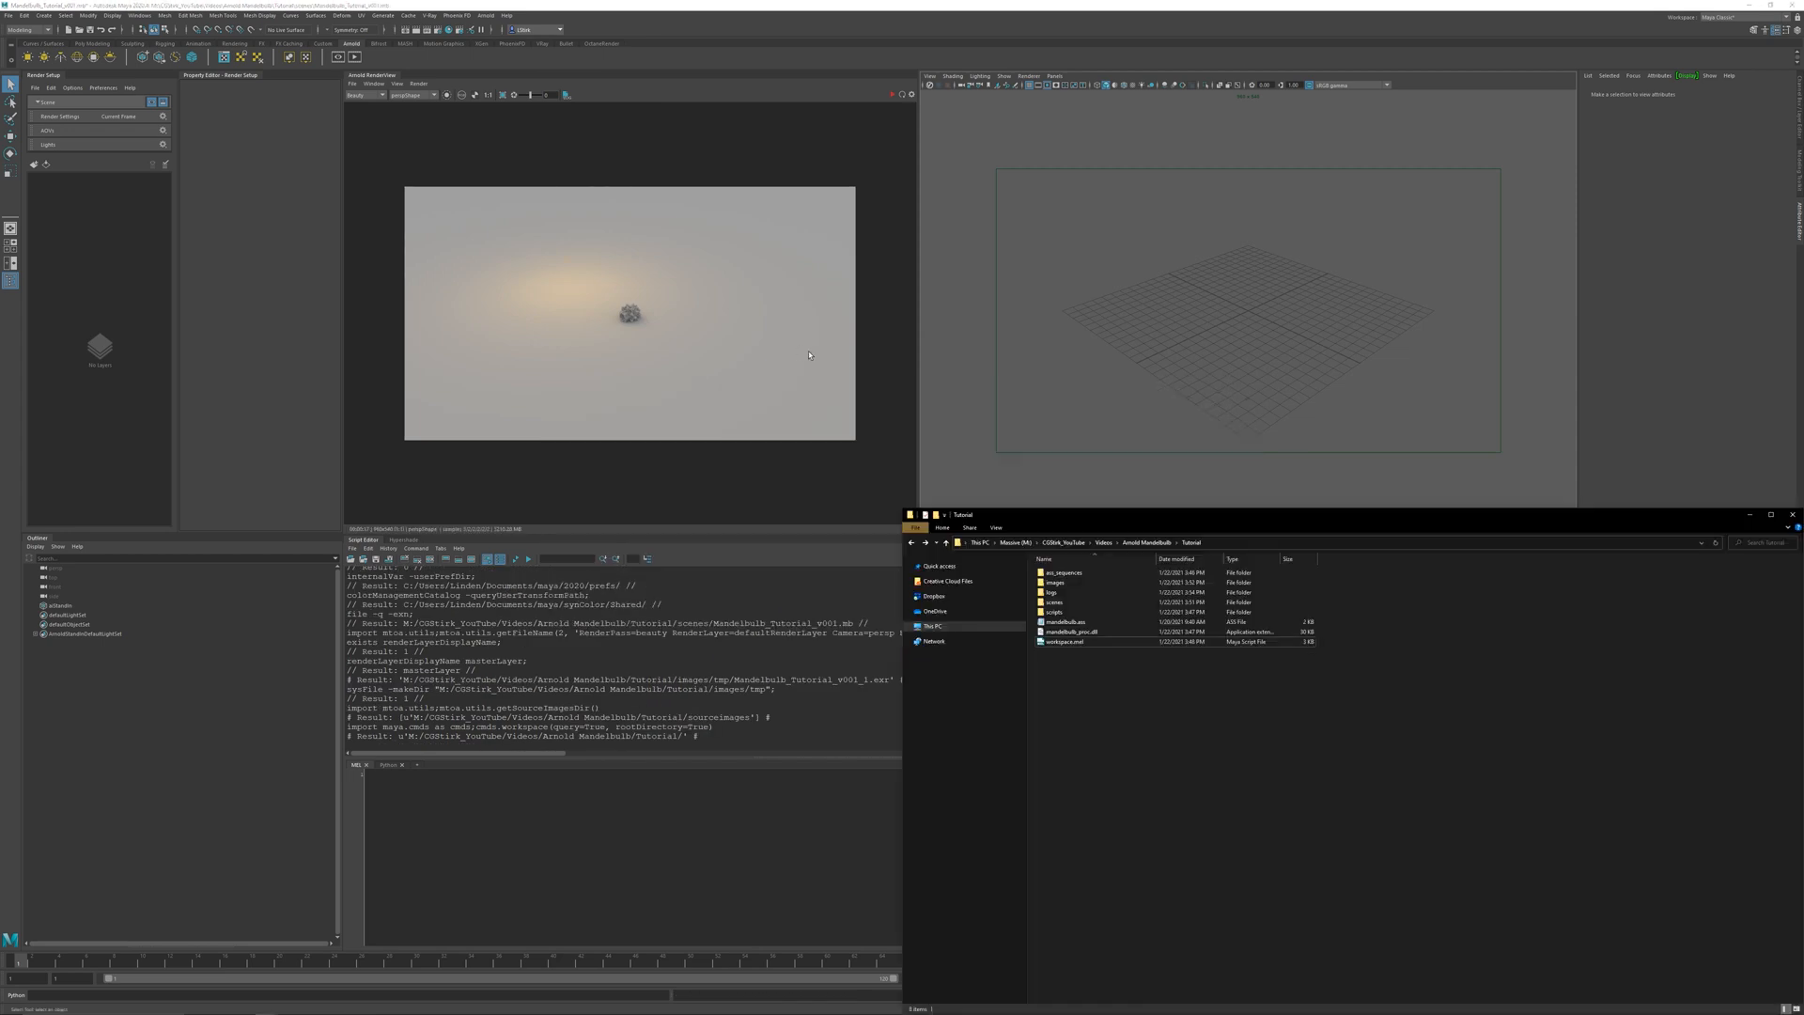
pyautogui.doubleClick(1052, 592)
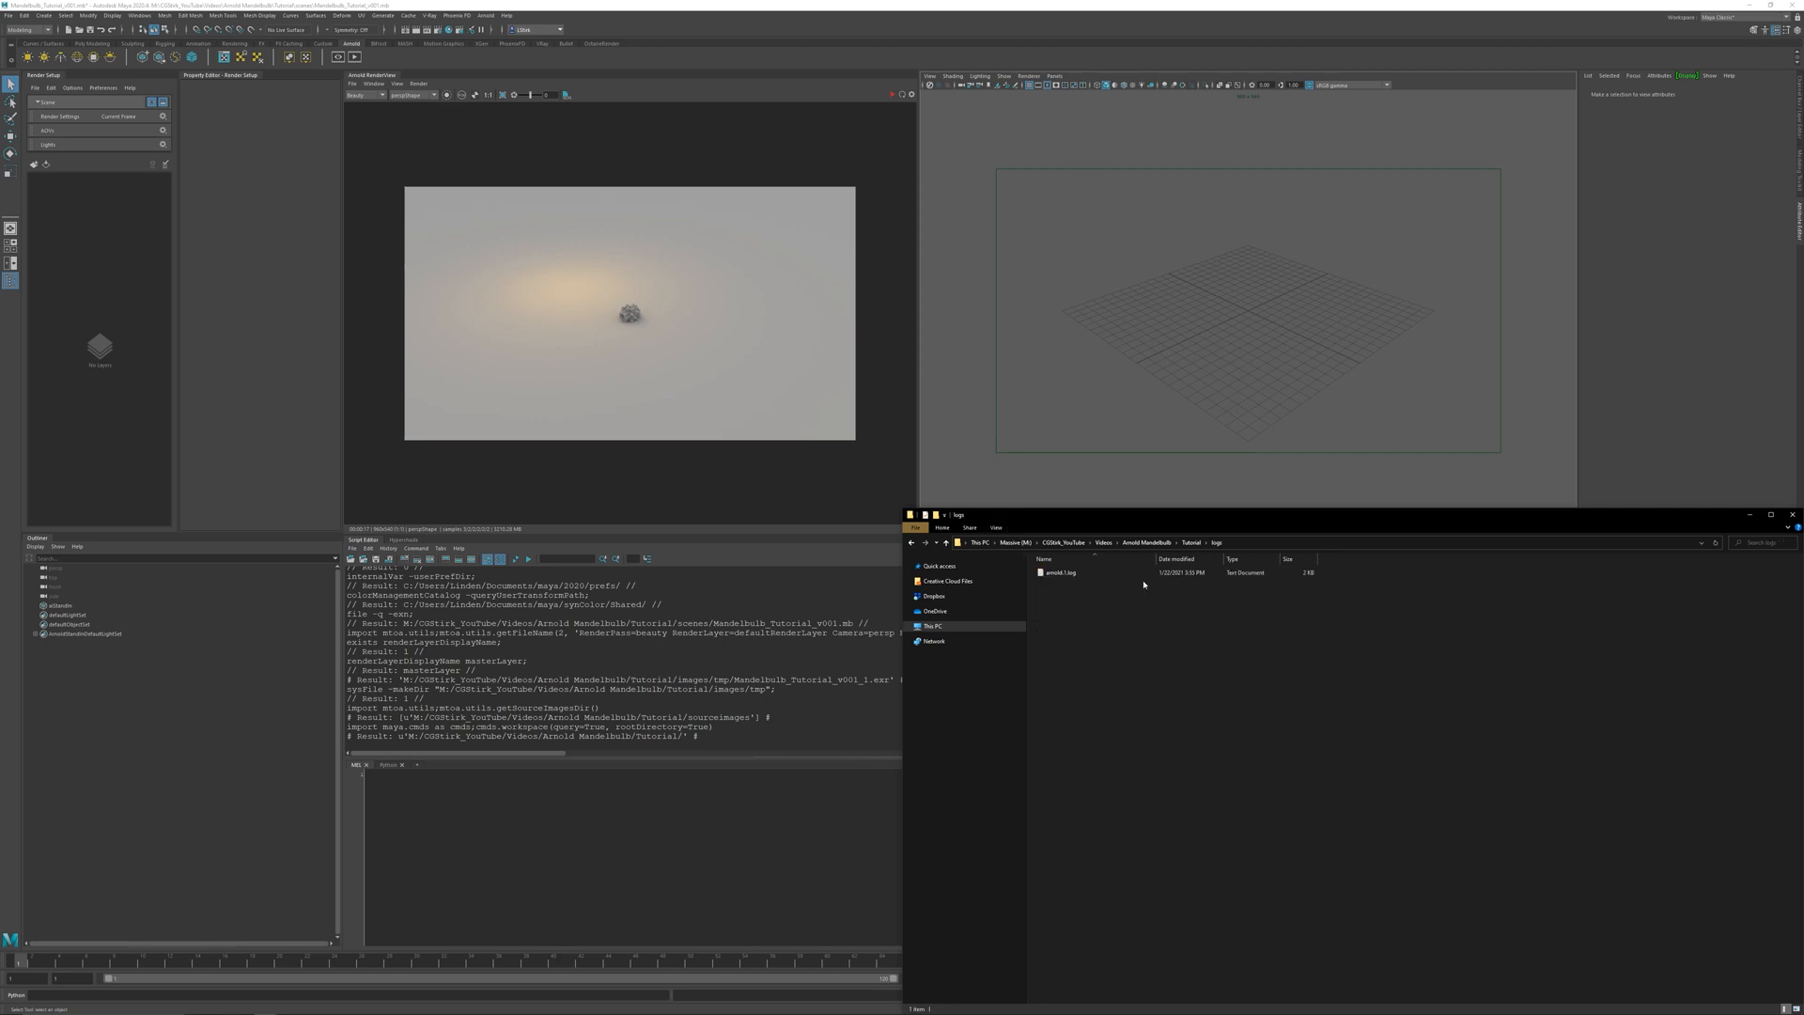
pyautogui.doubleClick(1058, 572)
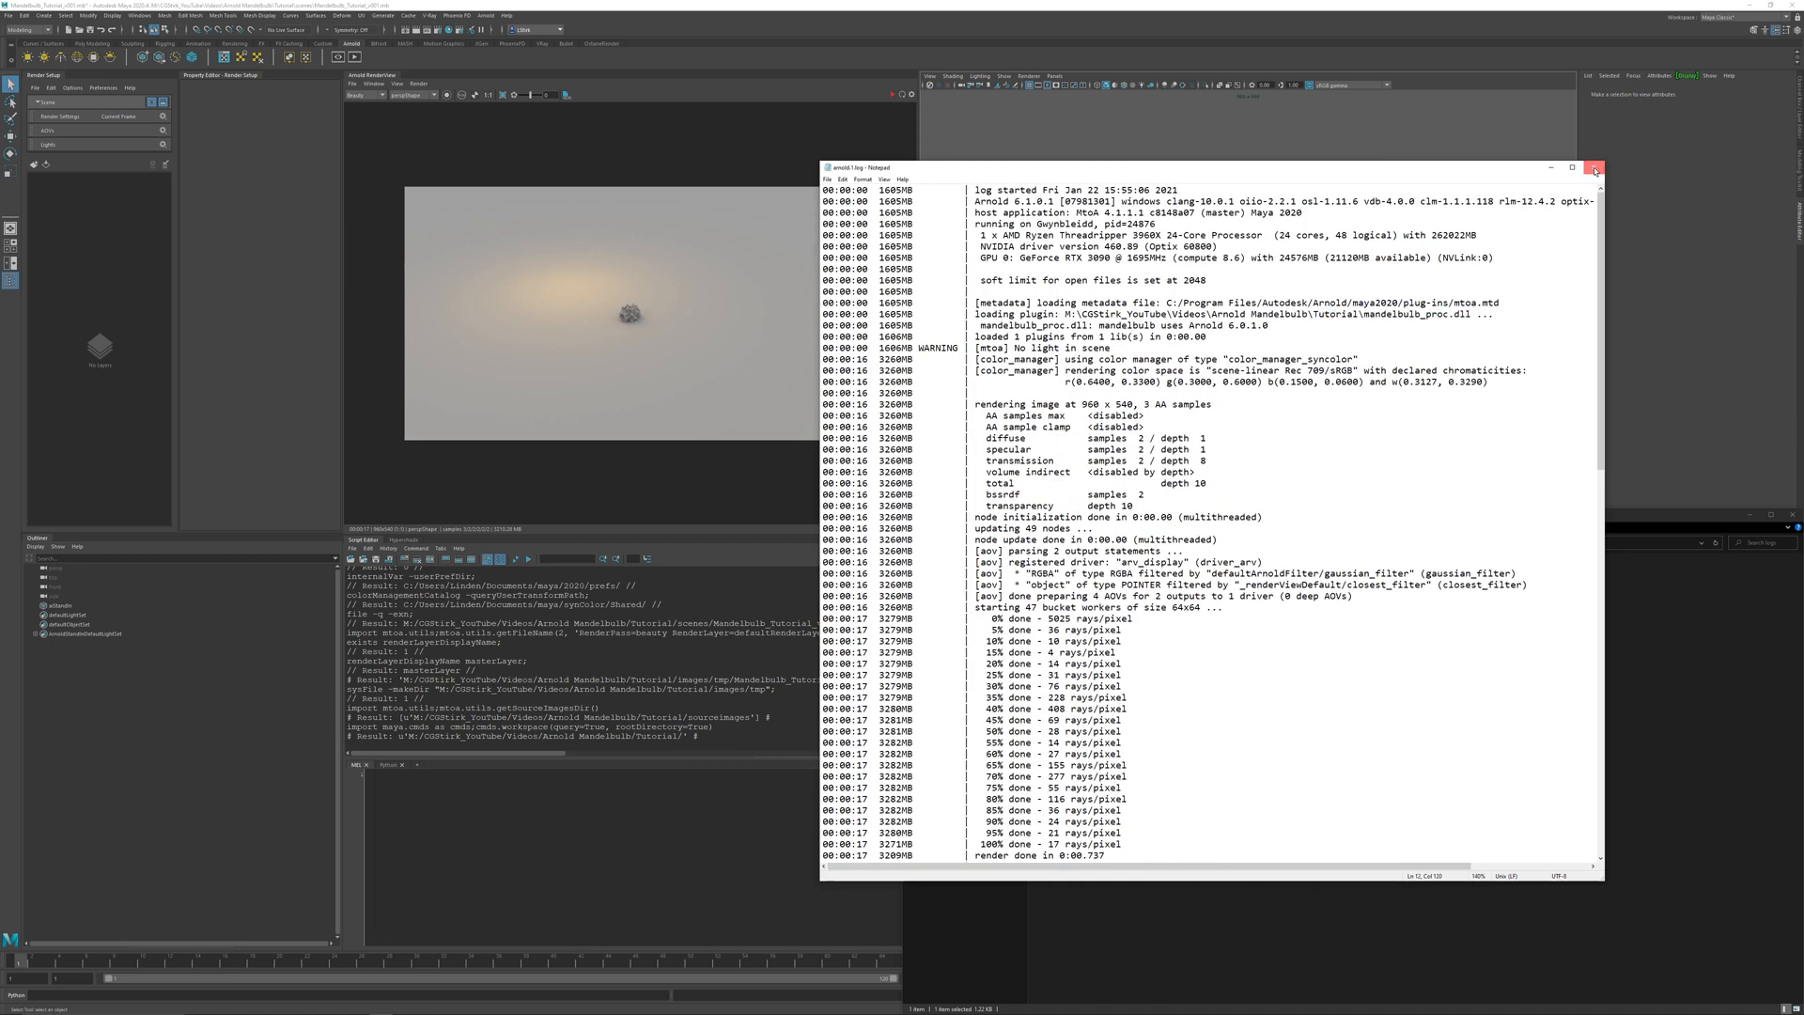
pyautogui.click(1595, 168)
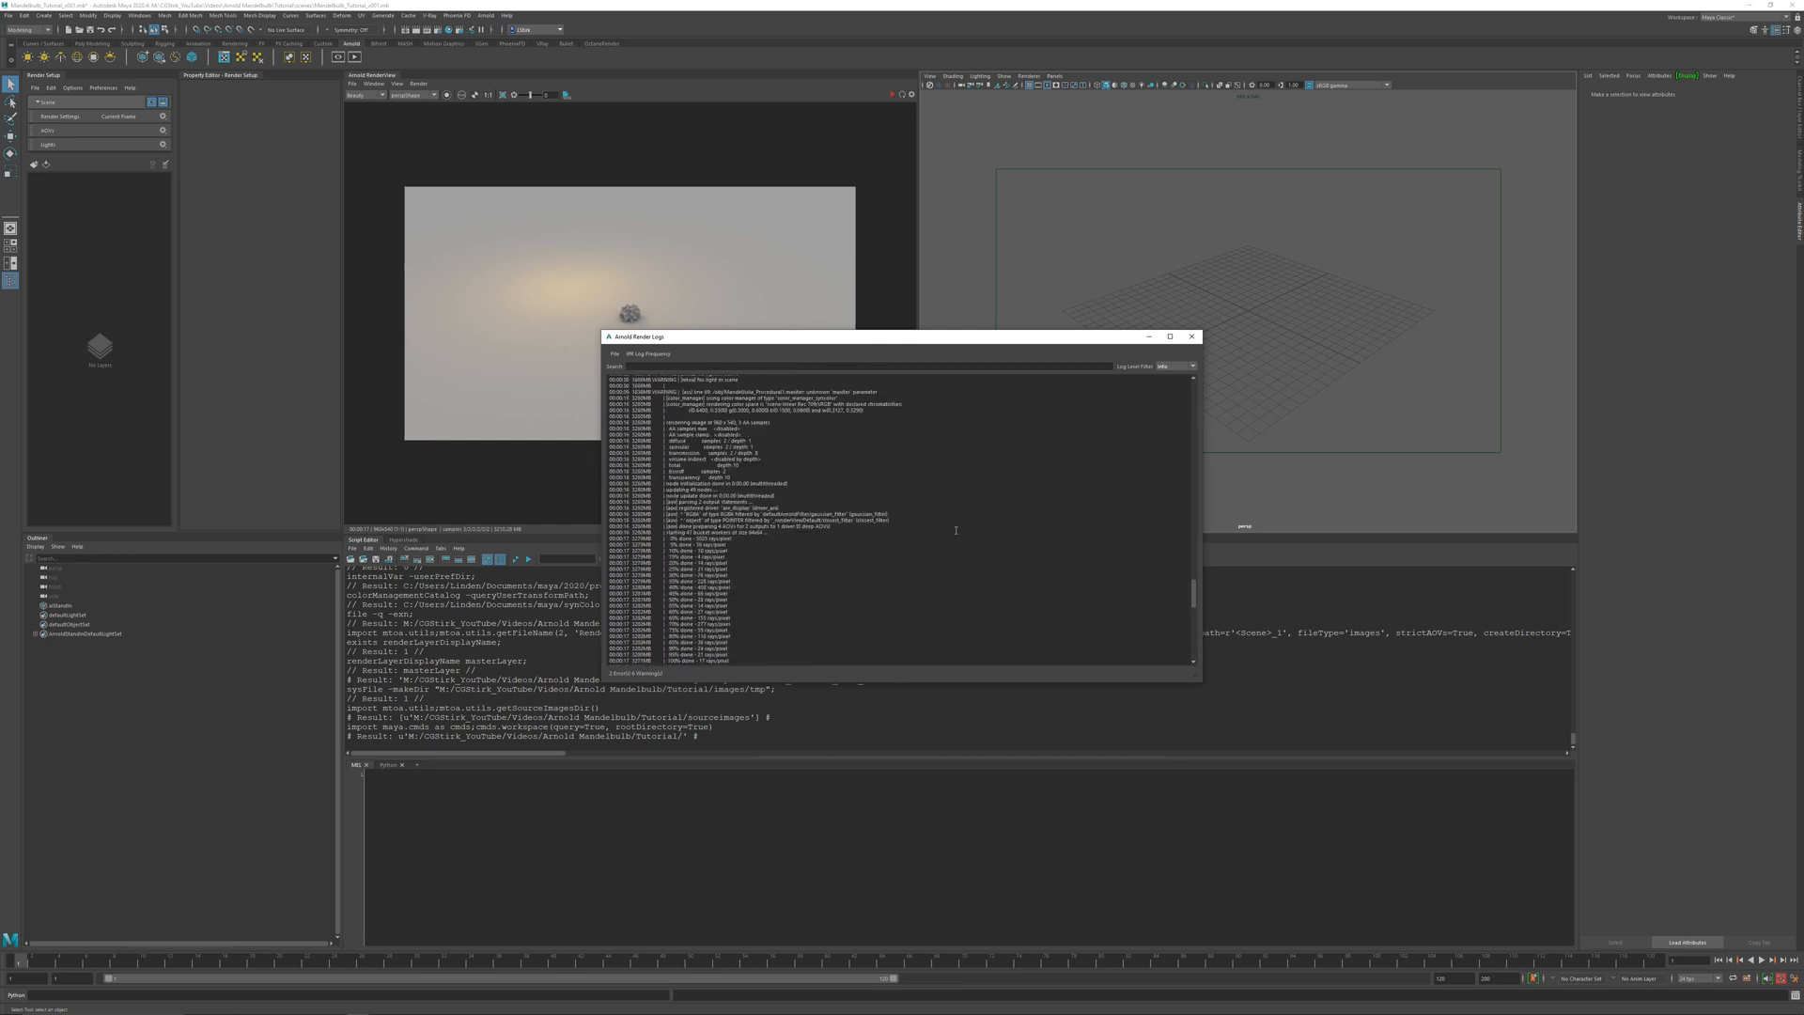
pyautogui.click(1192, 336)
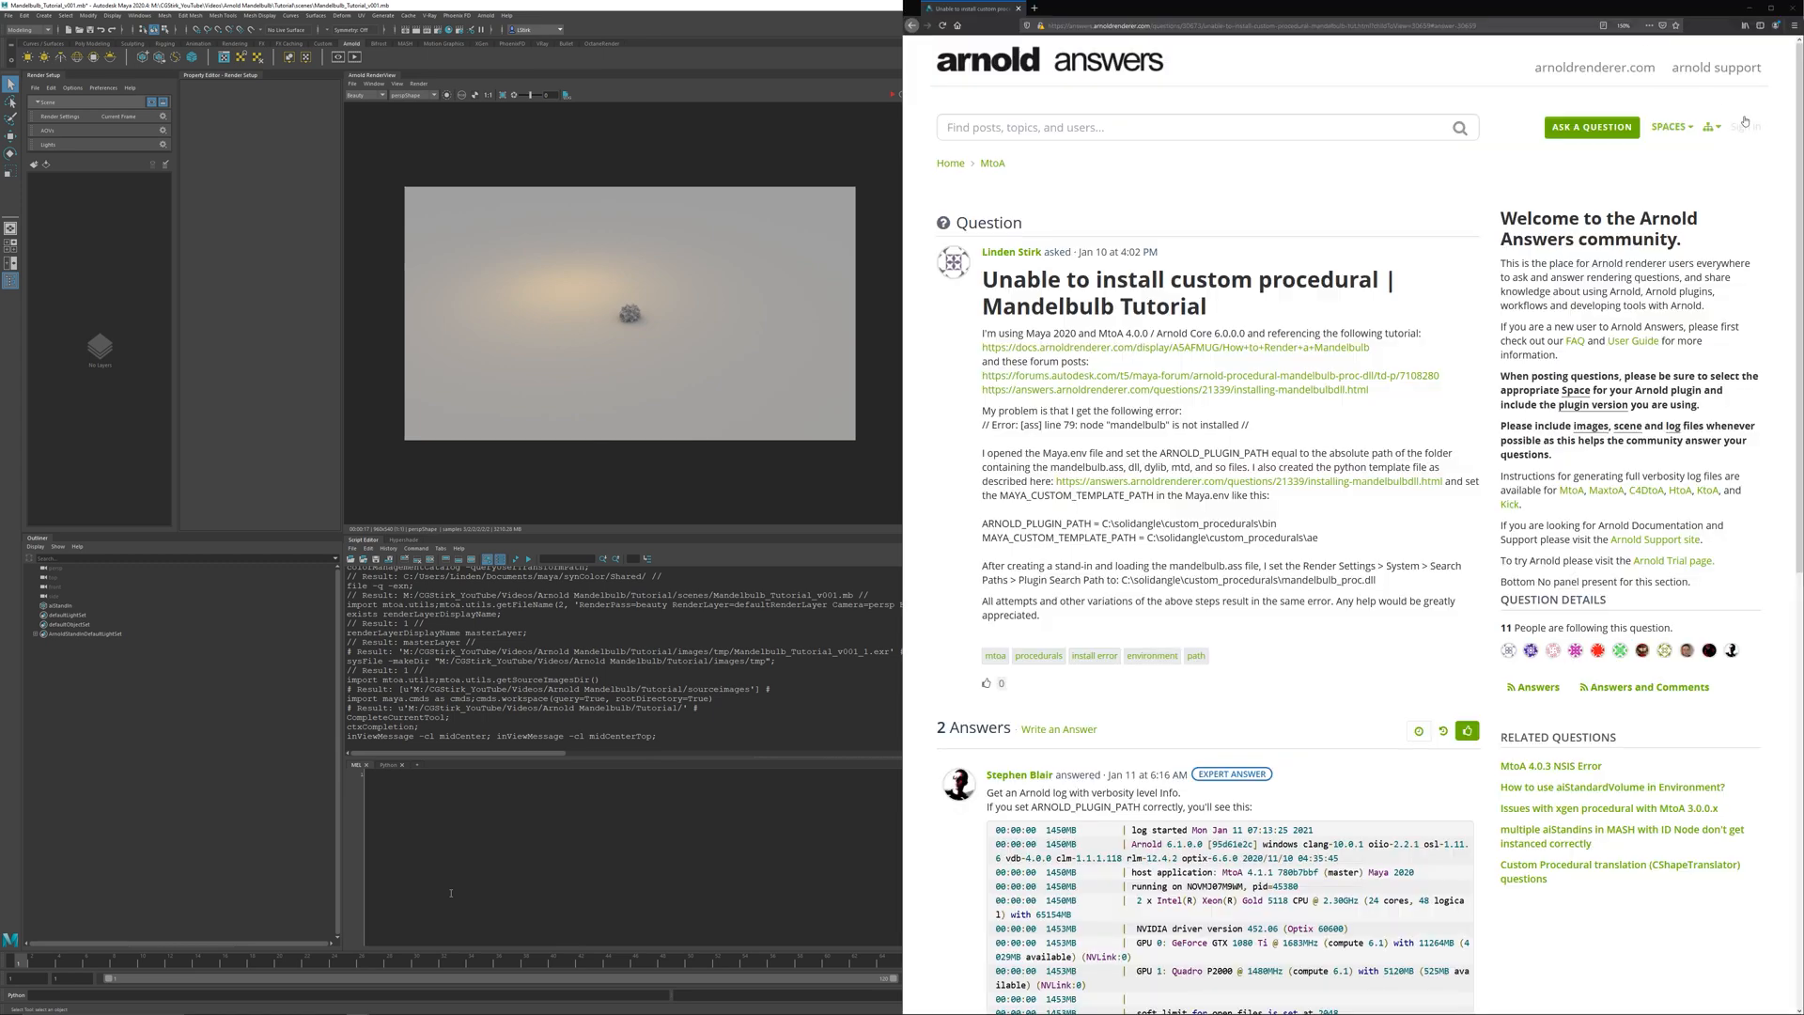
# - Scroll down the Arnold Answers thread to read the answers on the Mandelbulb install error
pyautogui.scroll(-3)
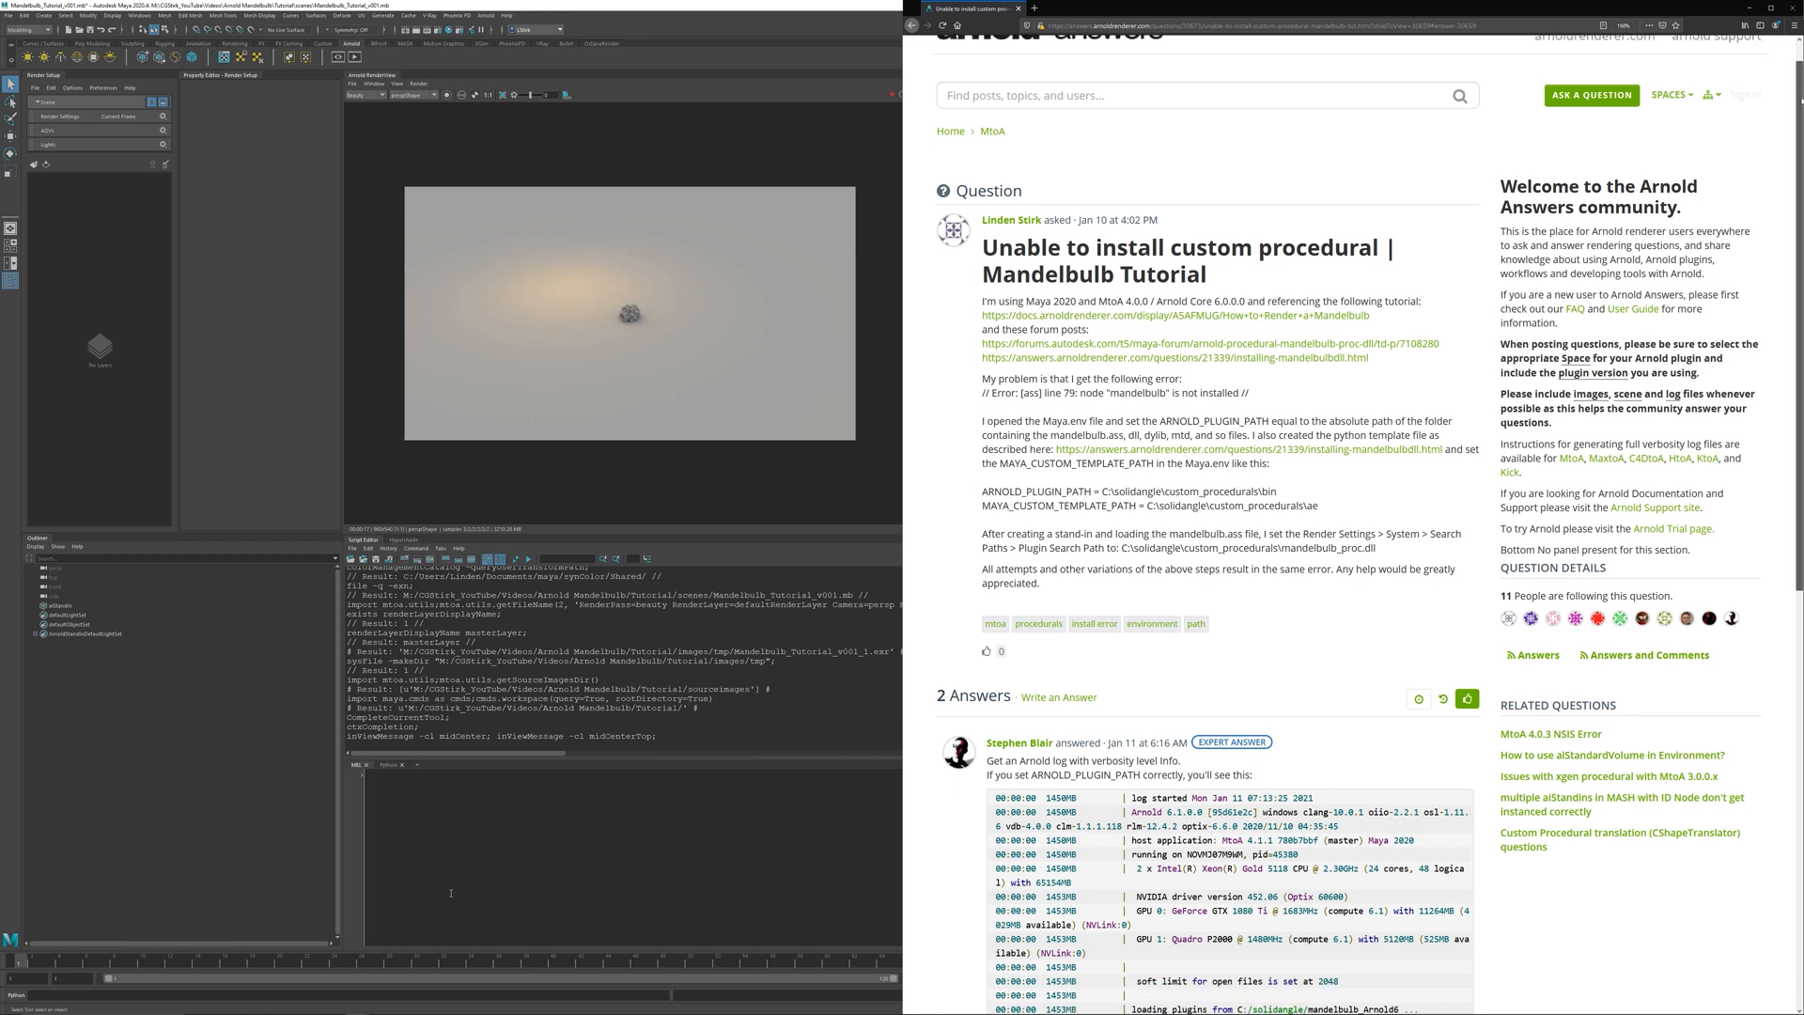
pyautogui.scroll(-3)
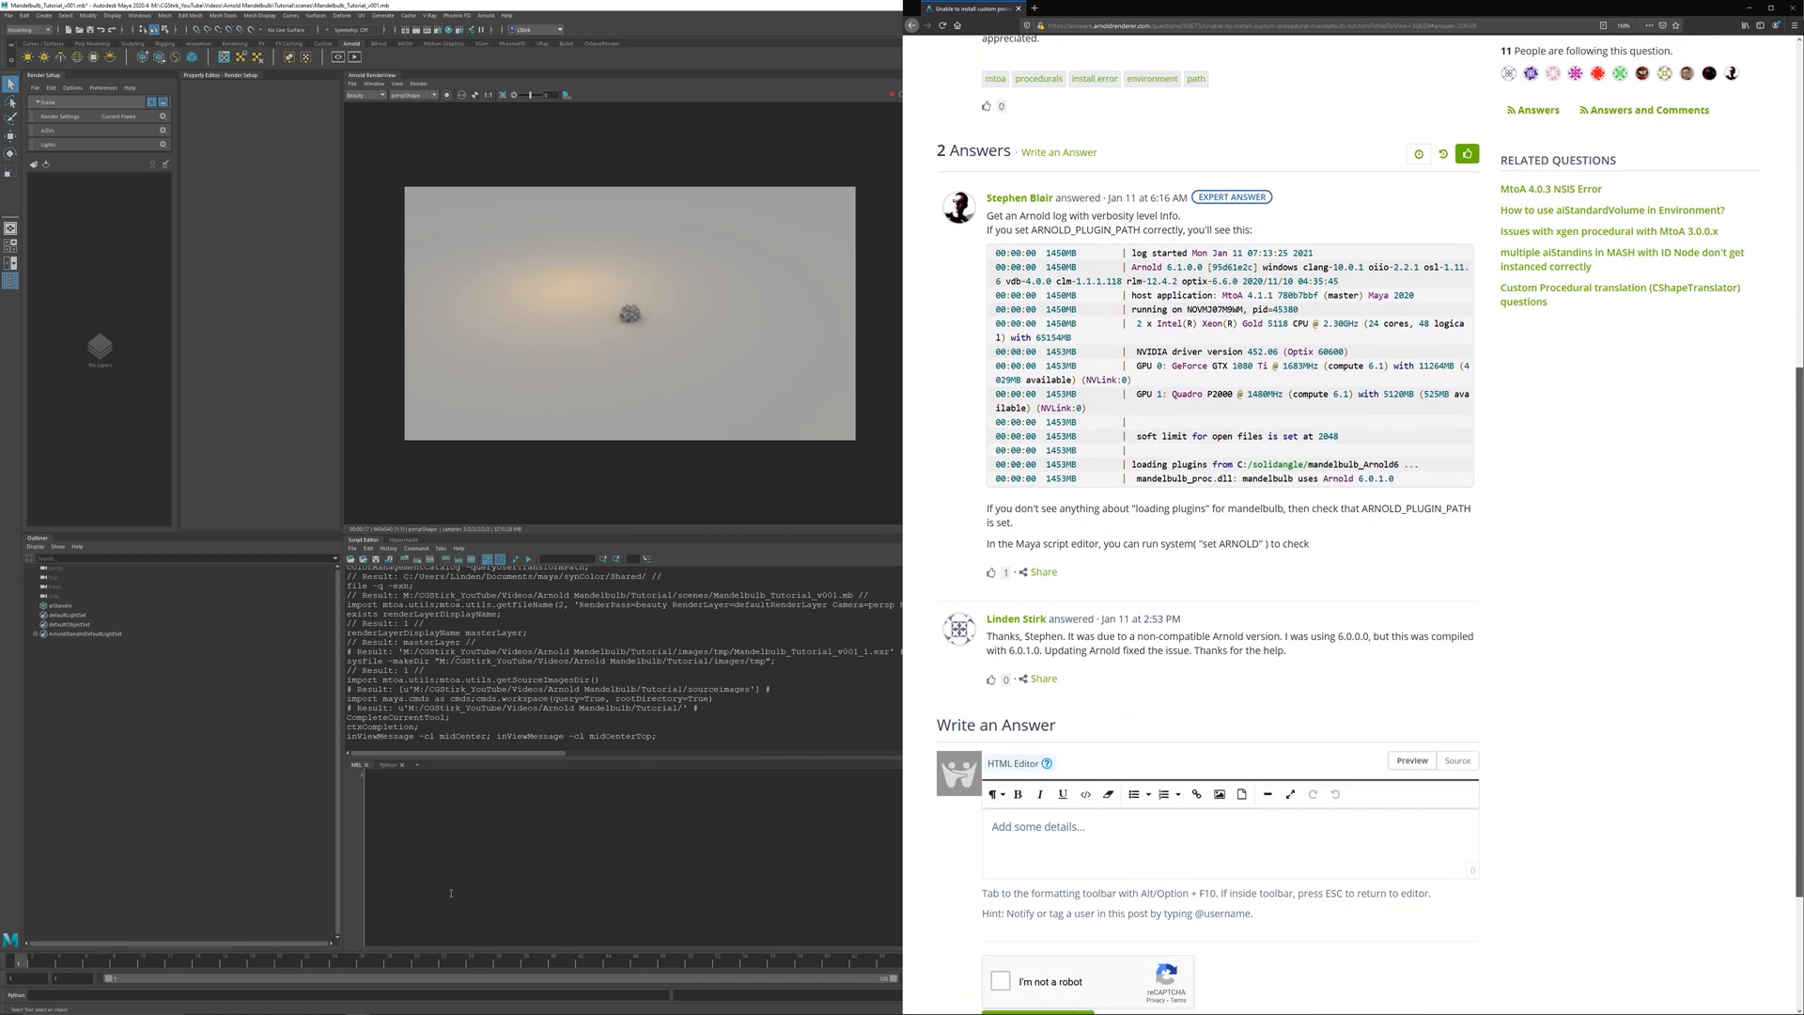
pyautogui.scroll(-3)
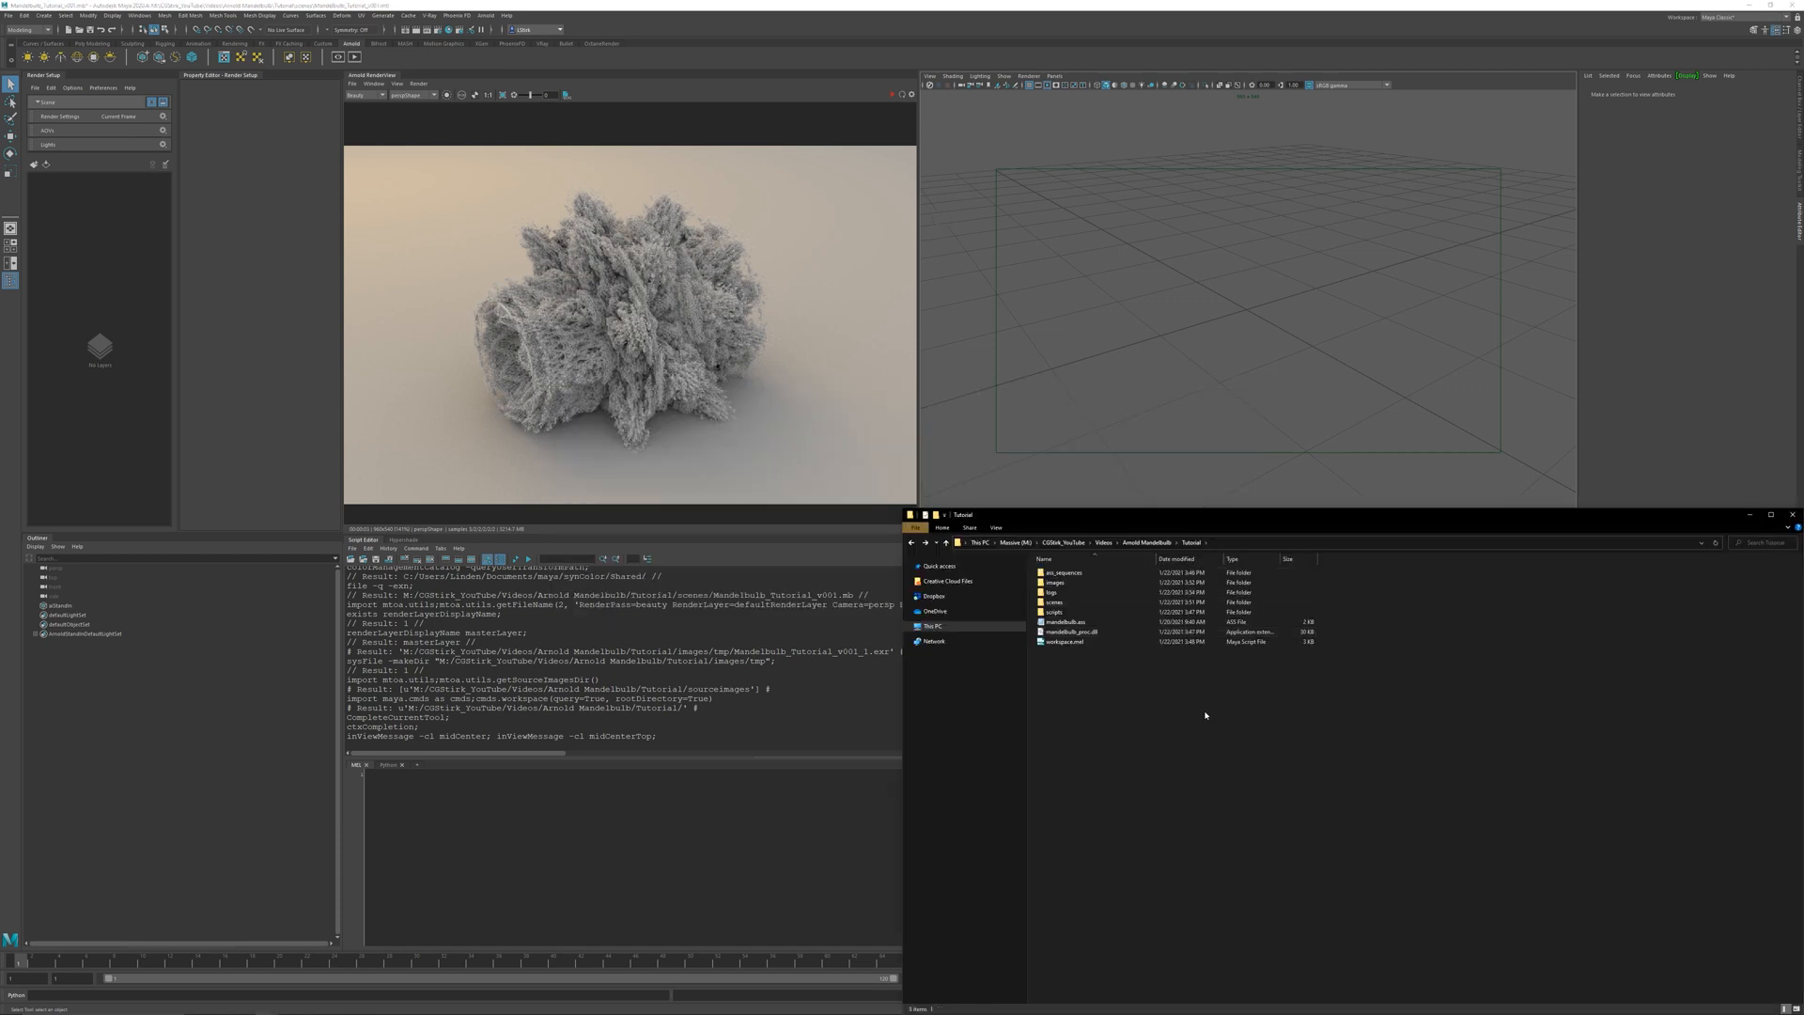
# - Trim mandelbulb.ass in Notepad to just the mandelbulb node and save it as mandelbulb_v02.ass
pyautogui.doubleClick(1063, 621)
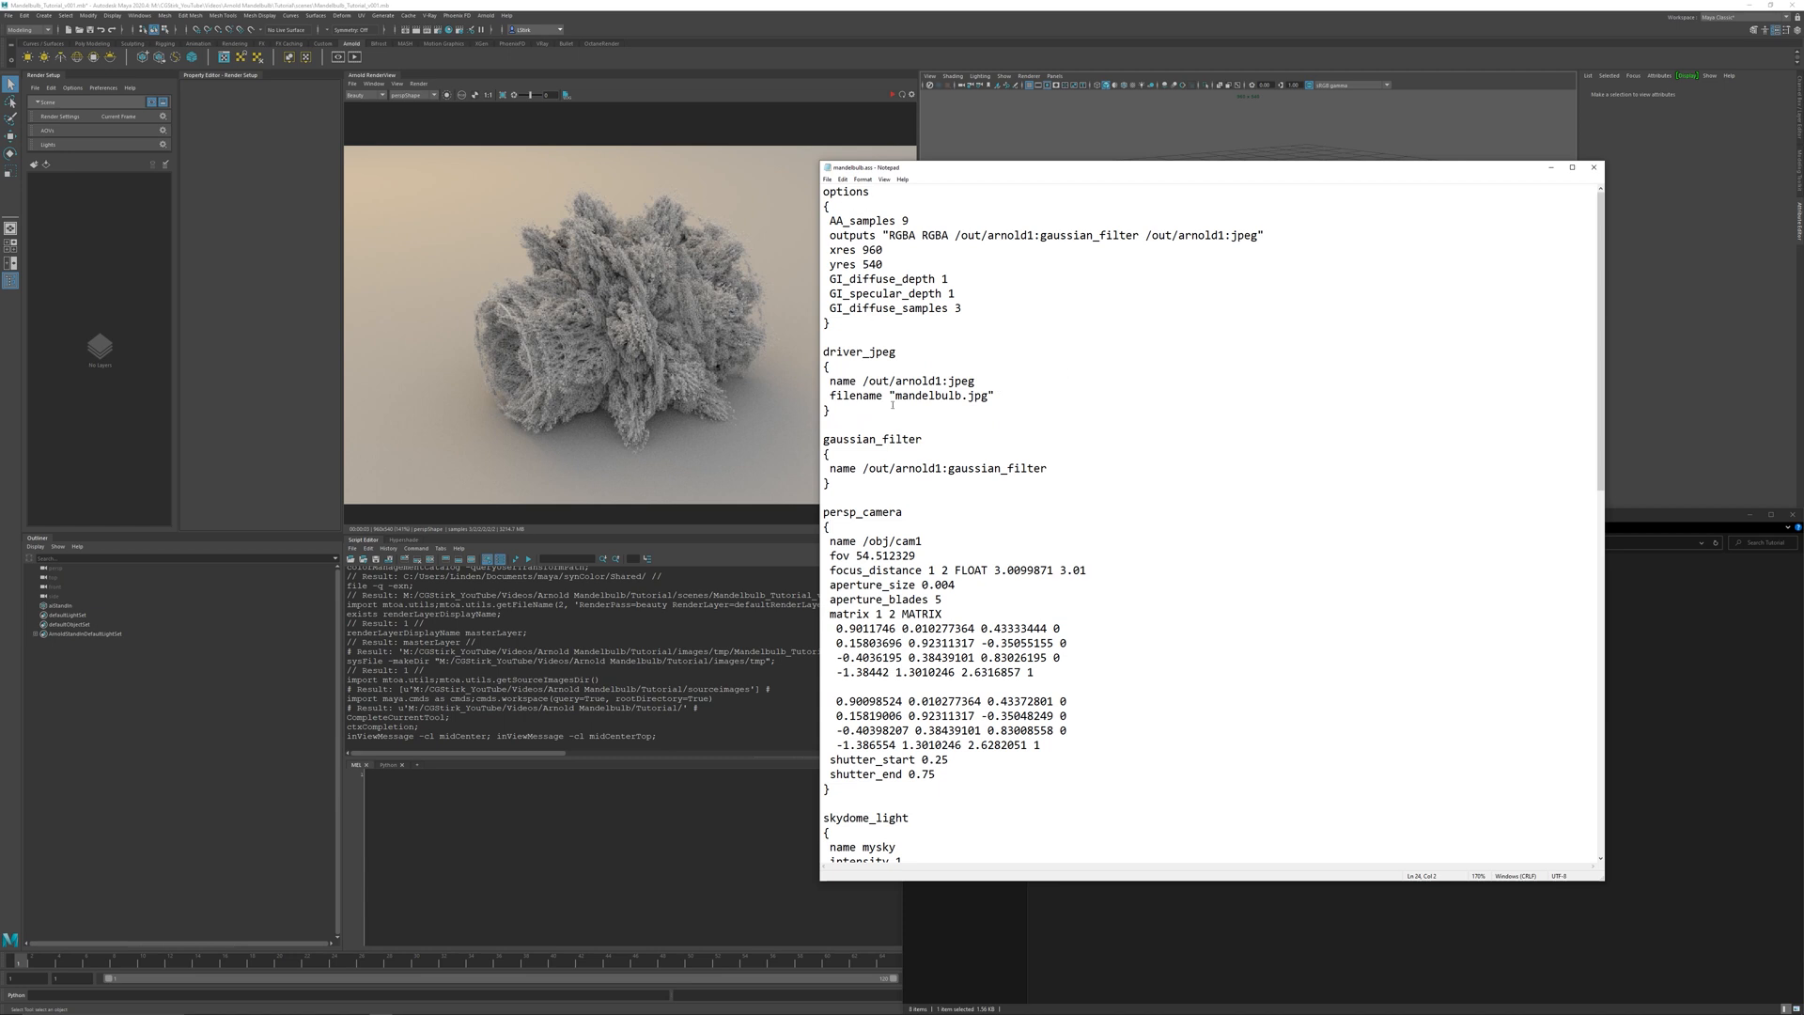
pyautogui.scroll(-3)
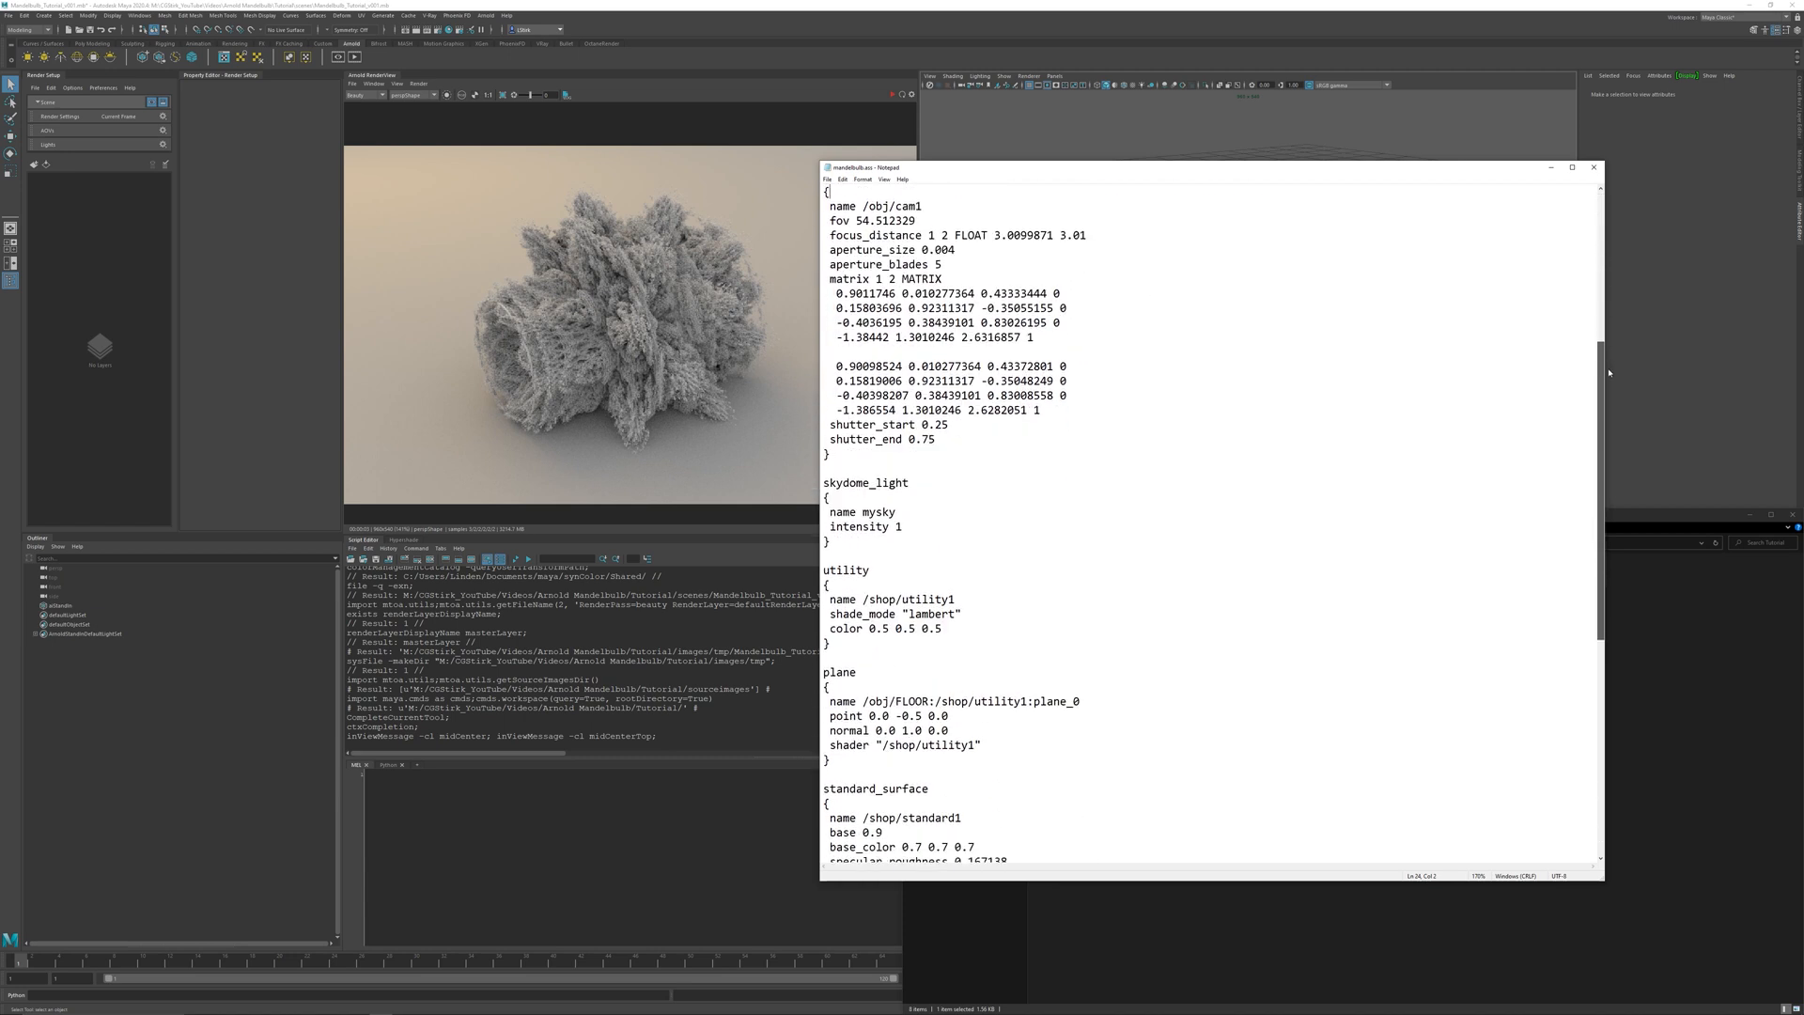
pyautogui.scroll(-3)
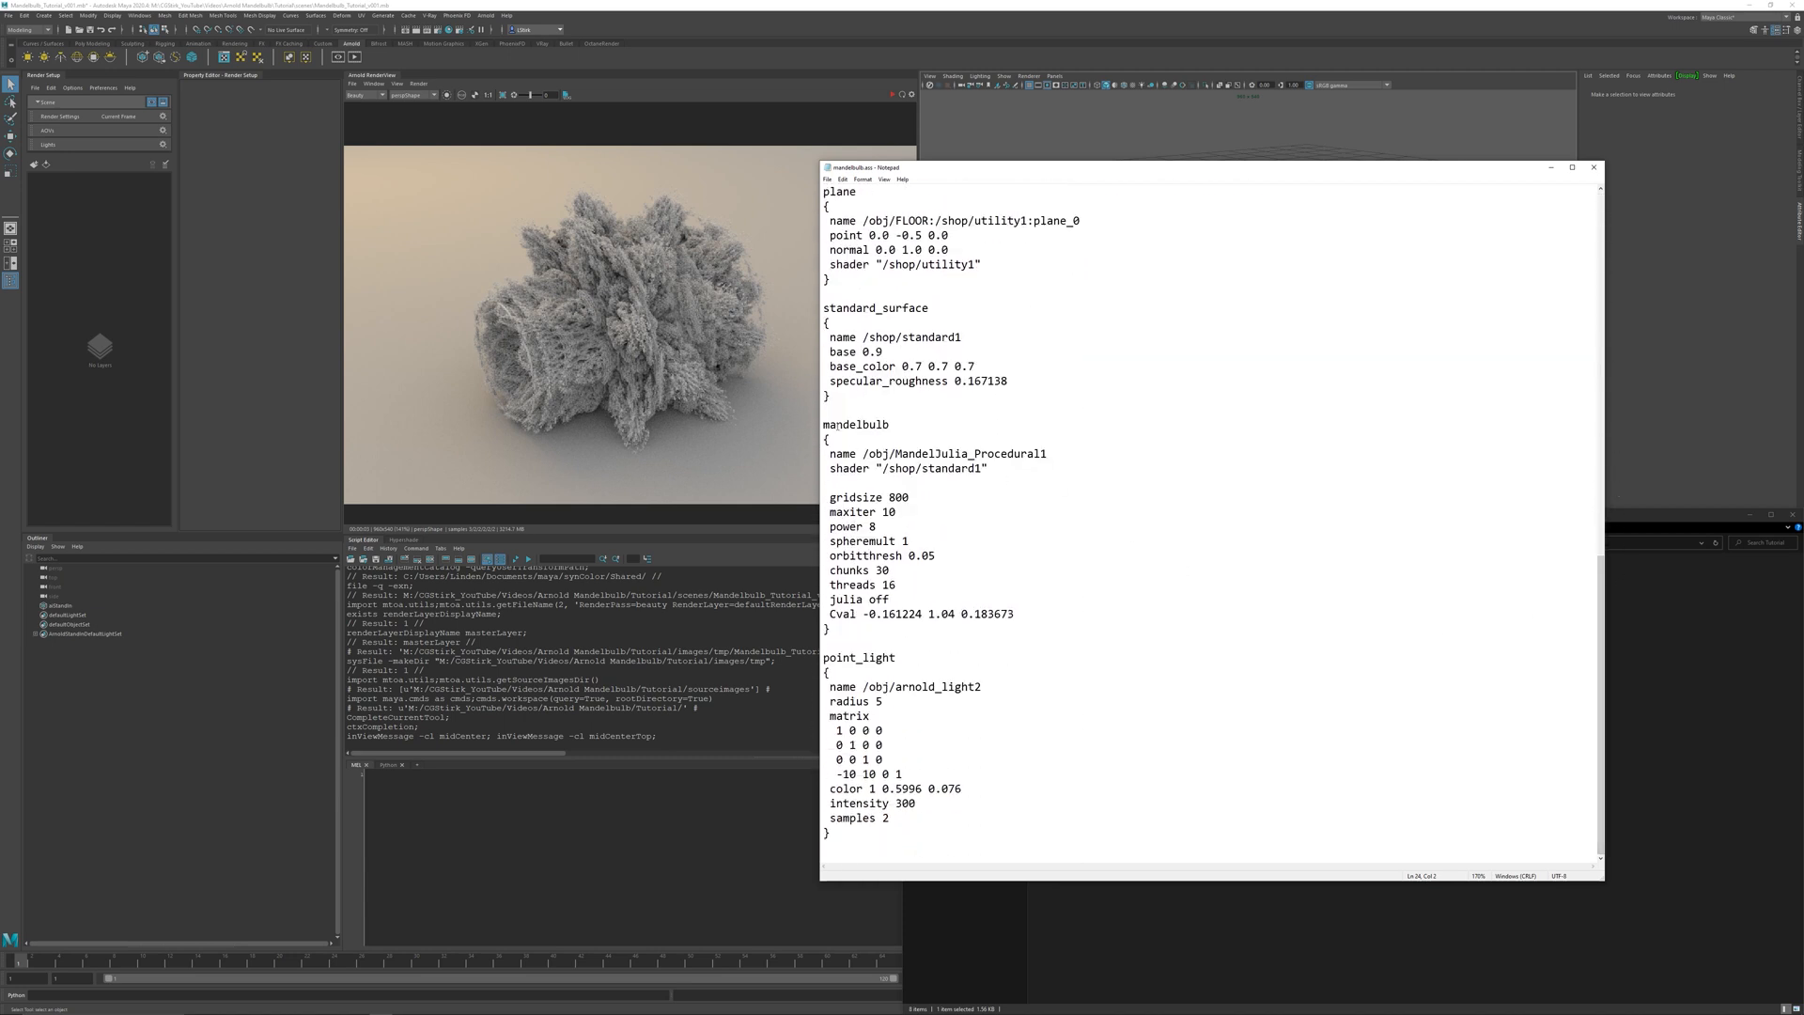
pyautogui.moveTo(823, 416); pyautogui.dragTo(826, 629)
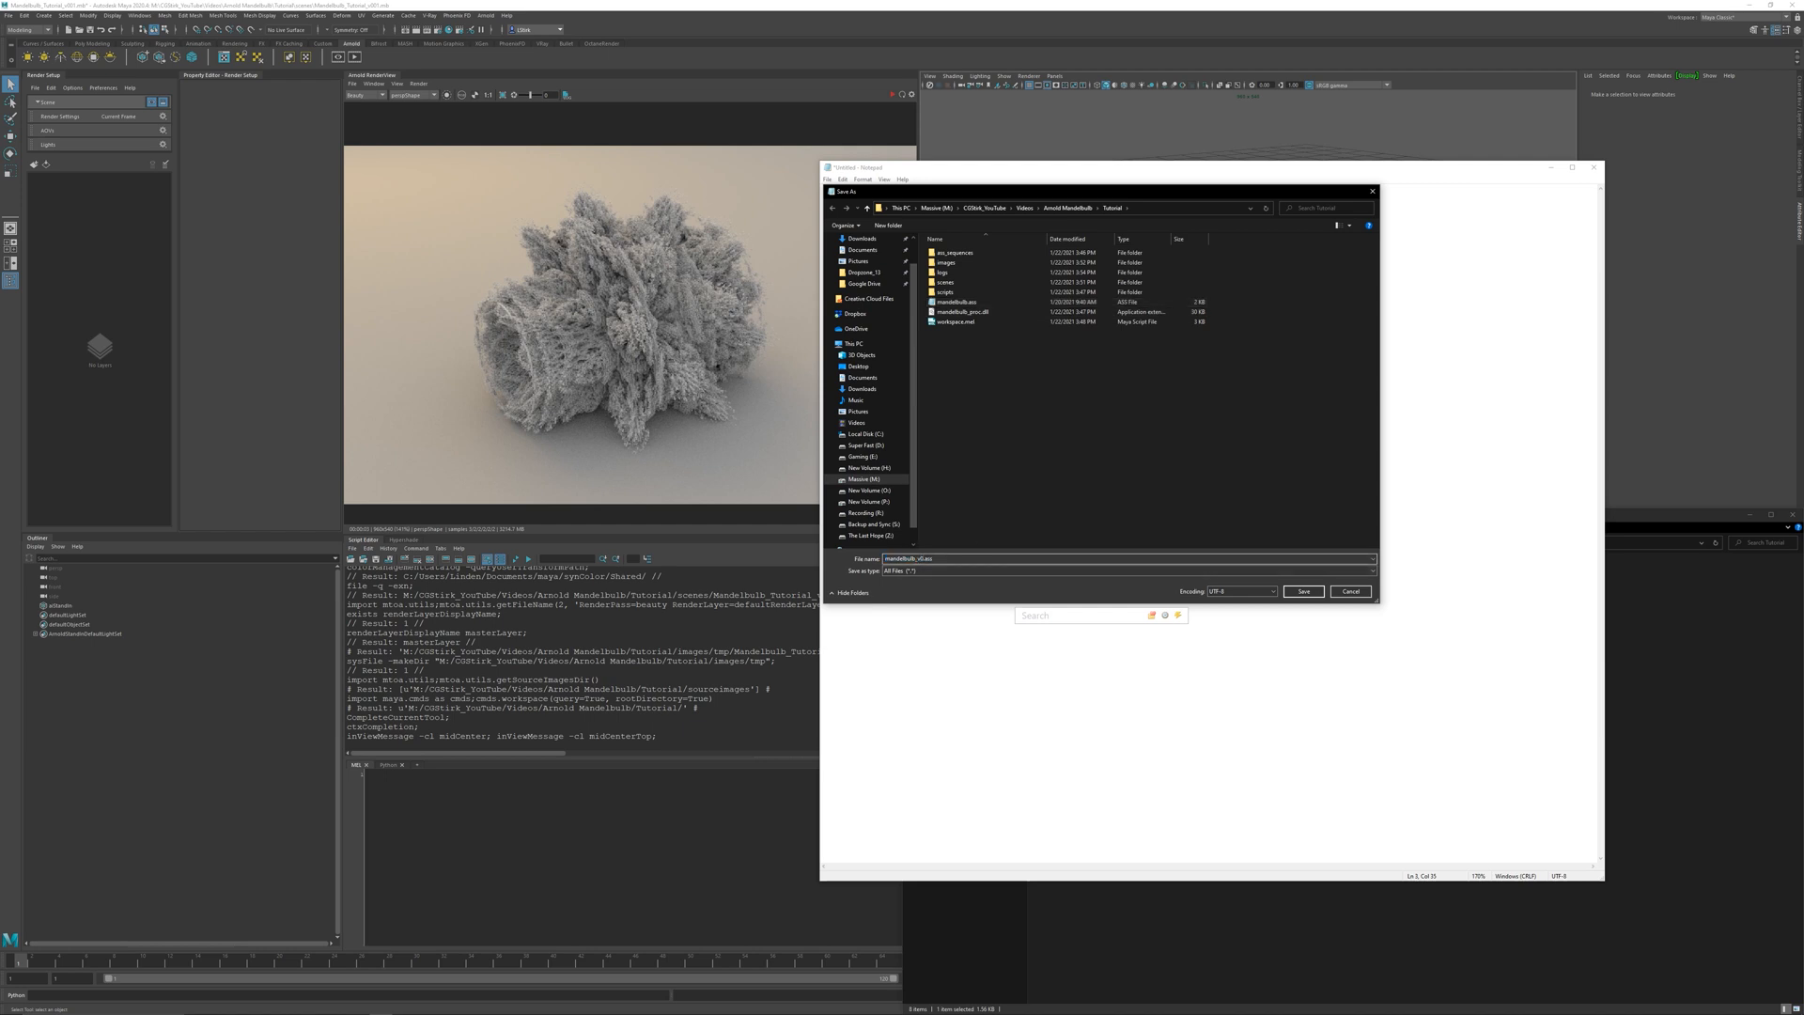
pyautogui.click(1300, 590)
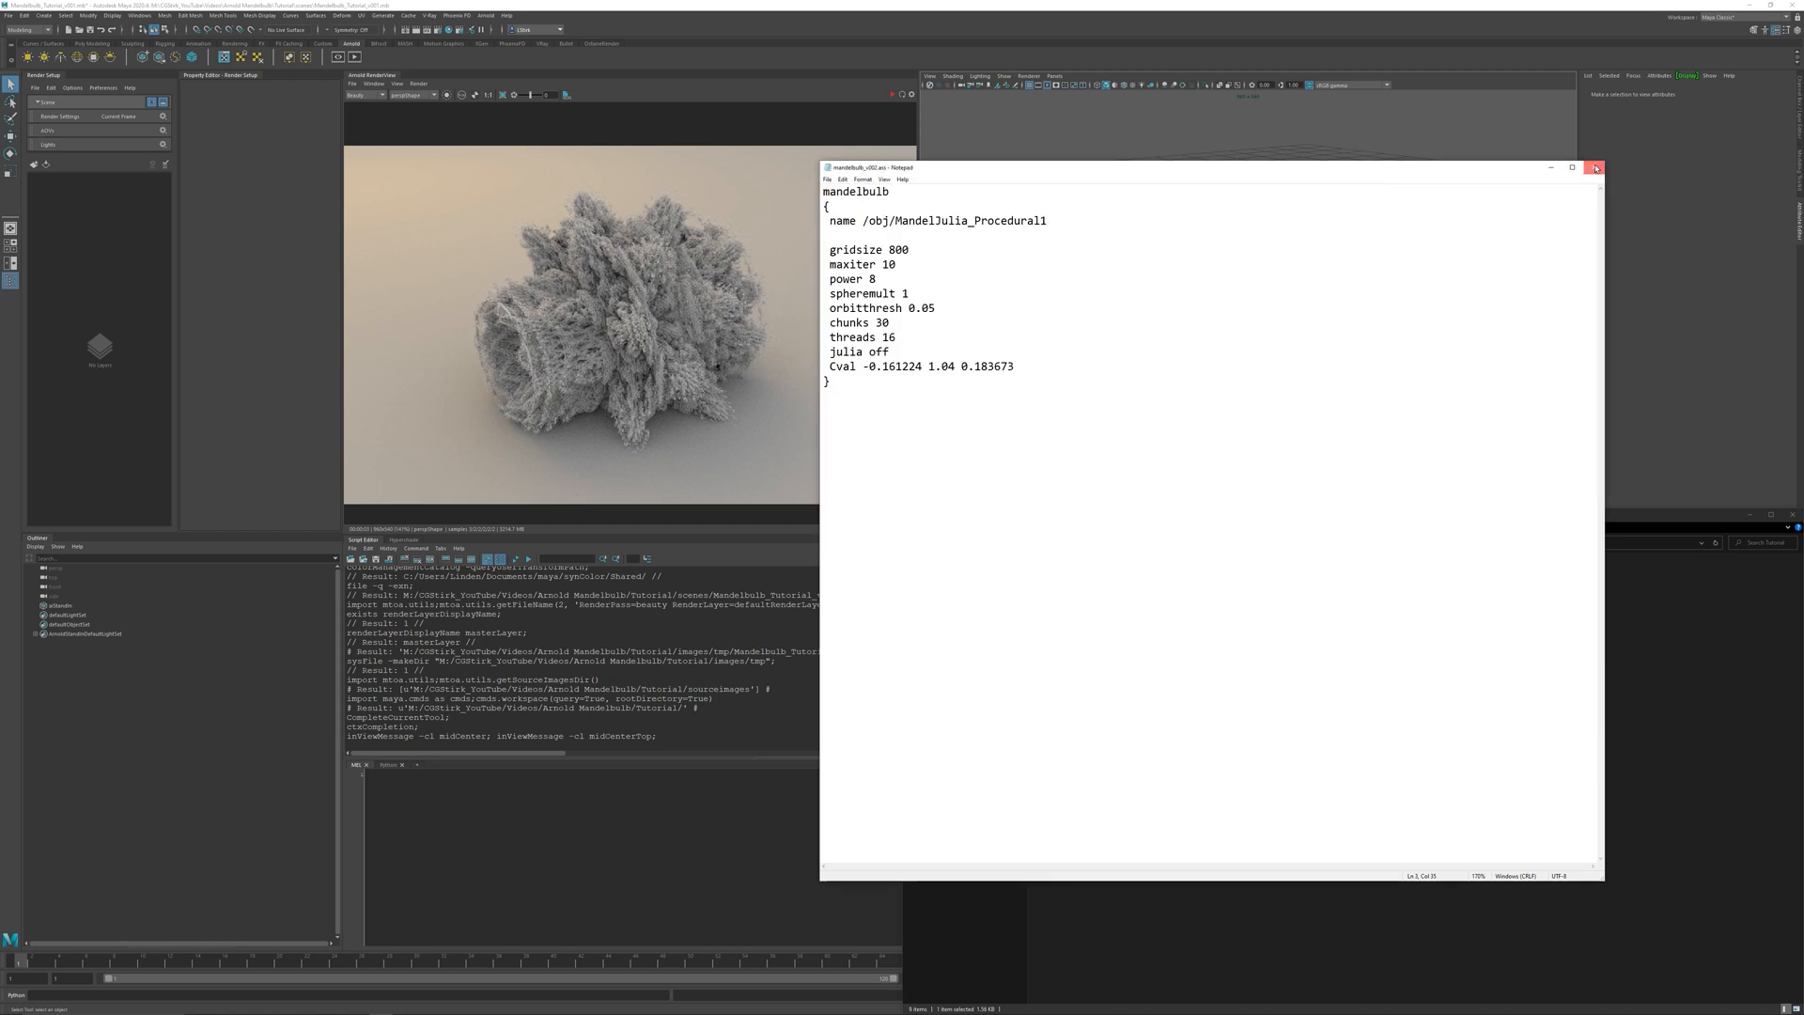
pyautogui.click(1595, 167)
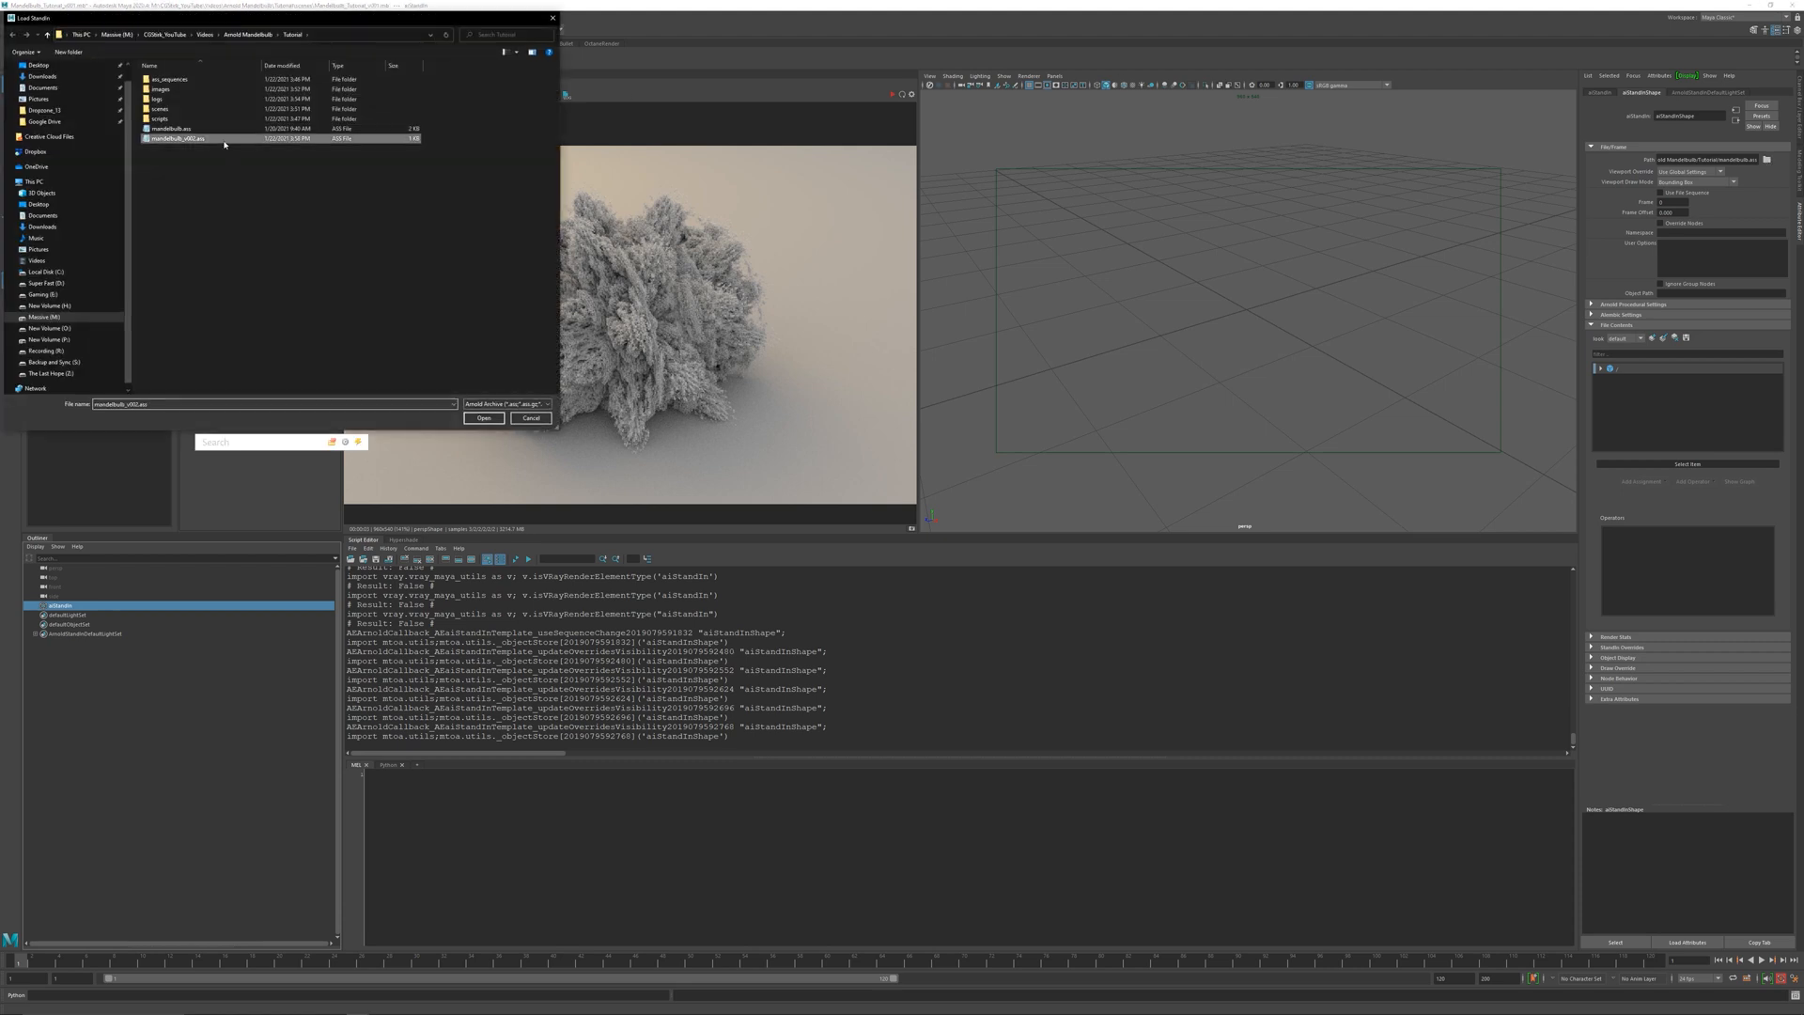
# - Load the trimmed mandelbulb_v02.ass file into the aiStandIn path
pyautogui.click(483, 417)
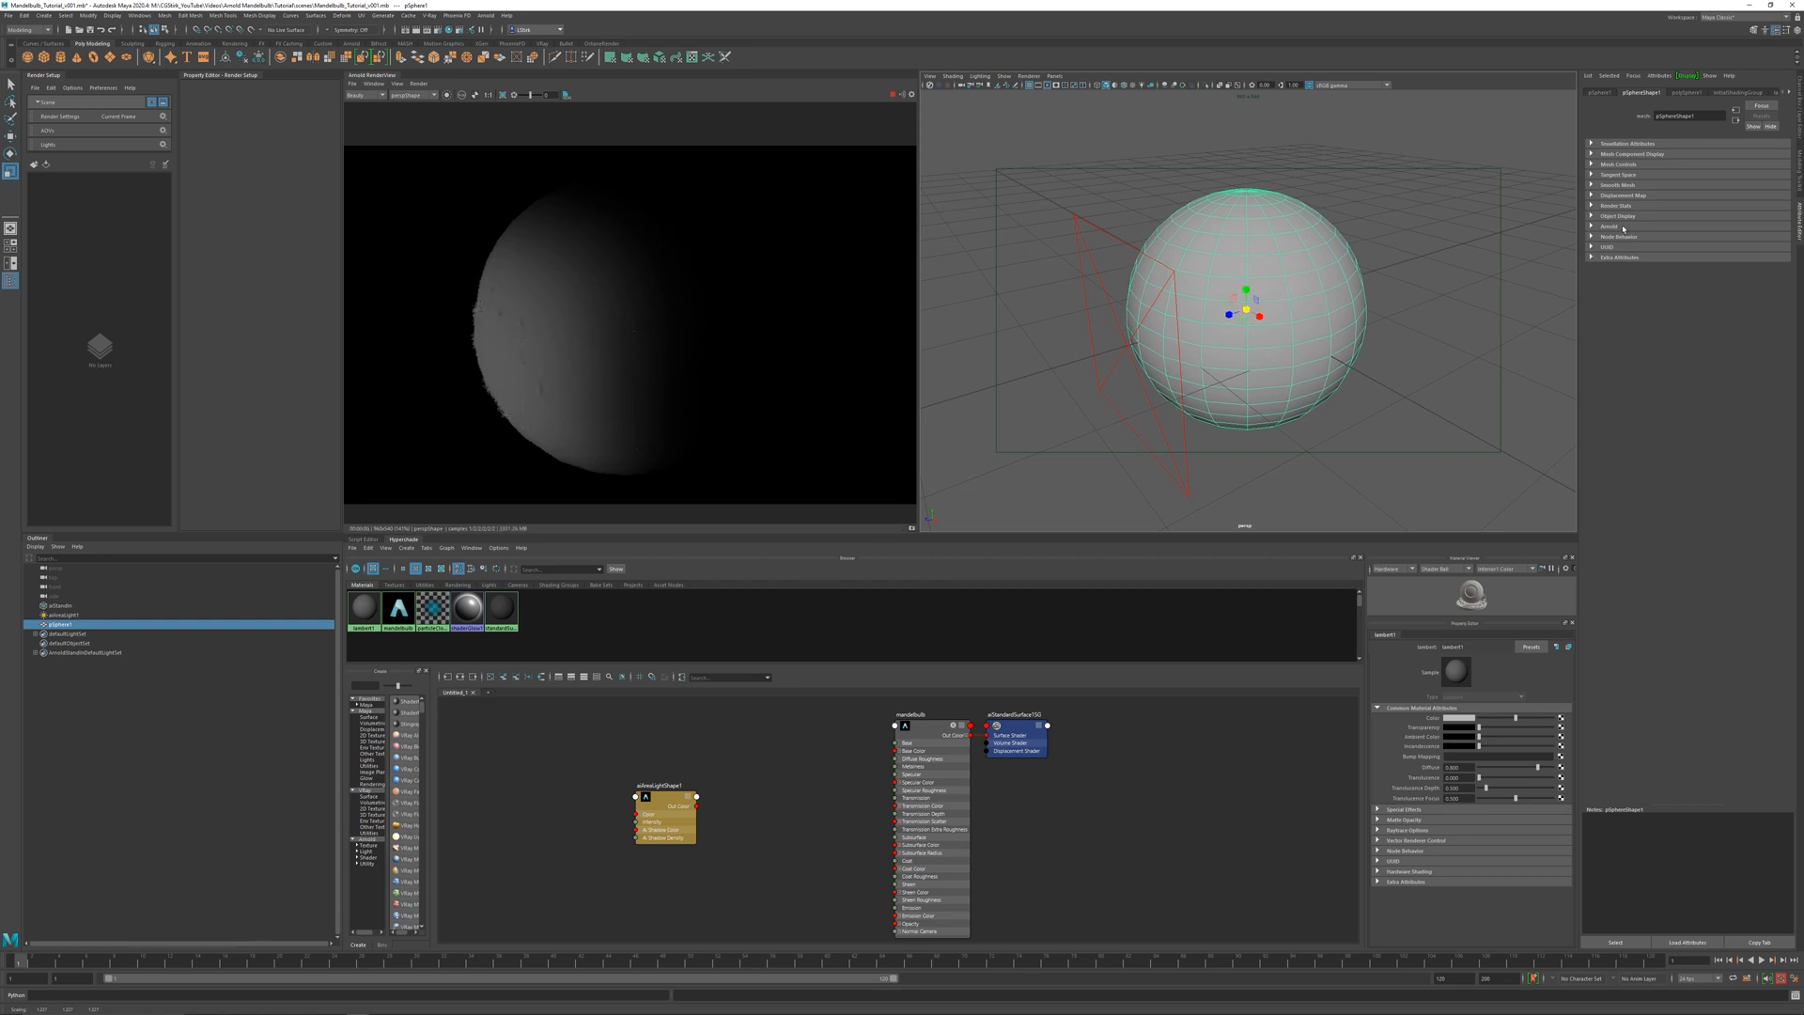
# - Toggle one of the sphere shape's Arnold visibility options in the Attribute Editor
pyautogui.click(1616, 207)
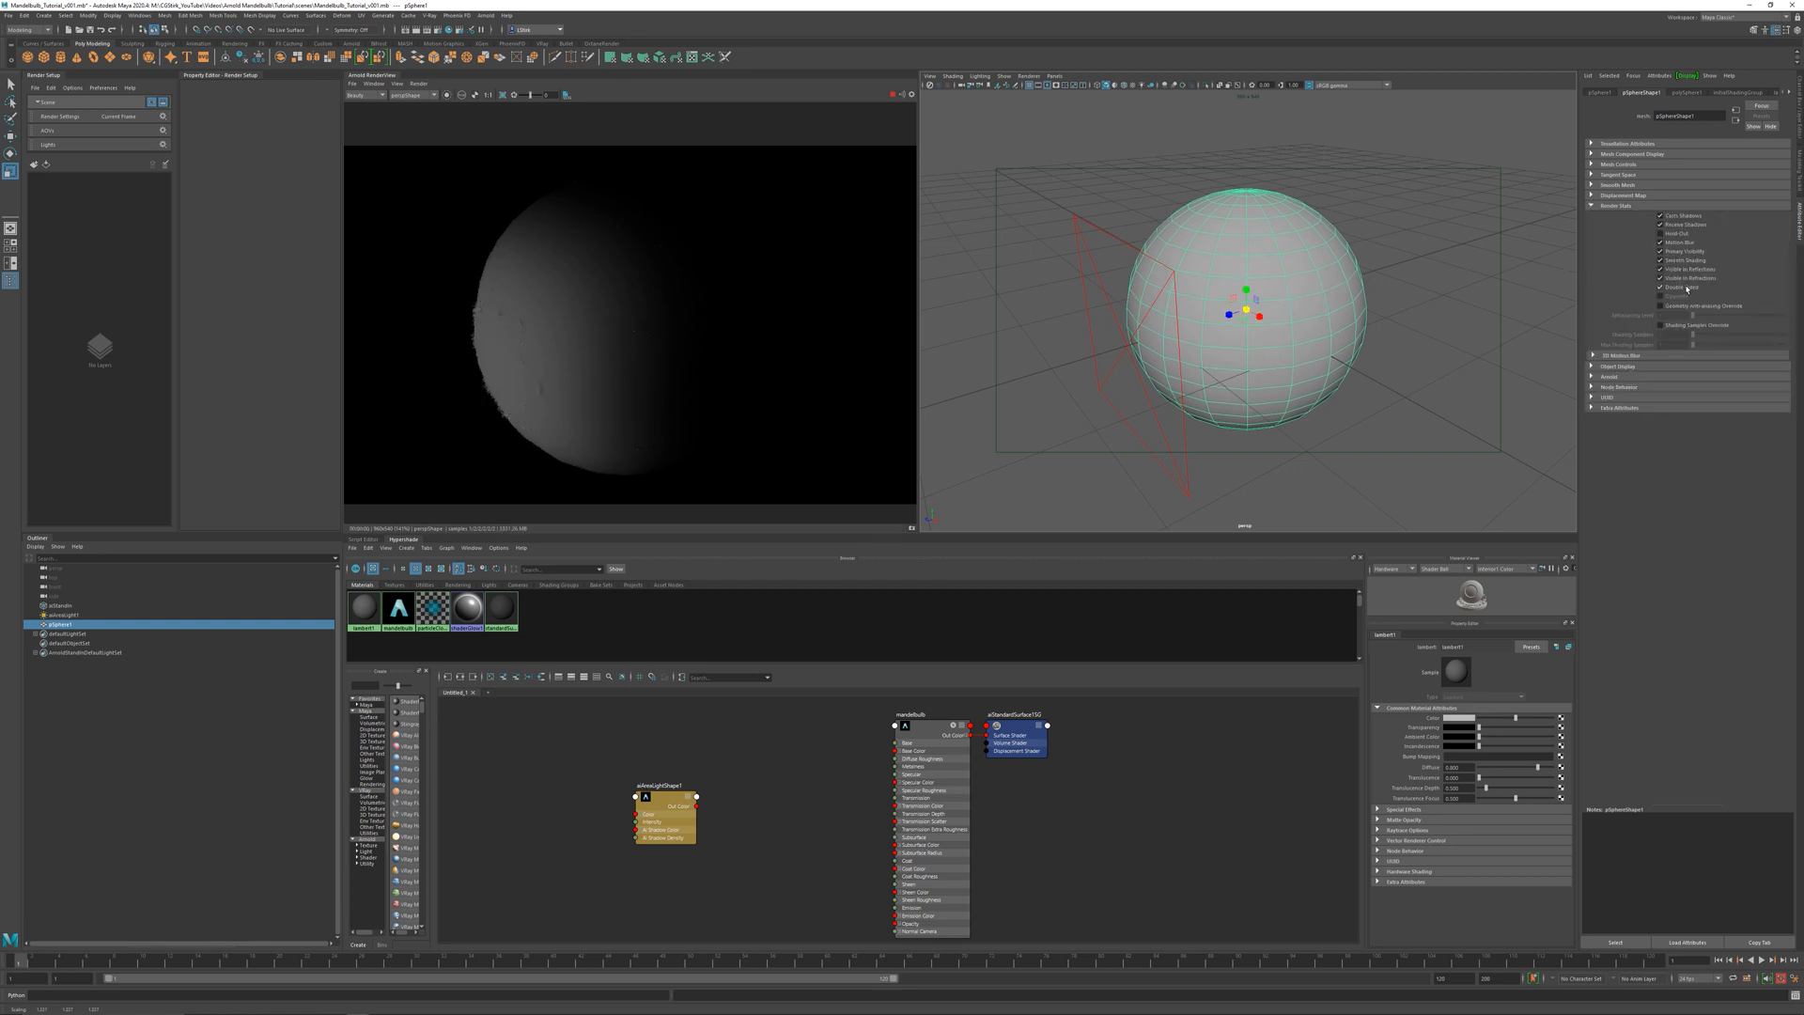
pyautogui.click(1658, 285)
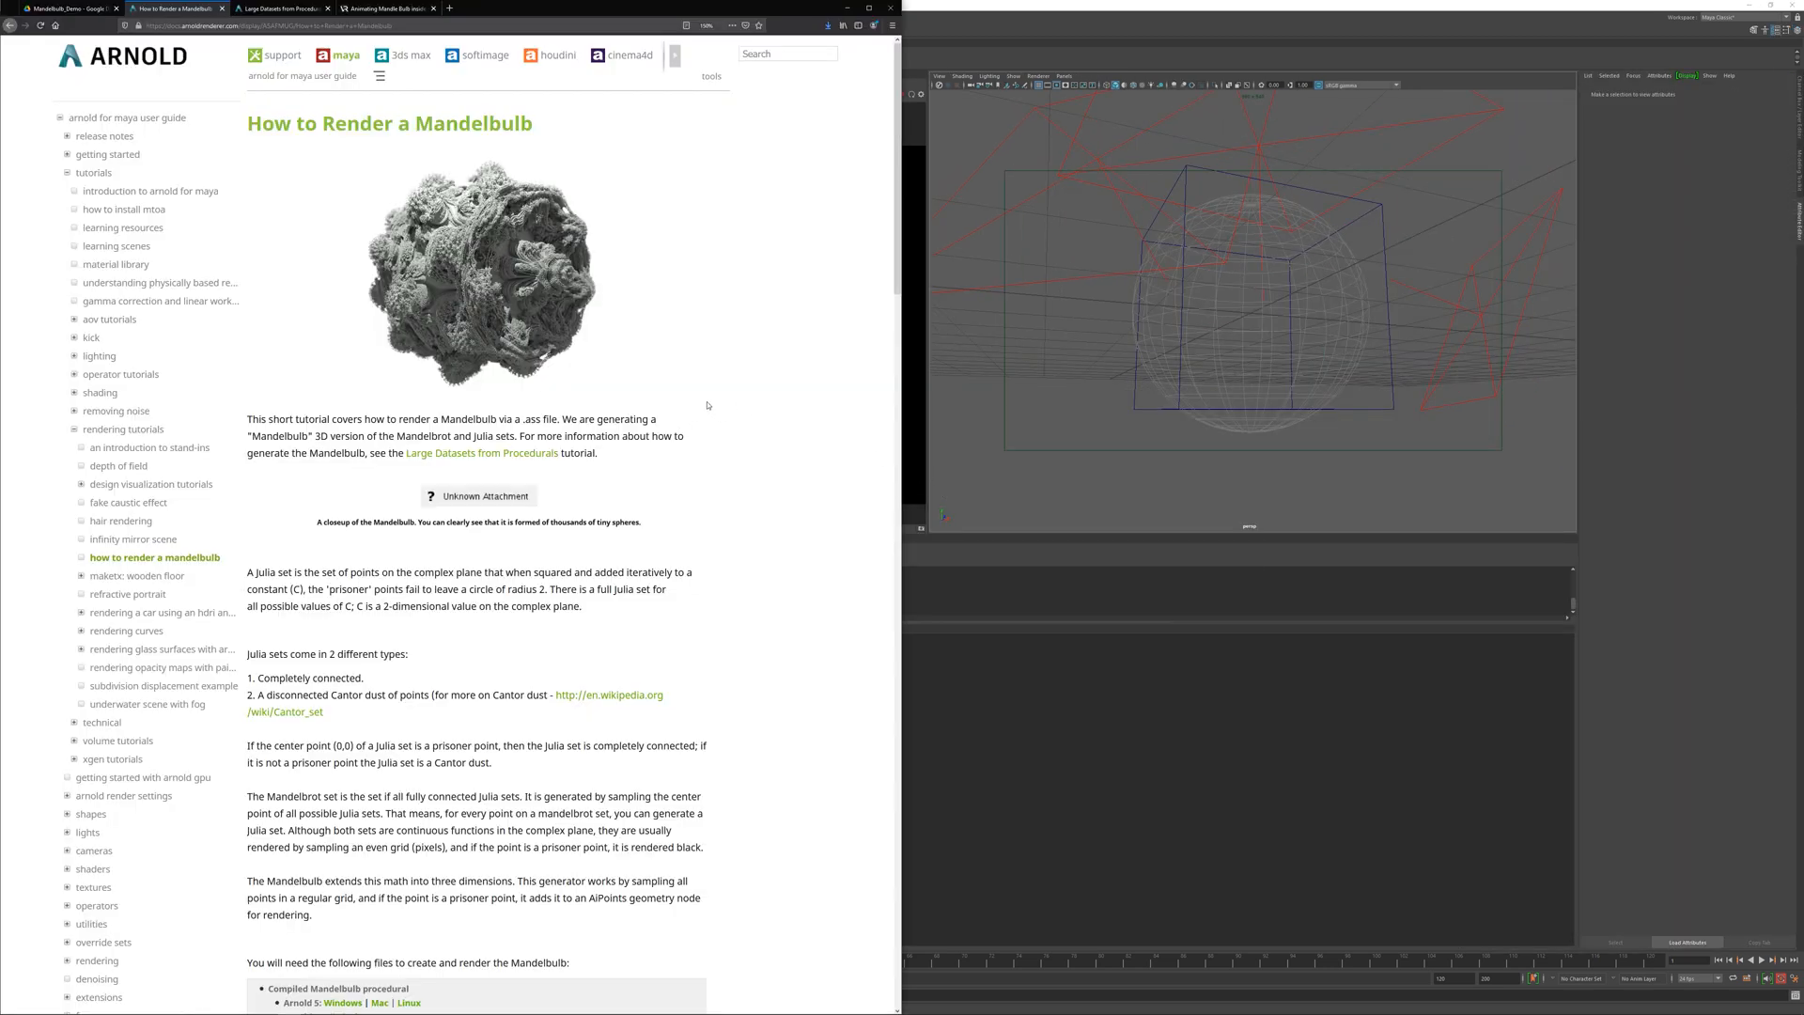
# - Read through the blog's attribute and .ass-writing Python scripts, then return to the Mandelbulb demo tab
pyautogui.click(385, 7)
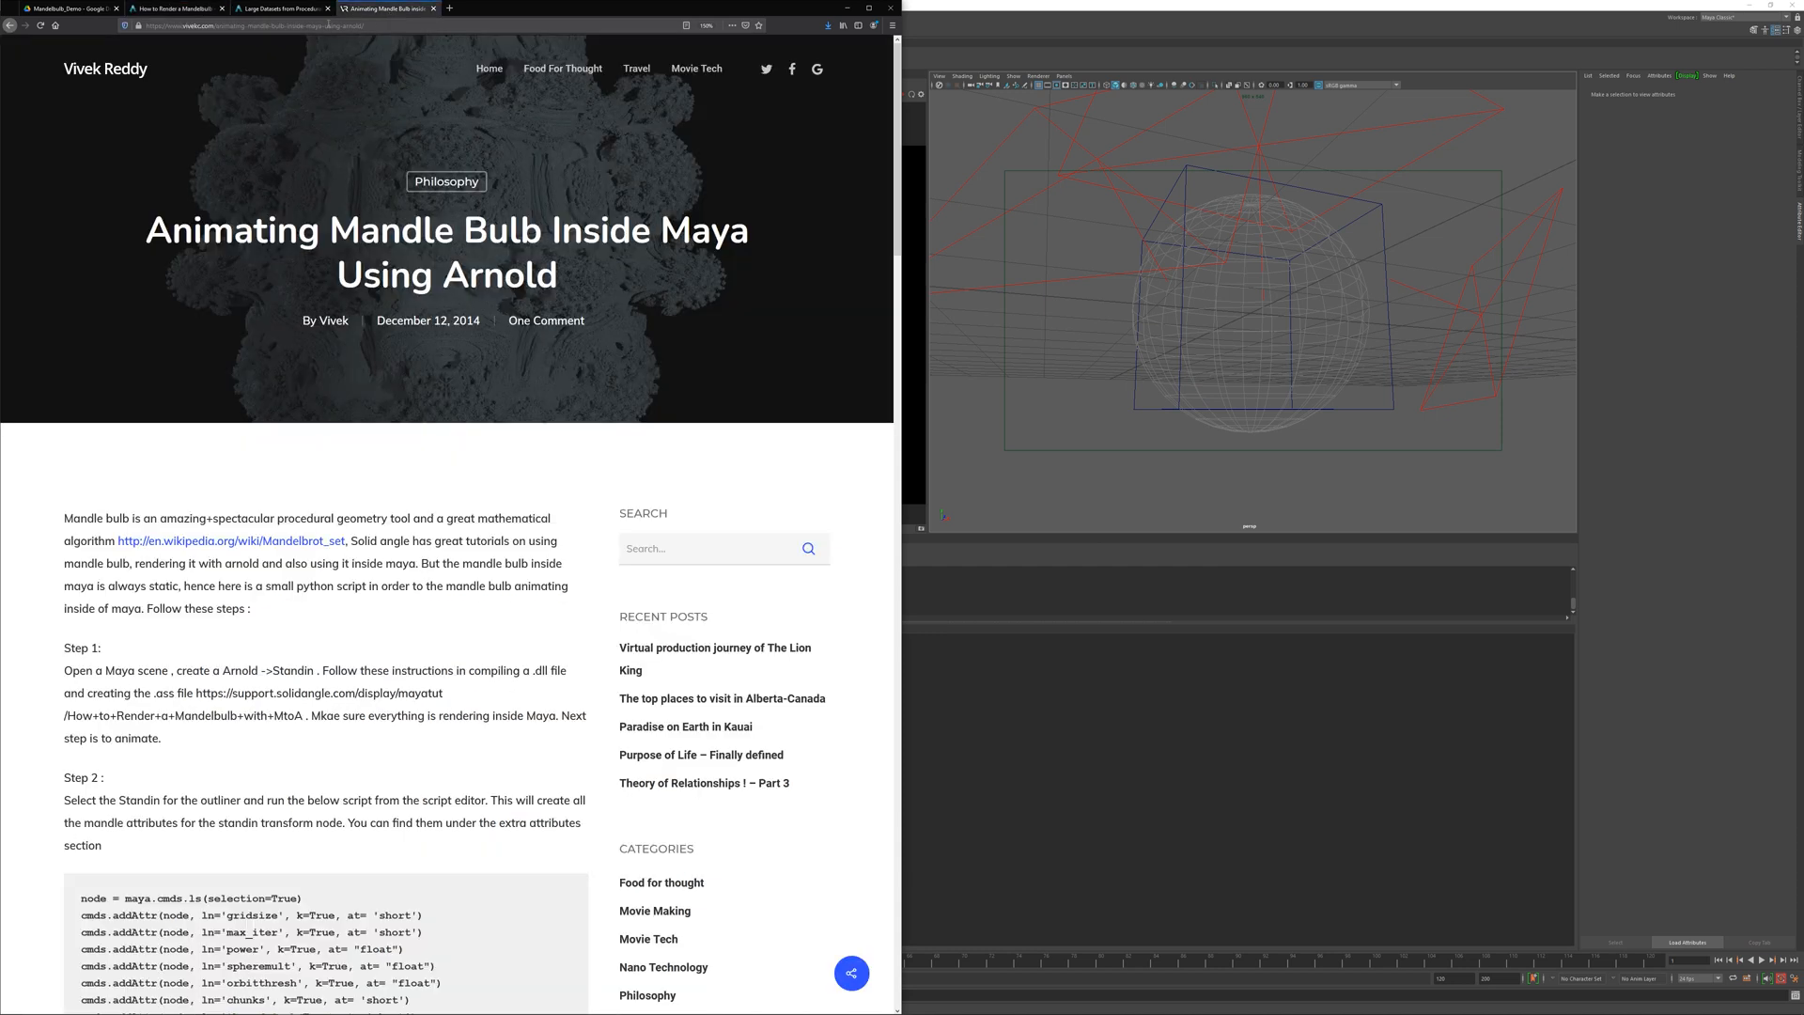
pyautogui.moveTo(791, 233)
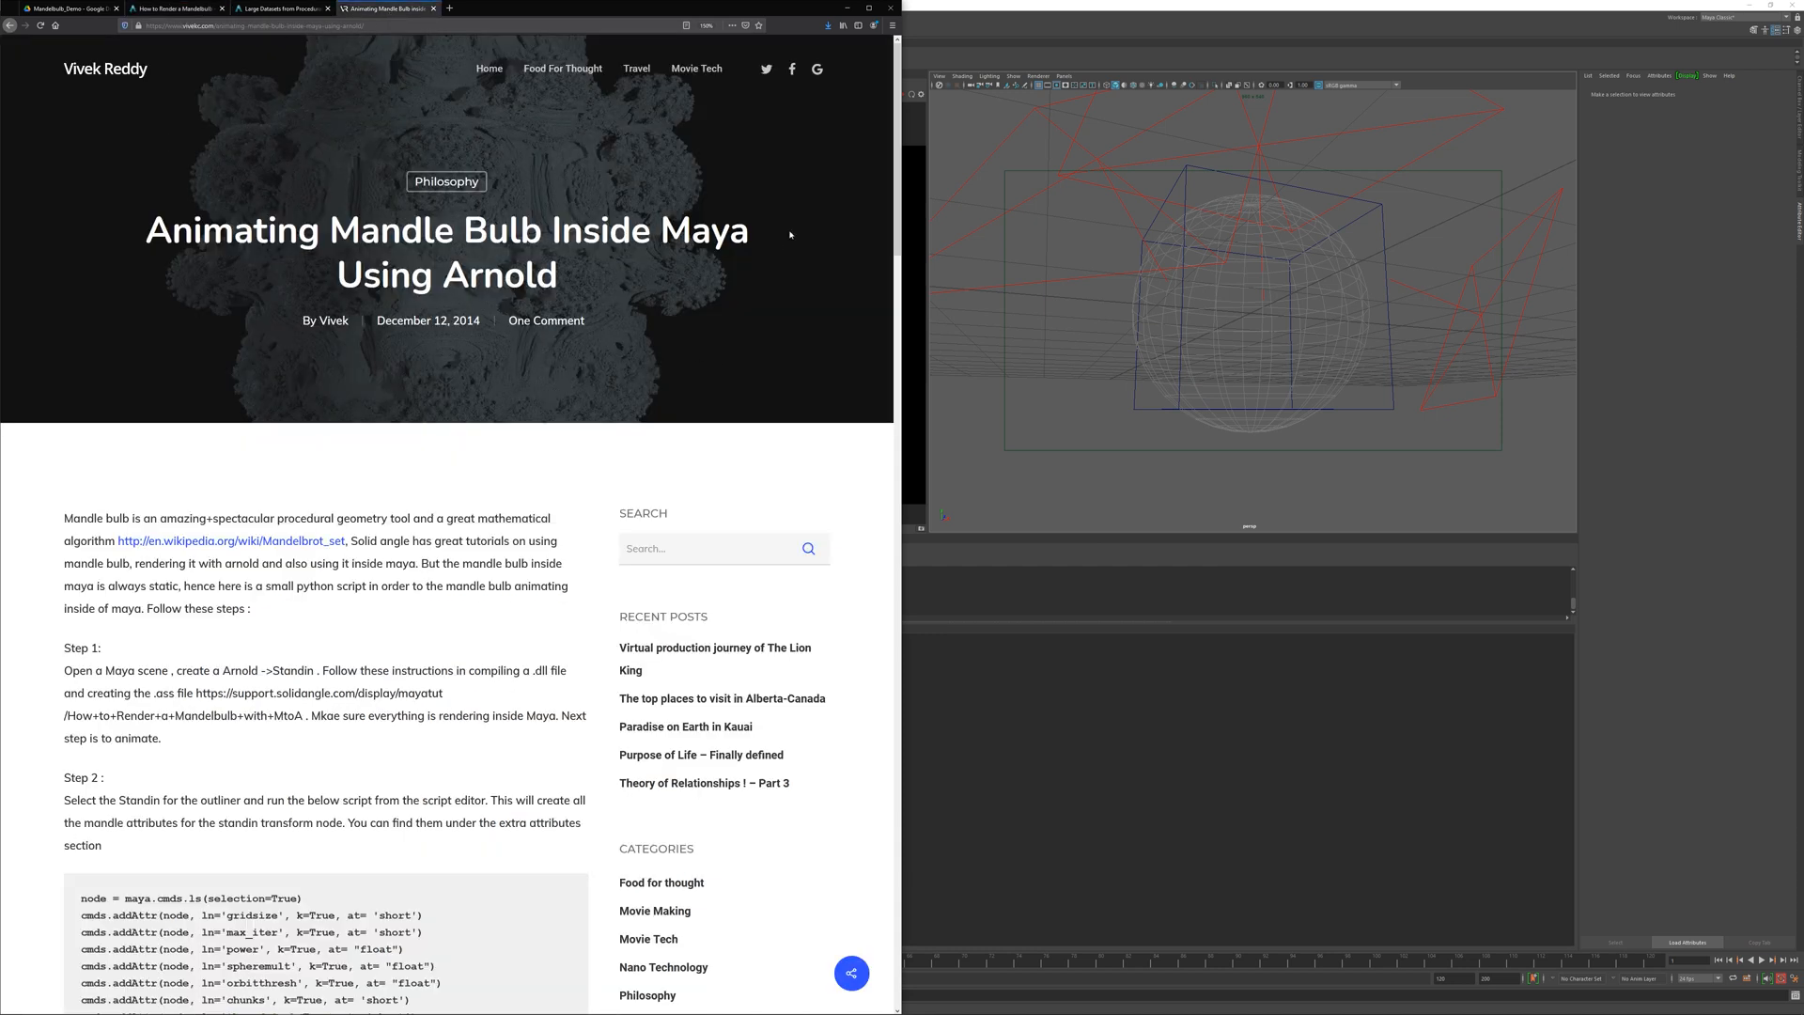
pyautogui.scroll(-3)
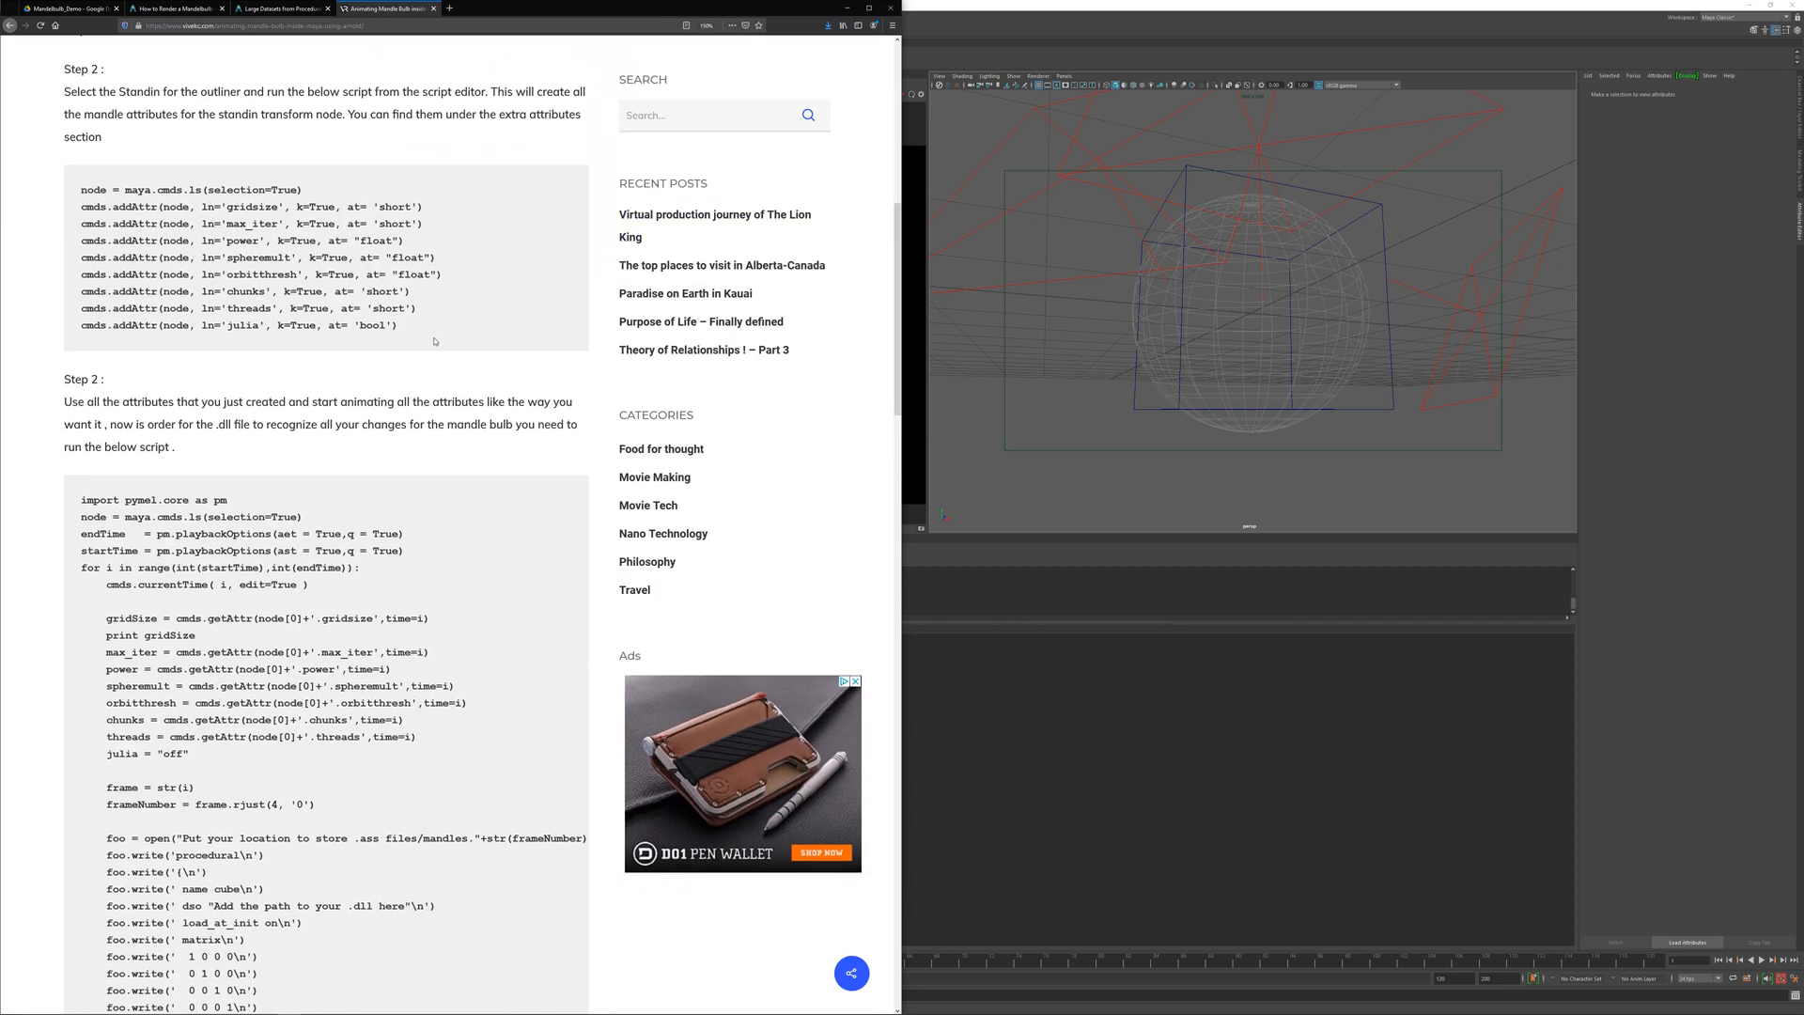
pyautogui.scroll(-3)
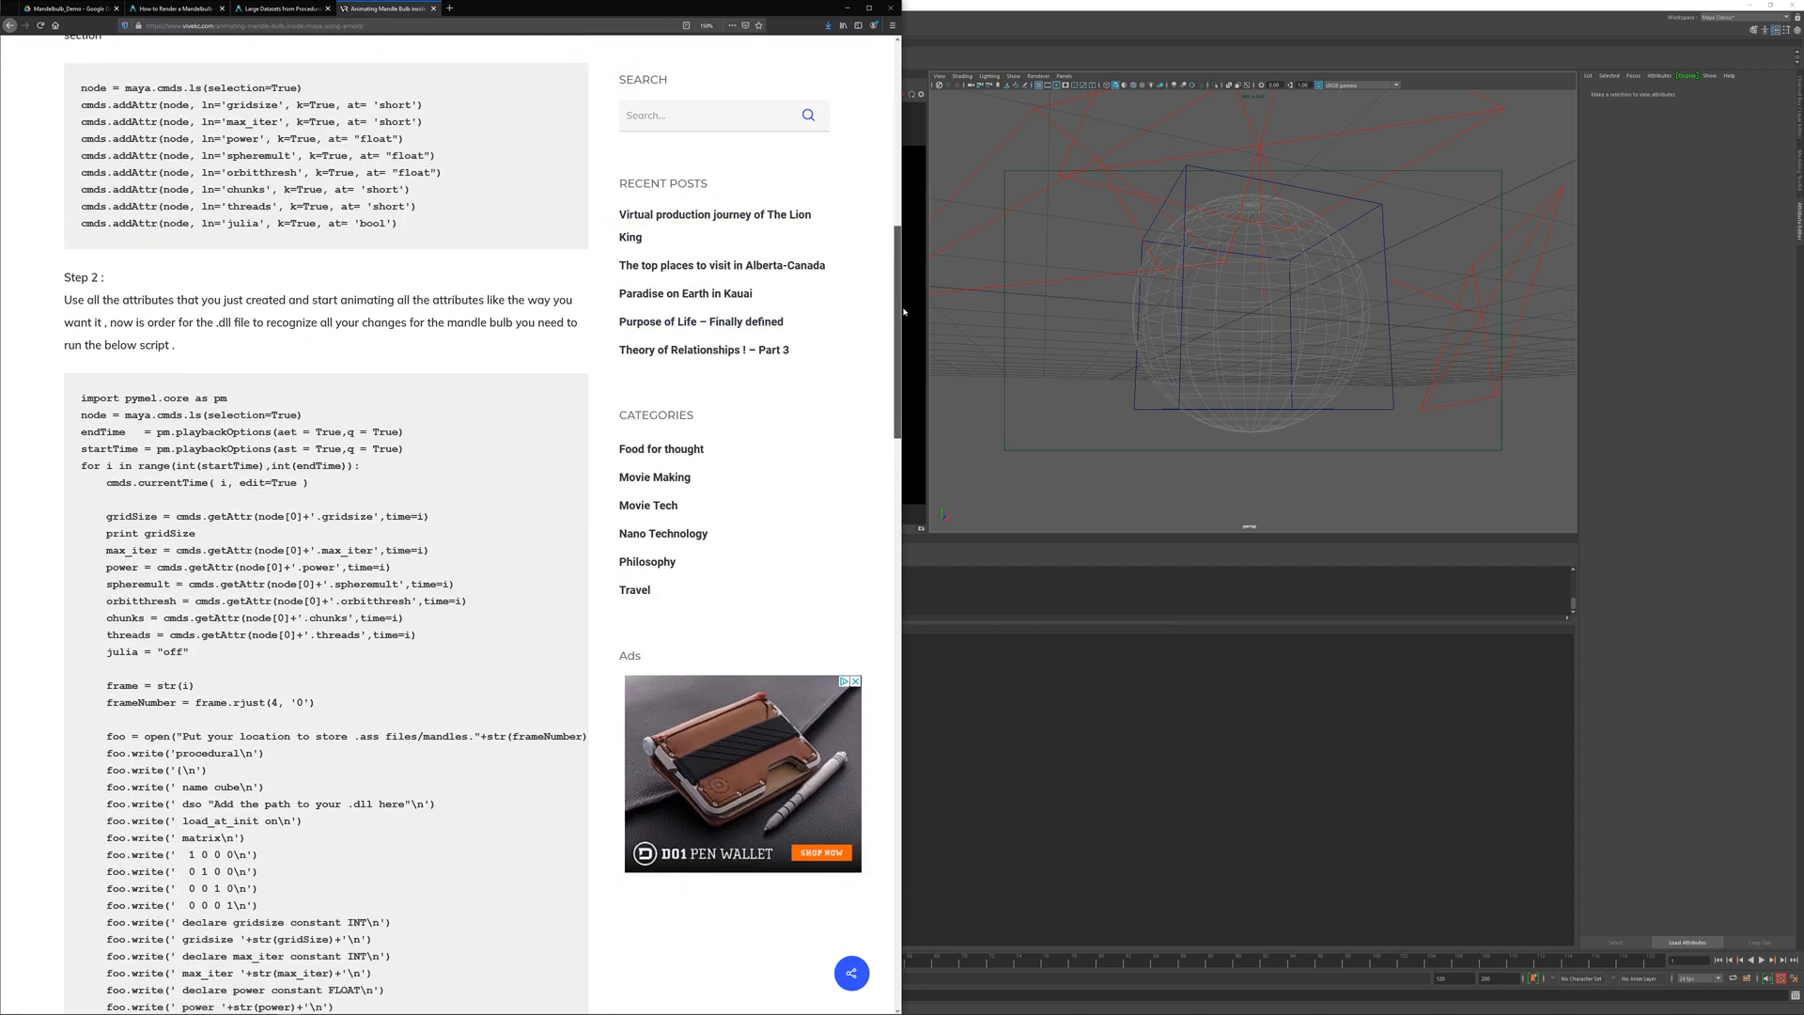
pyautogui.scroll(-3)
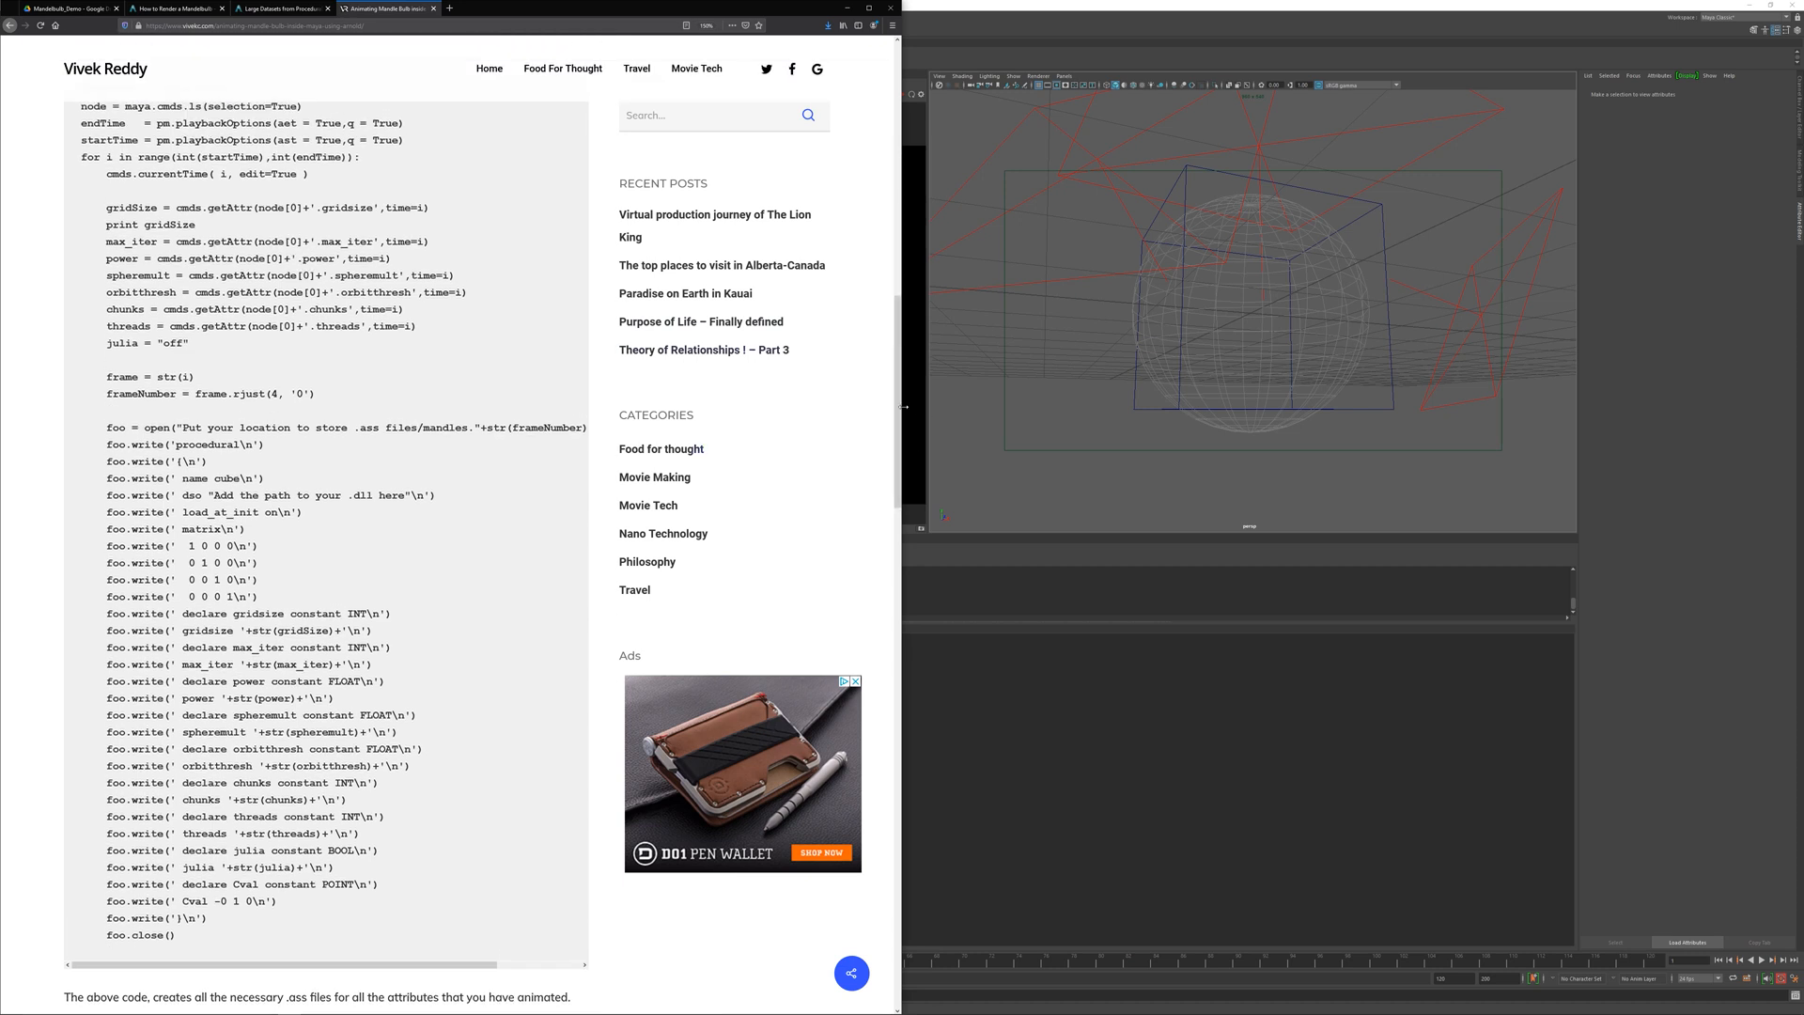
pyautogui.scroll(-3)
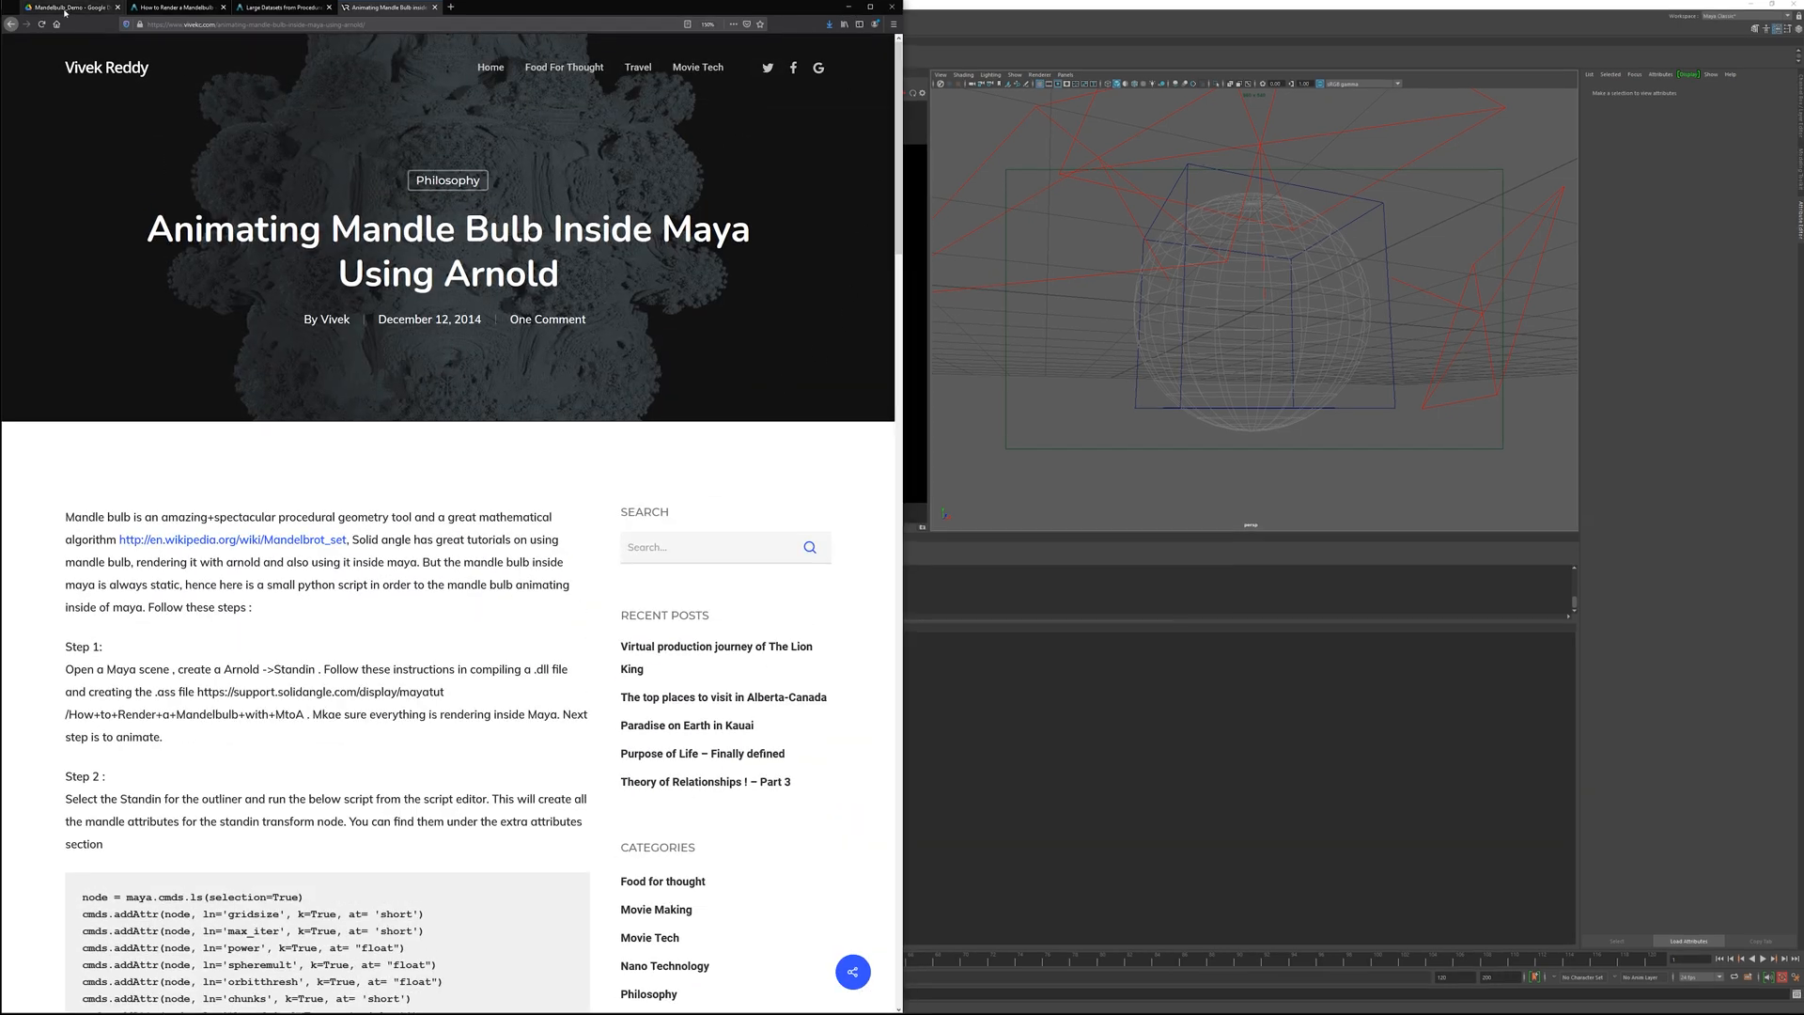
pyautogui.click(72, 7)
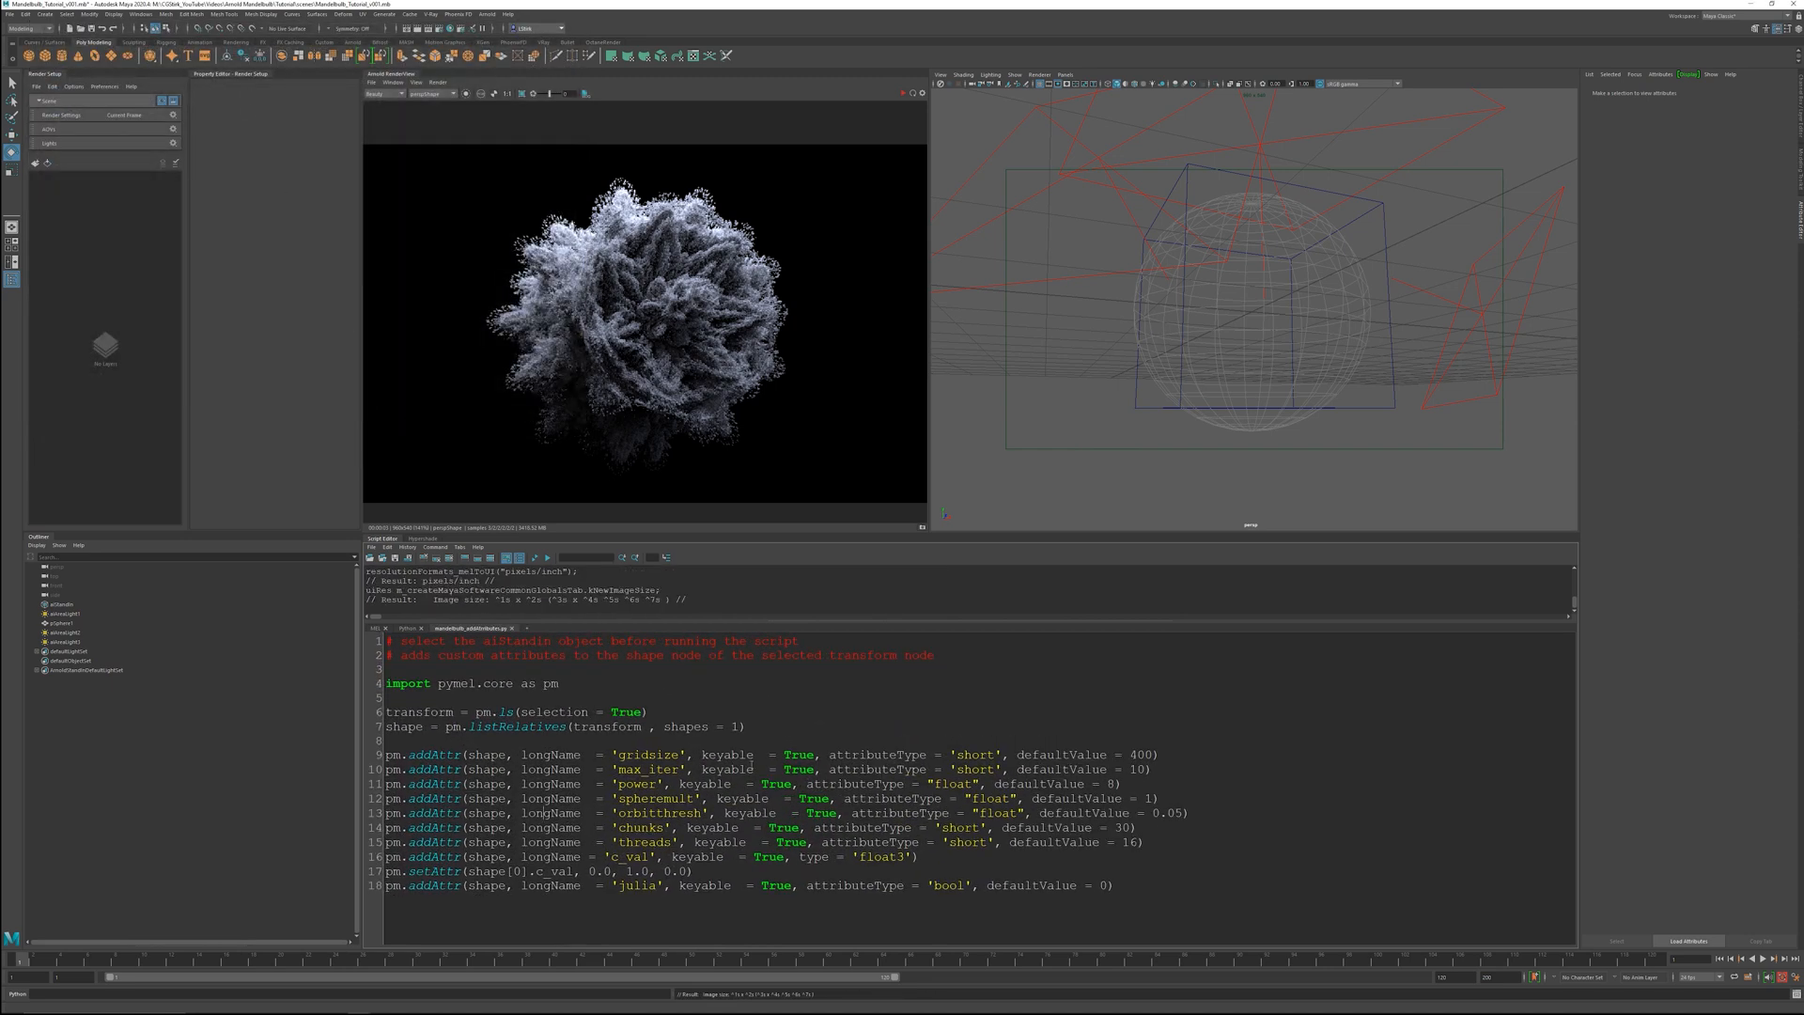
# - Select the aiStandIn and reveal its custom Mandelbulb extra attributes like gridsize, power and julia
pyautogui.click(62, 603)
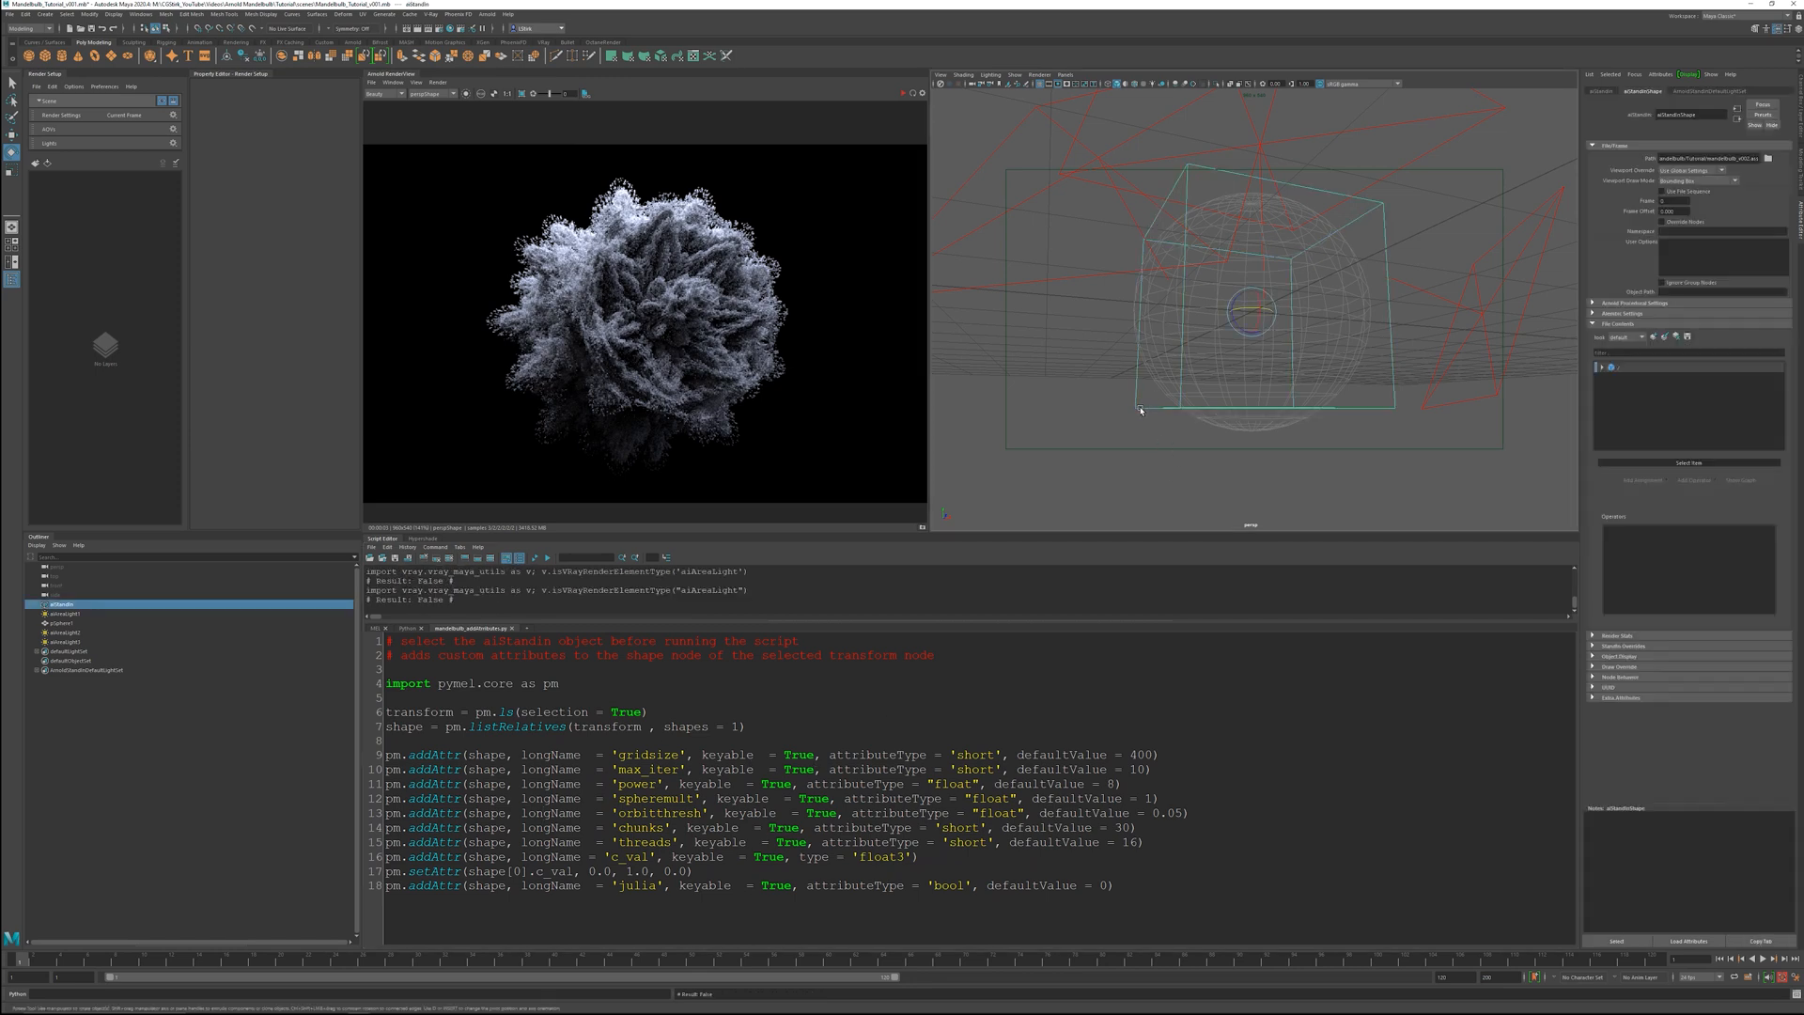
pyautogui.click(1597, 90)
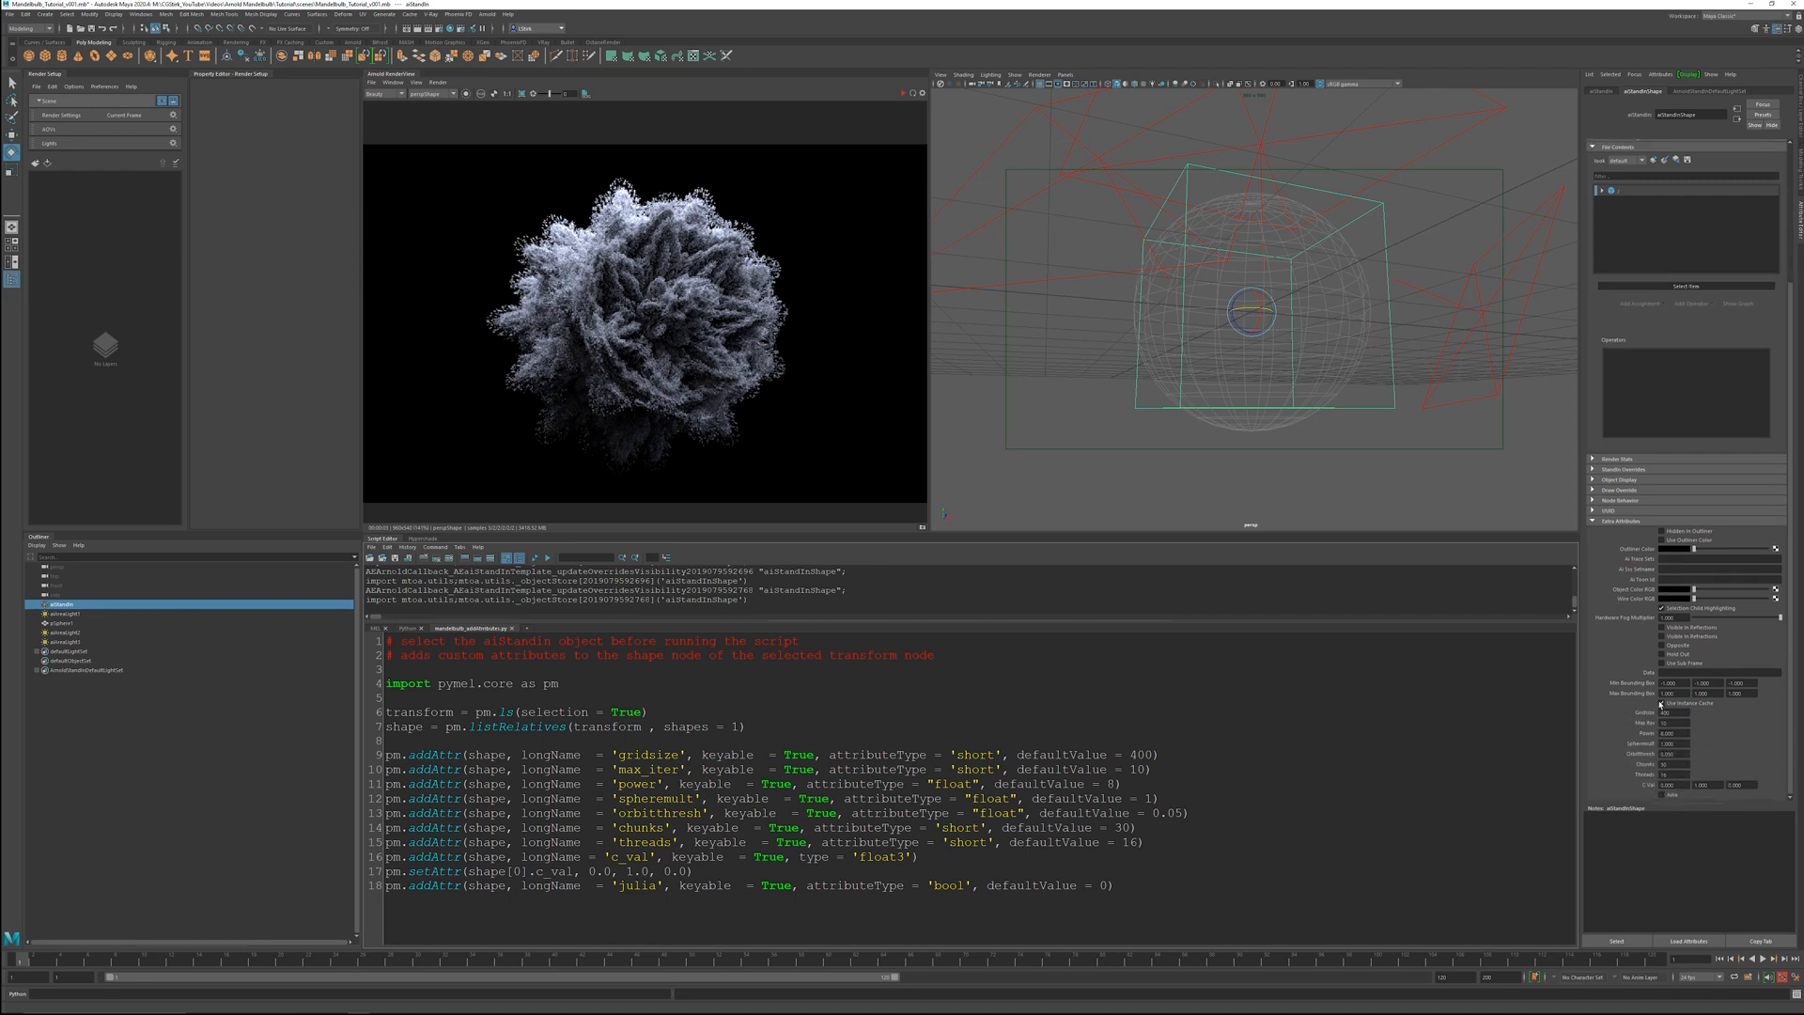
pyautogui.moveTo(902, 633)
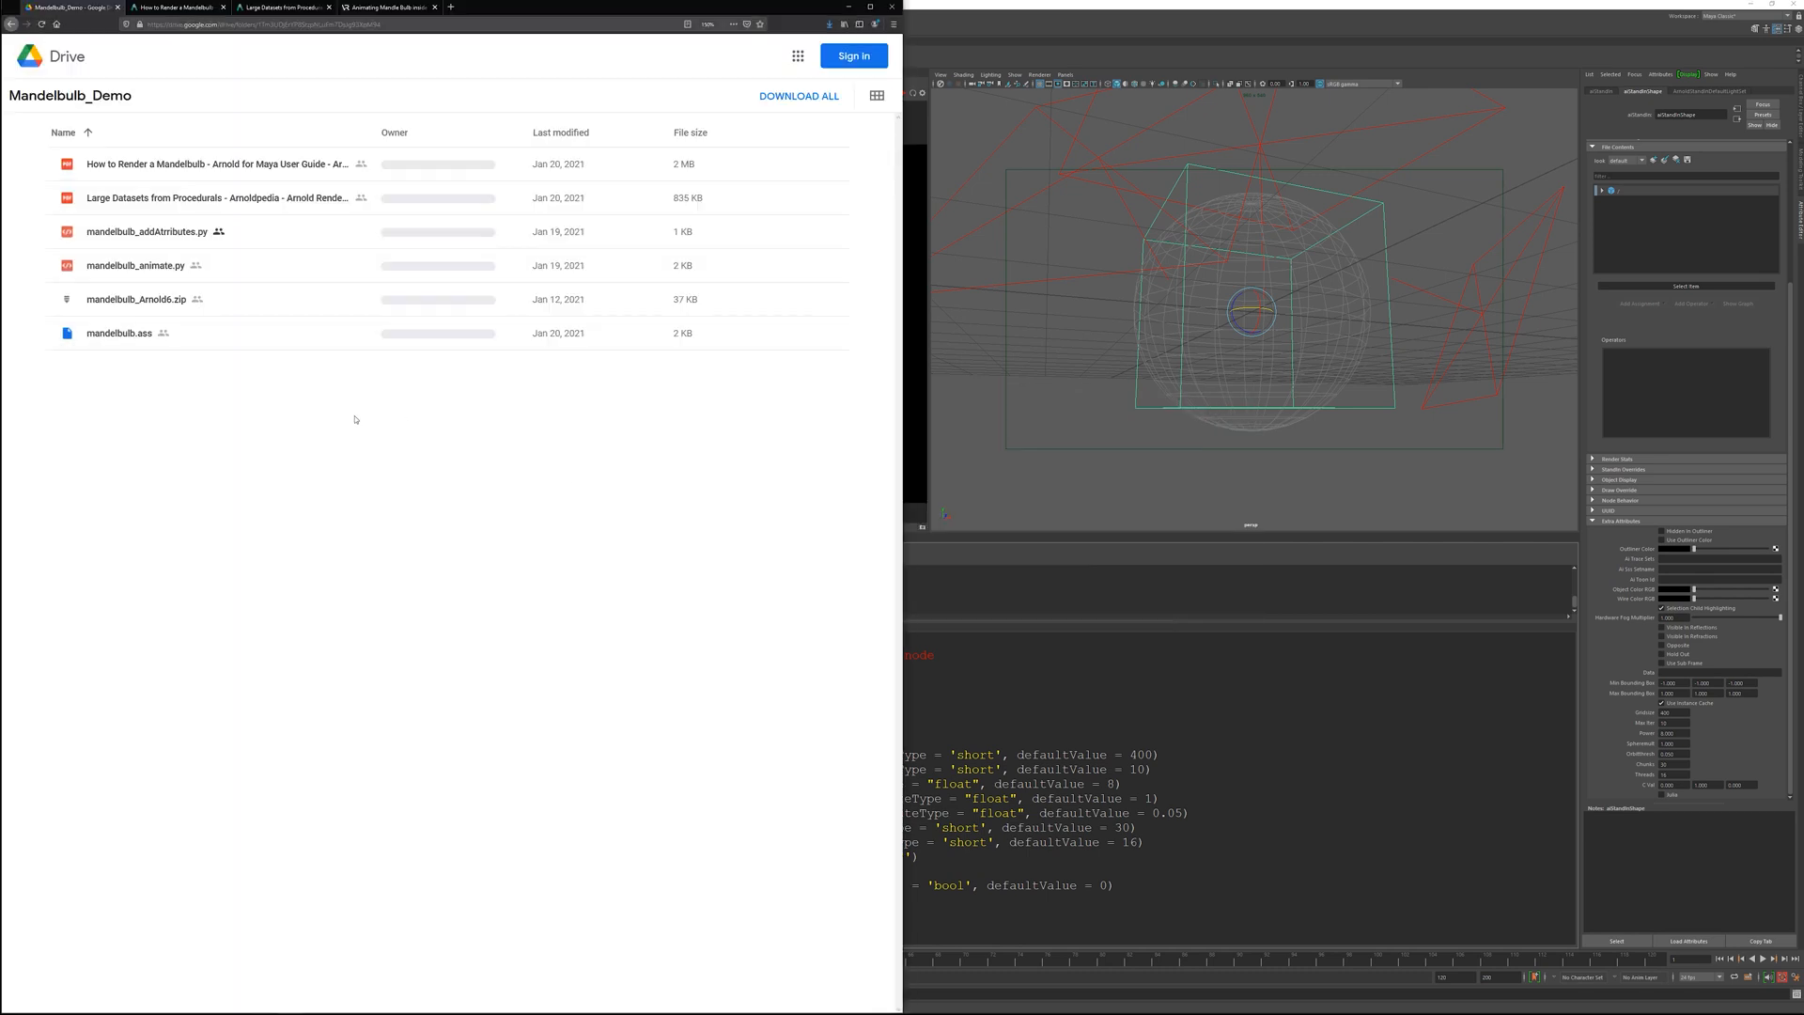
# - Read the guide's Mandelbulb parameter sections through julia, Cval and the closing note
pyautogui.click(173, 8)
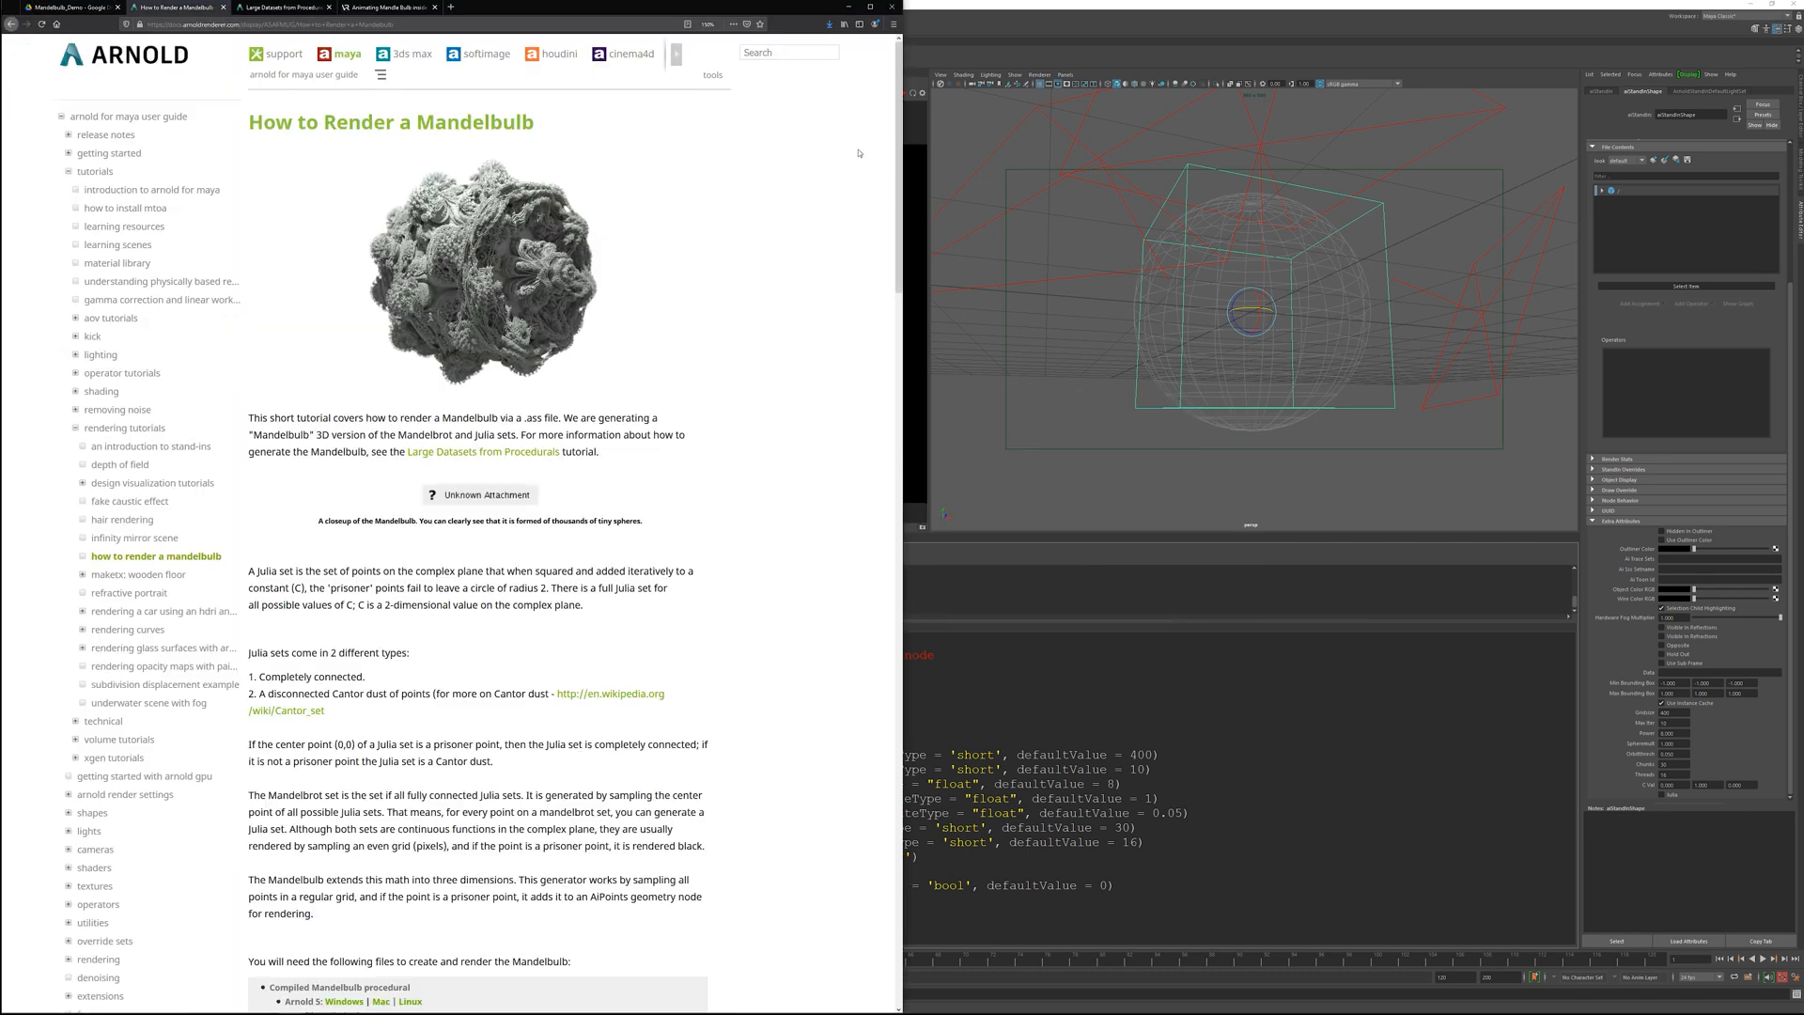
pyautogui.scroll(-3)
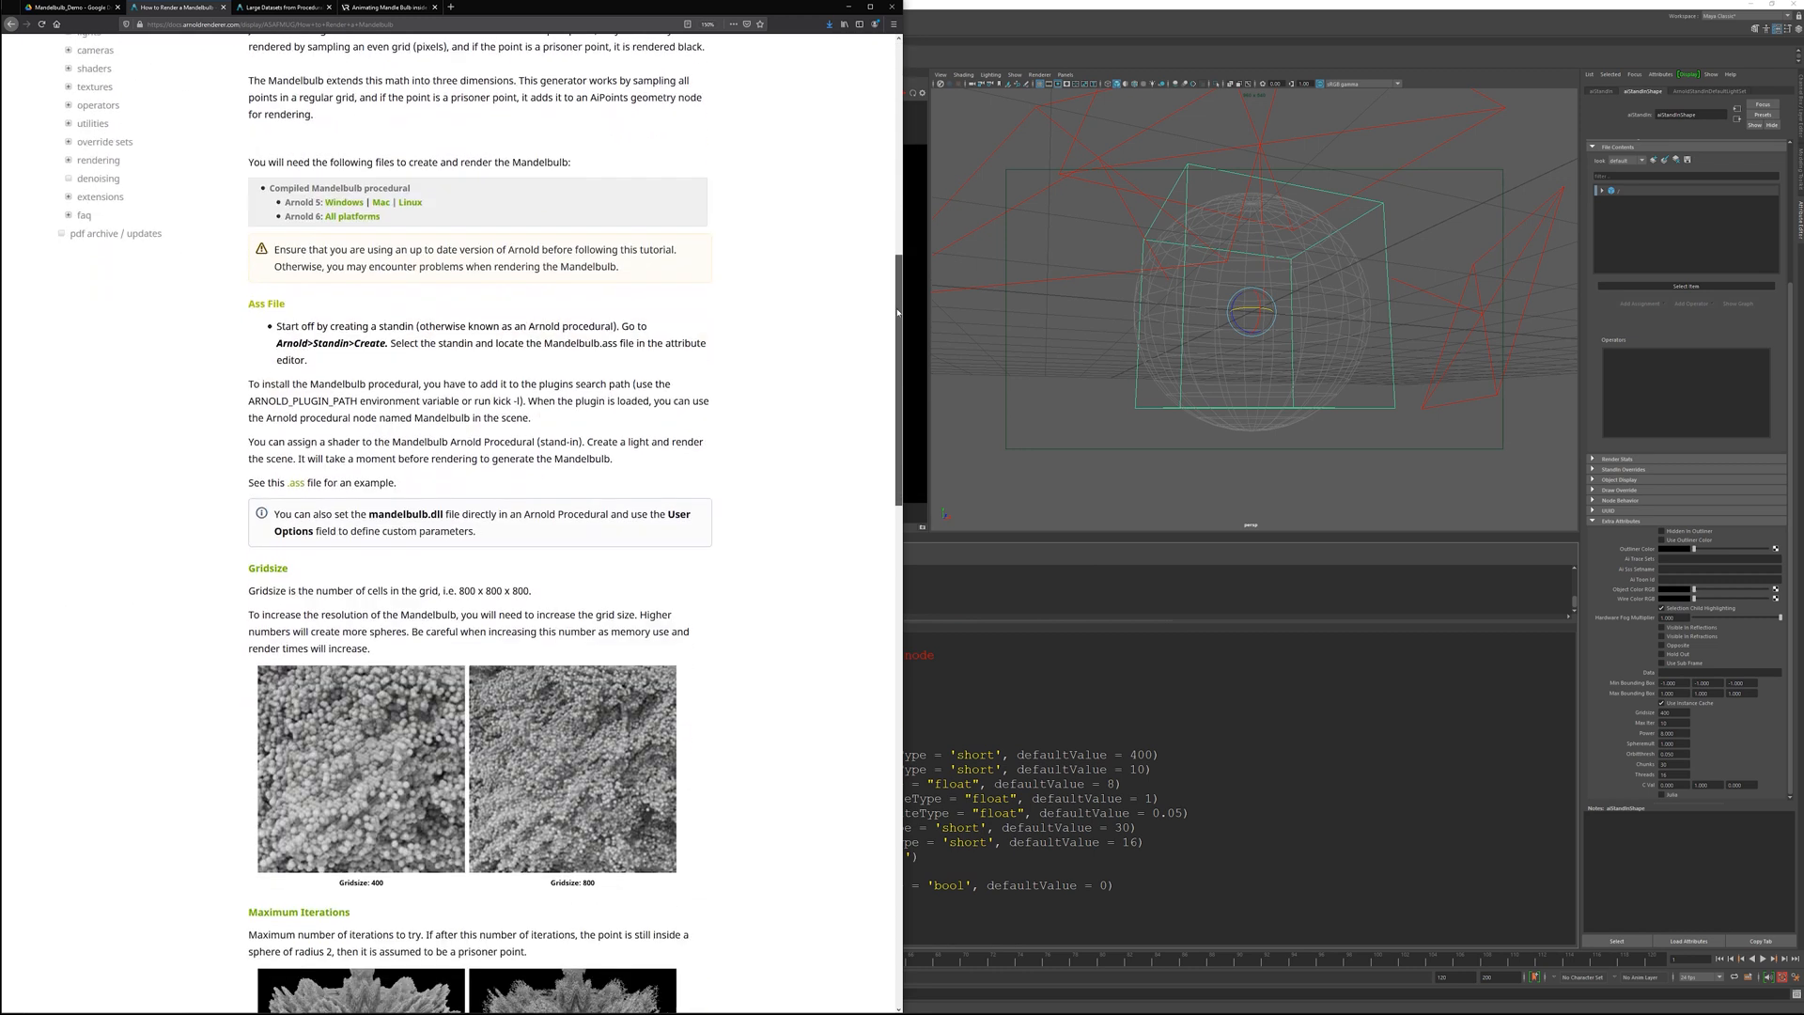
pyautogui.scroll(-3)
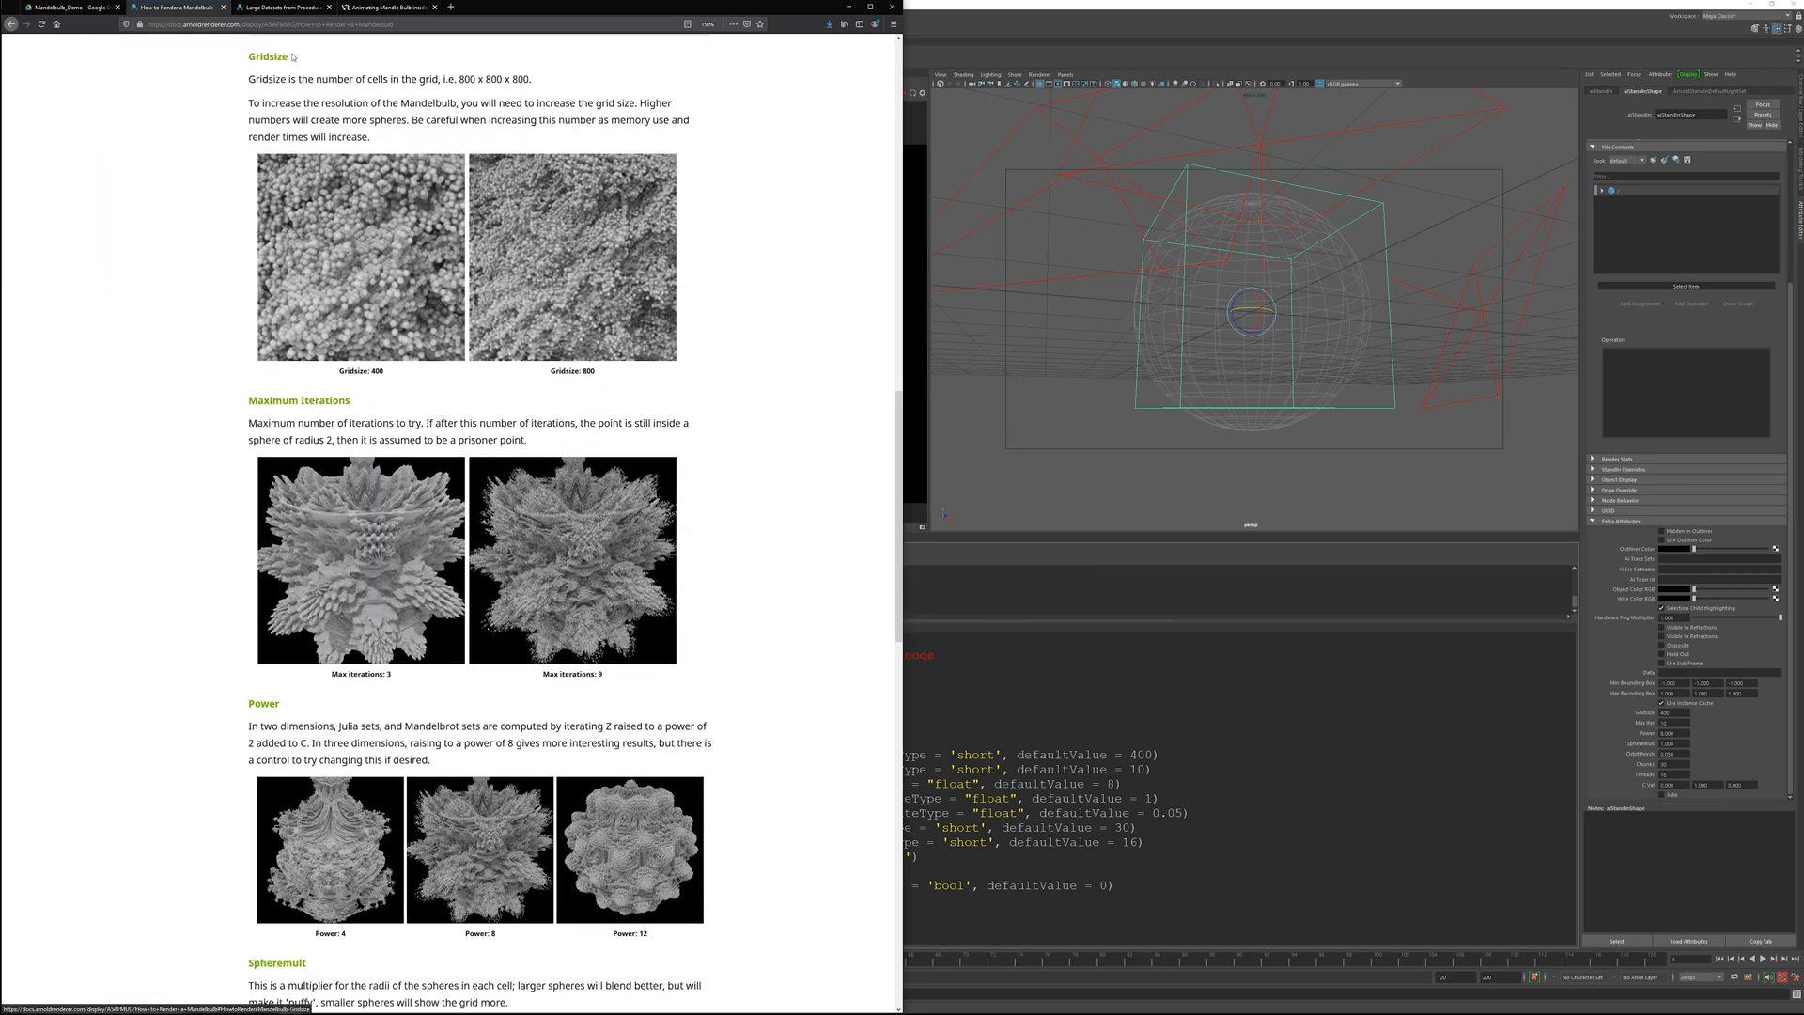
pyautogui.moveTo(422, 115)
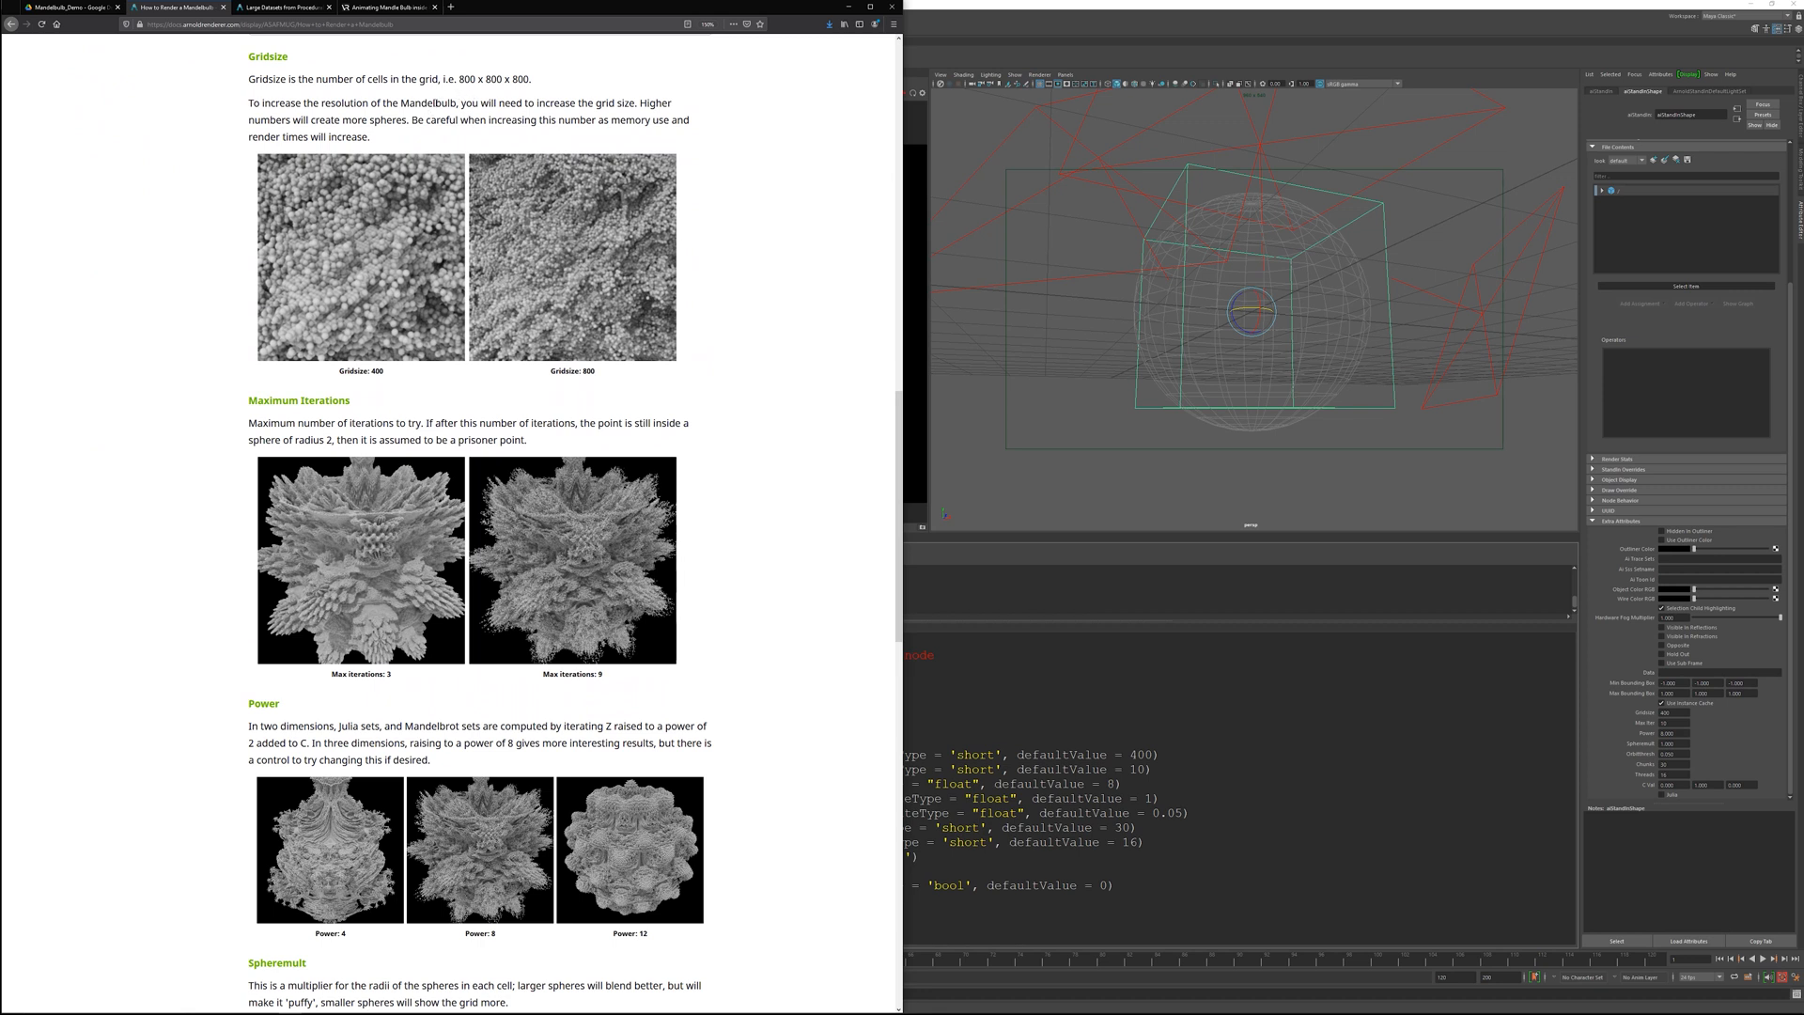
pyautogui.moveTo(905, 410)
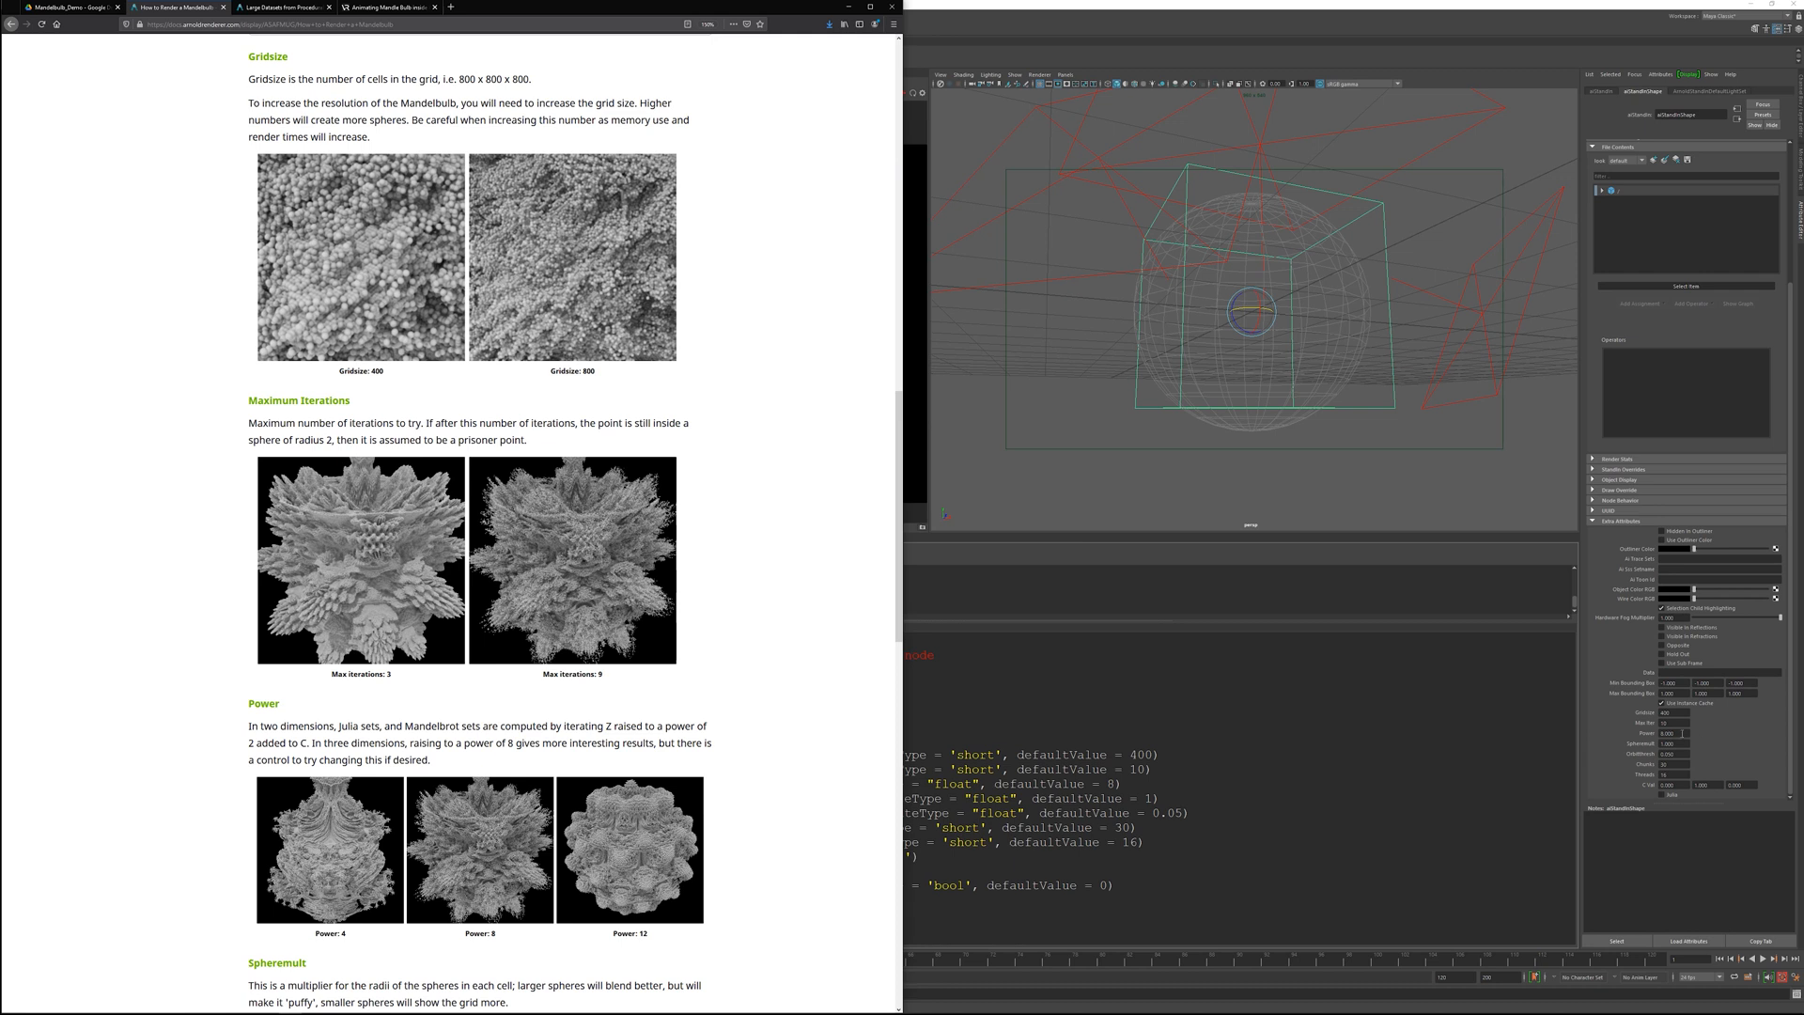
pyautogui.moveTo(902, 428)
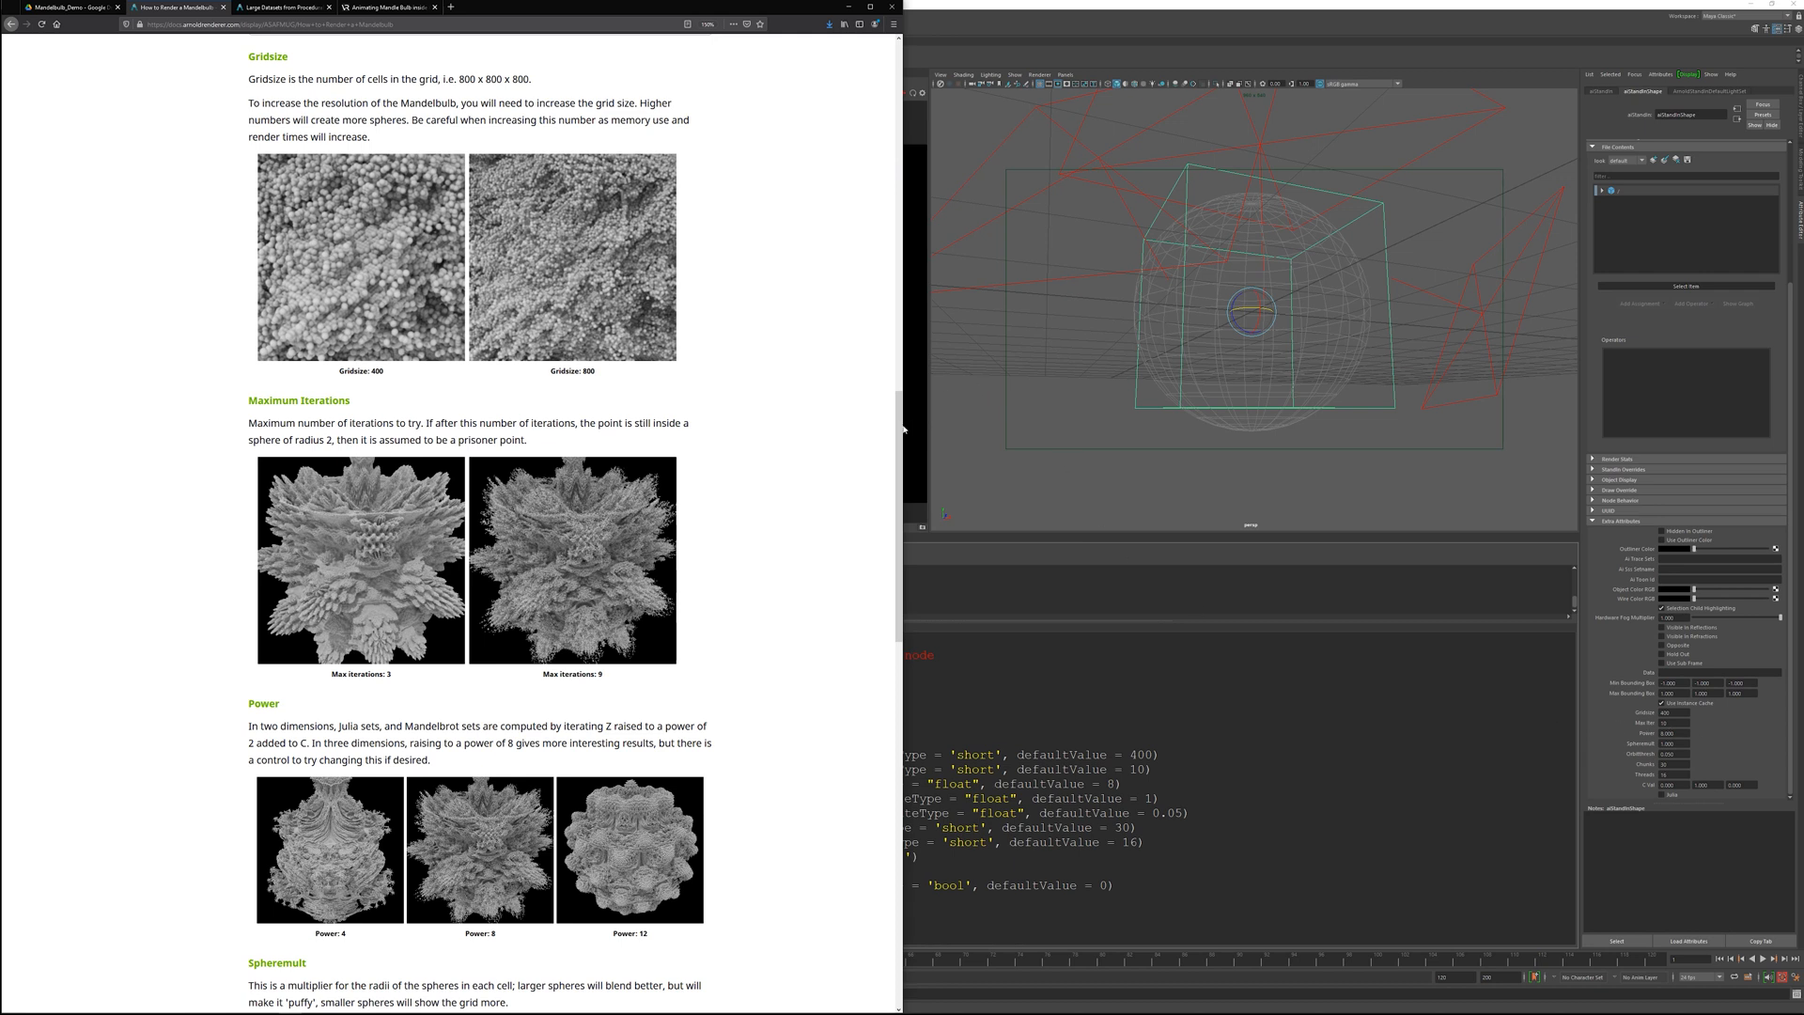
pyautogui.scroll(-3)
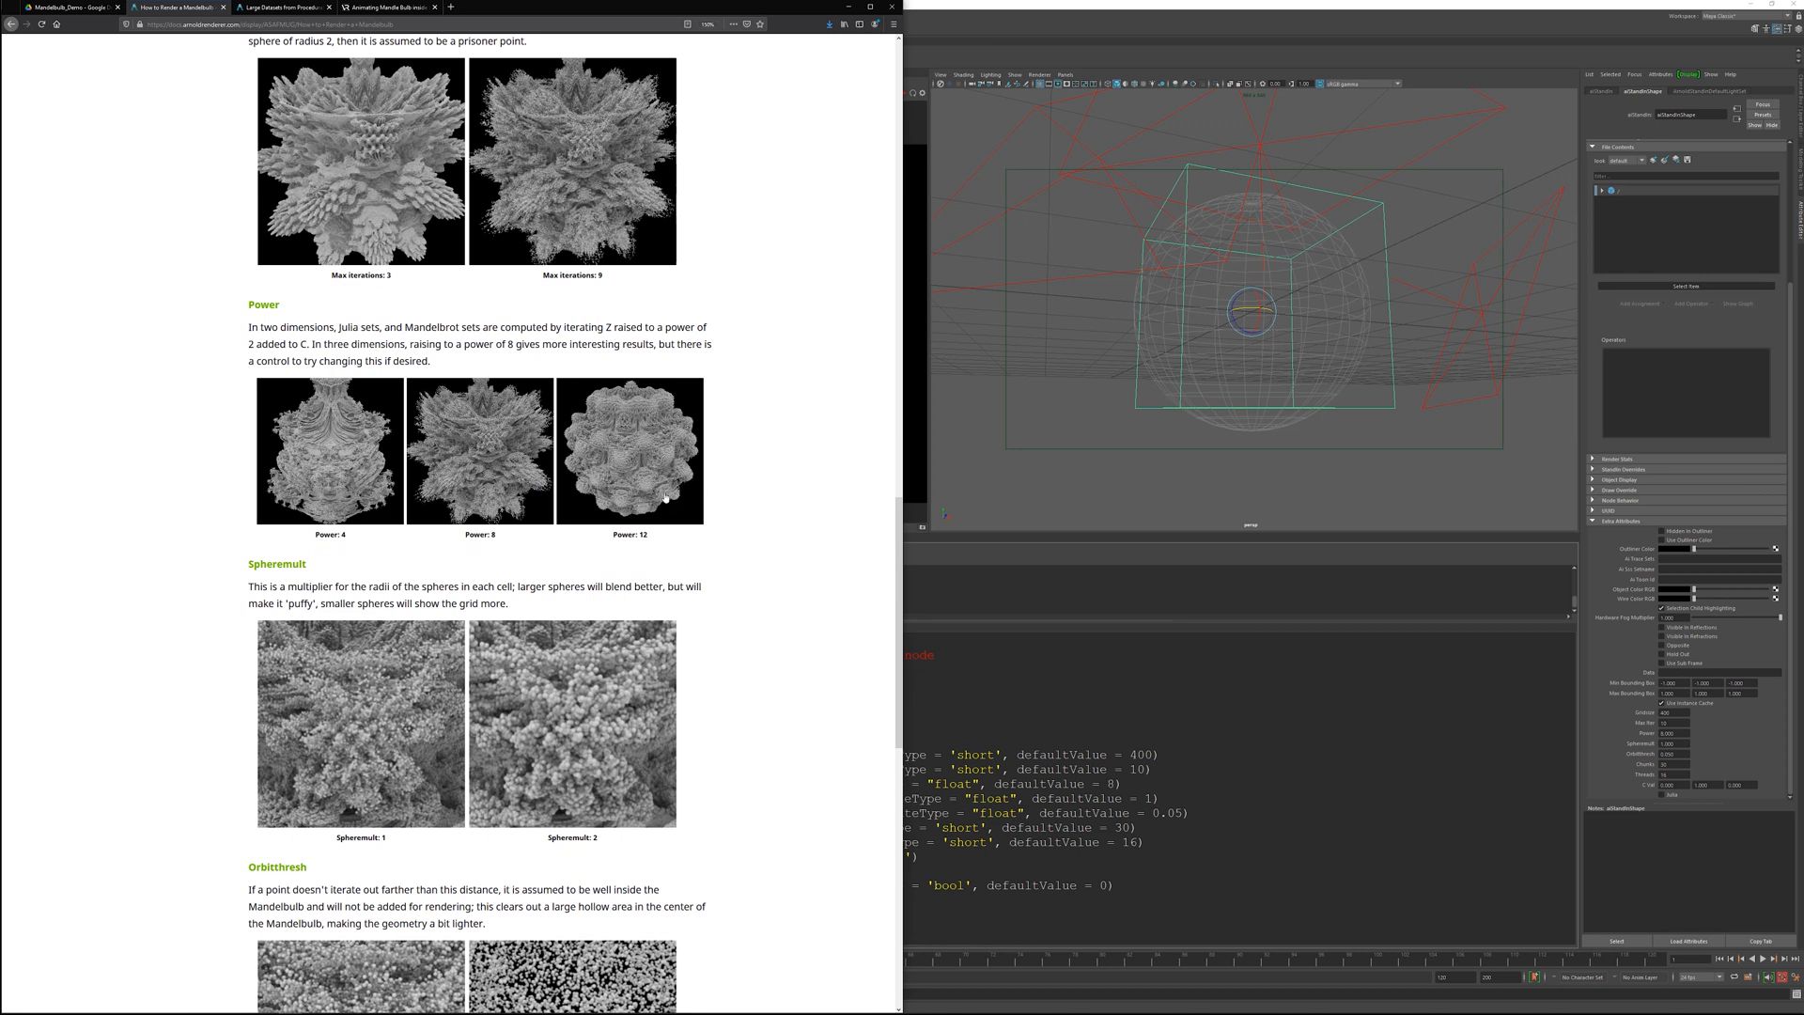
pyautogui.moveTo(703, 580)
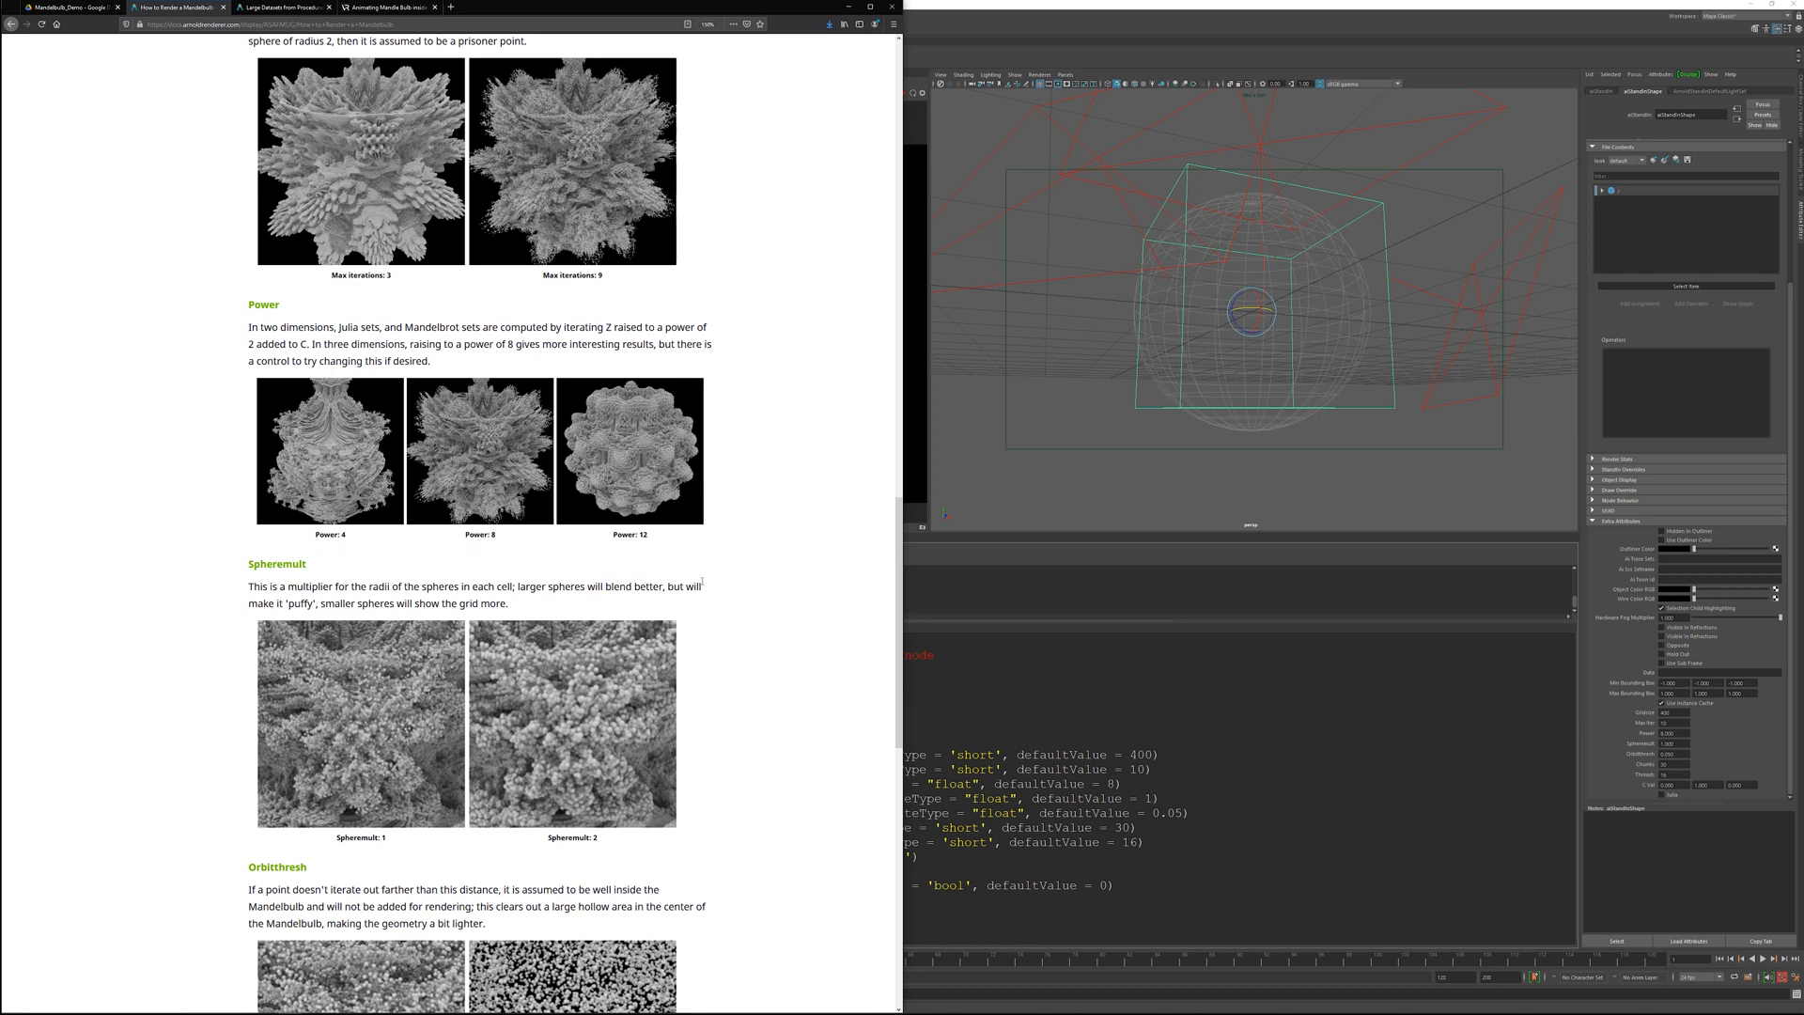
pyautogui.moveTo(711, 584)
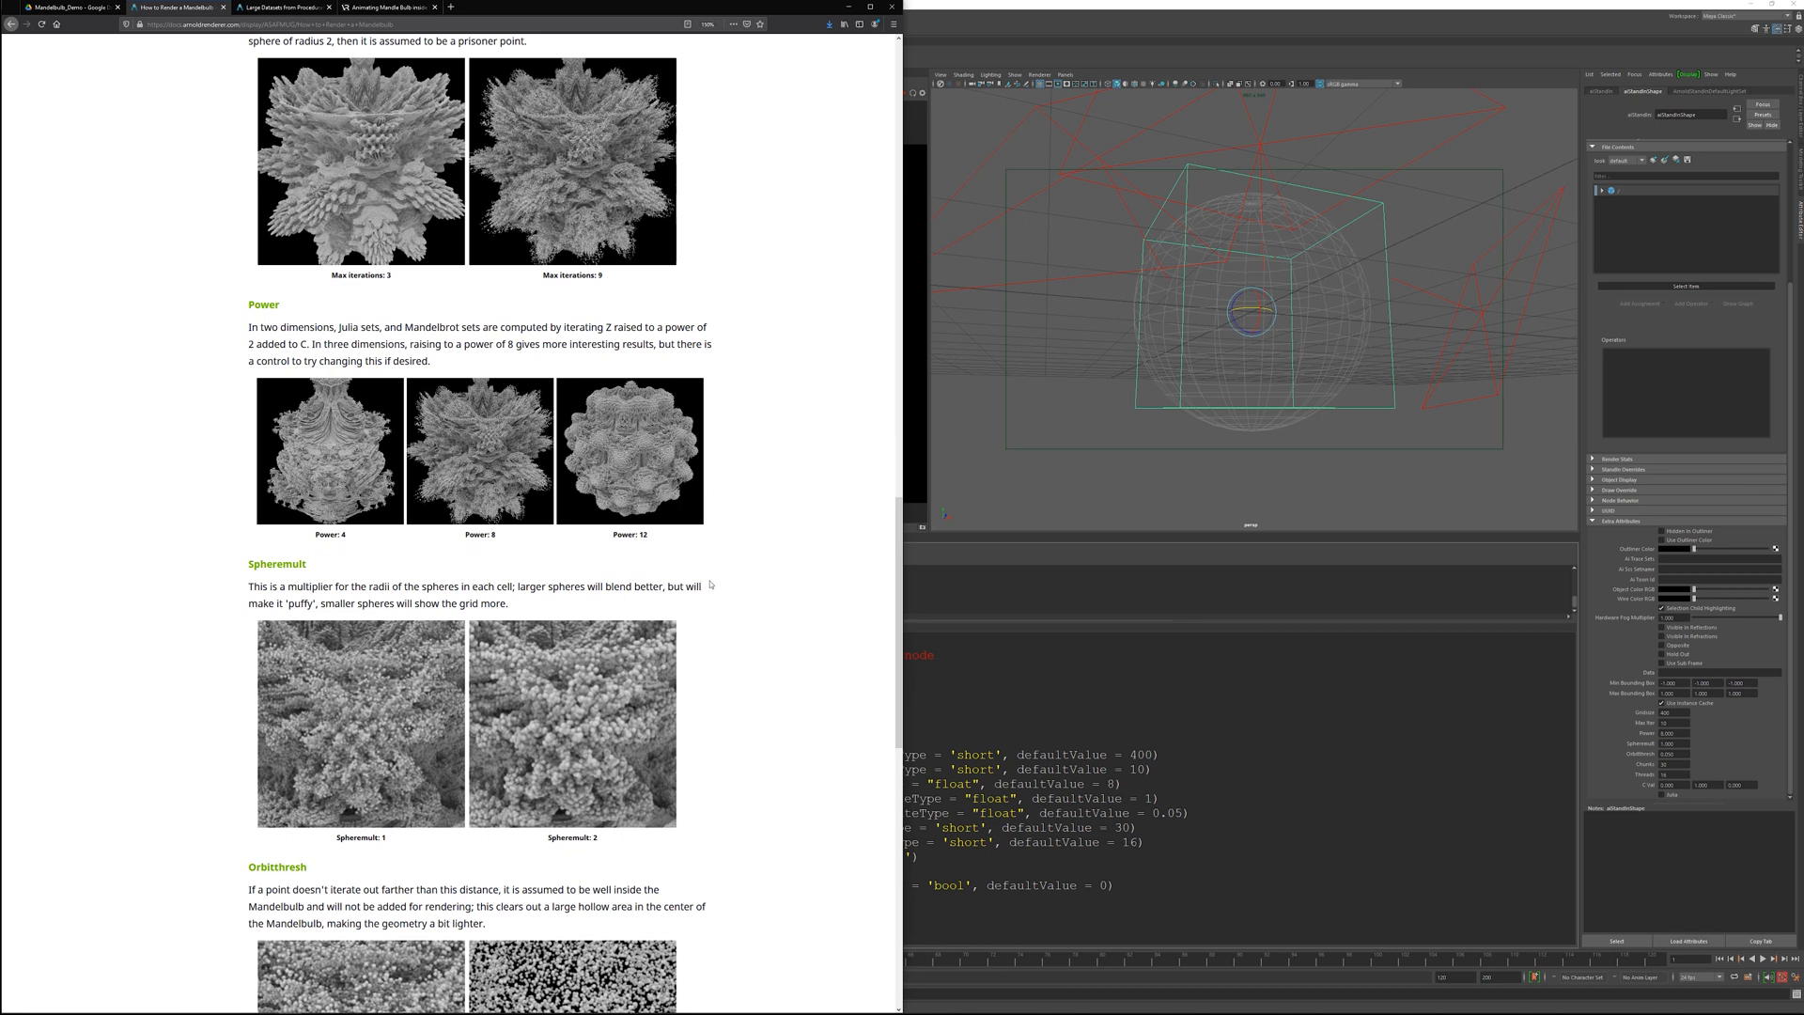
pyautogui.moveTo(833, 547)
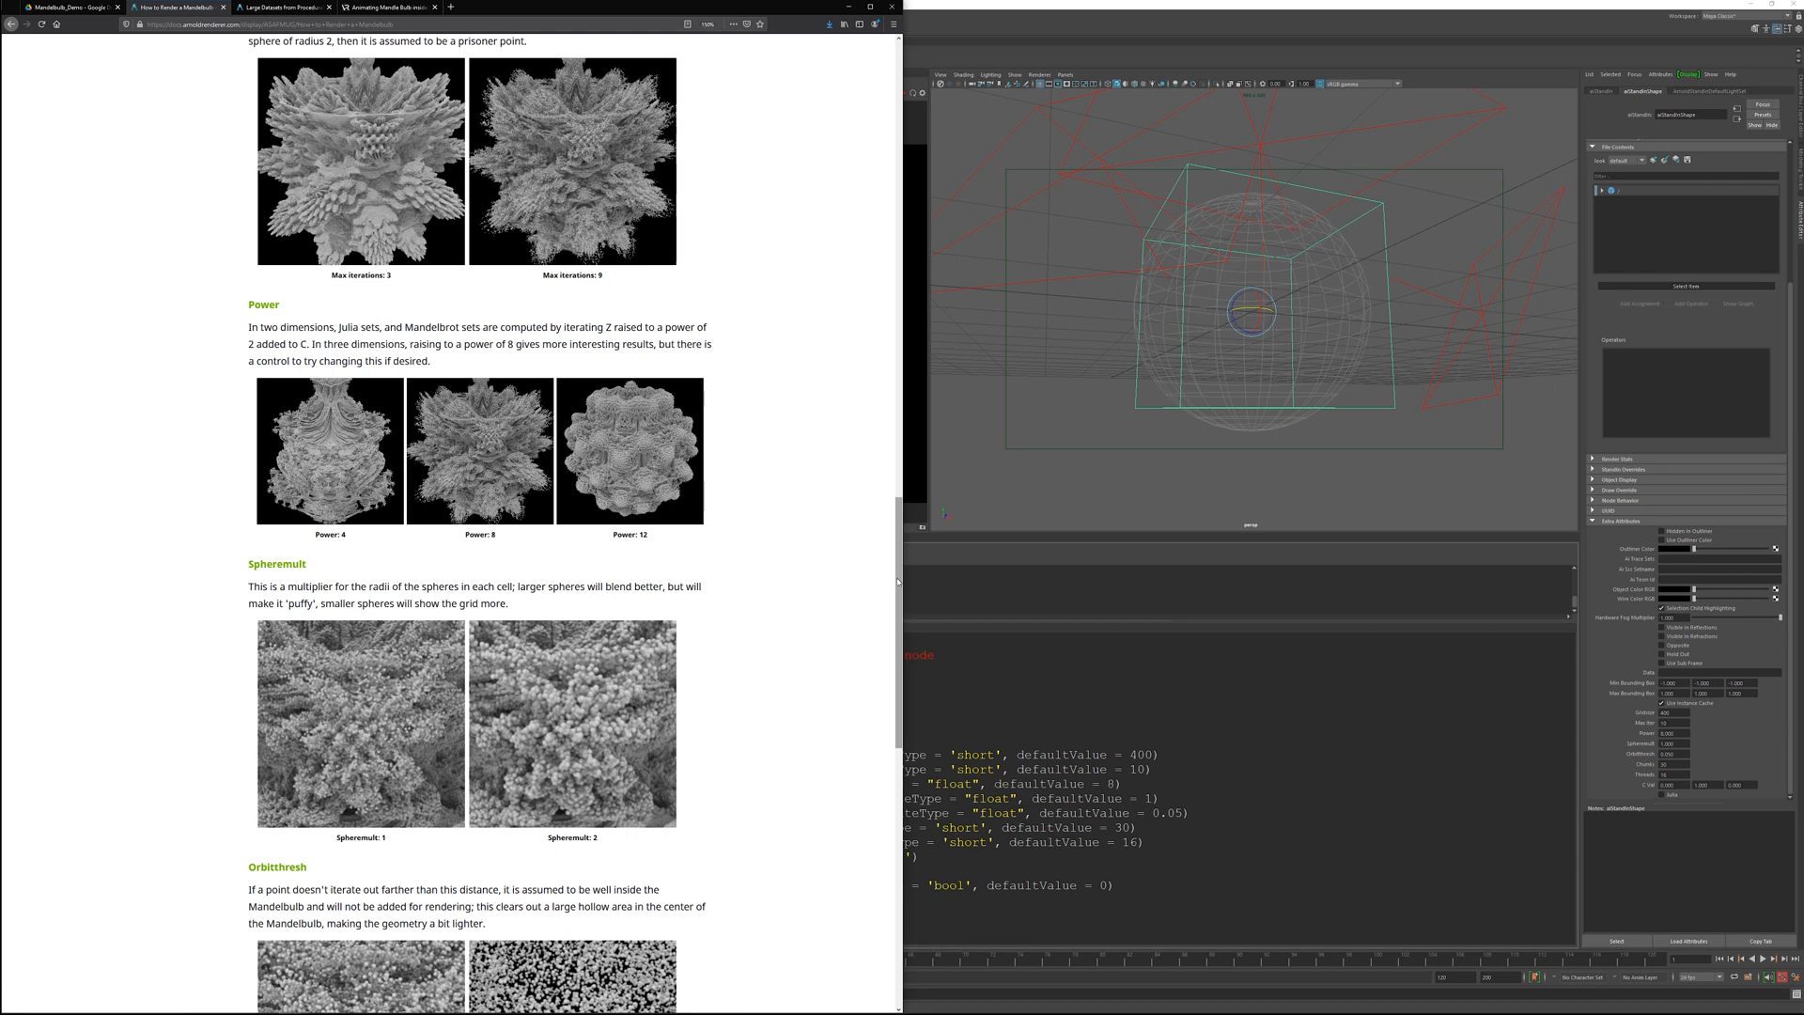
pyautogui.scroll(-3)
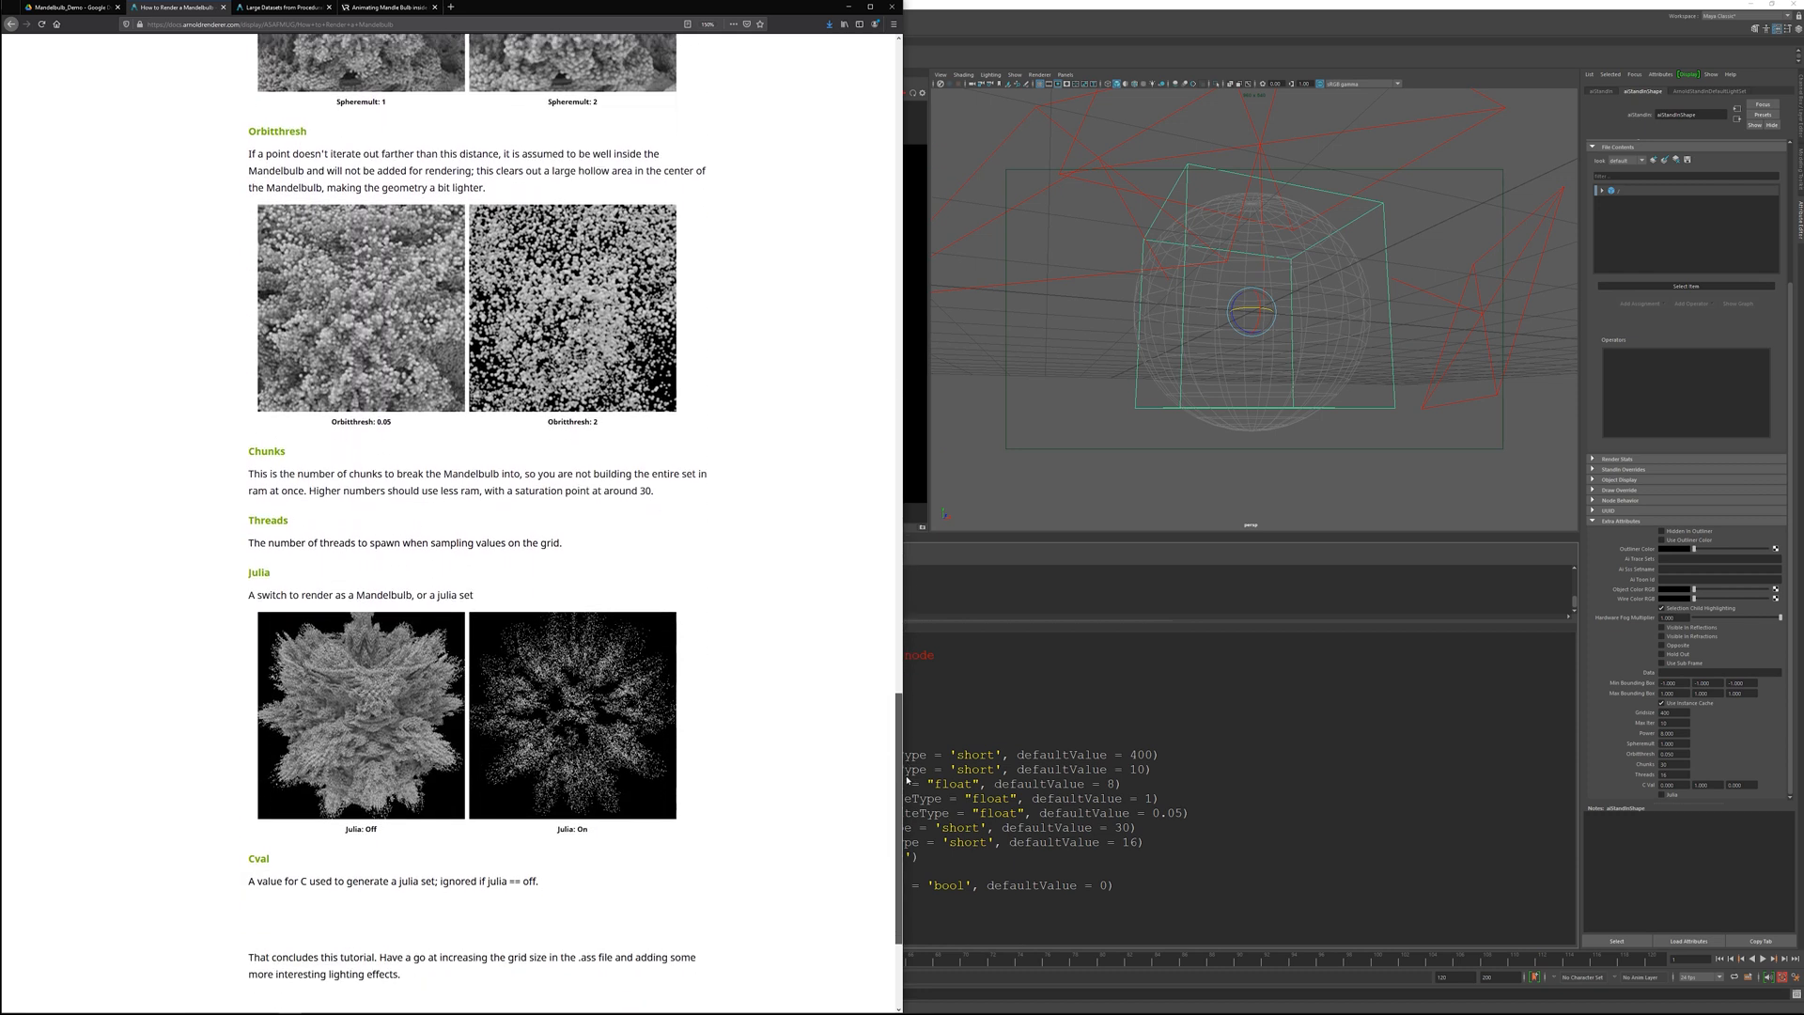
pyautogui.scroll(-3)
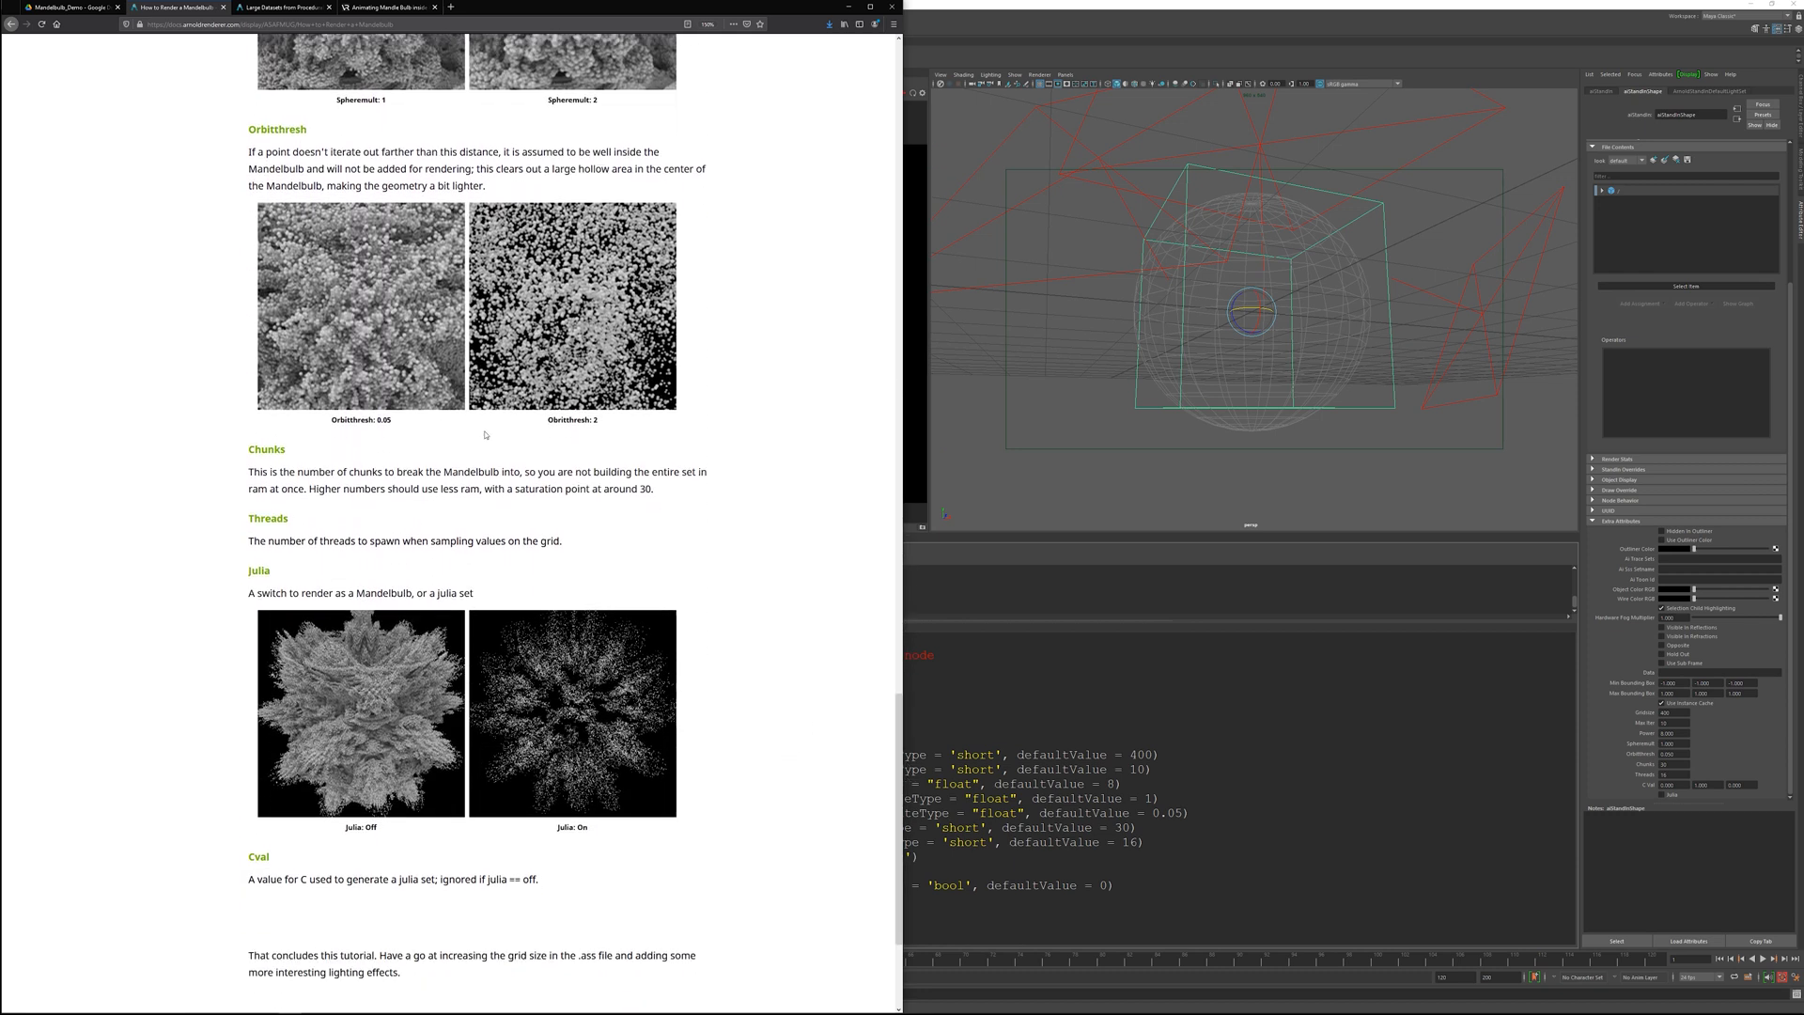
pyautogui.moveTo(461, 770)
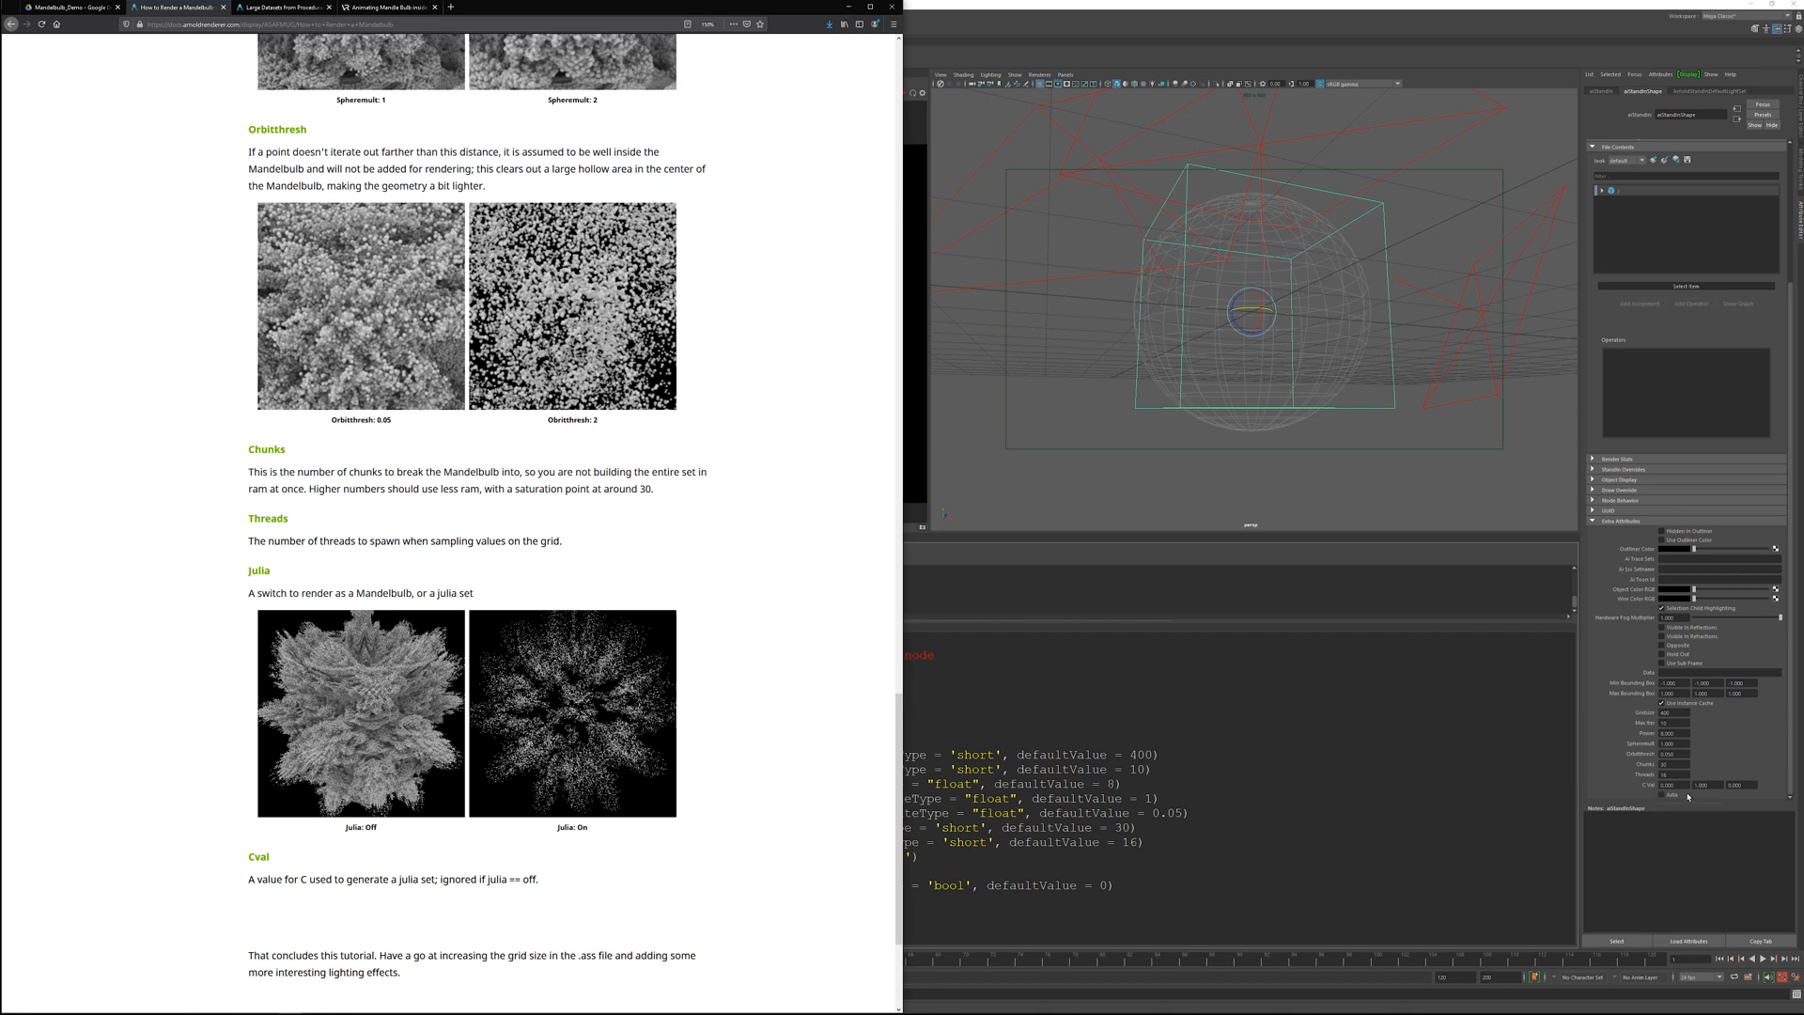
pyautogui.moveTo(547, 722)
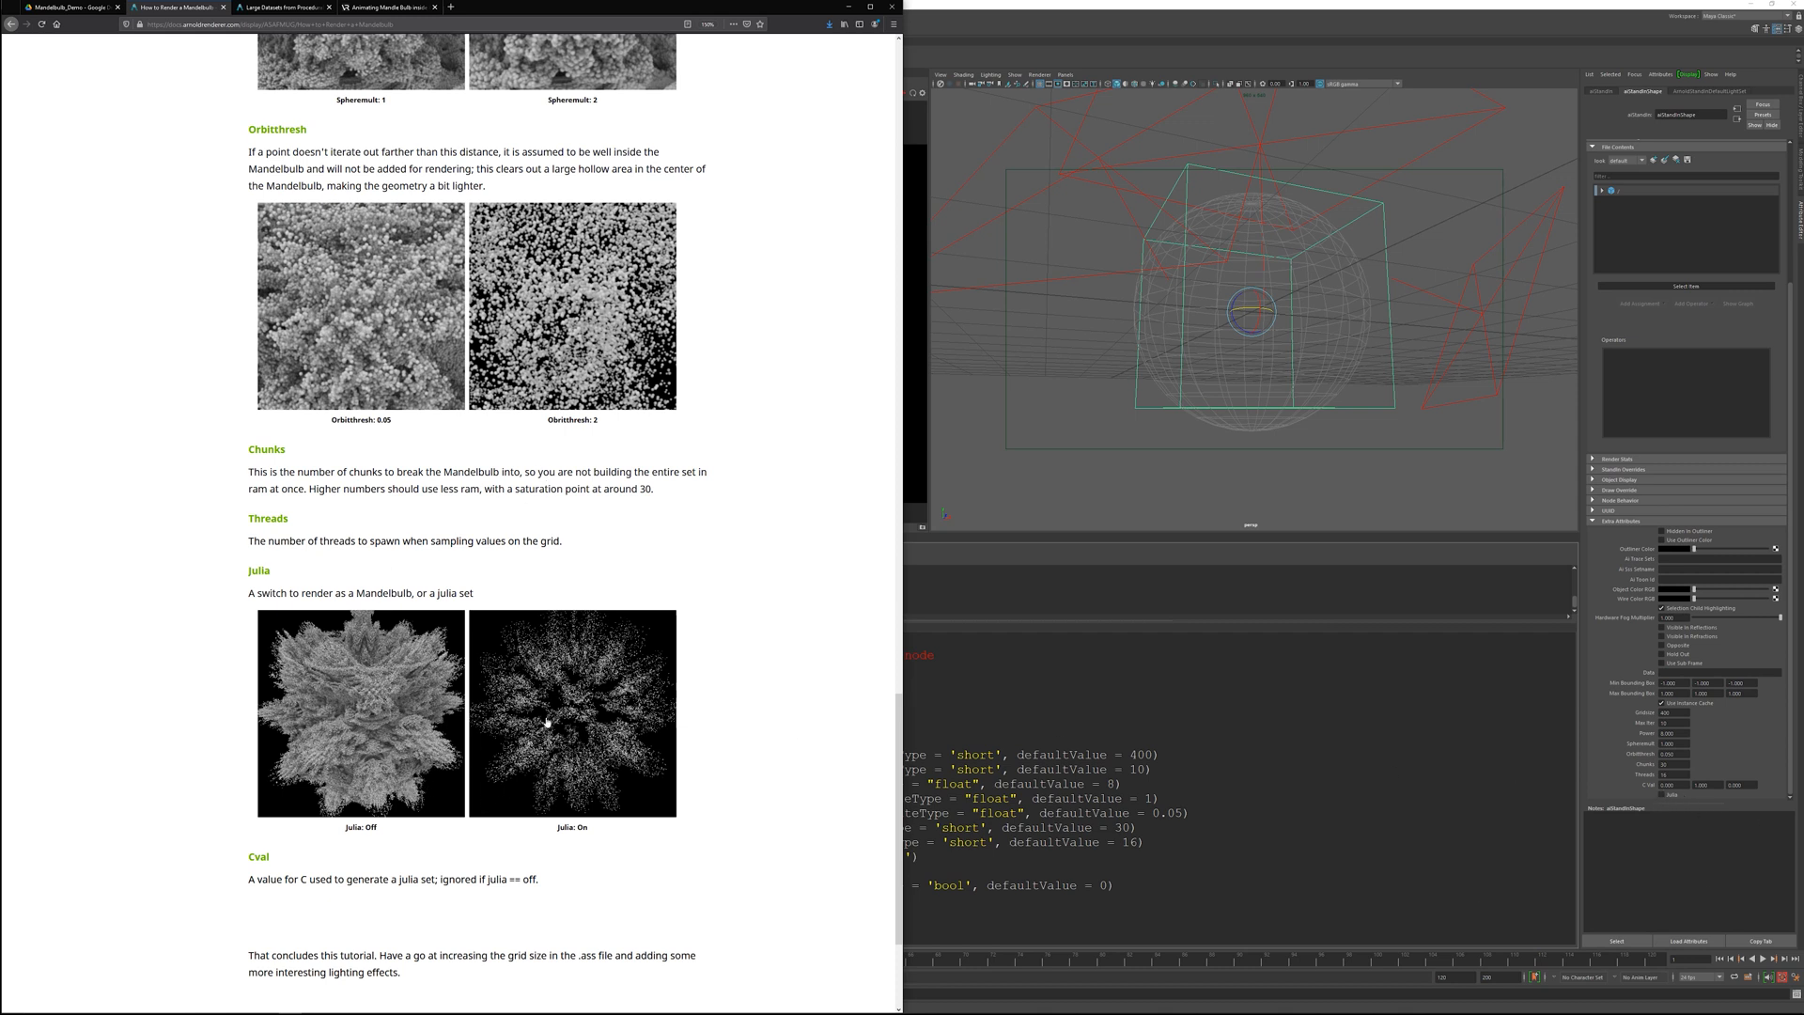
pyautogui.scroll(-3)
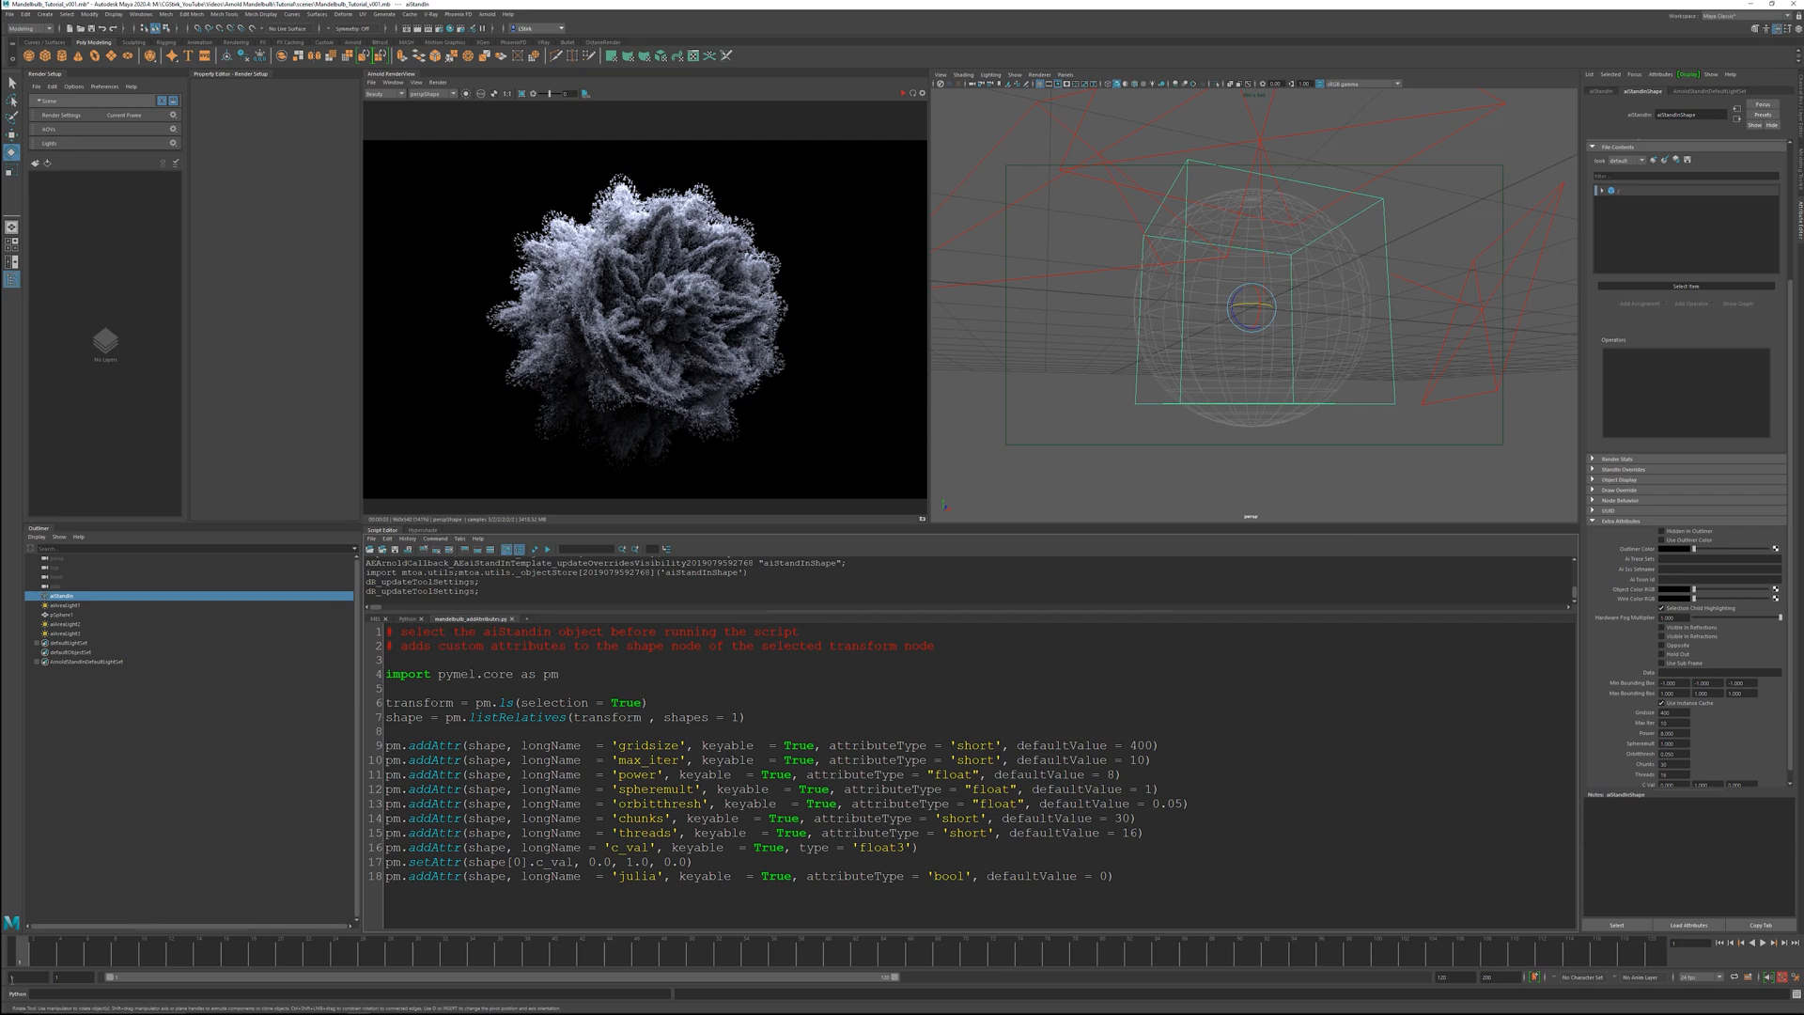
# - Load mandelbulb_animate.py into the Script Editor showing its output filepath and filename parameters
pyautogui.click(1668, 733)
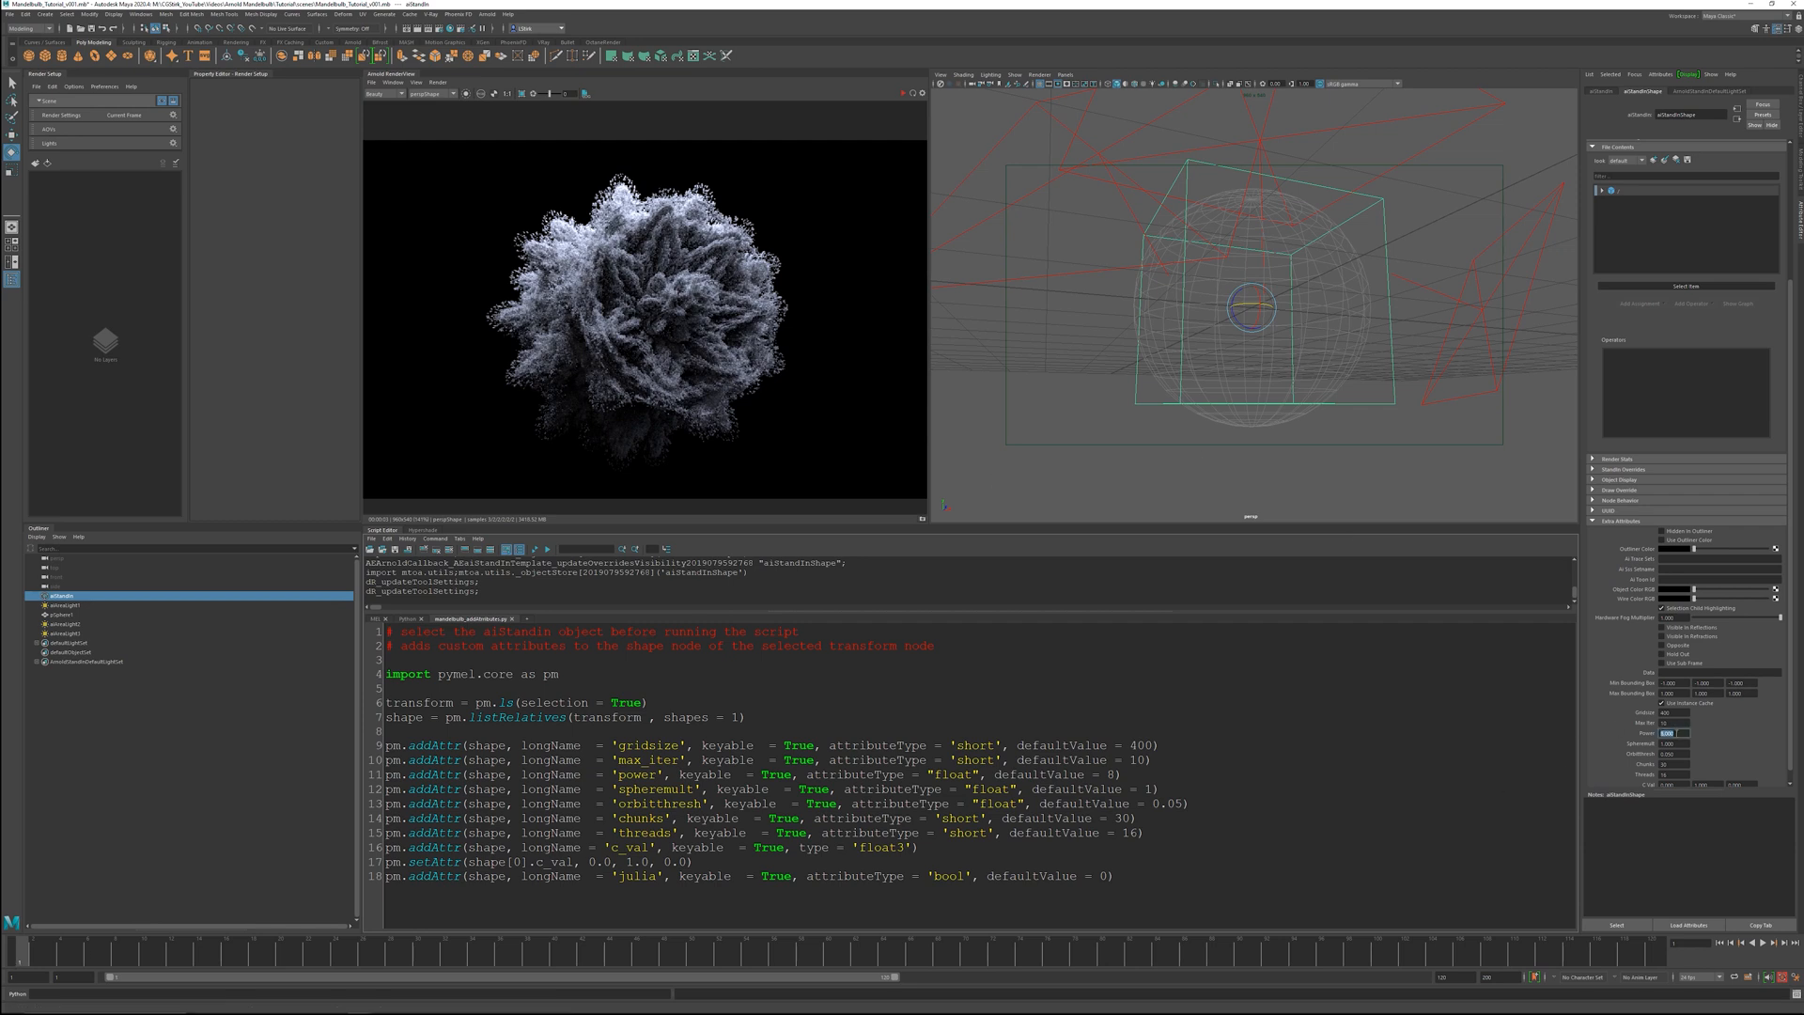
pyautogui.rightClick(1666, 732)
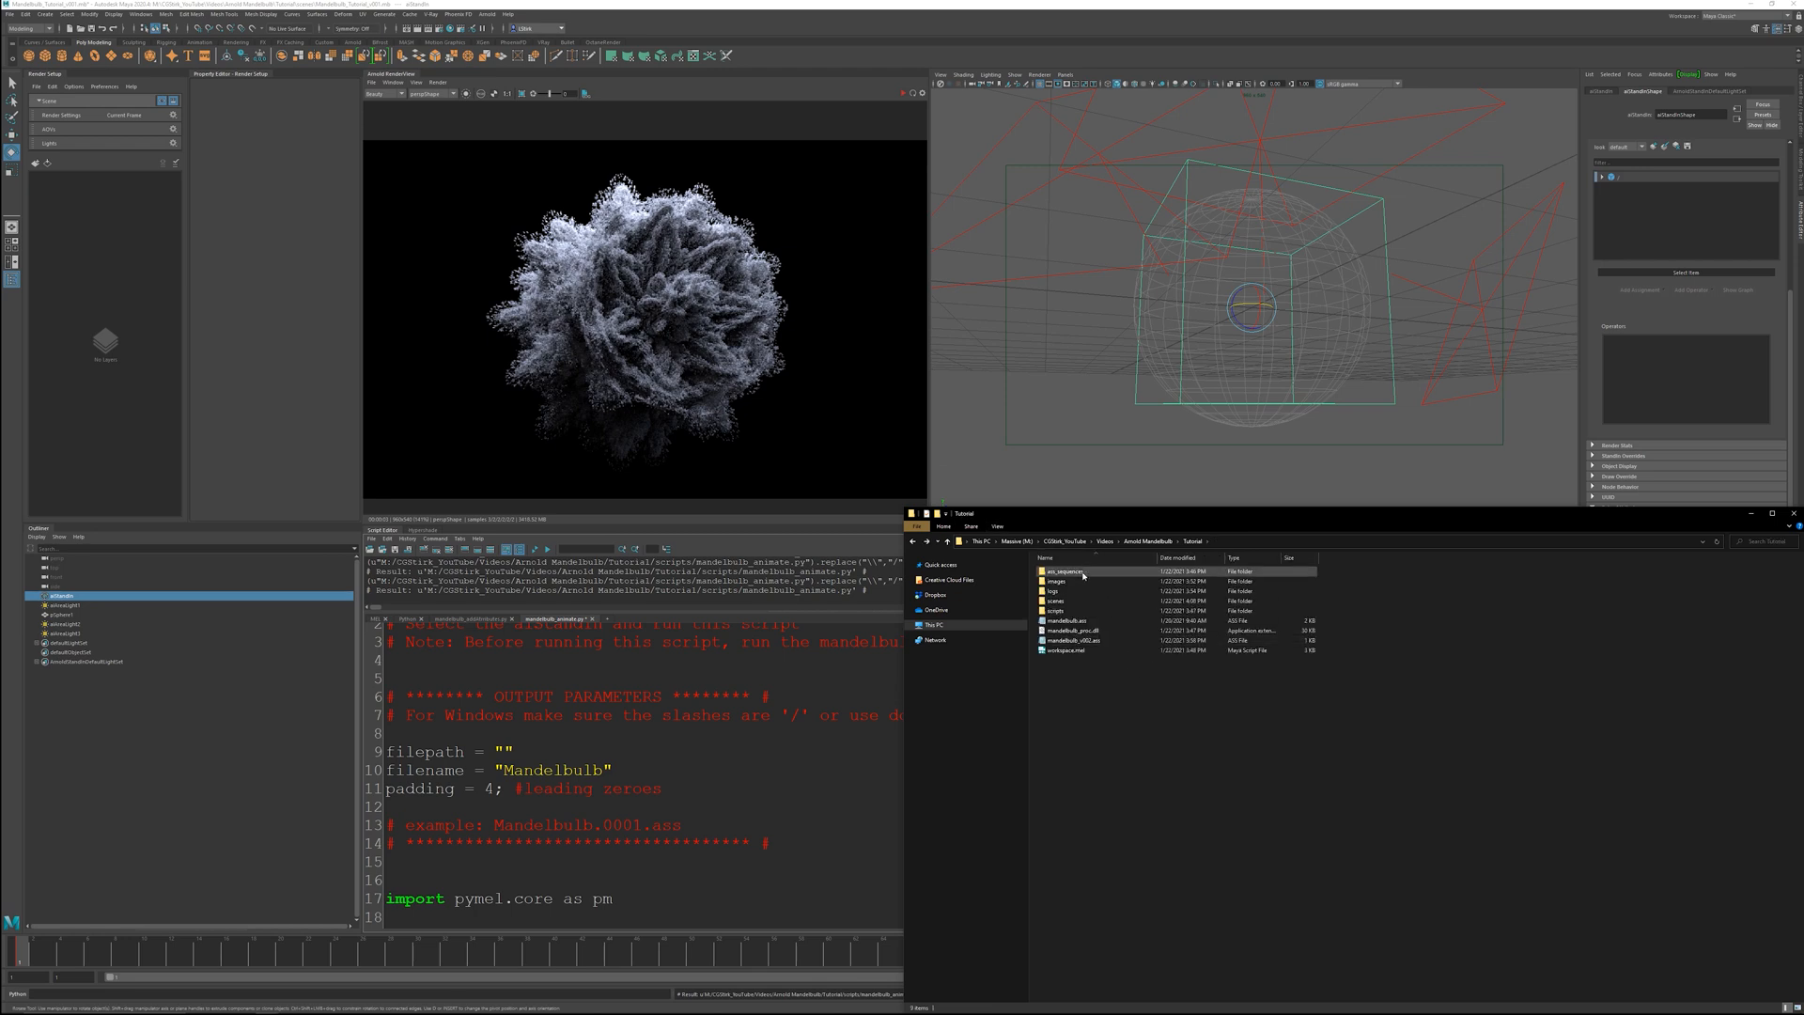
# - Point filepath at the ass_sequences folder with doubled backslashes and append _v001 to the filename
pyautogui.doubleClick(1056, 571)
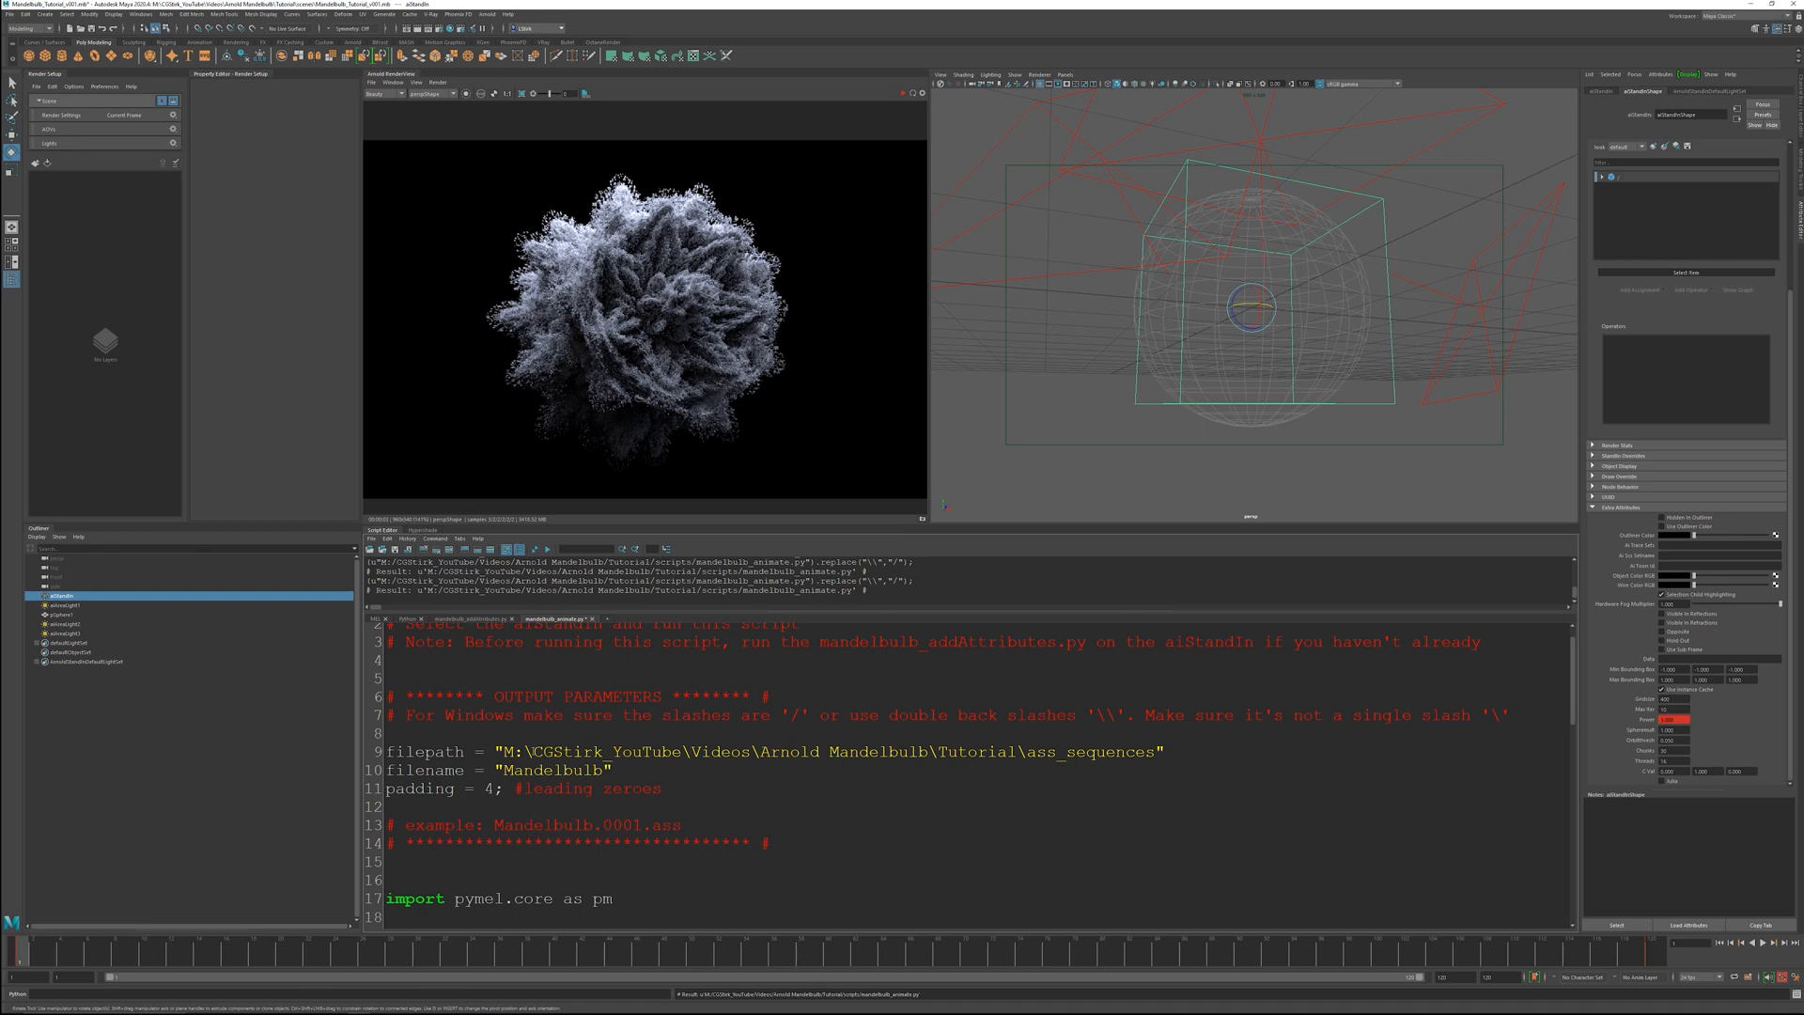
pyautogui.write('\\')
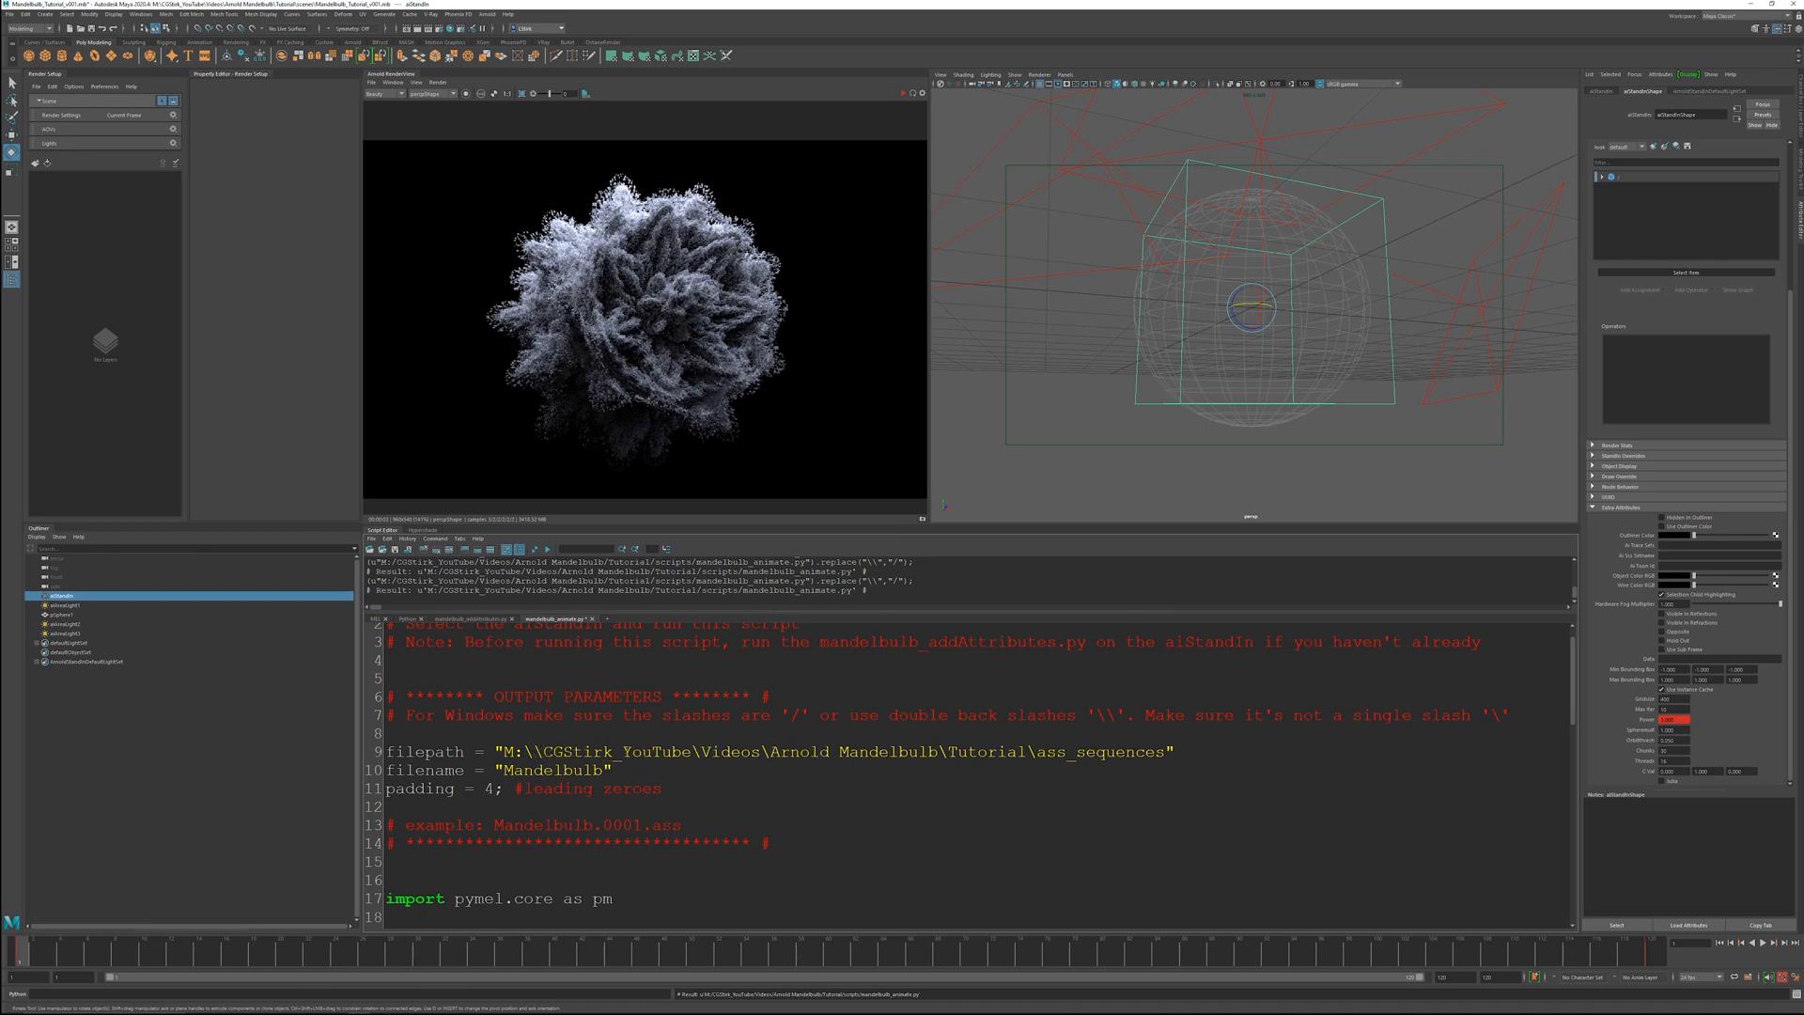
pyautogui.write('\\\\')
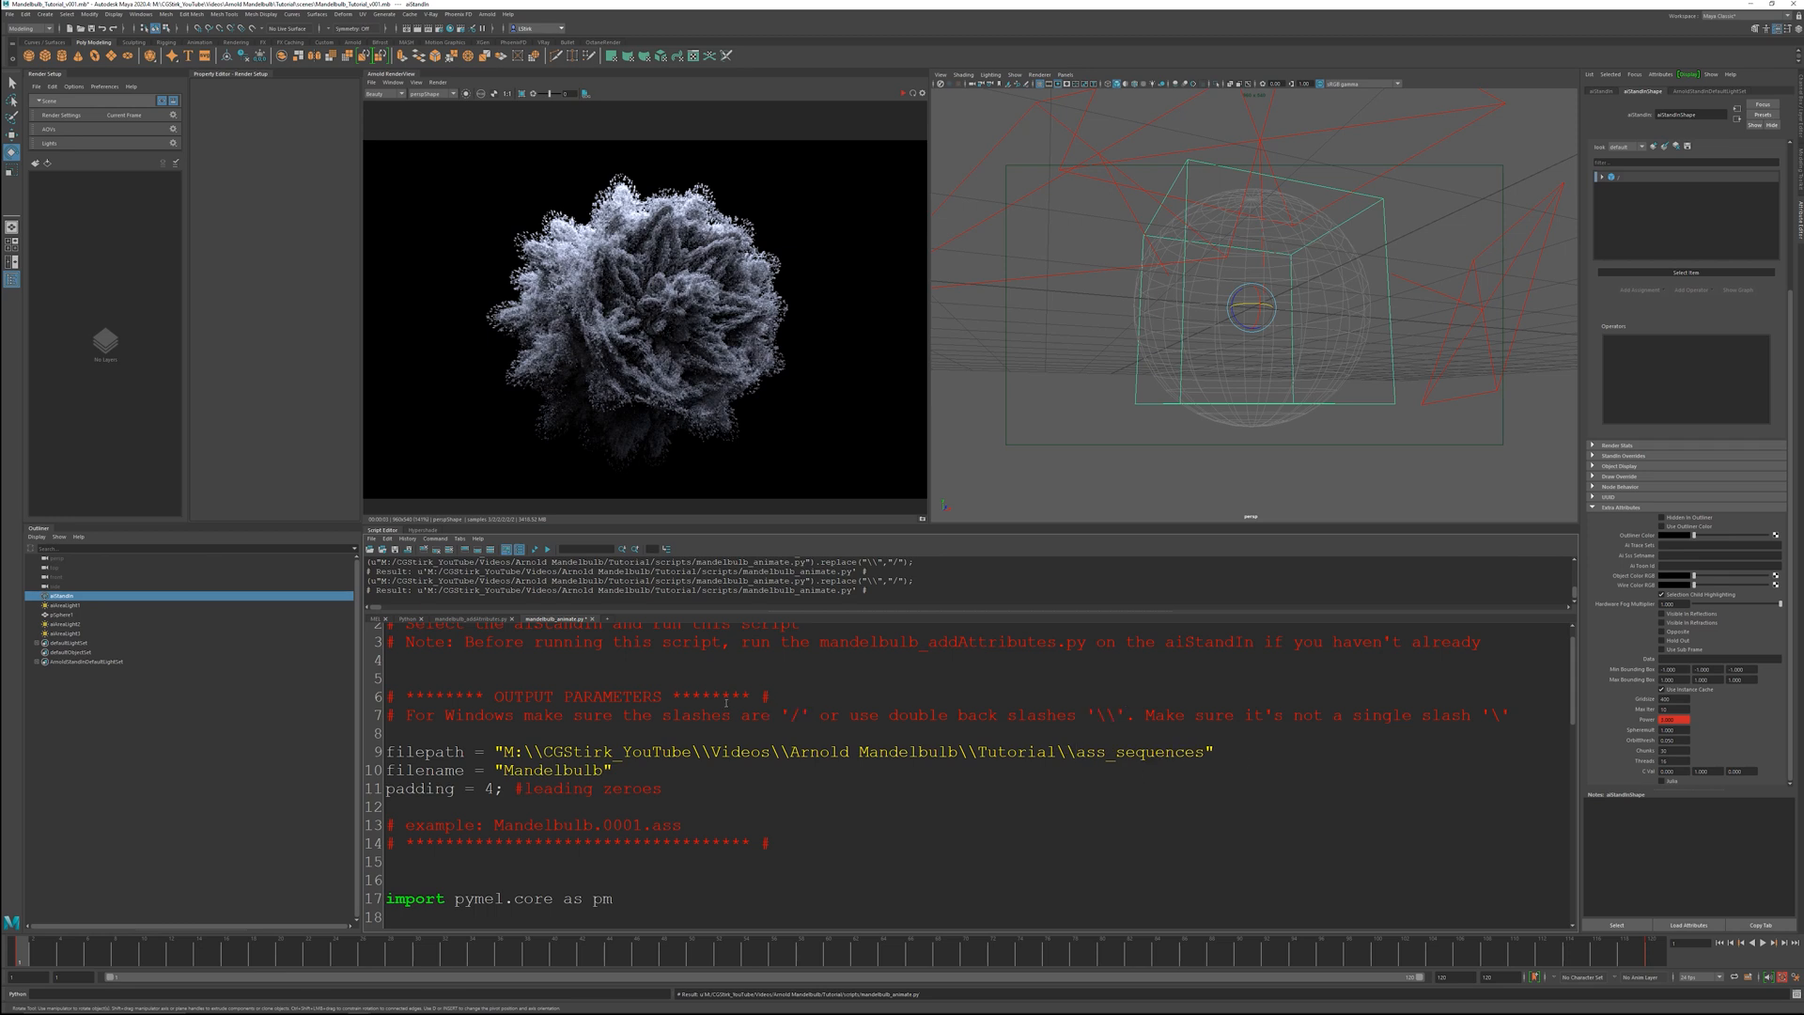
pyautogui.write('_v001')
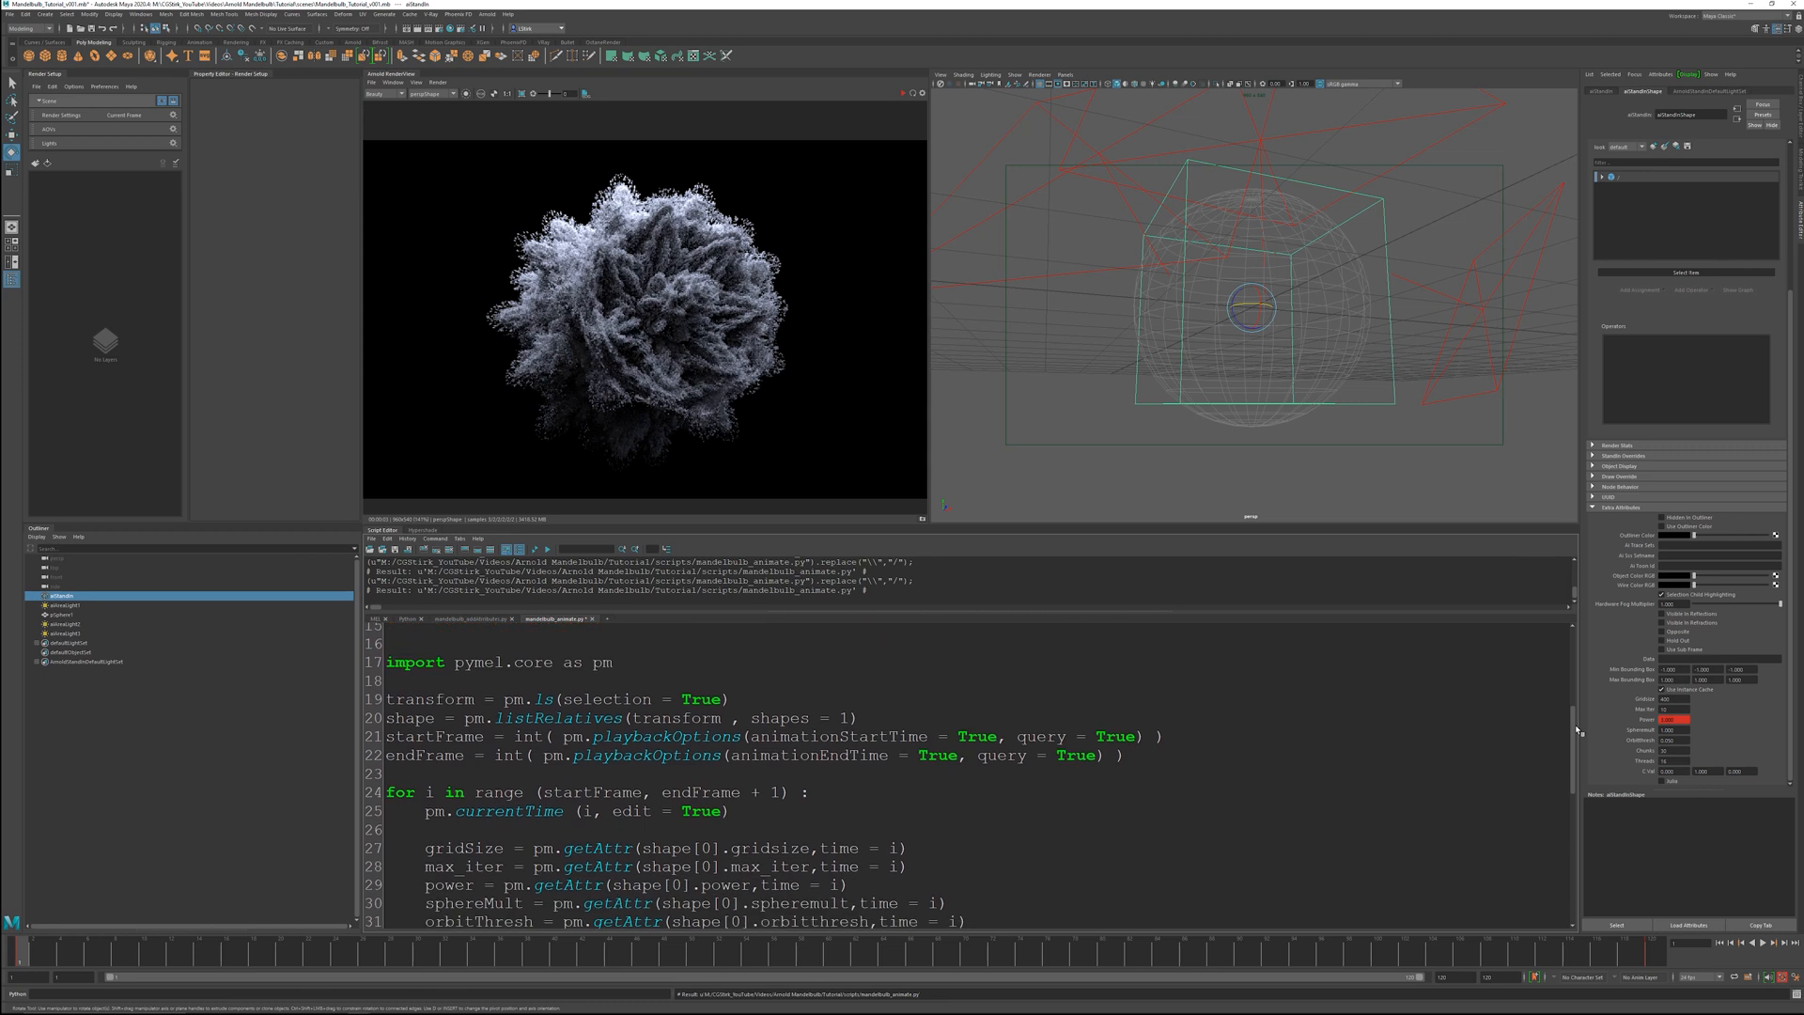
pyautogui.scroll(-3)
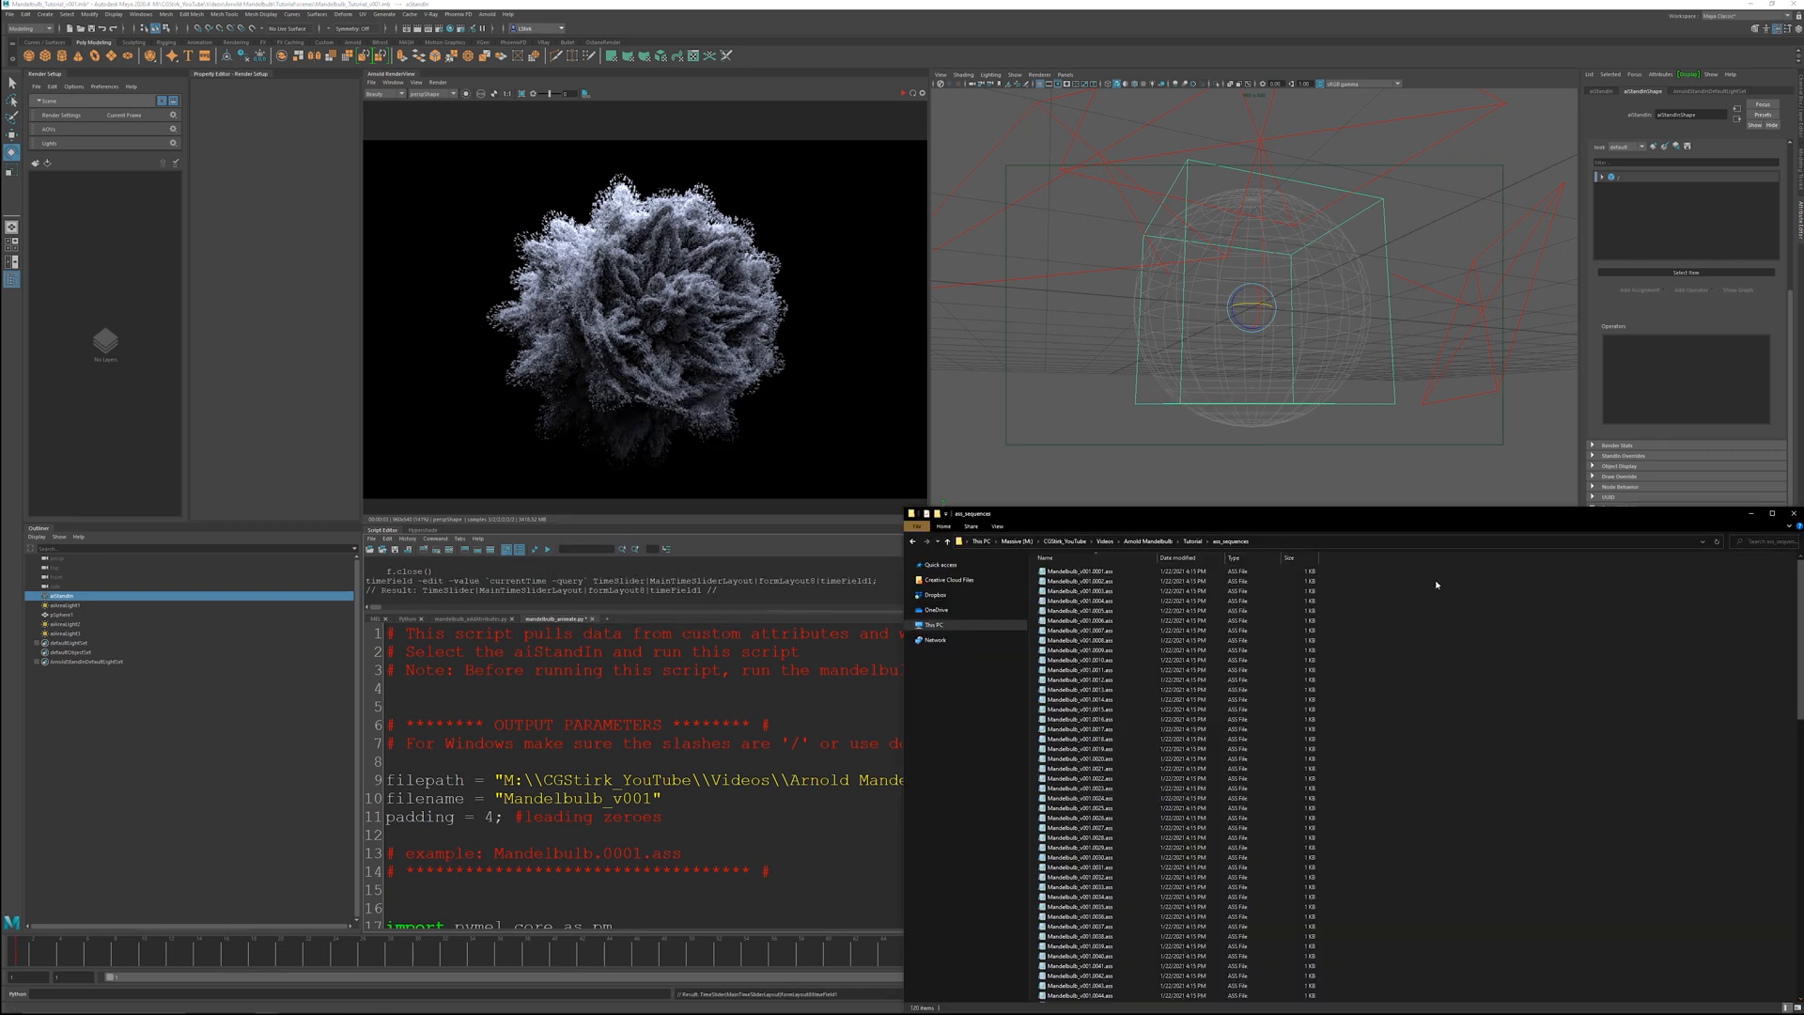
# - Check a generated Mandelbulb_v001 .ass frame in Notepad and close it
pyautogui.doubleClick(1072, 572)
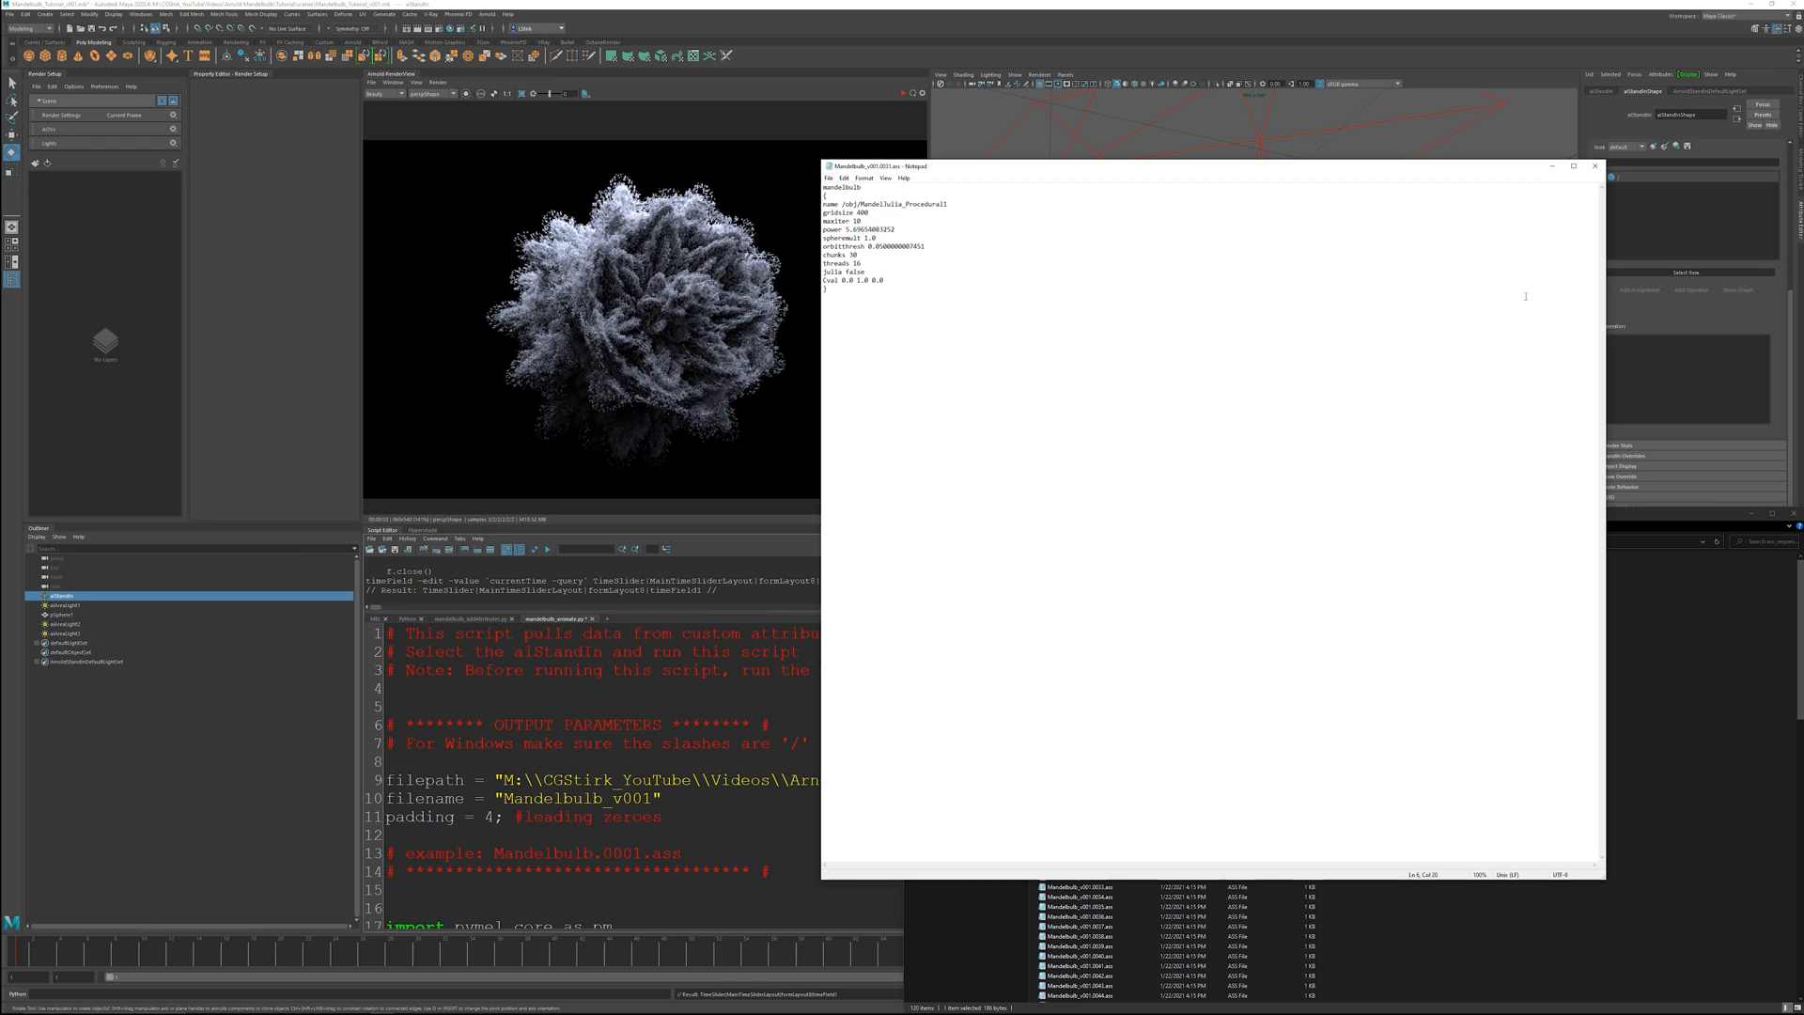
pyautogui.click(1595, 166)
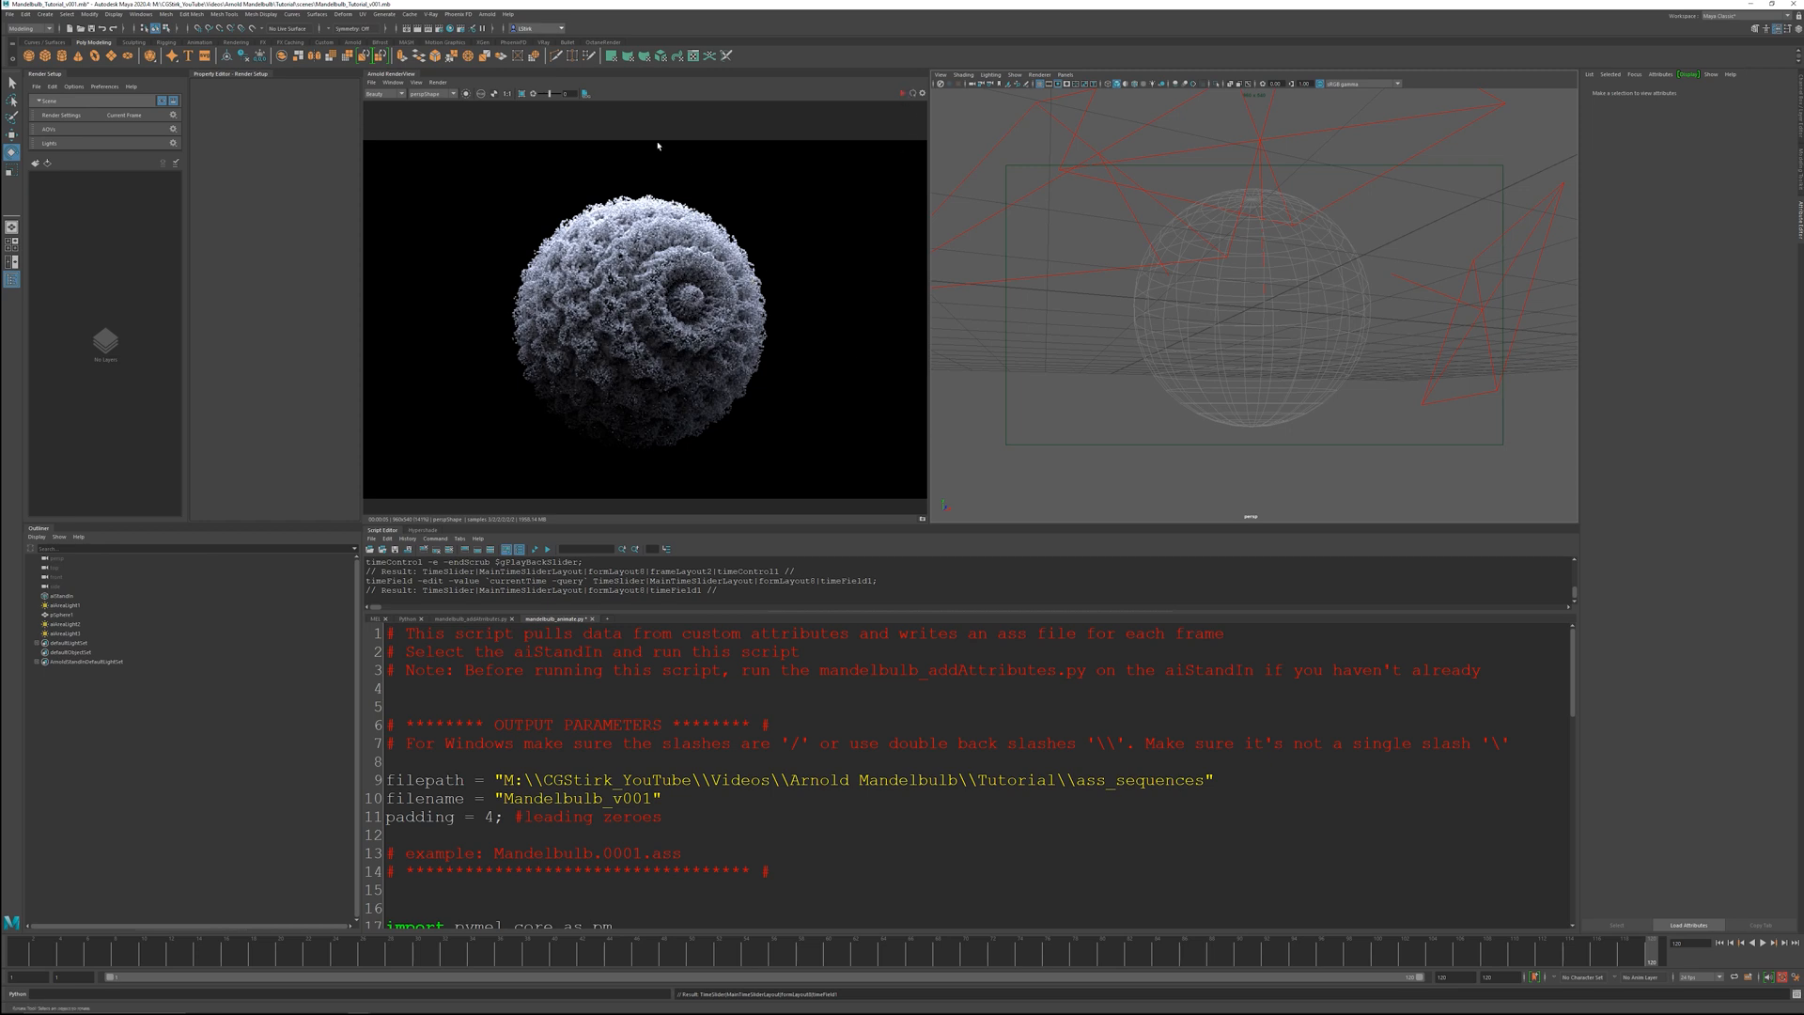
# - Set the Common output file name prefix to <Scene> in Render Settings
pyautogui.click(434, 27)
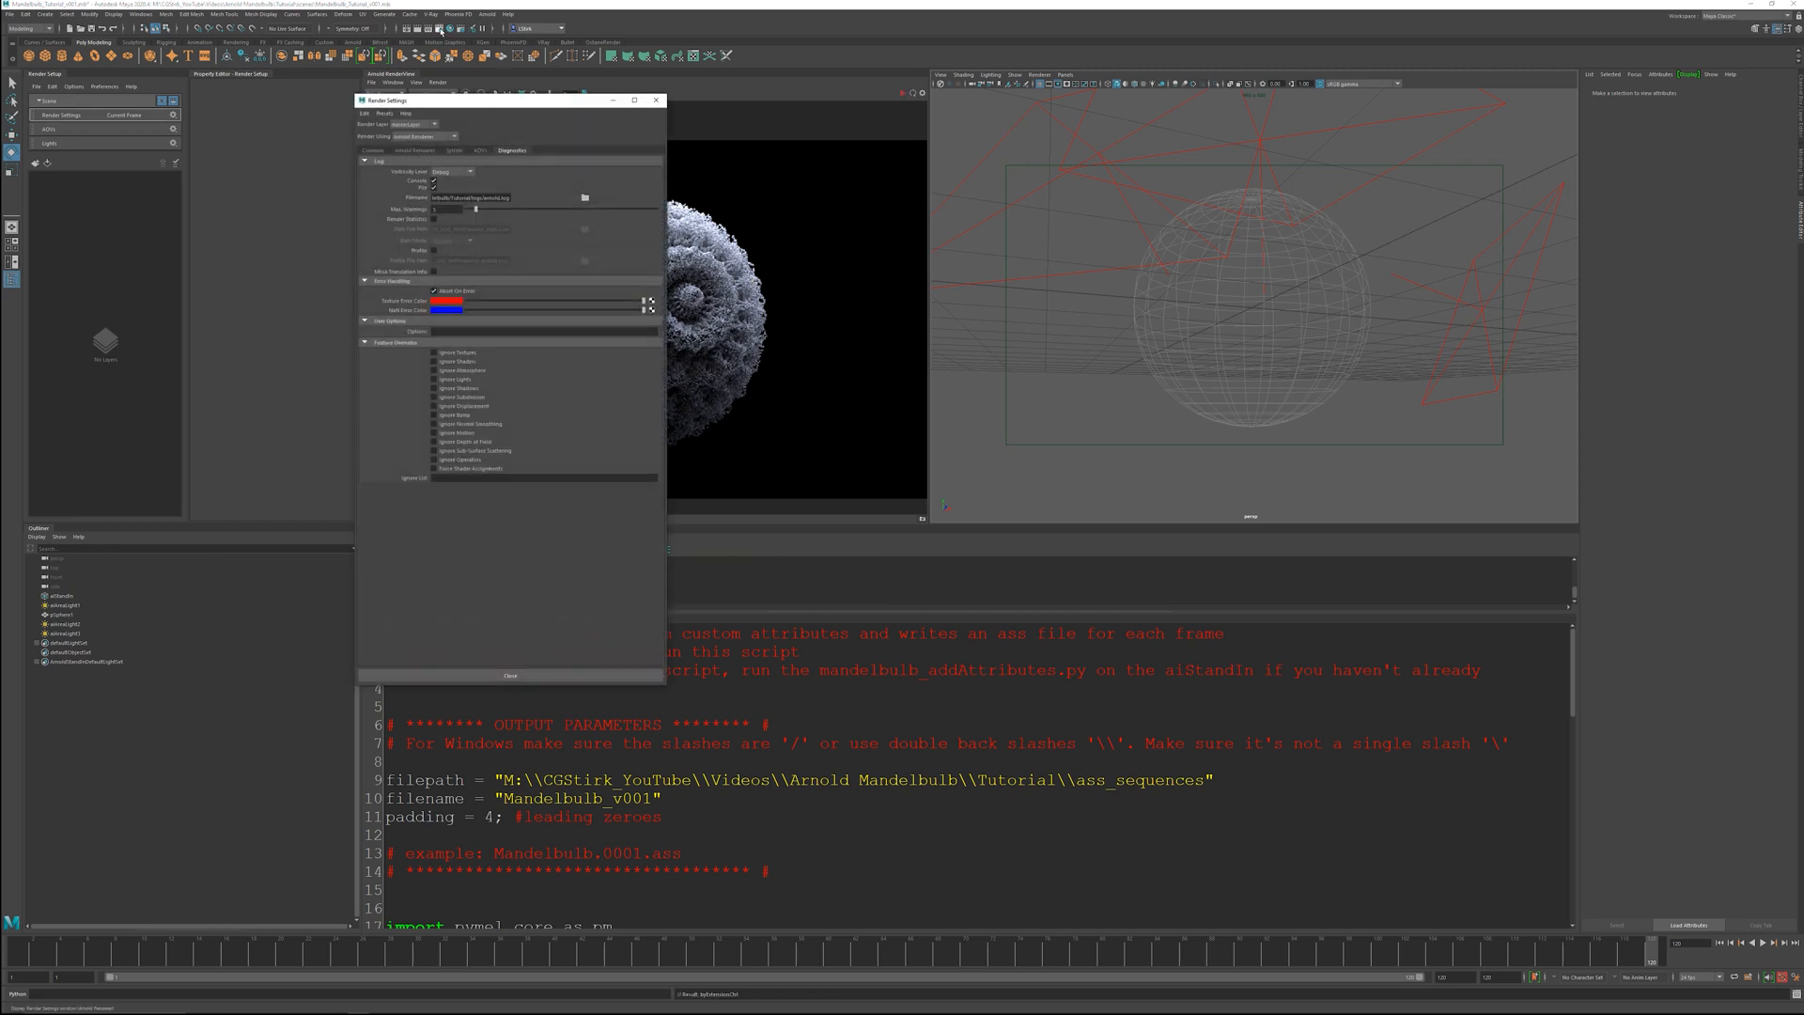
pyautogui.click(370, 150)
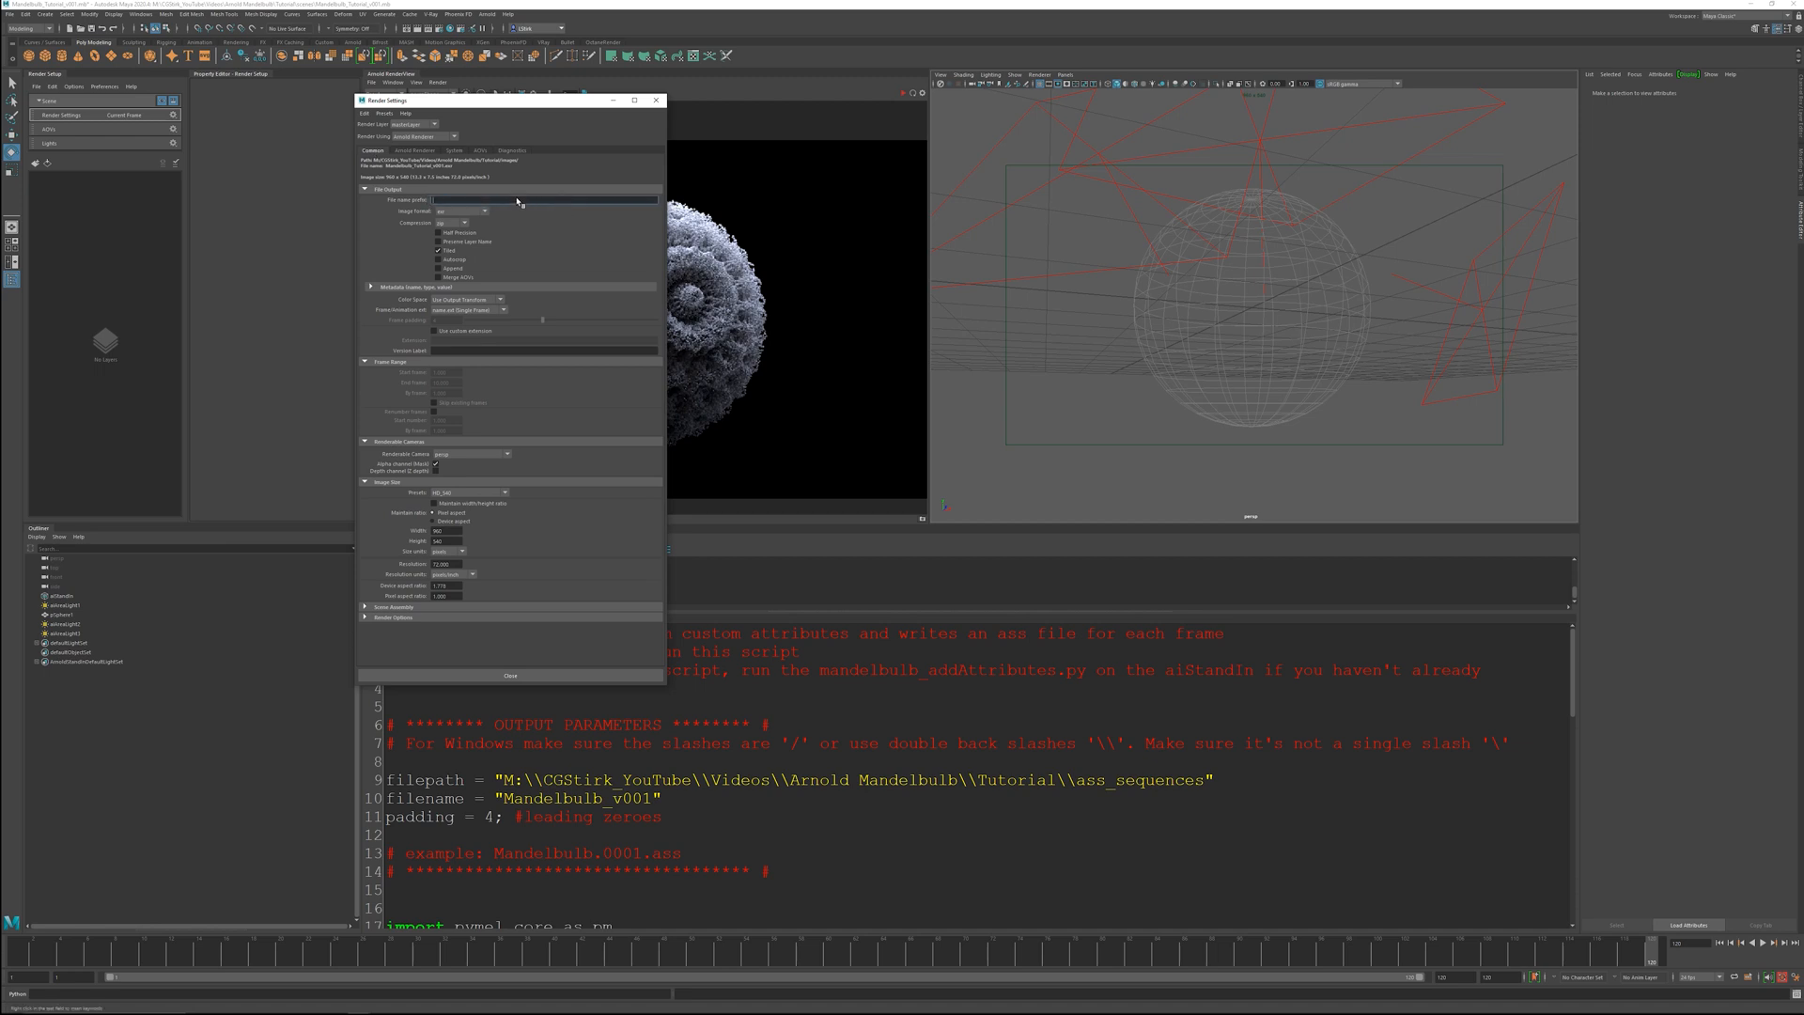
pyautogui.write('<Scene>')
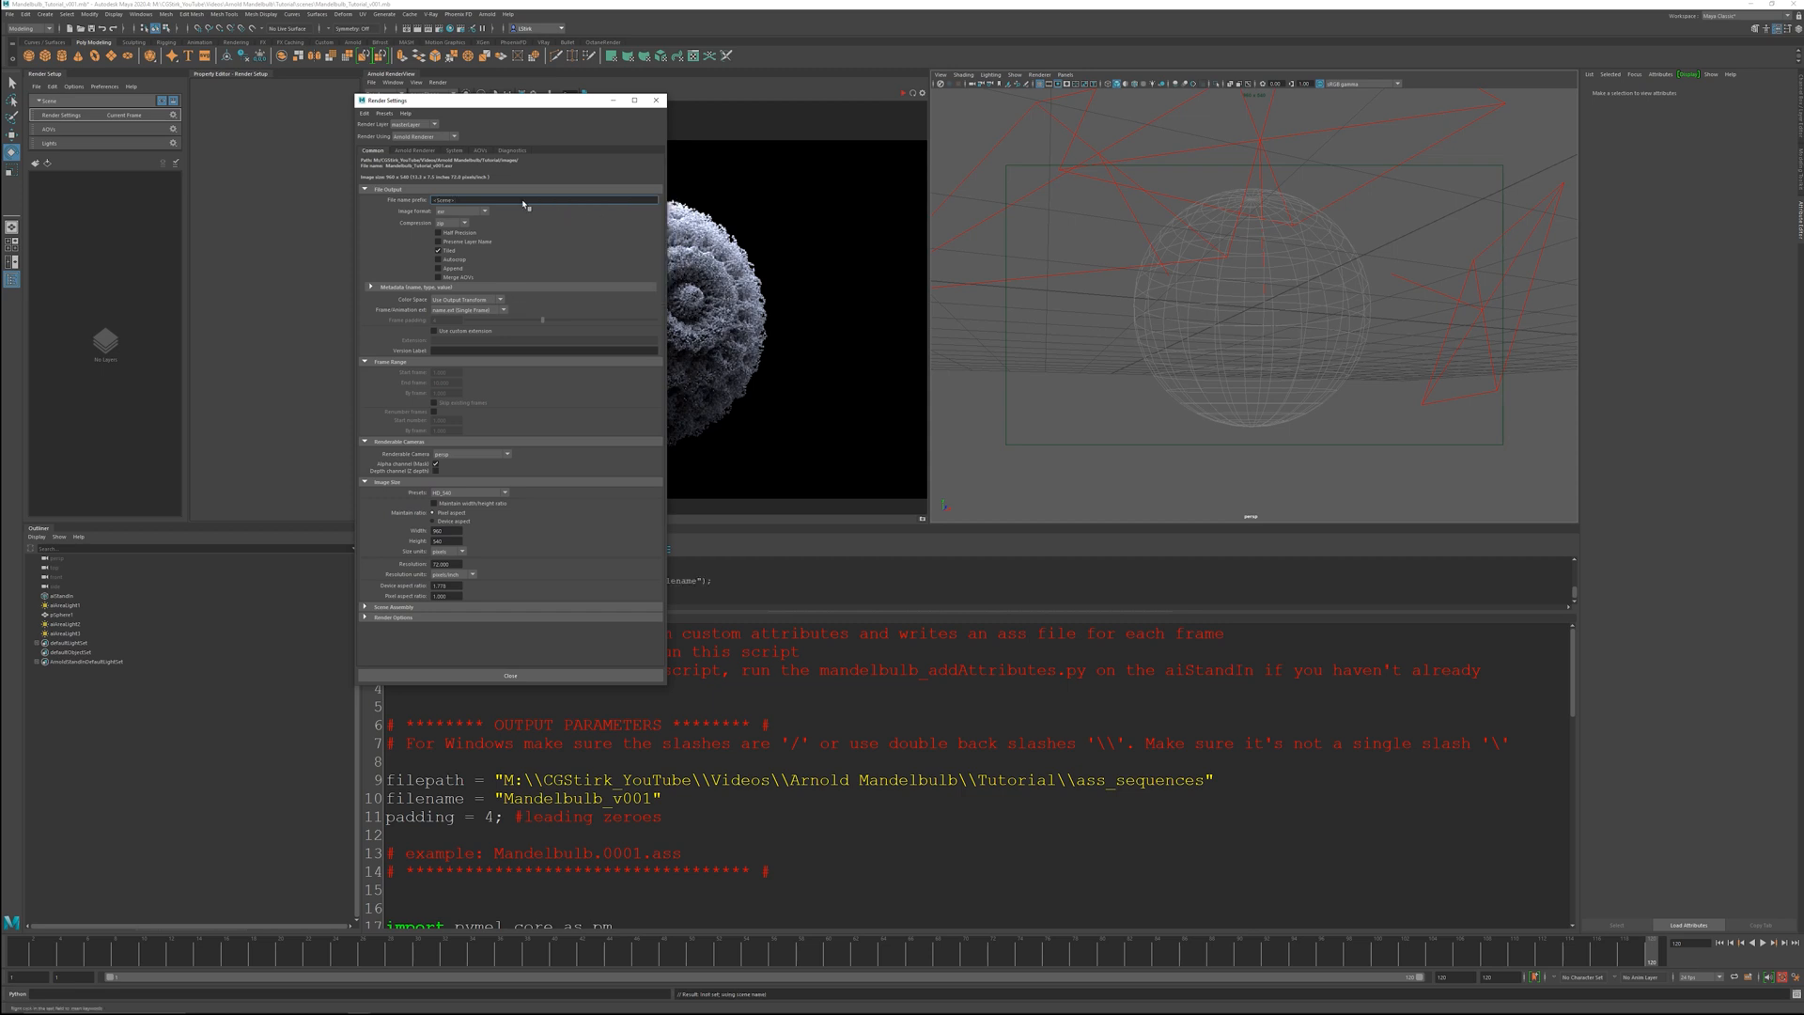
pyautogui.click(541, 199)
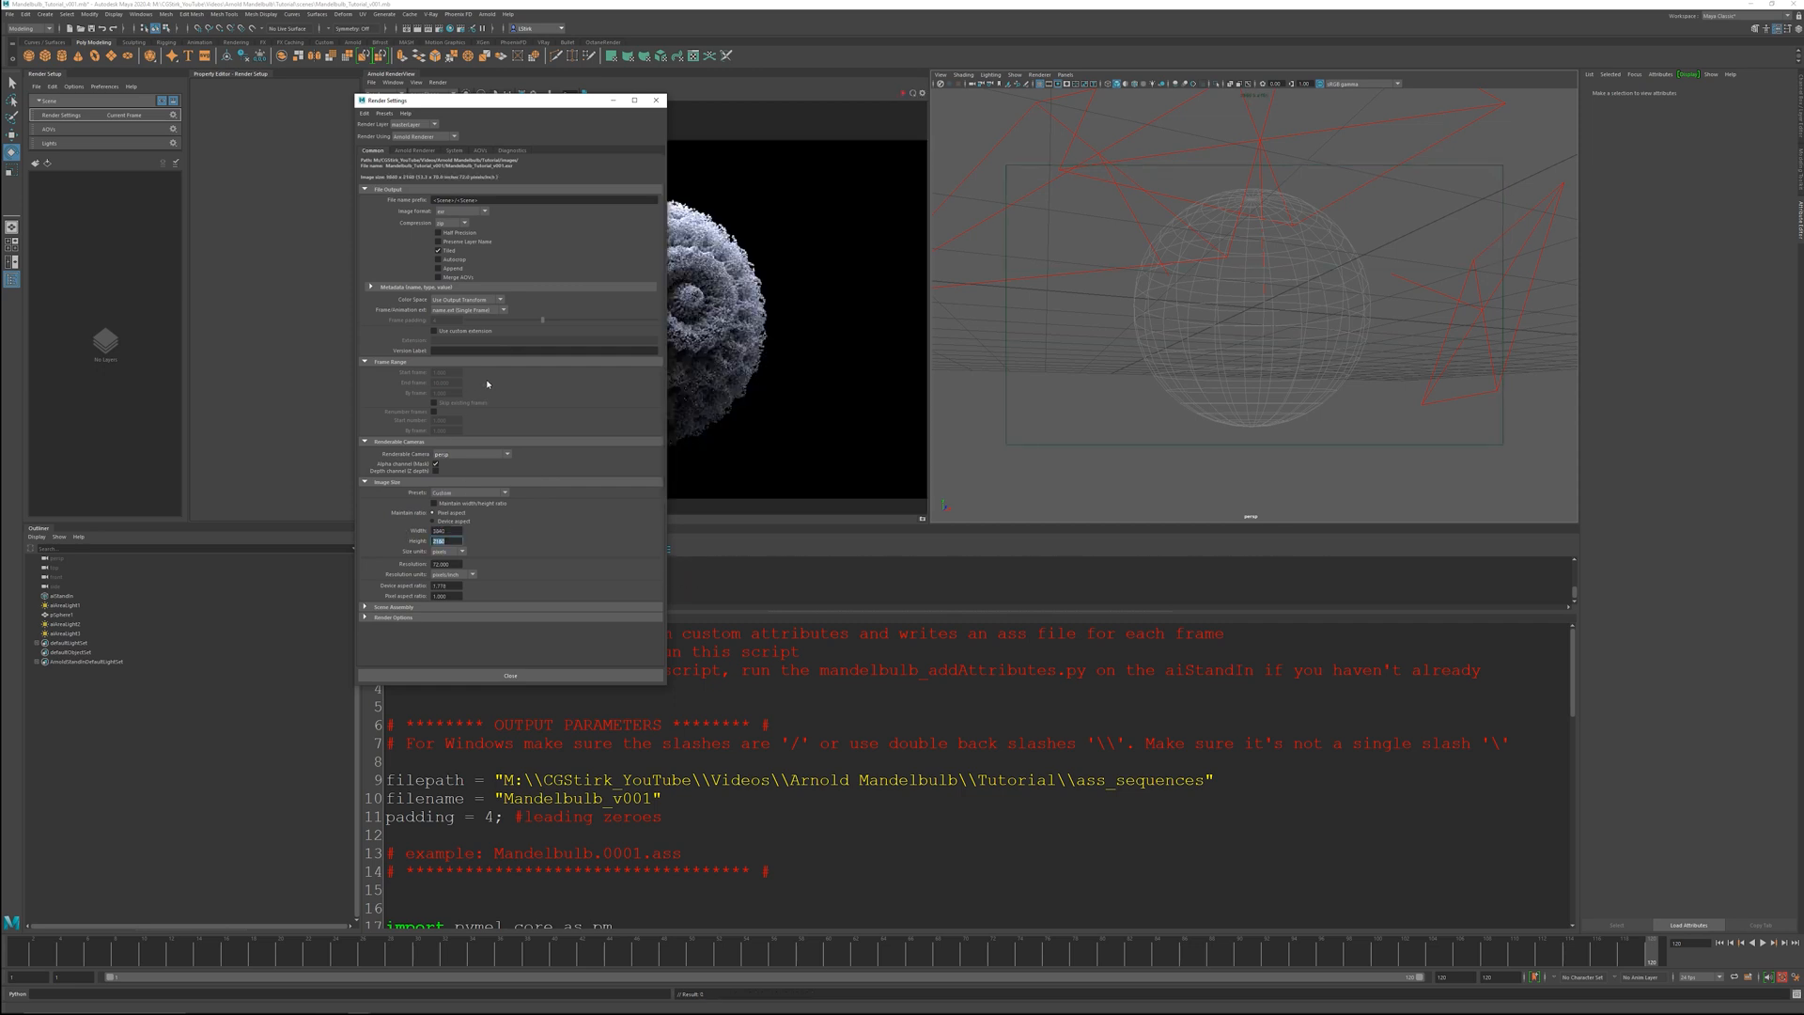
# - Enable Adaptive Sampling and set Arnold's render device to GPU
pyautogui.click(413, 150)
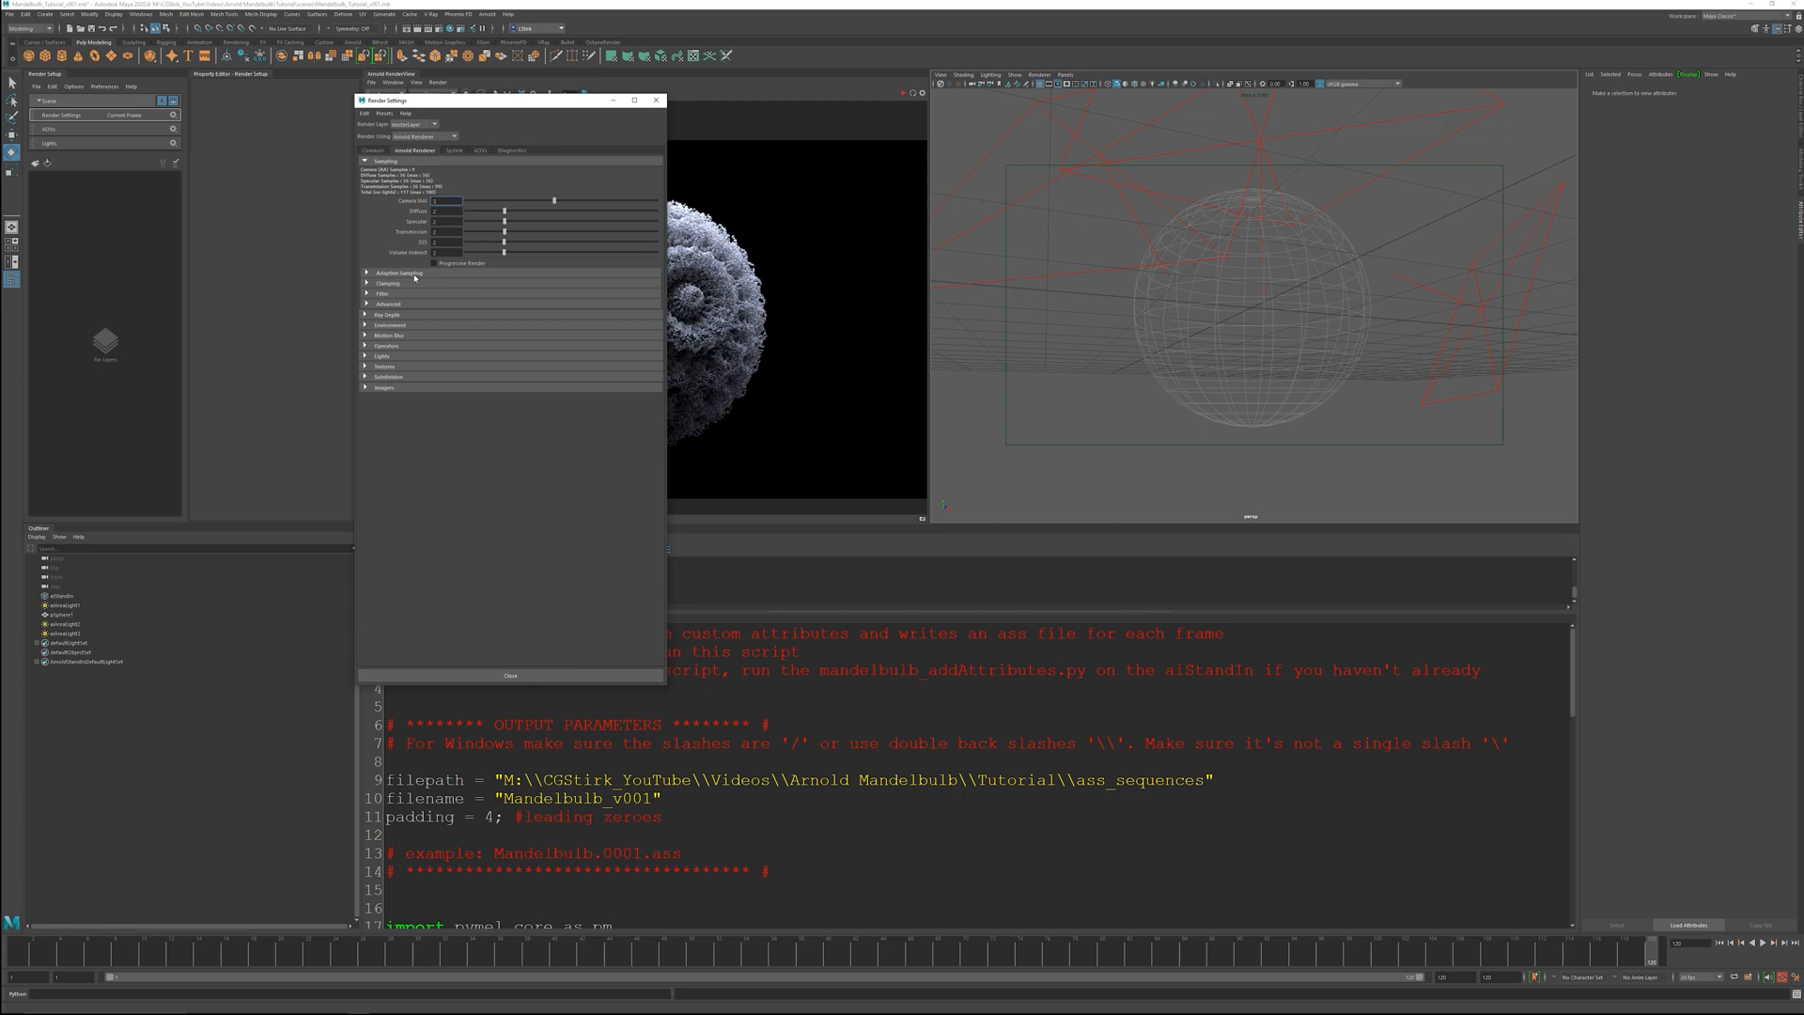
pyautogui.click(367, 272)
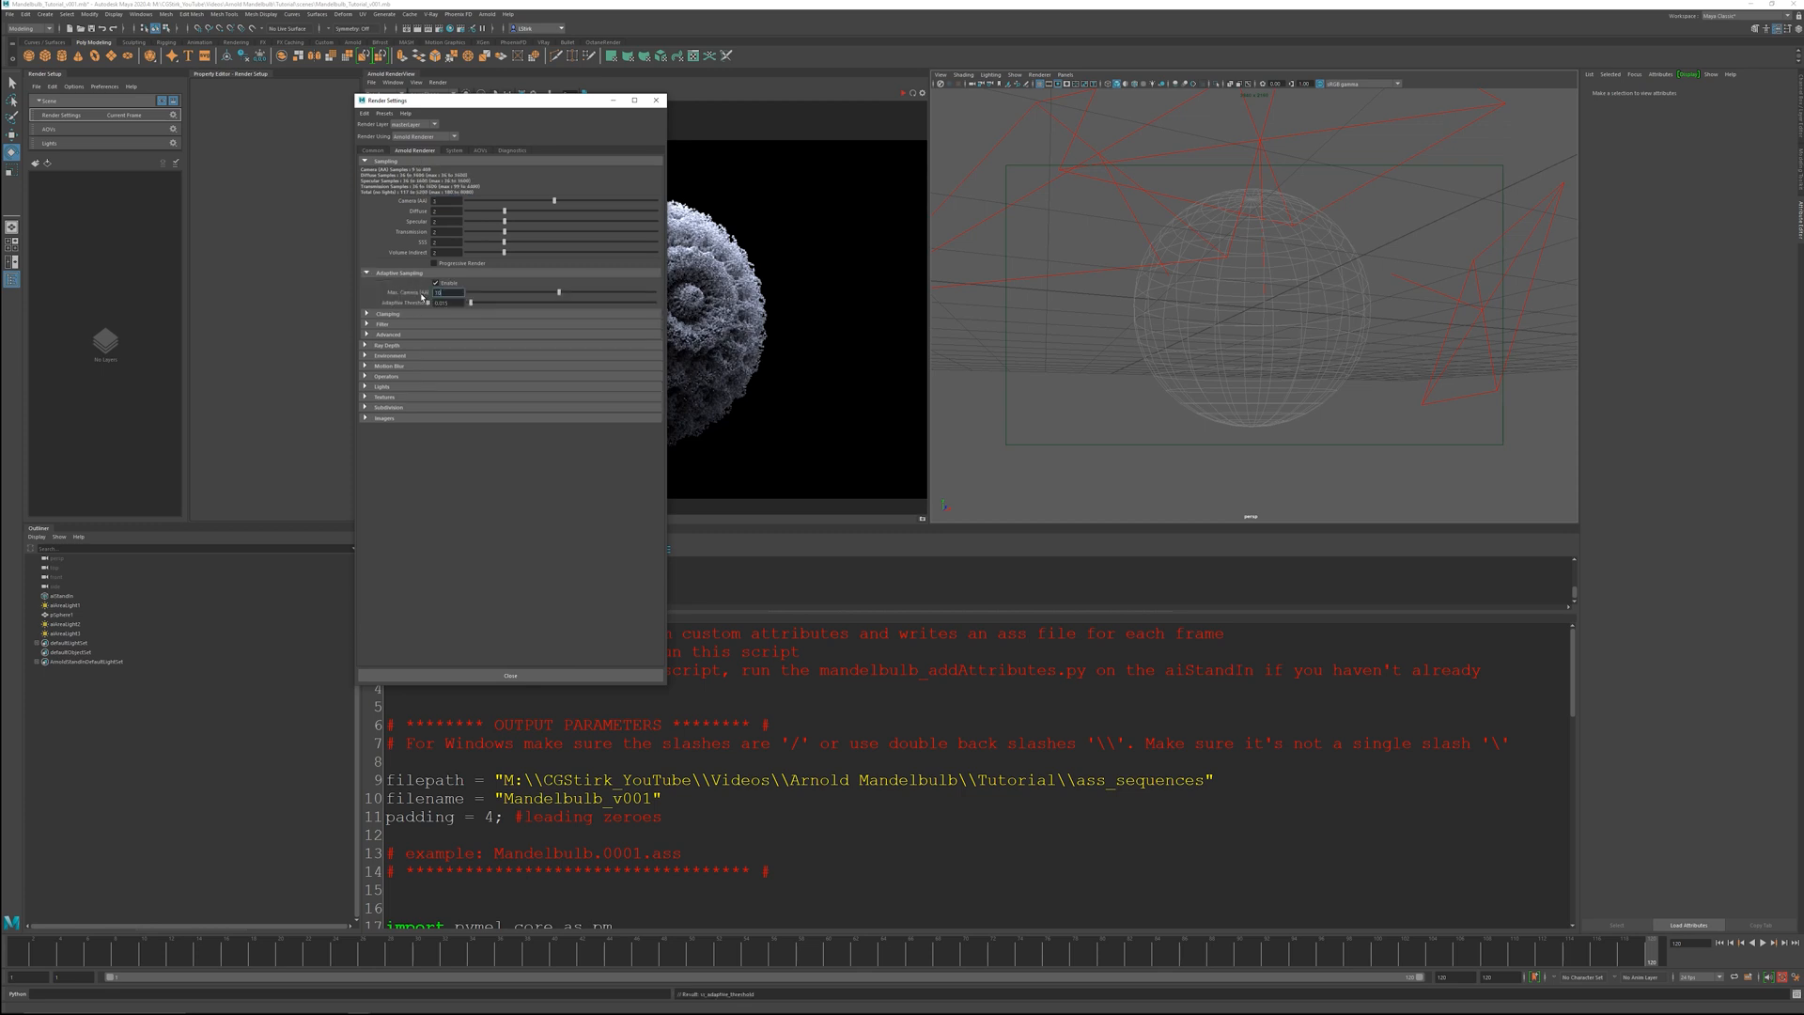
pyautogui.click(455, 150)
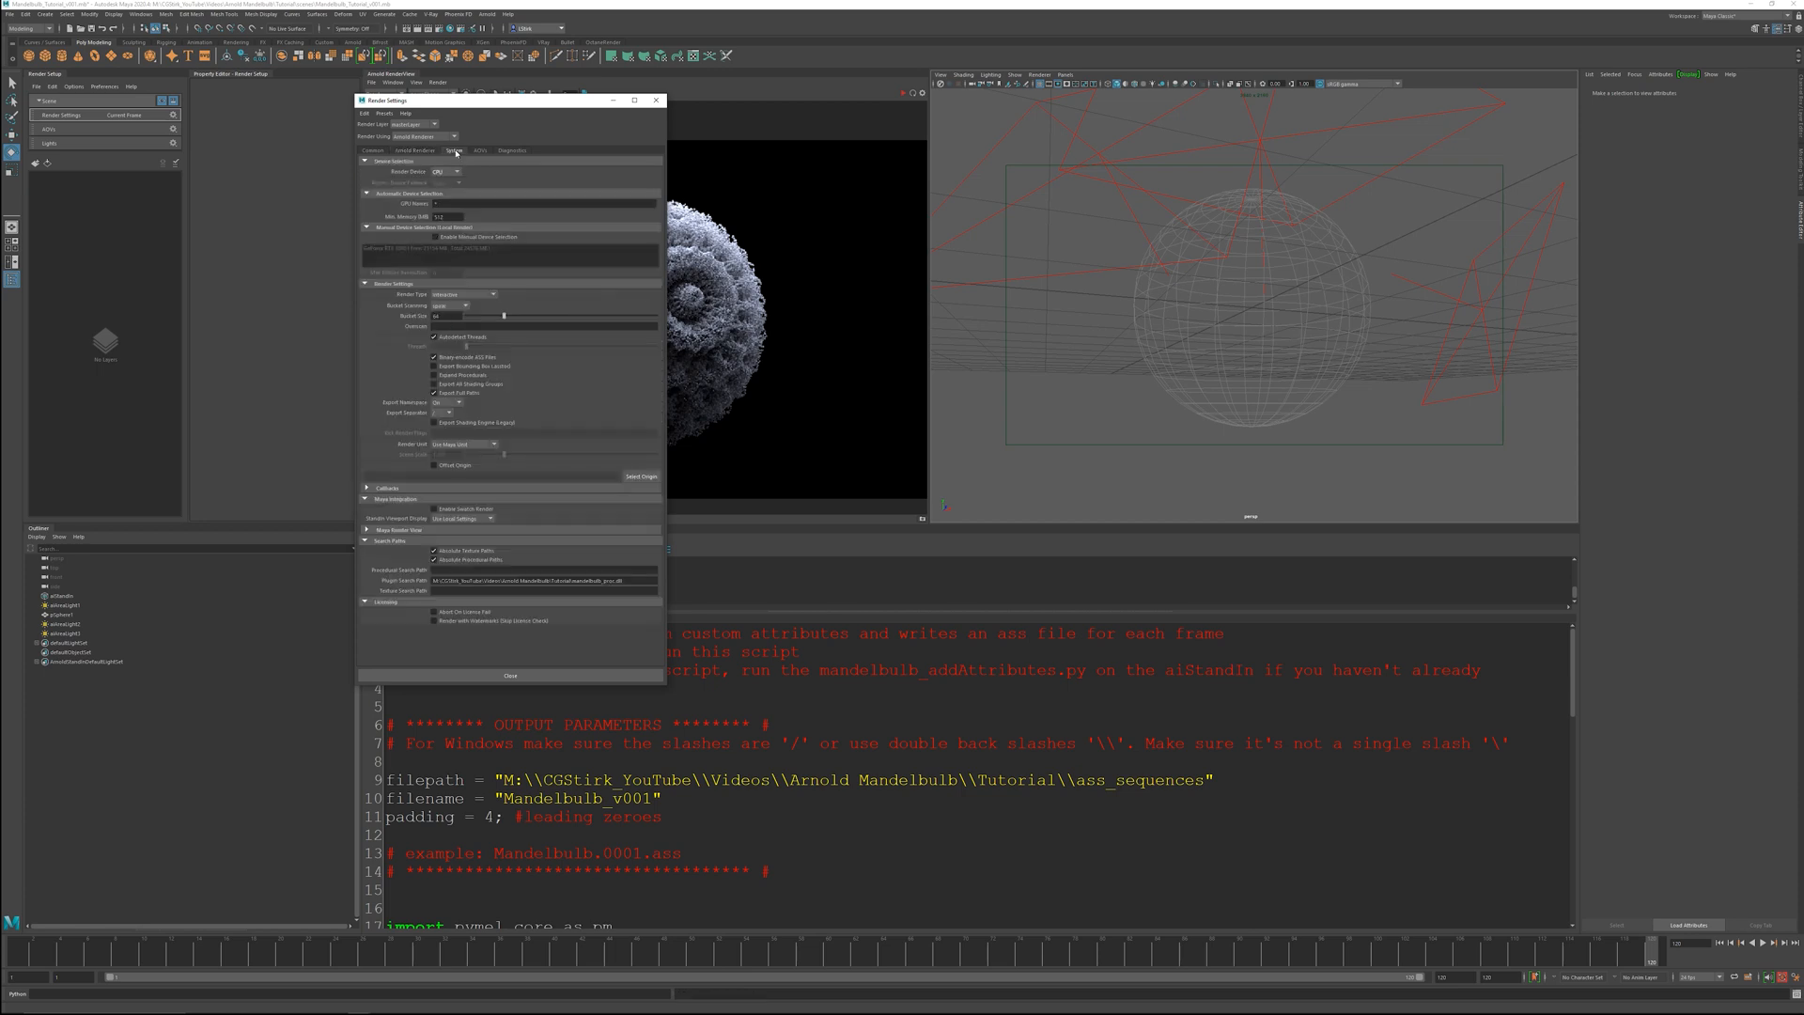
pyautogui.click(447, 171)
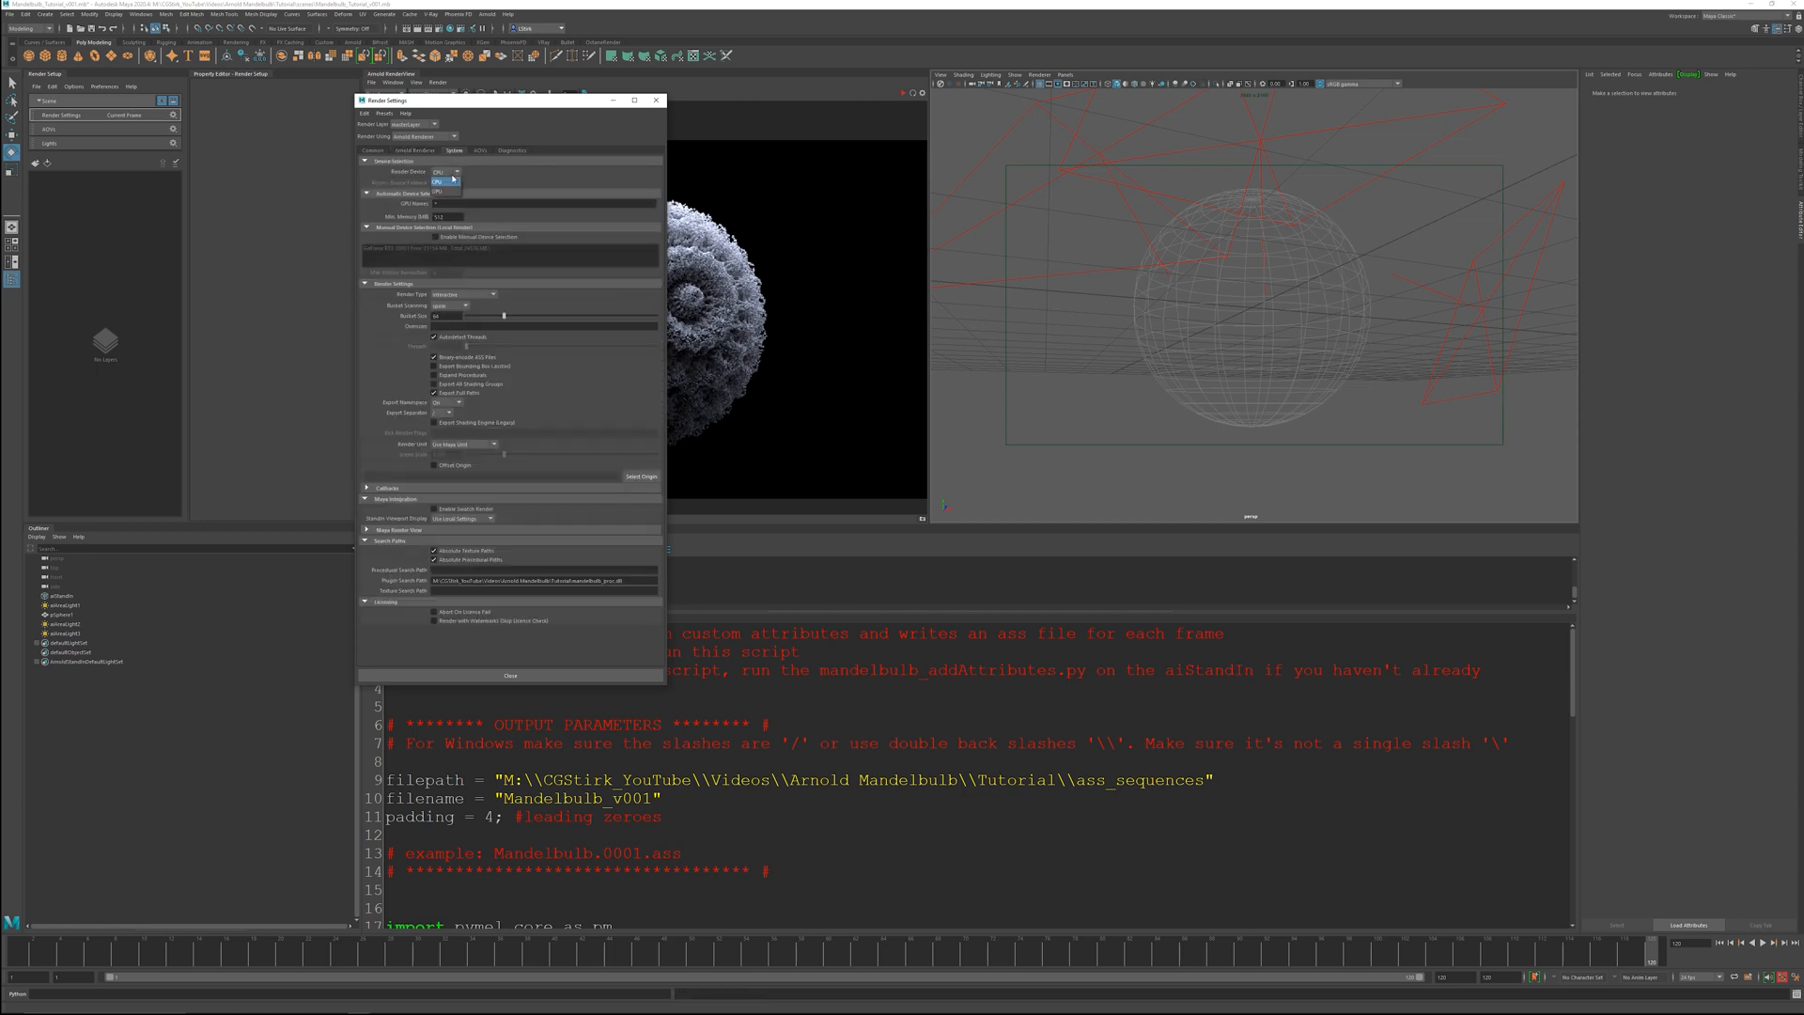
pyautogui.click(443, 183)
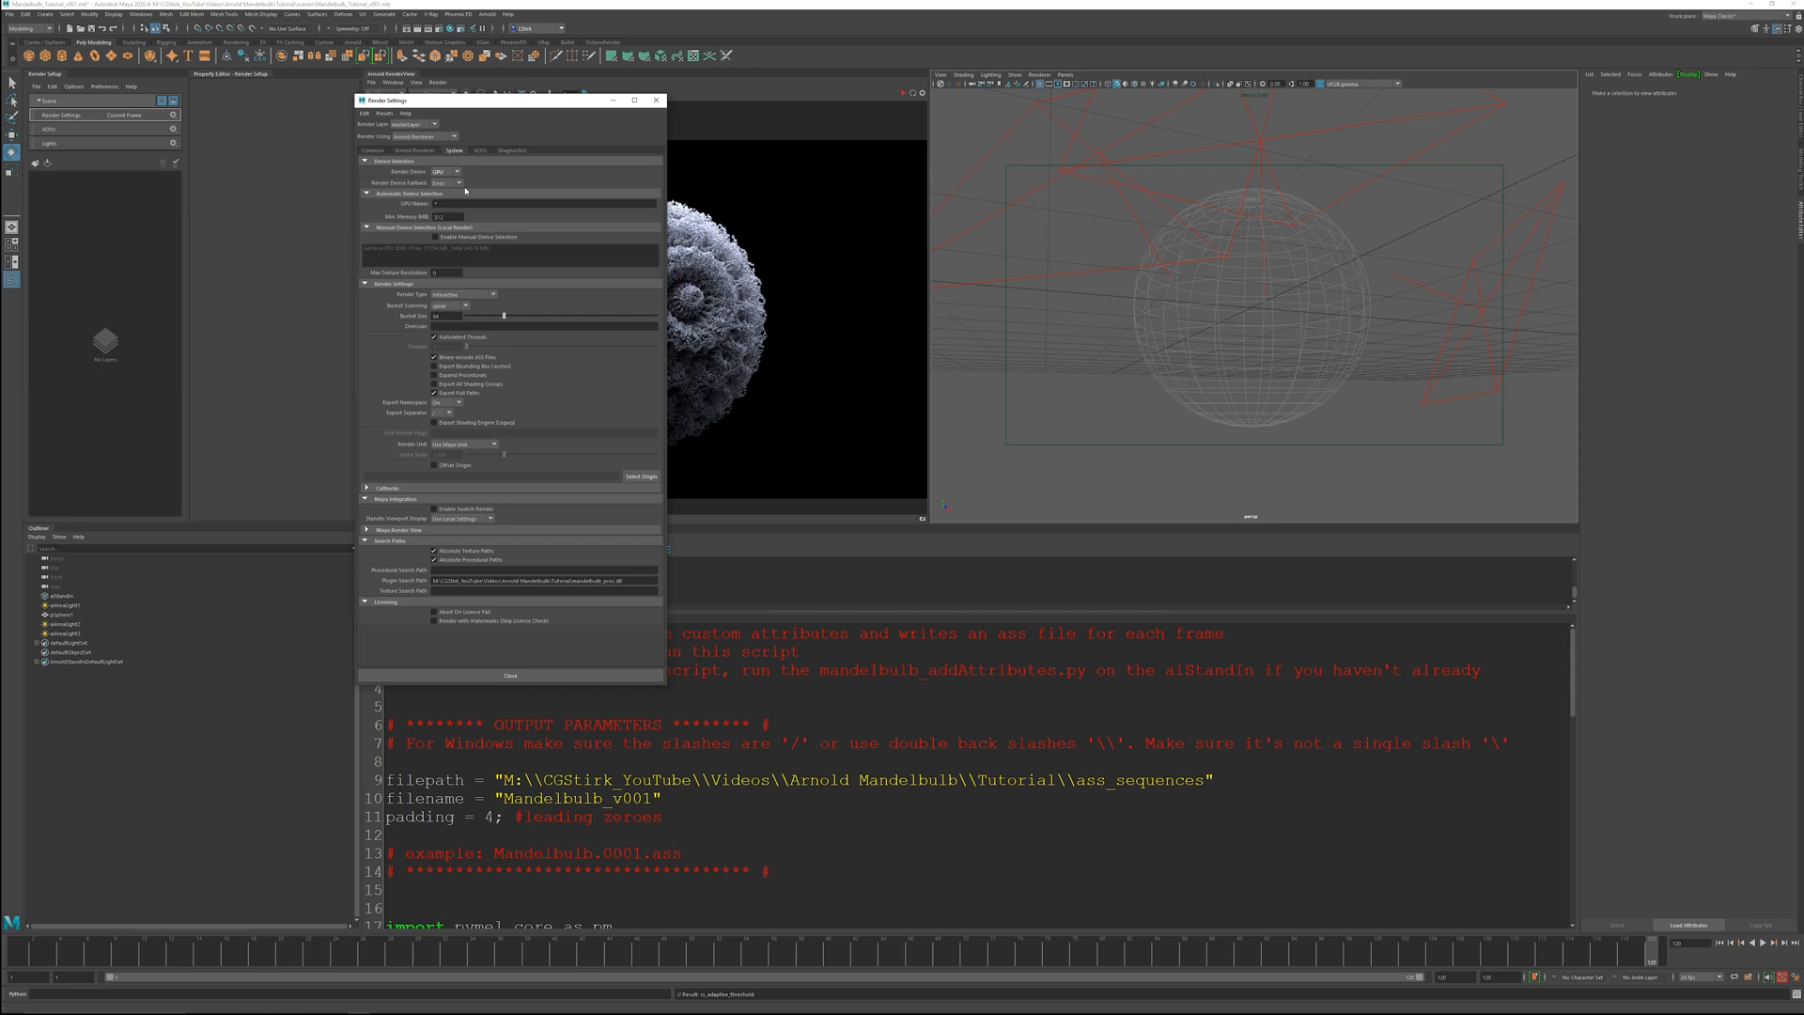
pyautogui.moveTo(464, 193)
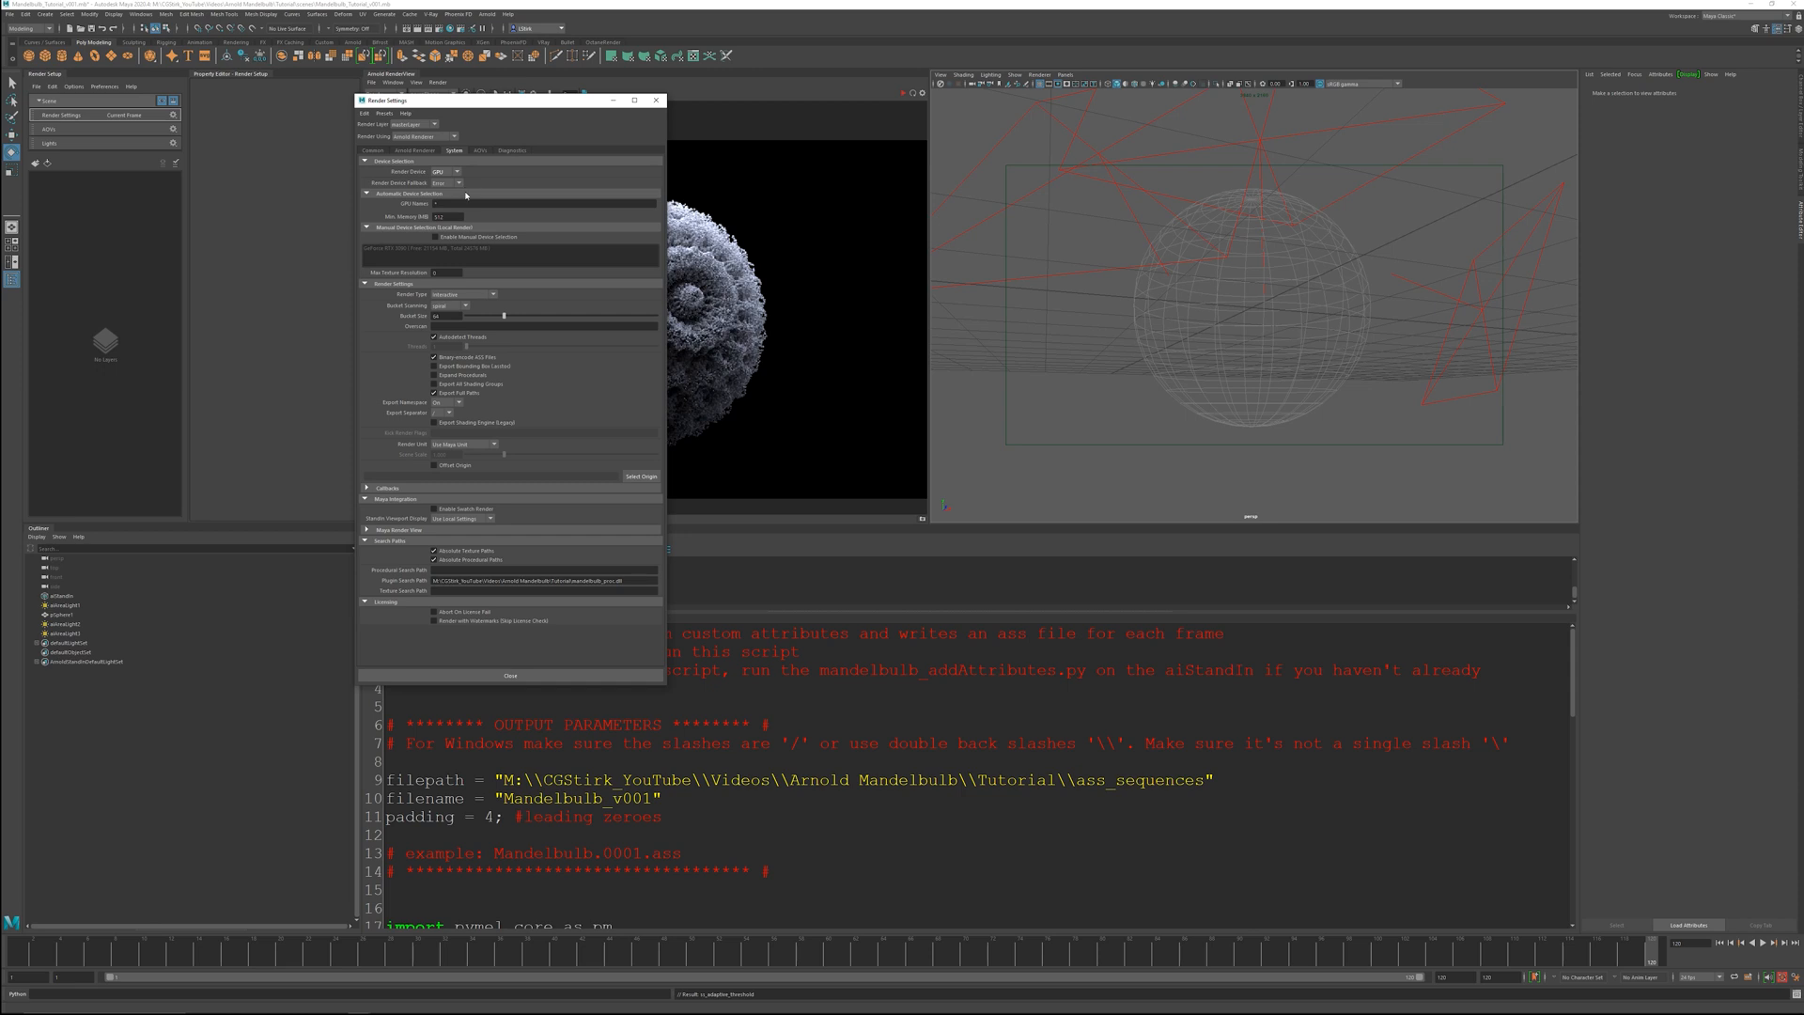
pyautogui.click(479, 150)
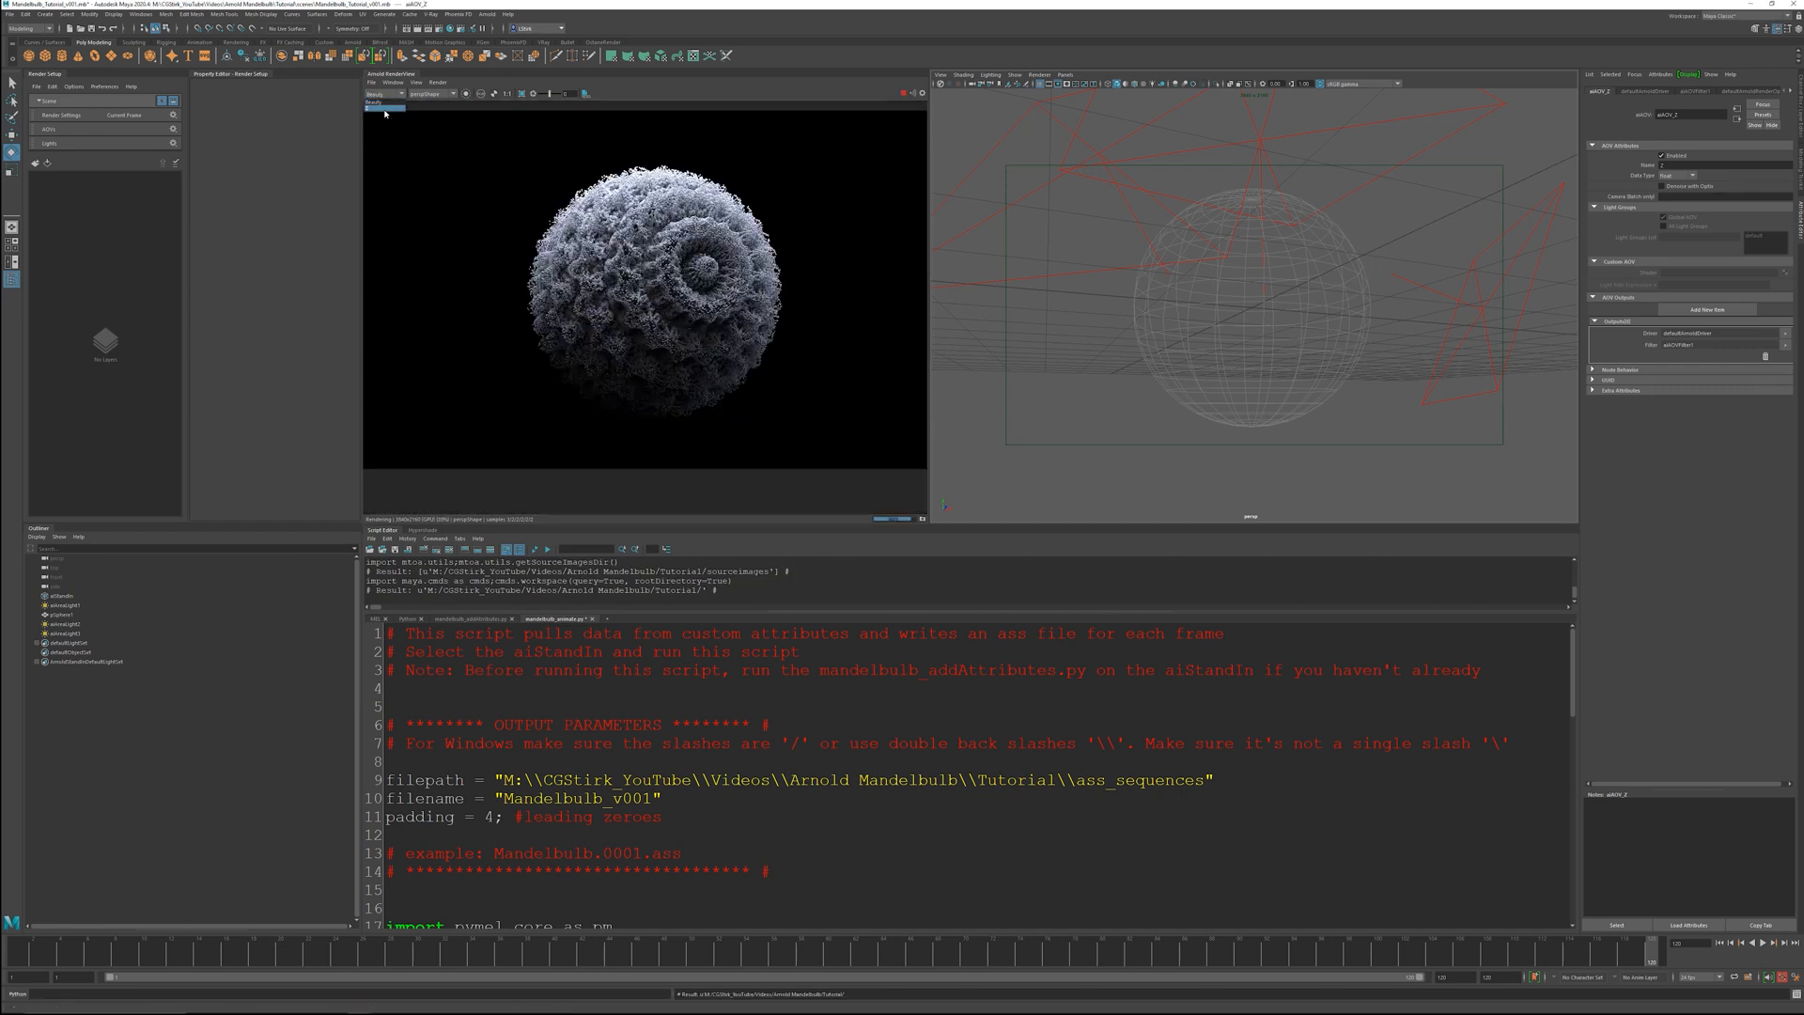
# - Reopen Render Settings on the AOVs list to review the active AOV
pyautogui.click(531, 94)
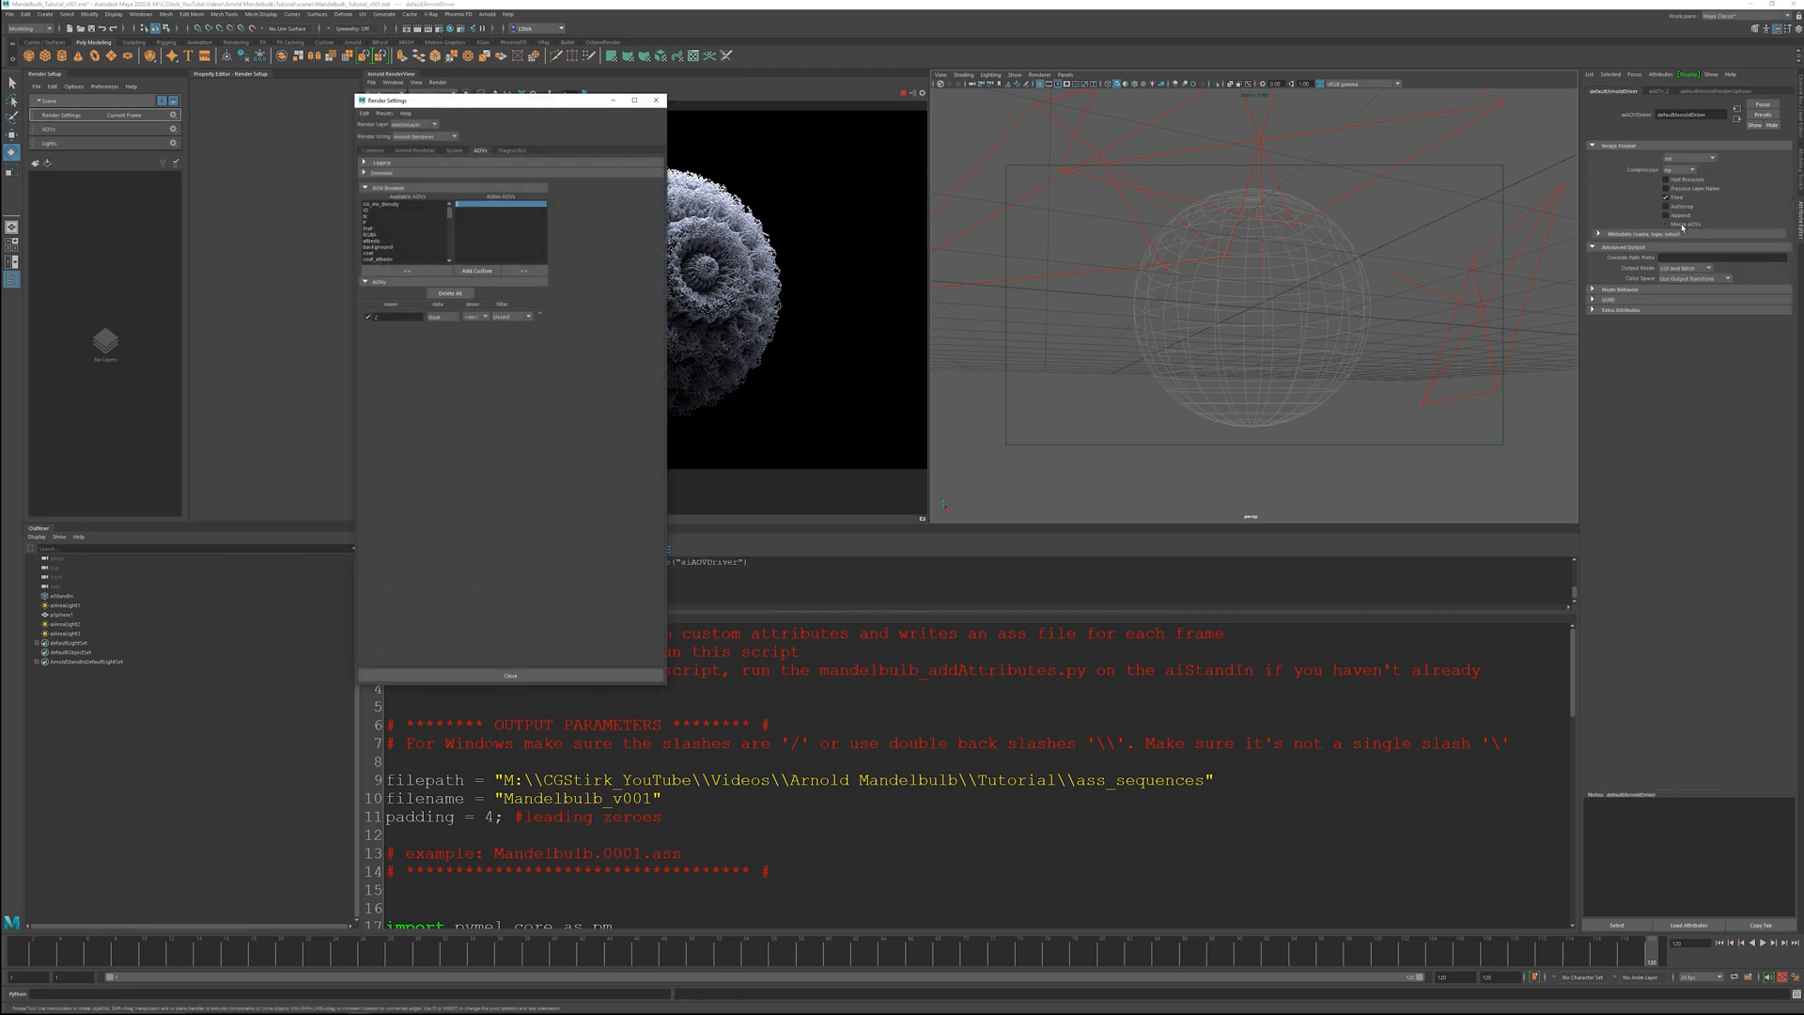
# - Set Frame/Animation ext to name.#.ext and confirm the end frame of the range
pyautogui.click(372, 150)
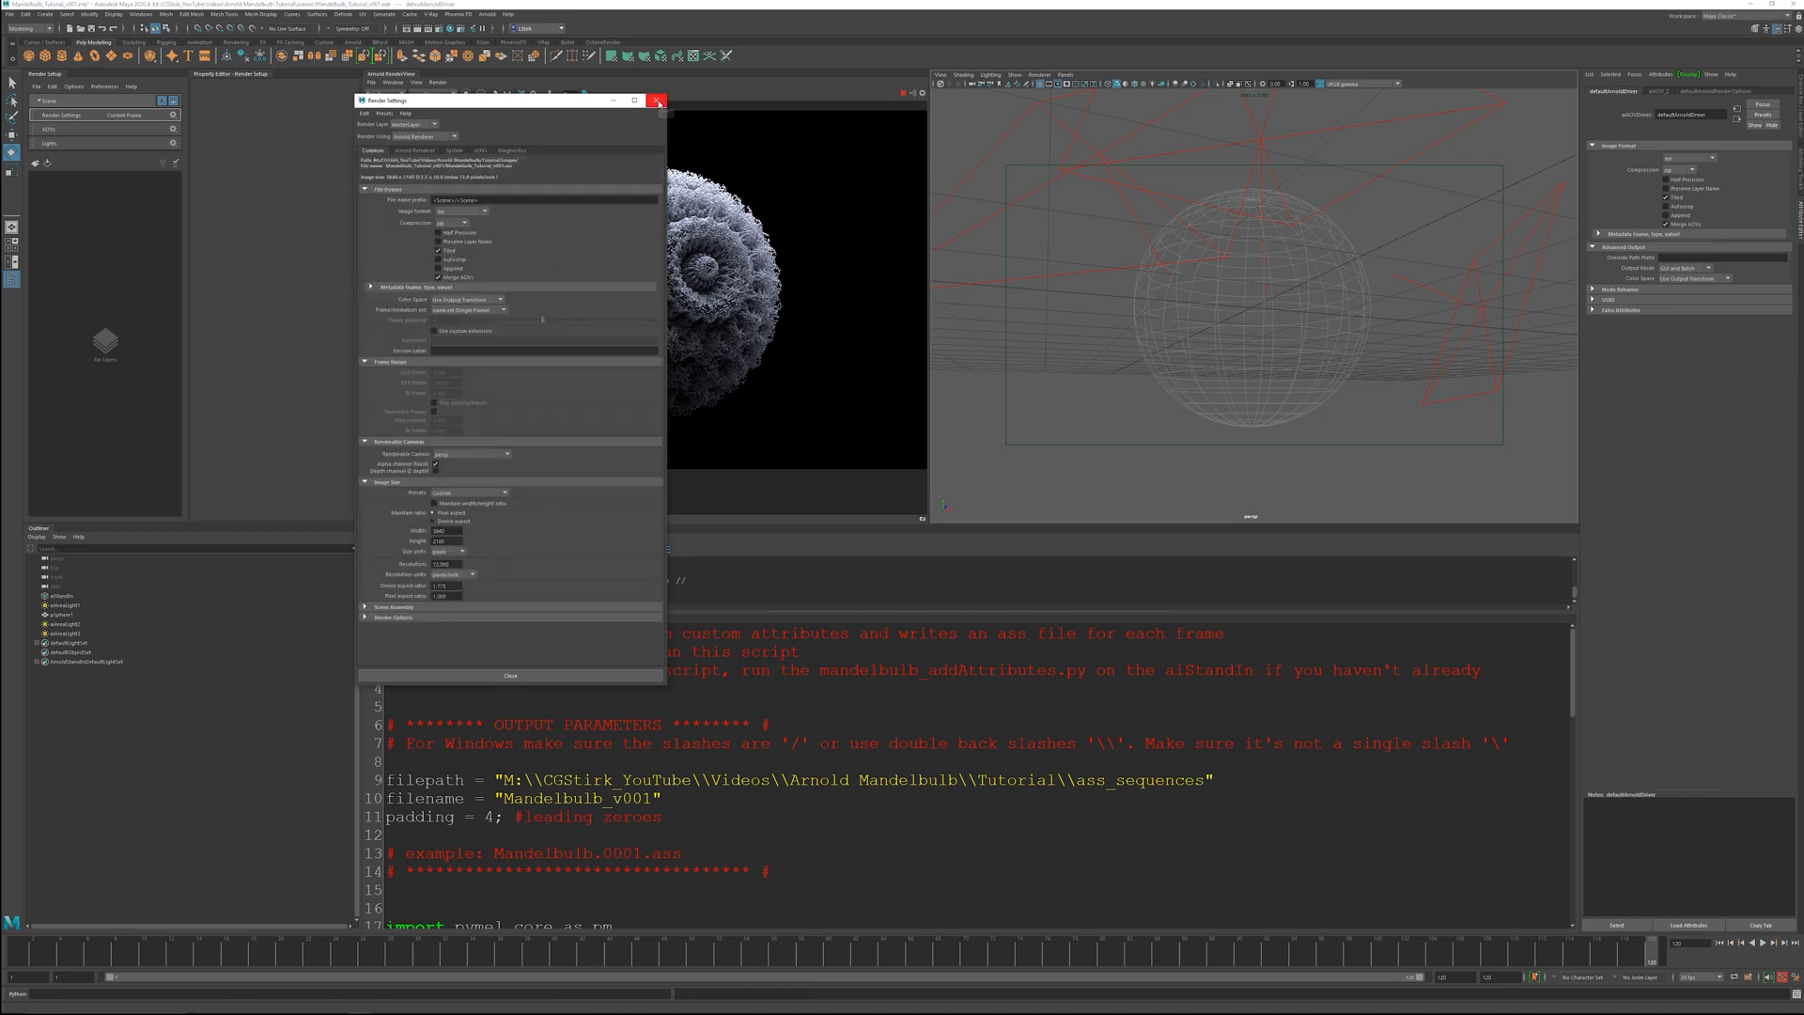
pyautogui.moveTo(612, 124)
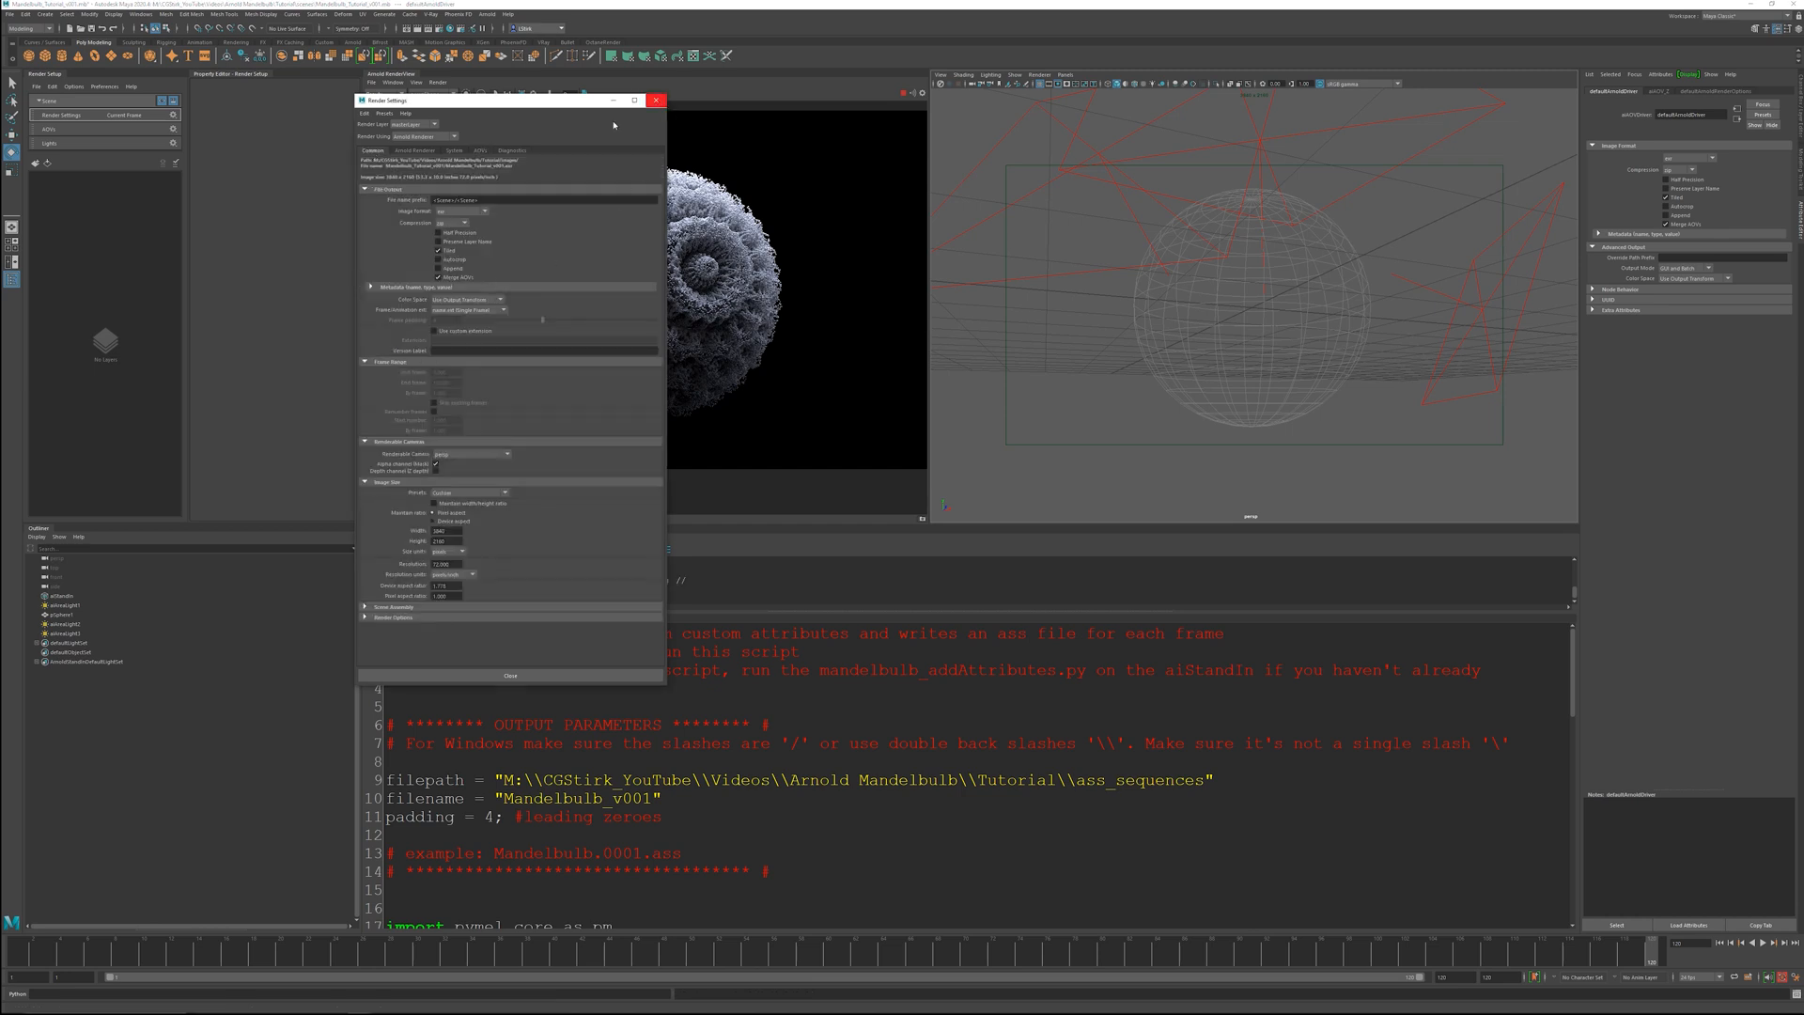
pyautogui.click(466, 319)
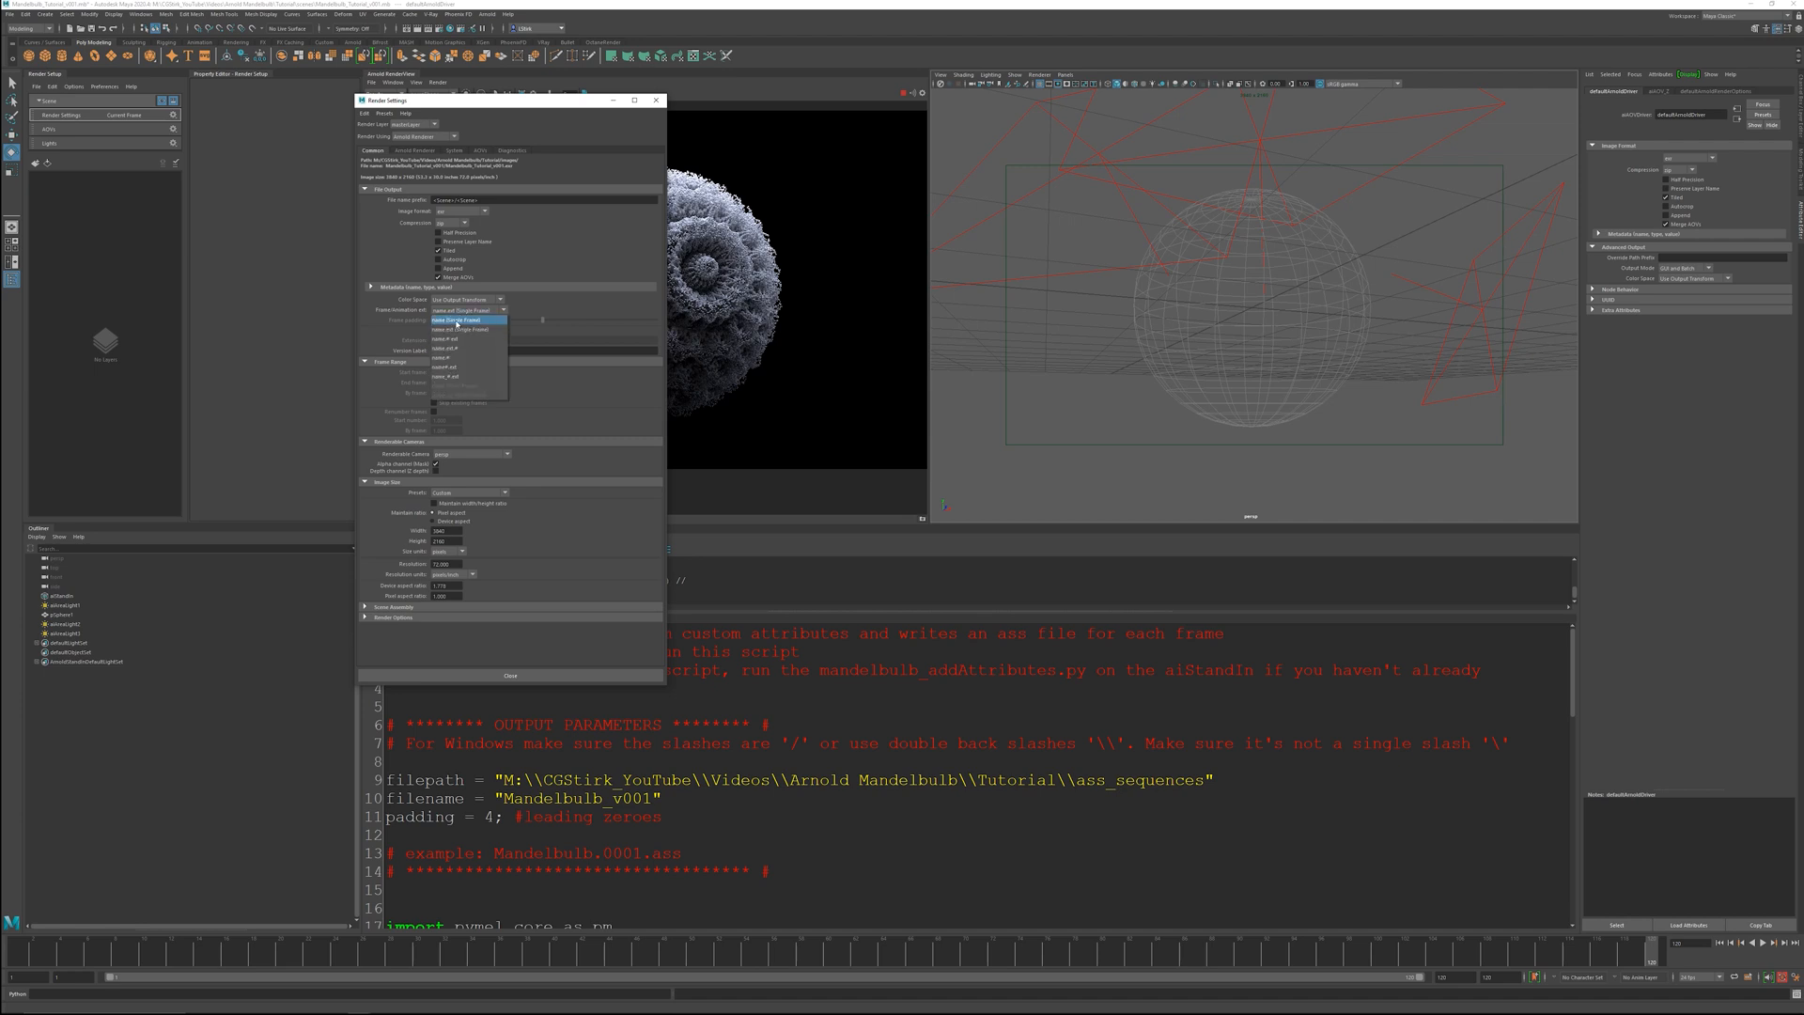
pyautogui.click(463, 338)
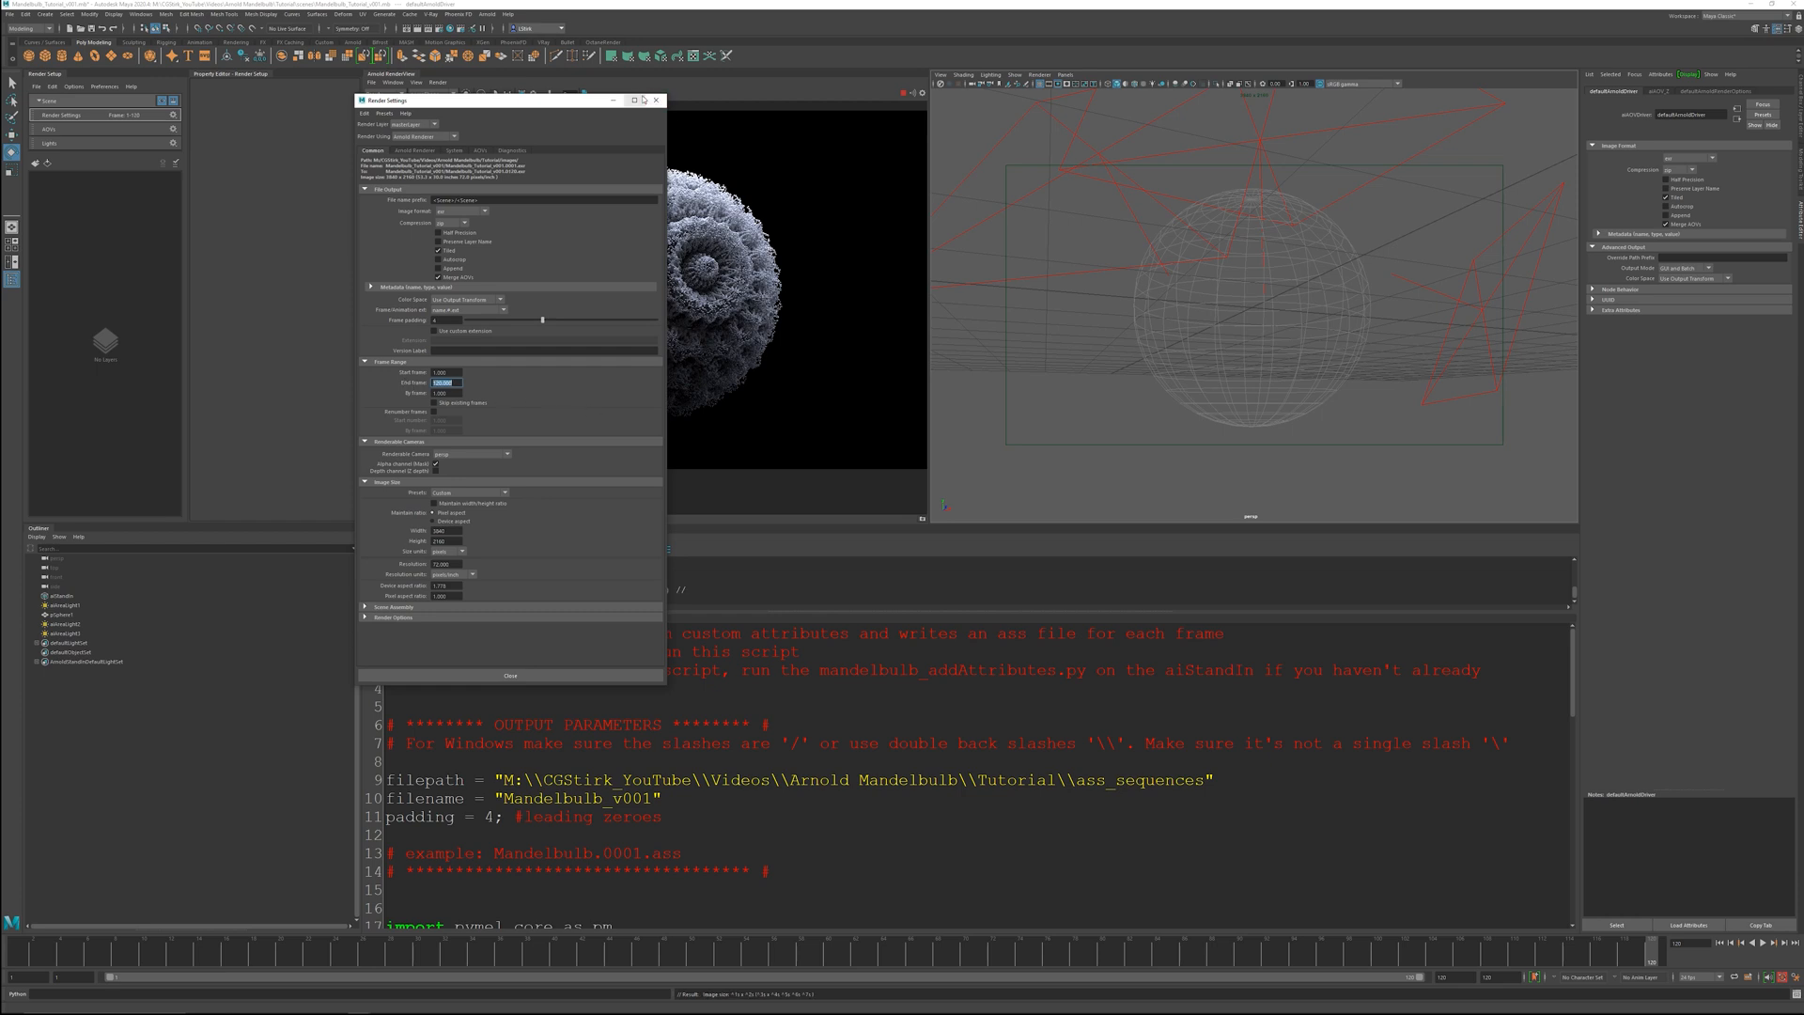
pyautogui.click(65, 595)
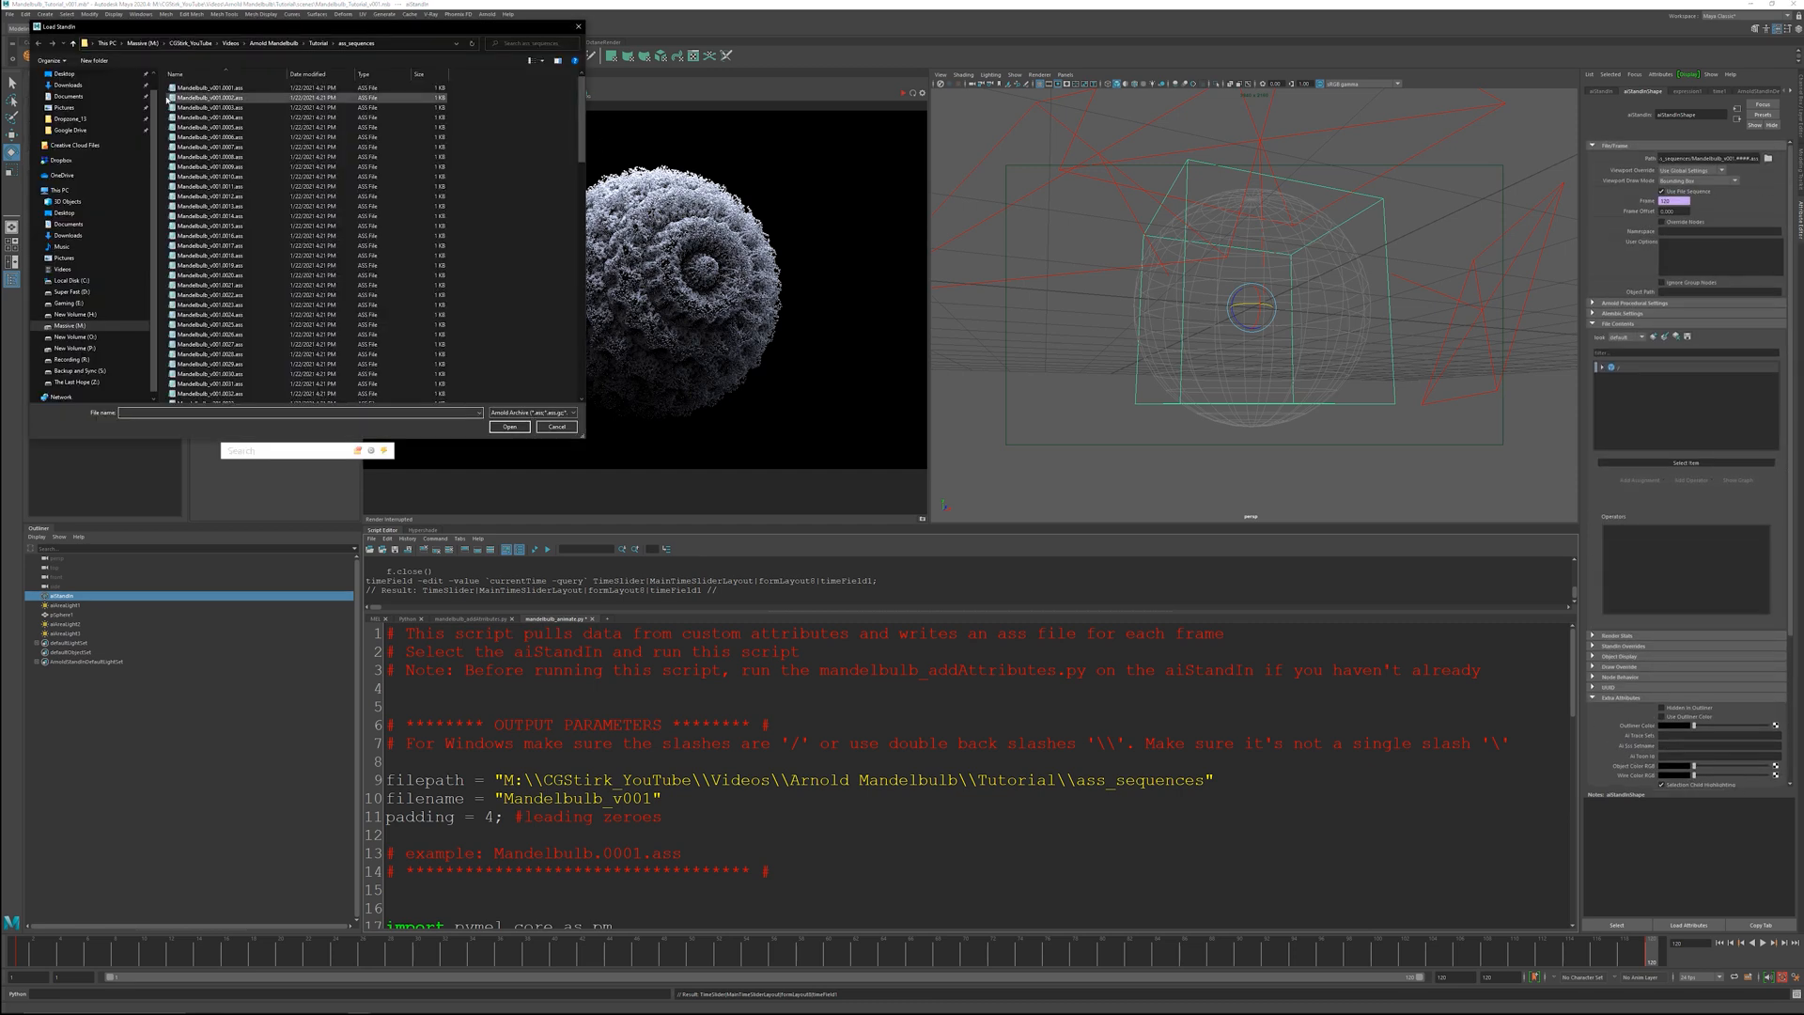
# - Load Mandelbulb_v001.0001.ass from ass_sequences into the aiStandIn path
pyautogui.click(509, 427)
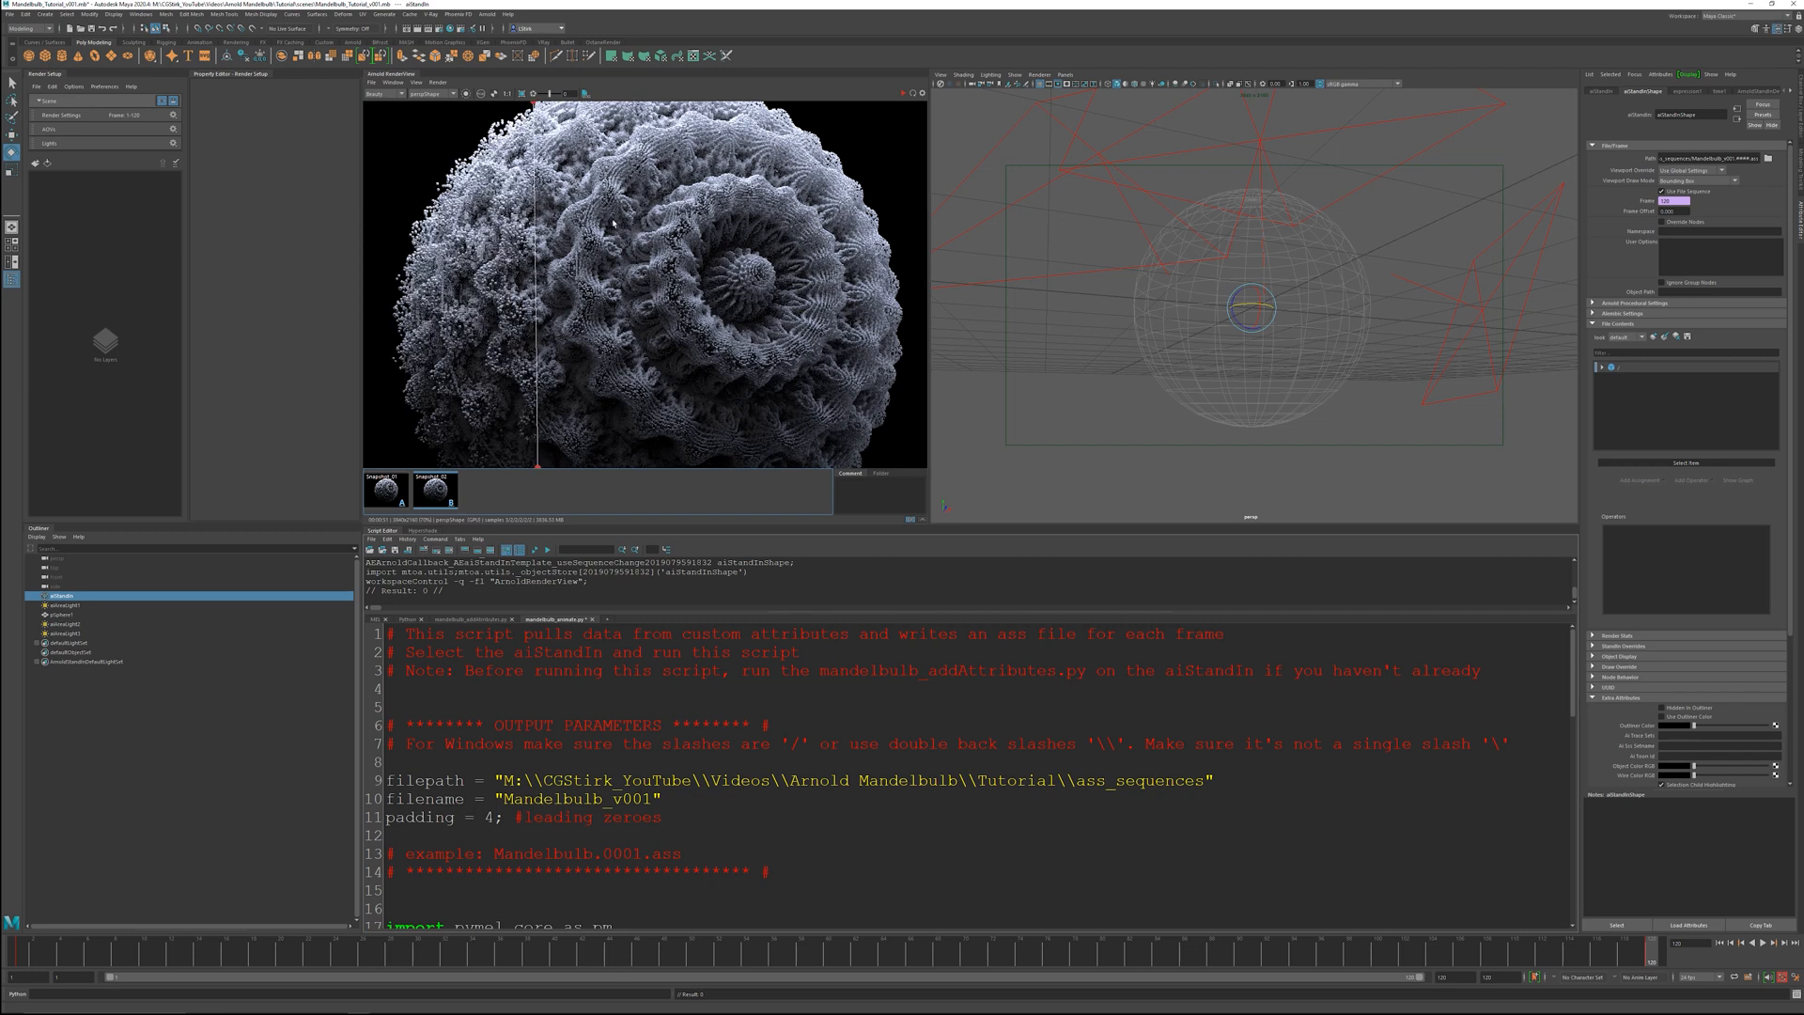
# - Clear stored render snapshots and start Render Sequence from the Render menu
pyautogui.rightClick(434, 489)
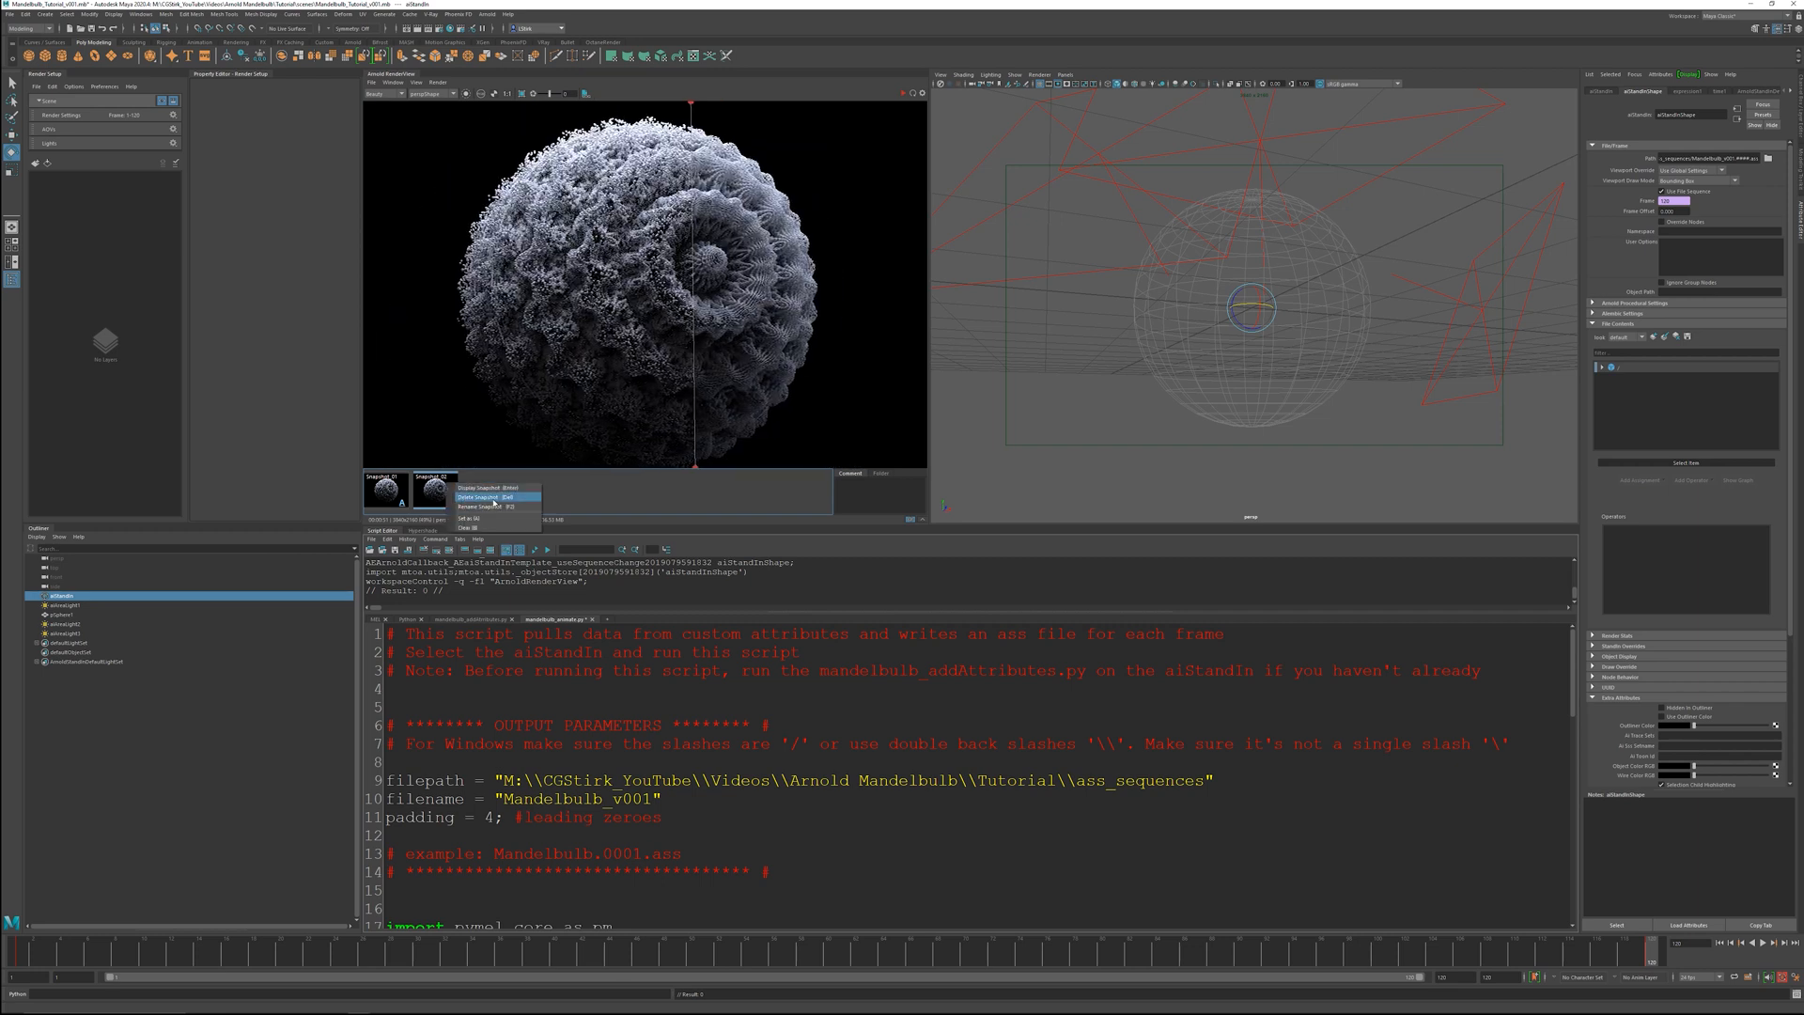
pyautogui.click(477, 496)
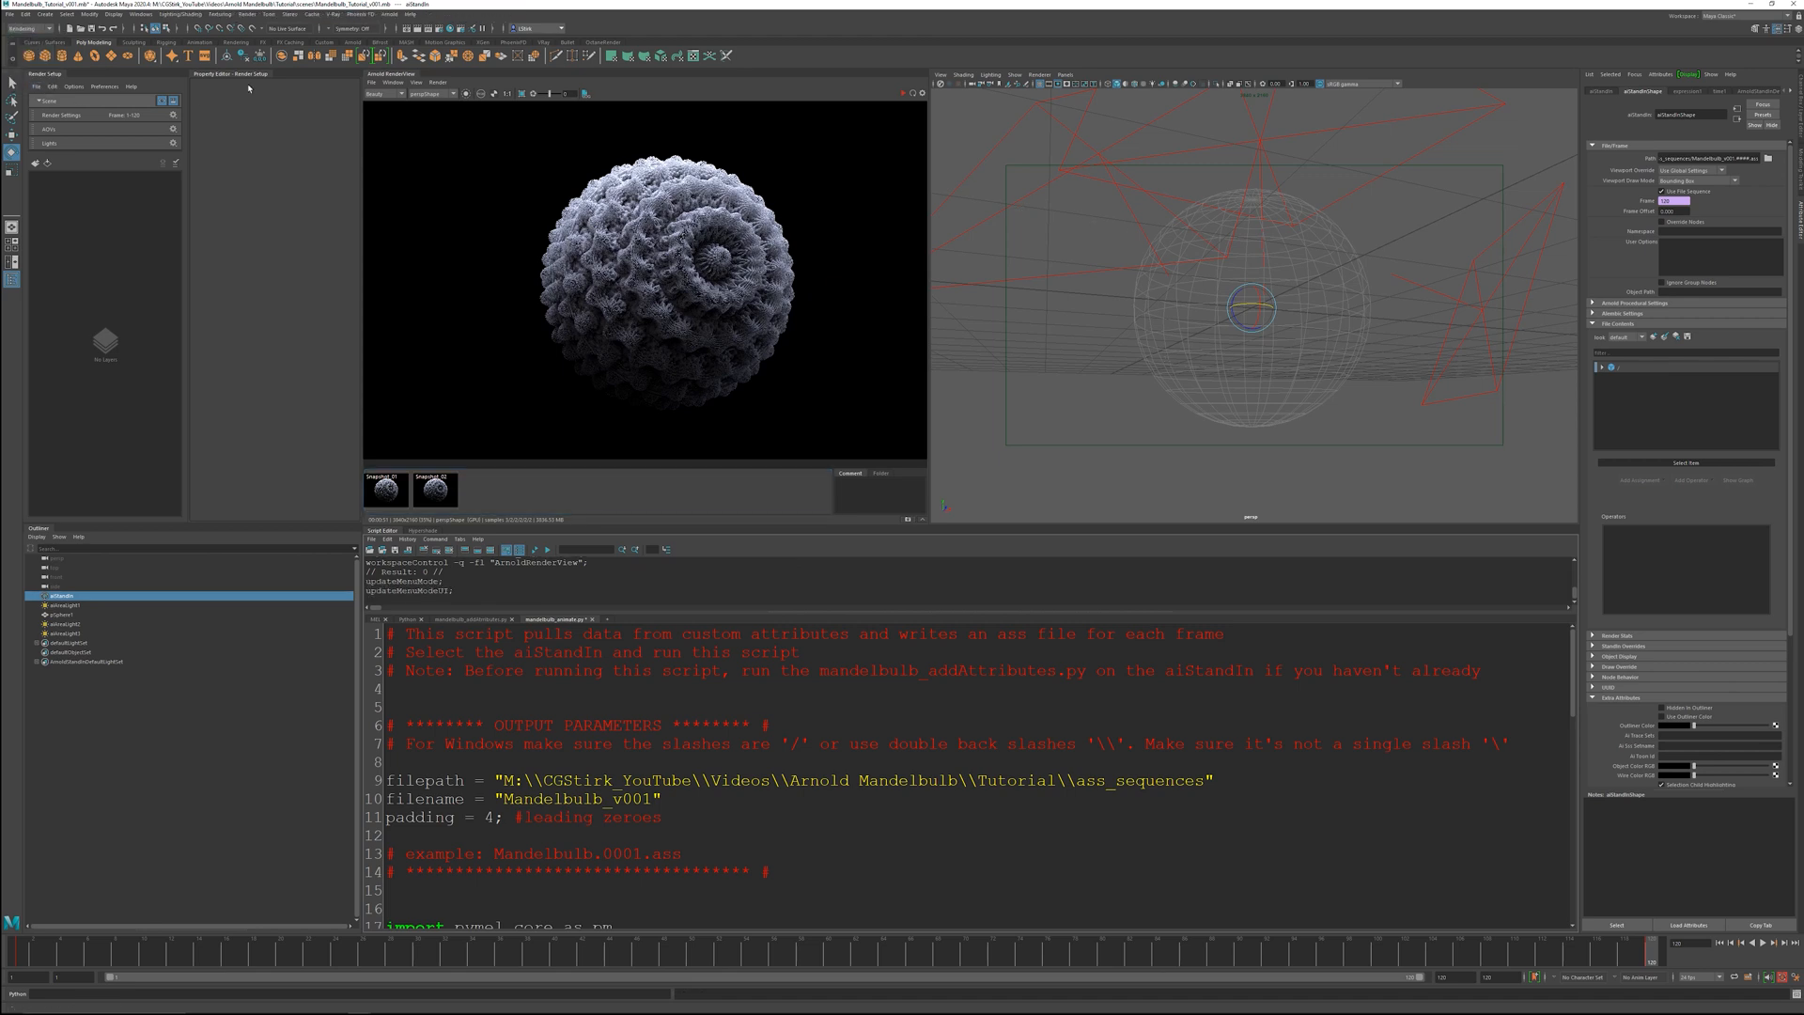
pyautogui.click(244, 13)
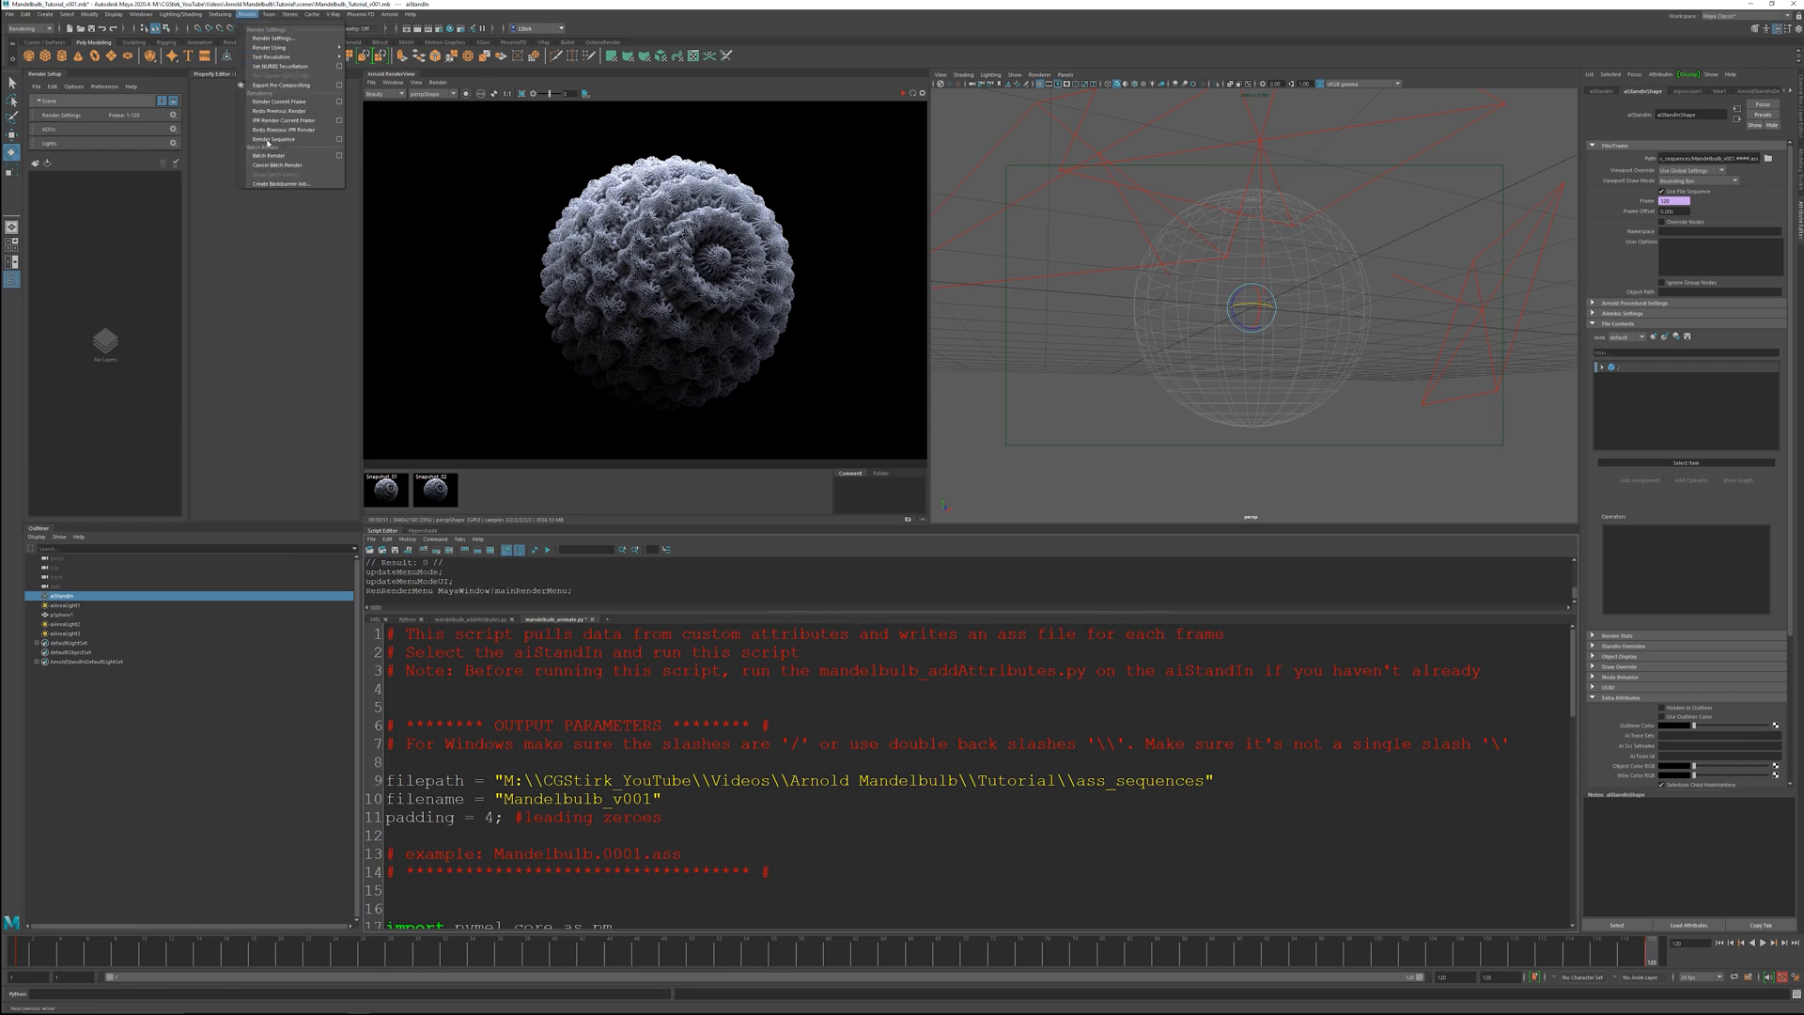
pyautogui.moveTo(267, 156)
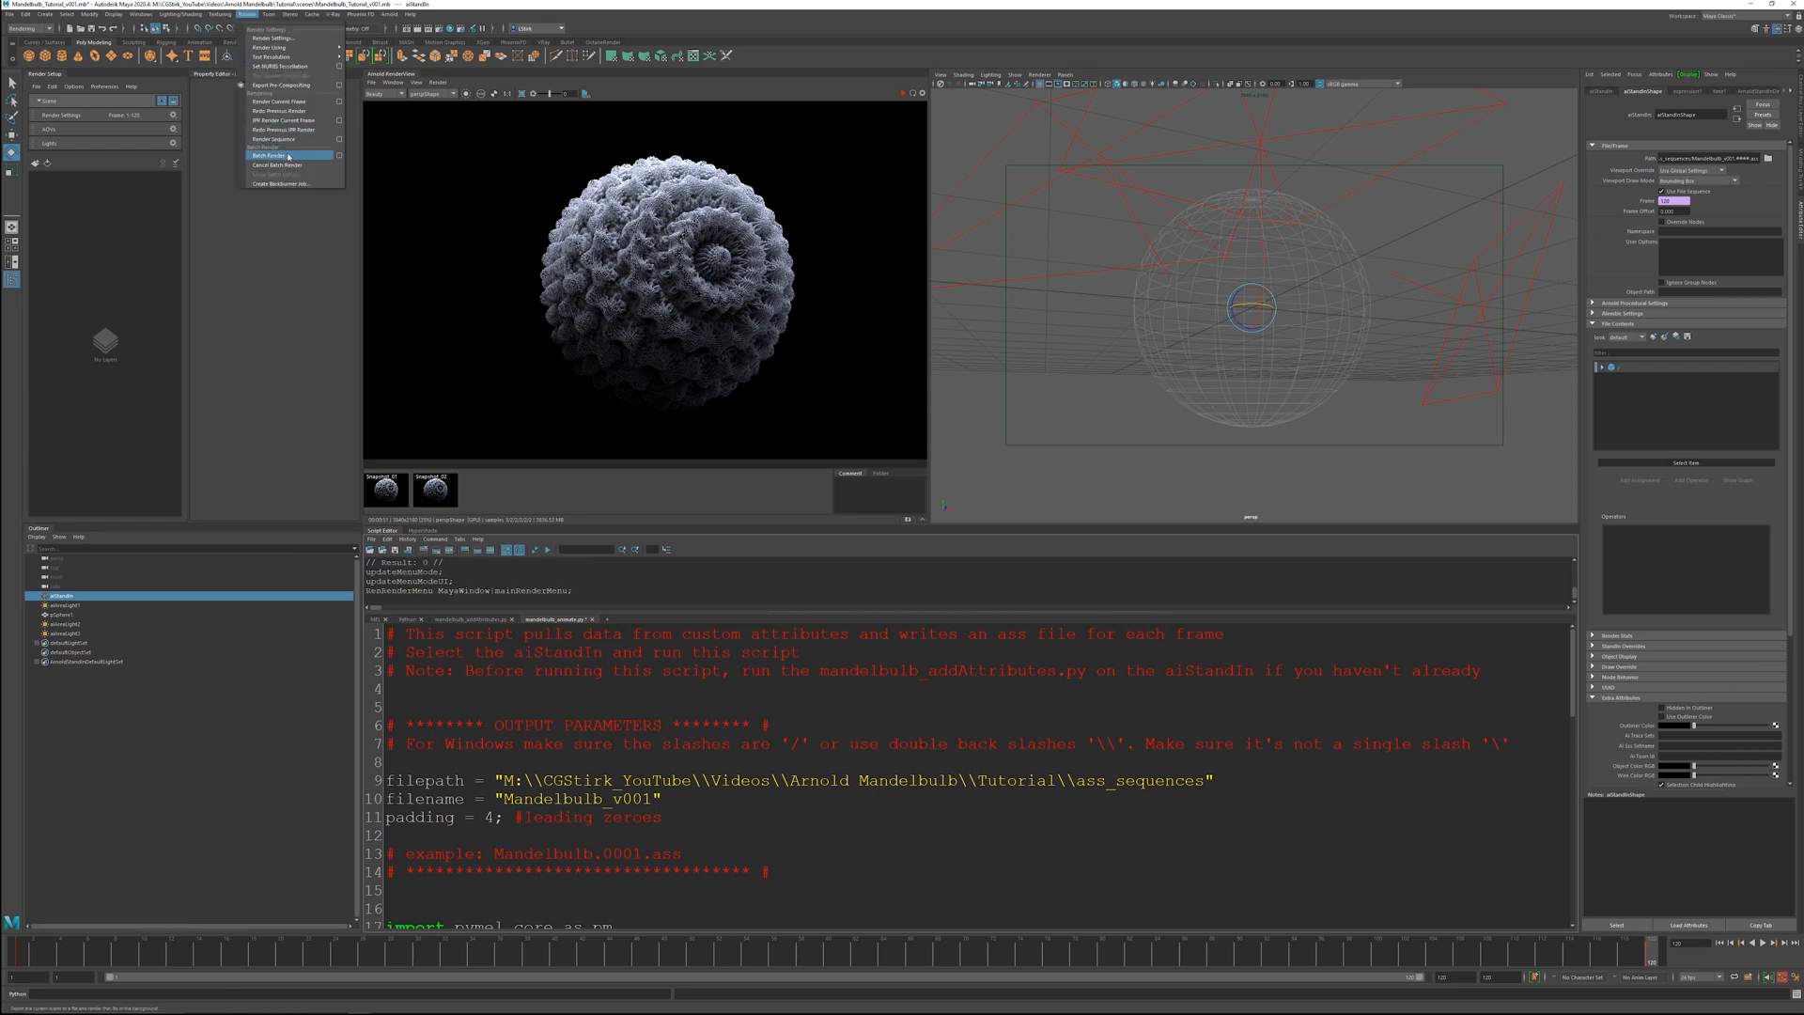
pyautogui.moveTo(272, 137)
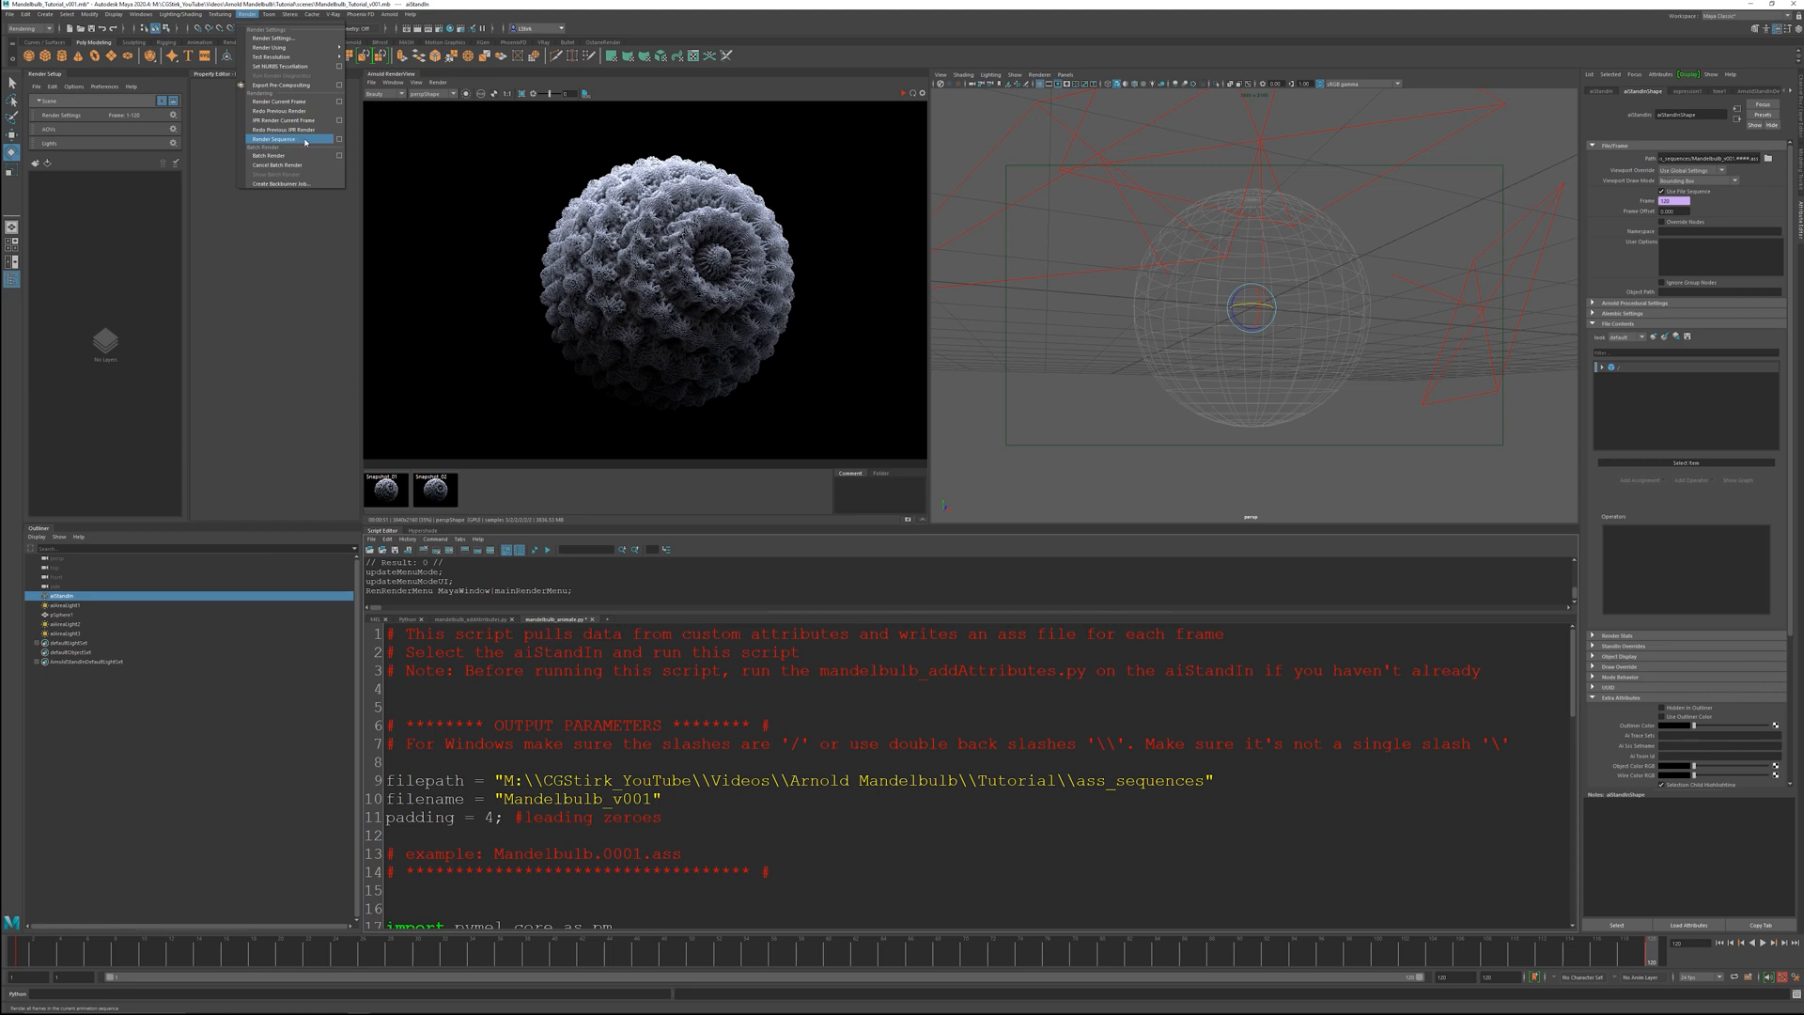
pyautogui.click(272, 137)
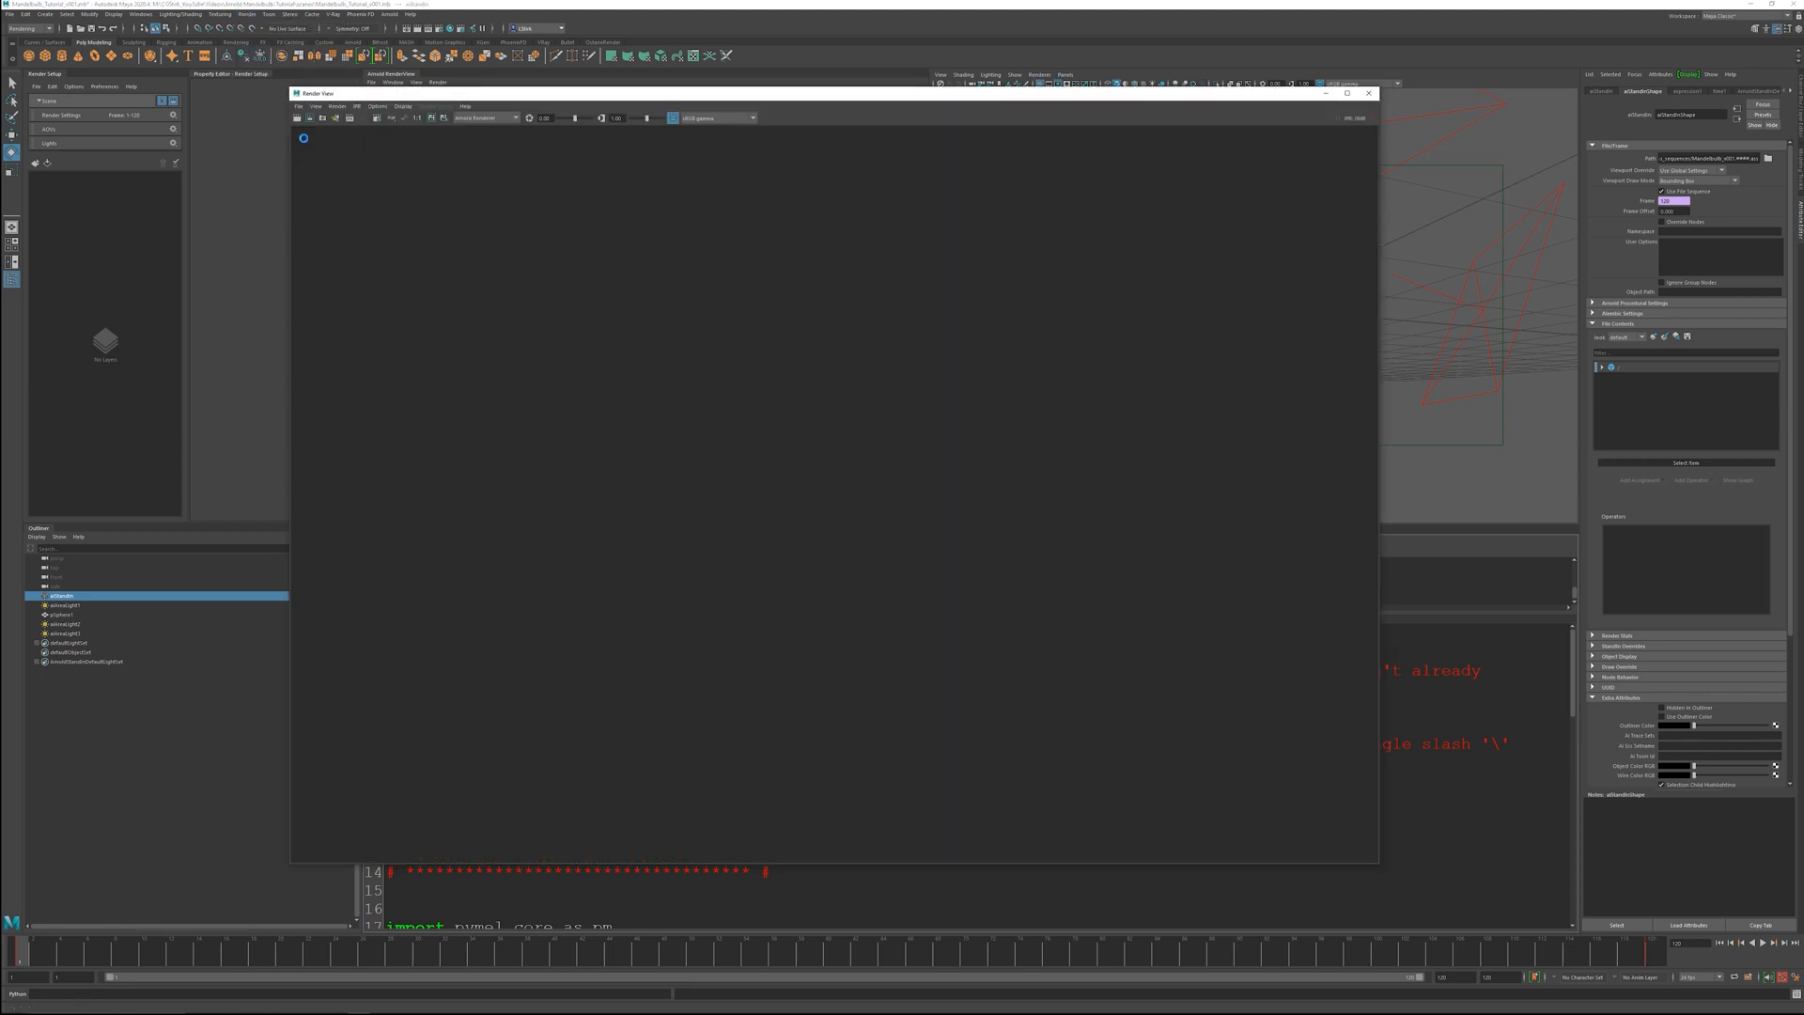